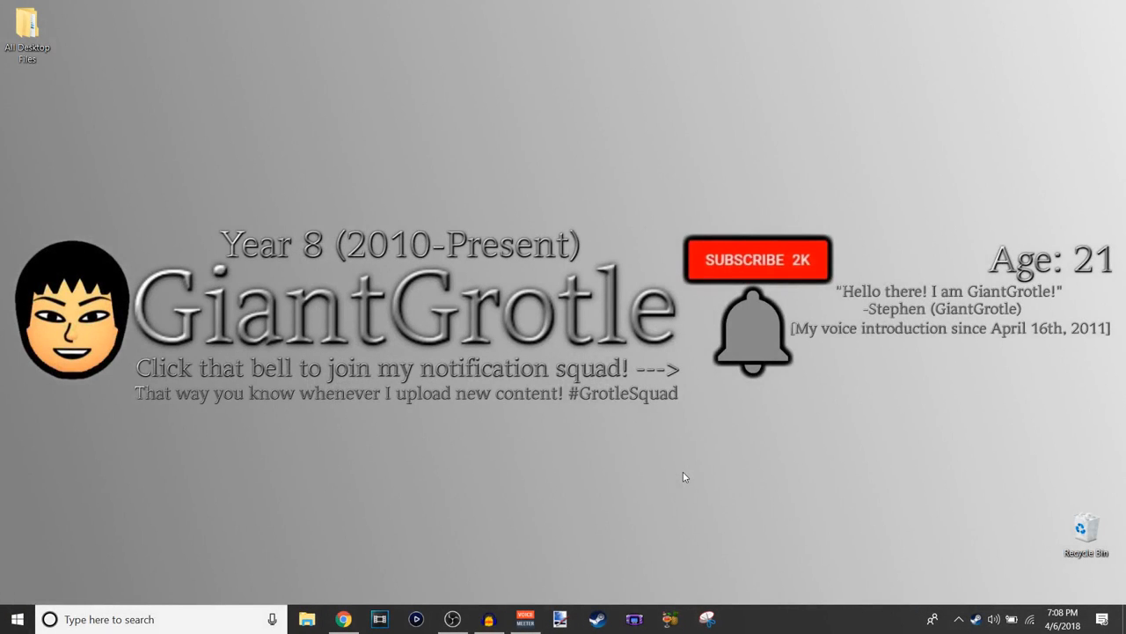
mouse_move(591, 468)
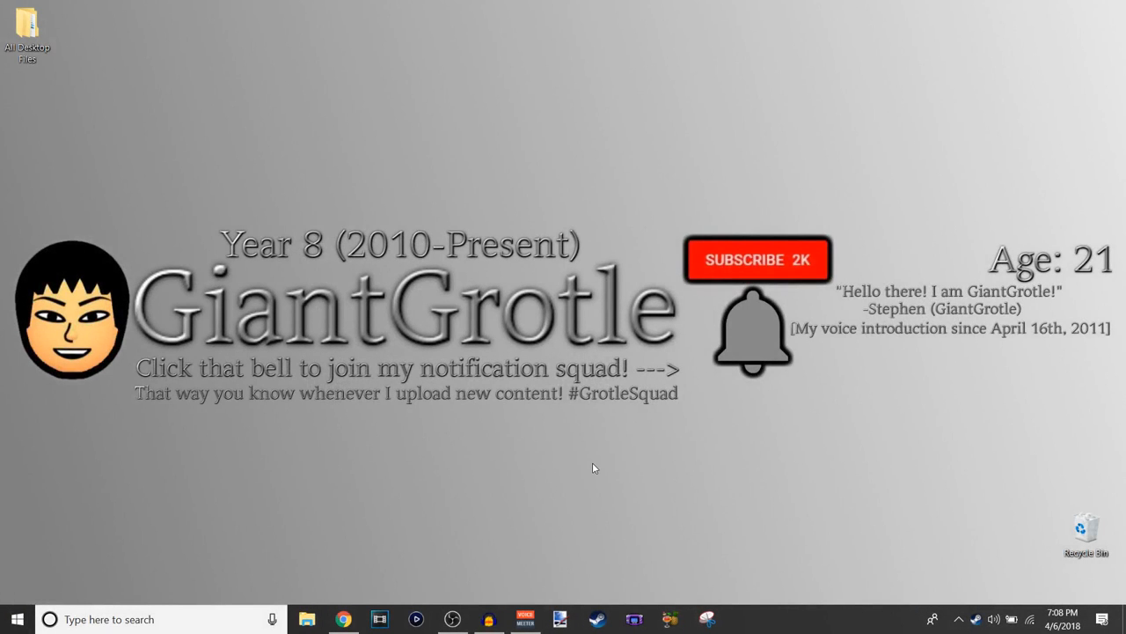
mouse_move(548, 285)
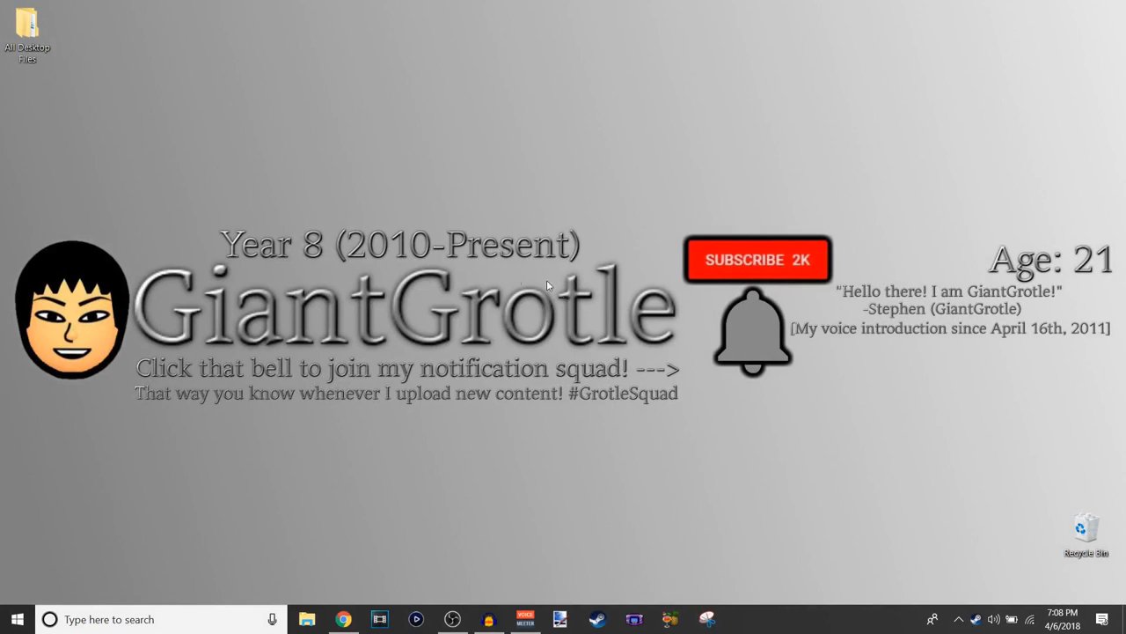
mouse_move(137, 261)
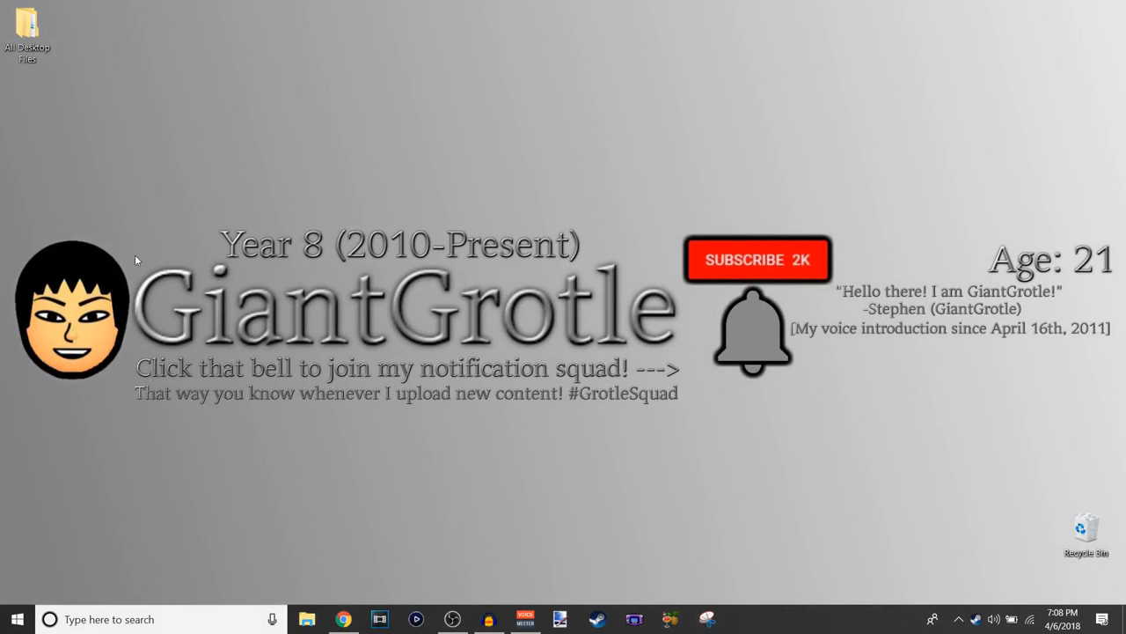
mouse_move(92, 319)
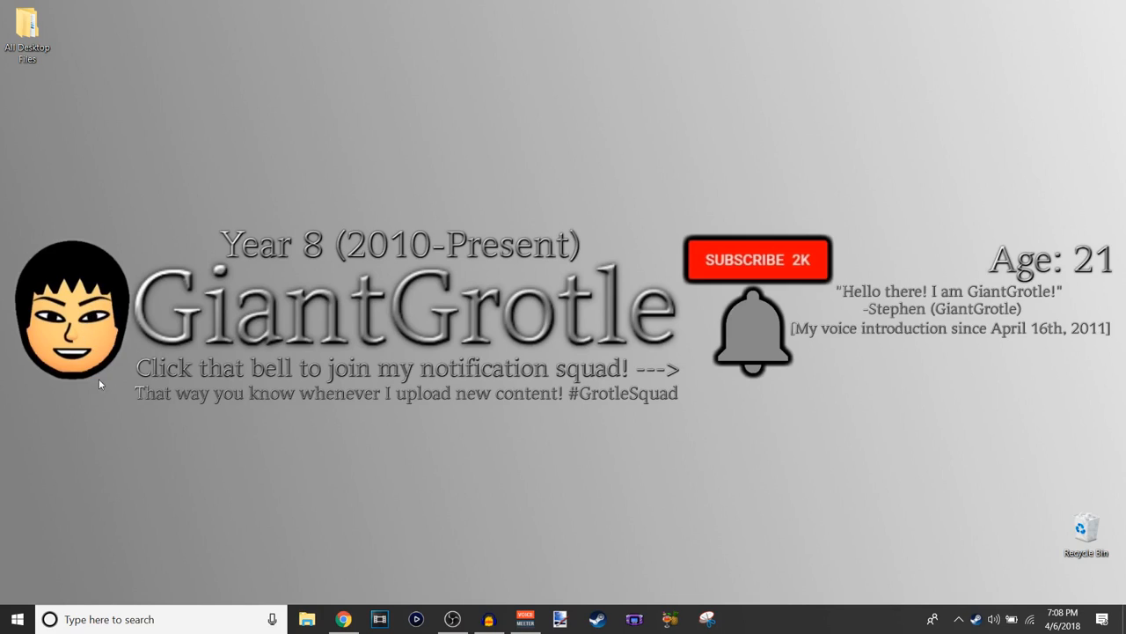
mouse_move(116, 350)
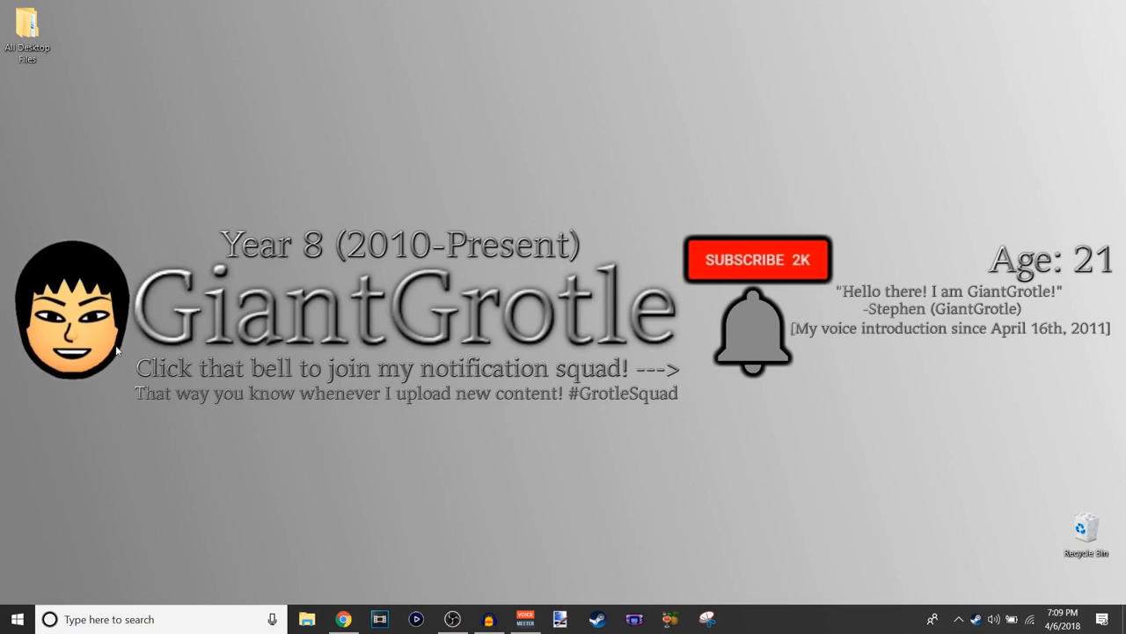
mouse_move(32, 356)
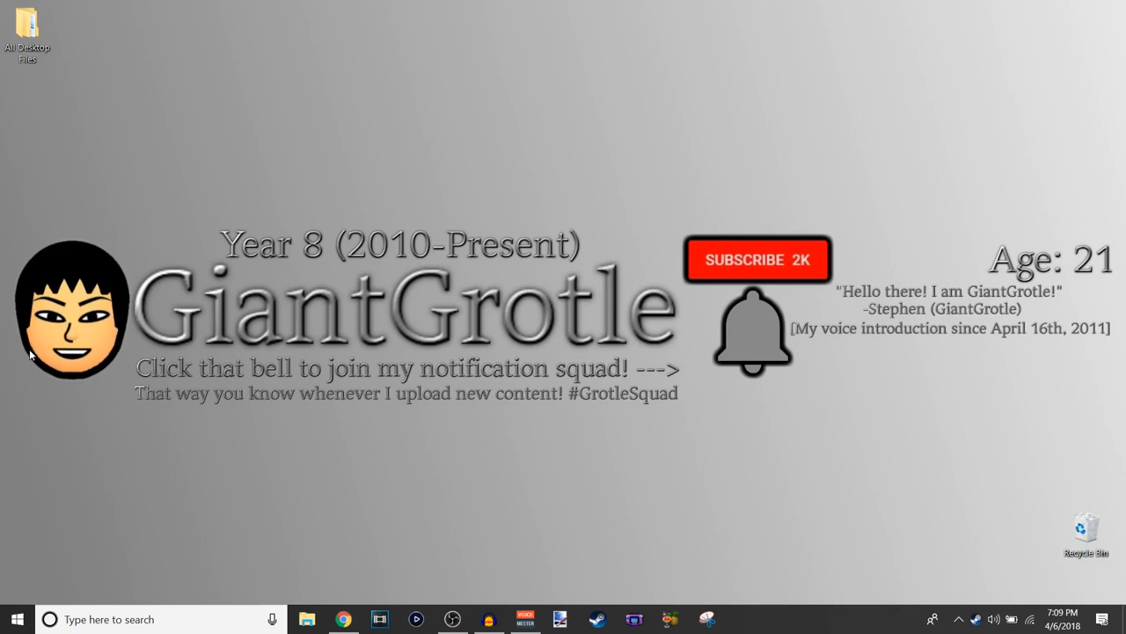
mouse_move(384, 260)
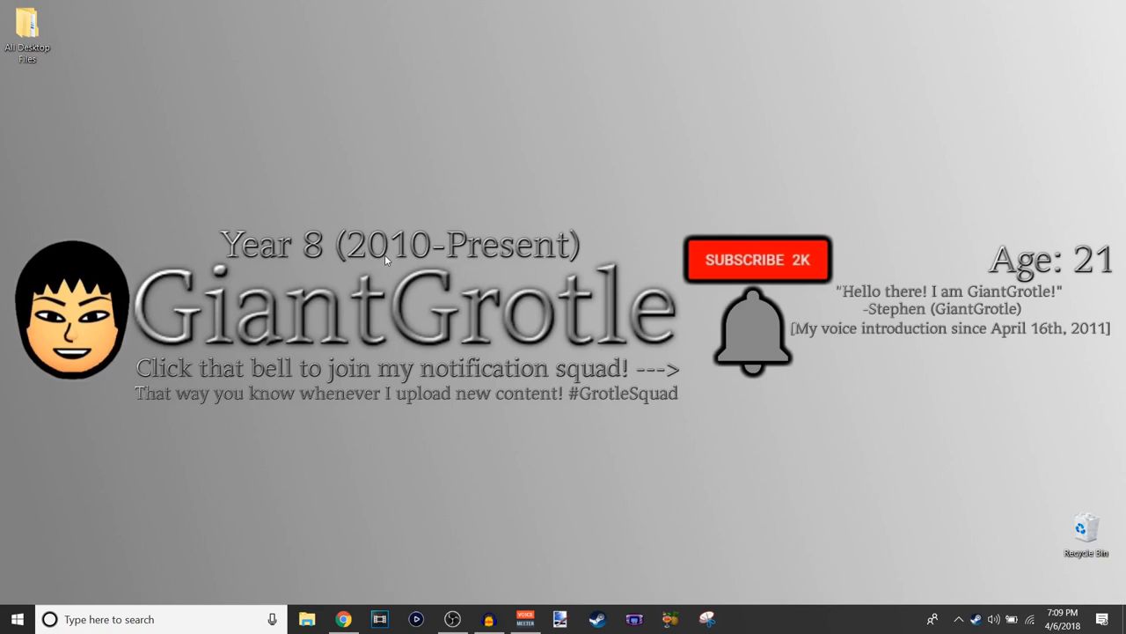
mouse_move(341, 267)
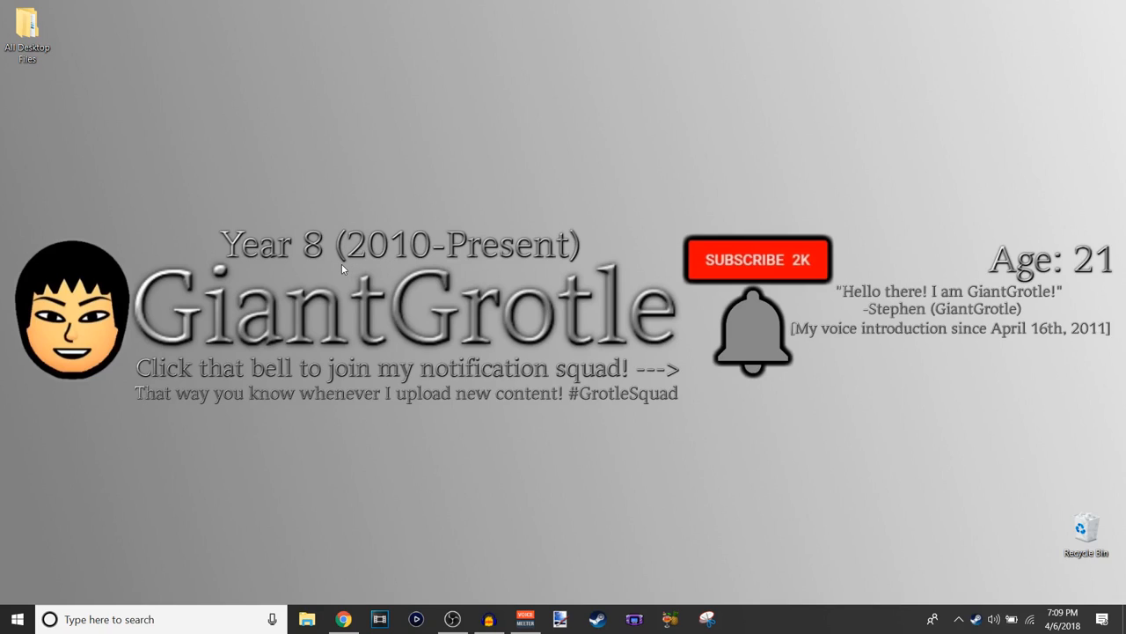
mouse_move(333, 273)
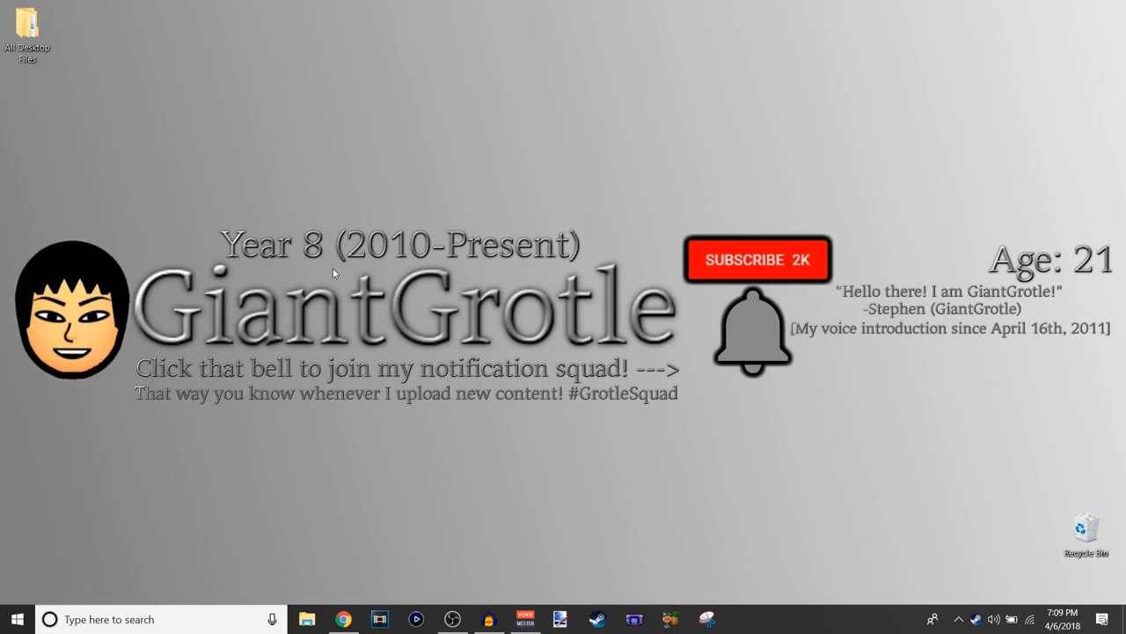
mouse_move(415, 324)
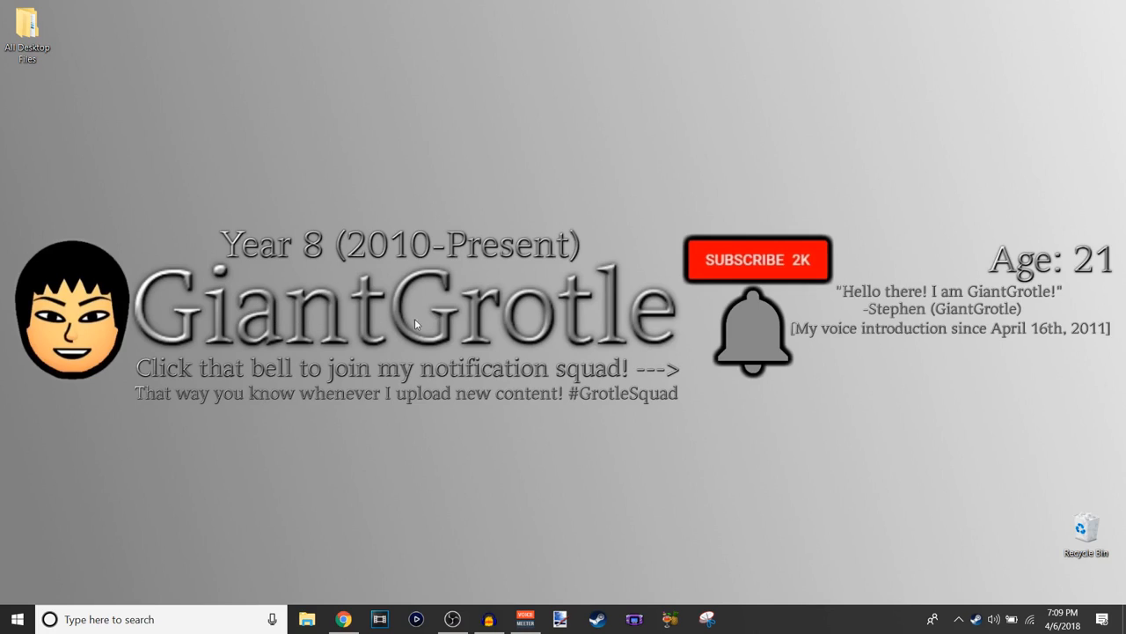
mouse_move(326, 321)
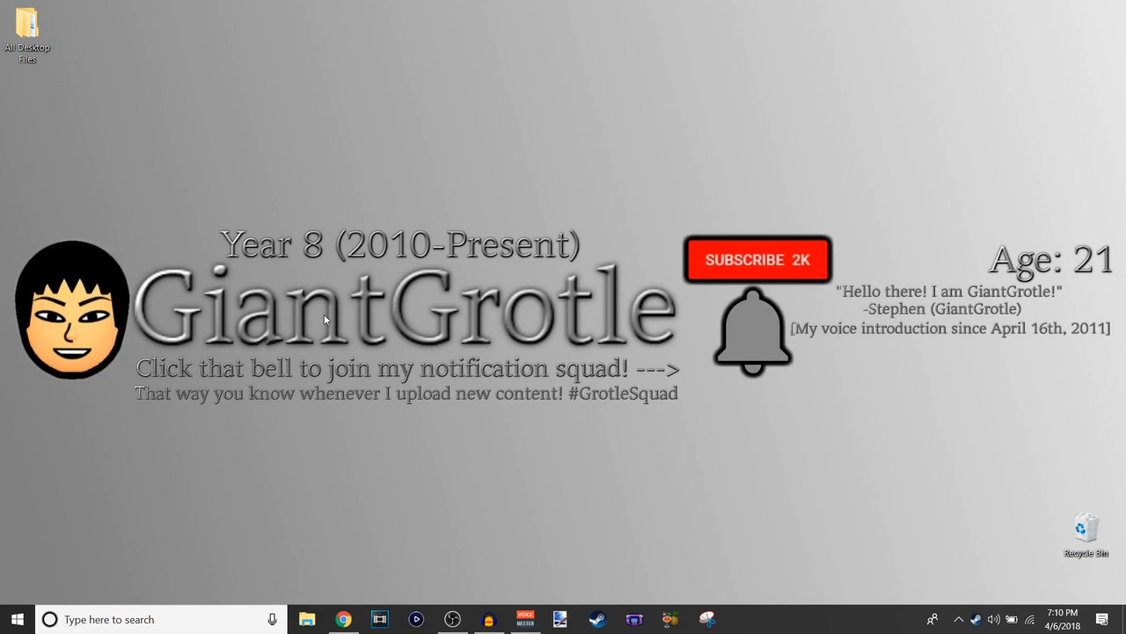
mouse_move(187, 372)
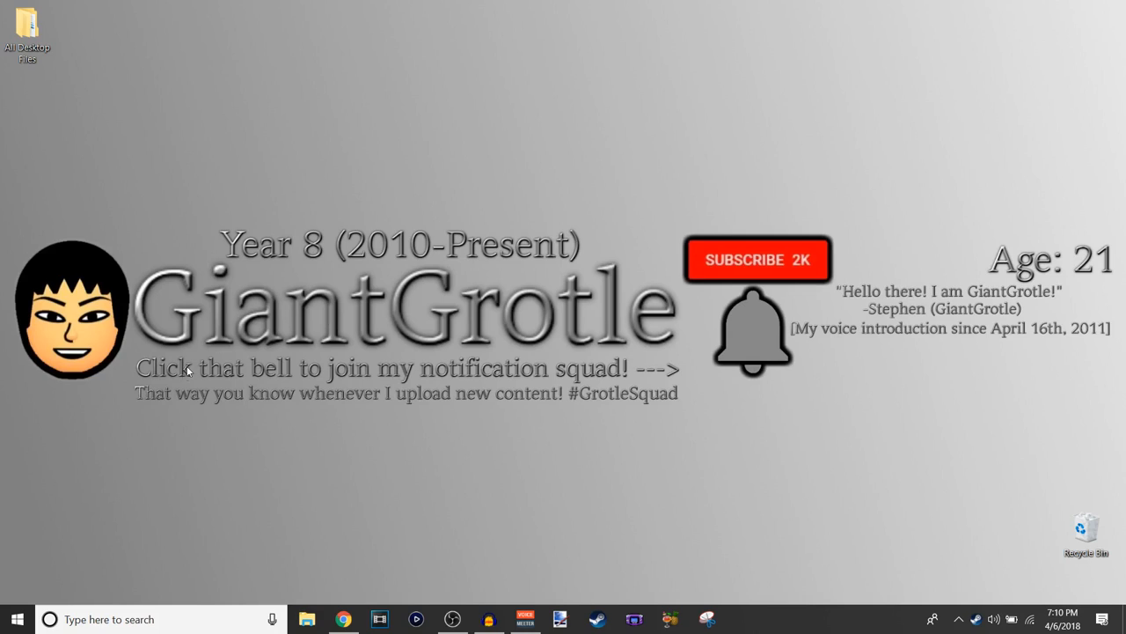
mouse_move(507, 355)
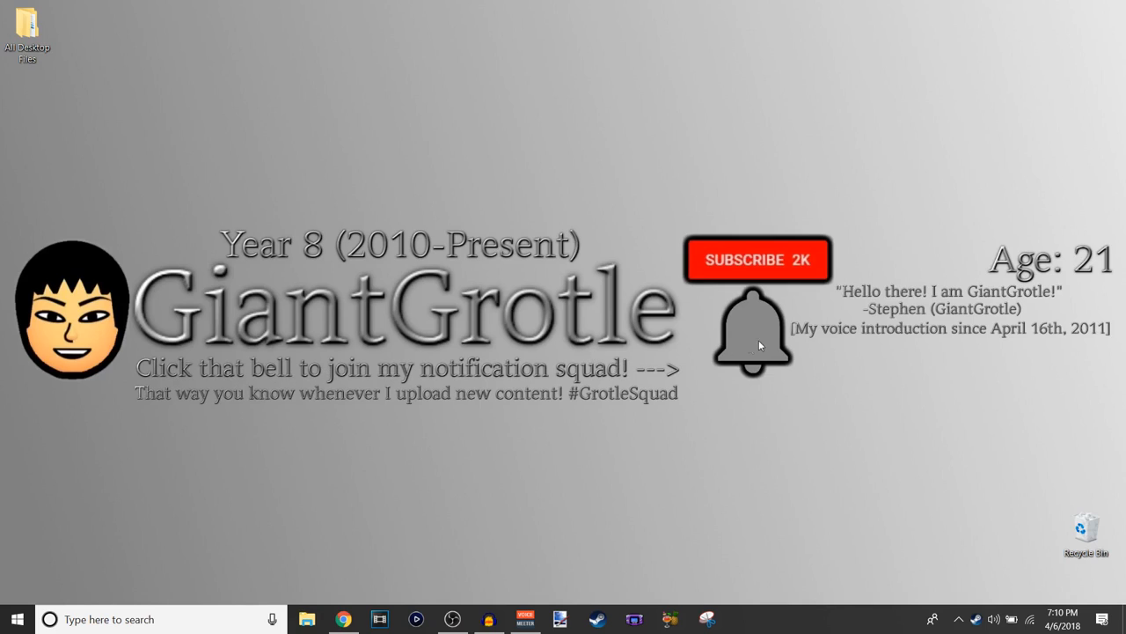
mouse_move(785, 321)
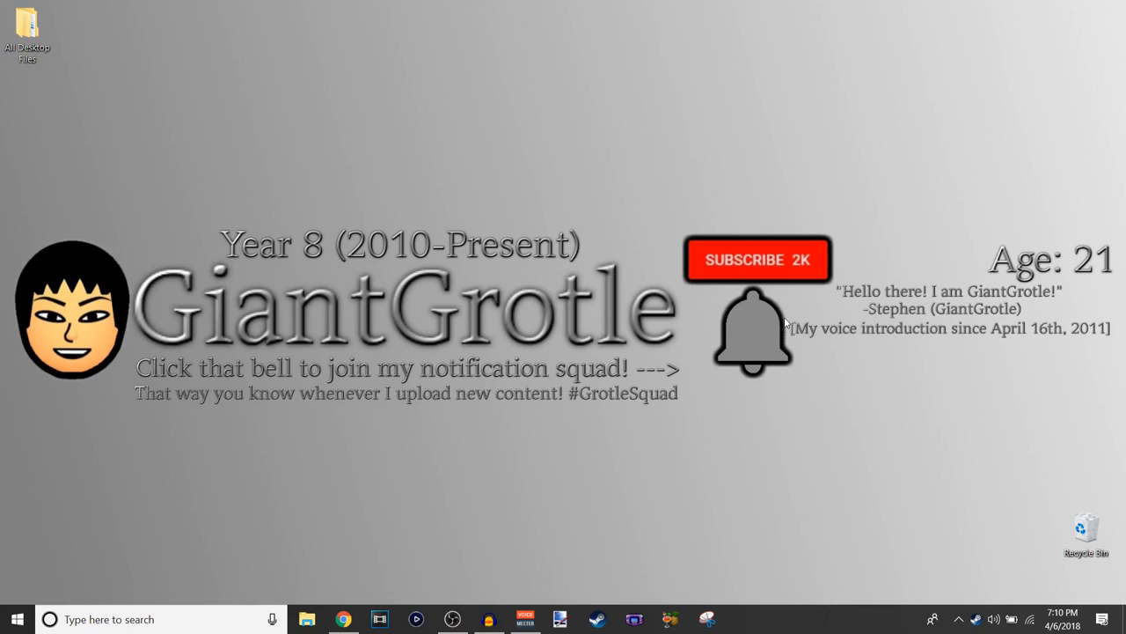
mouse_move(783, 257)
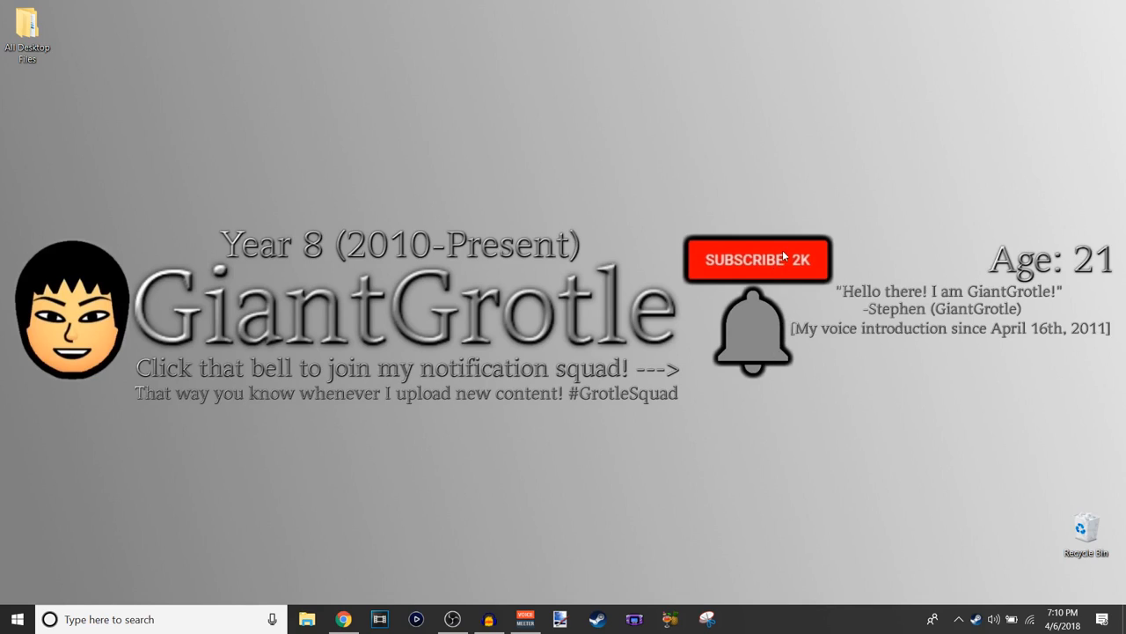
mouse_move(820, 271)
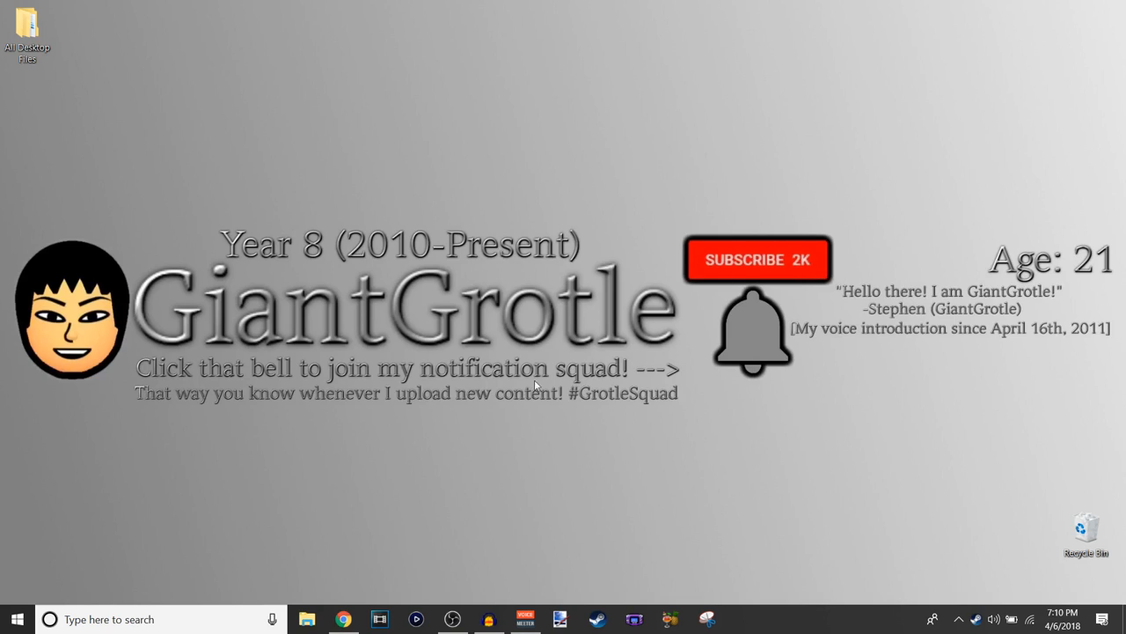
mouse_move(153, 401)
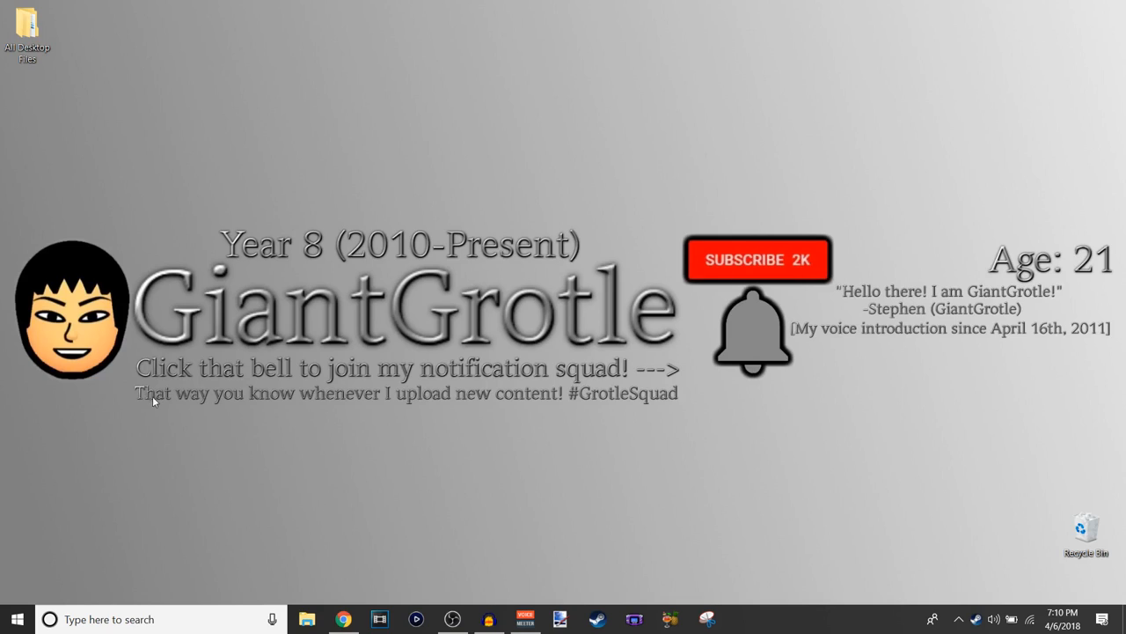
mouse_move(579, 380)
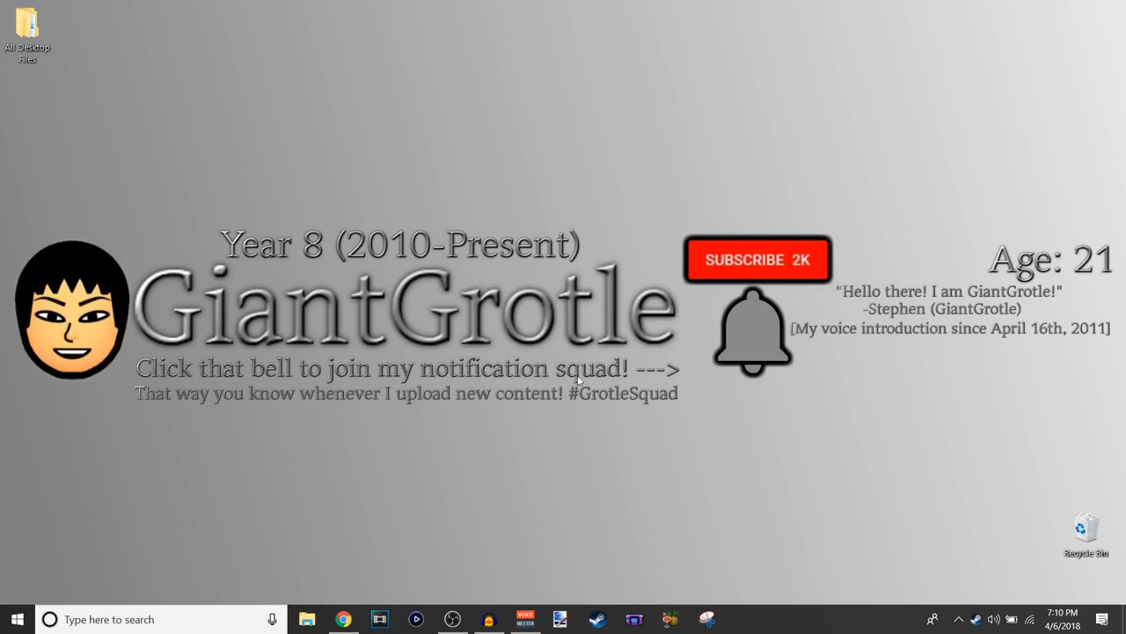
mouse_move(959, 291)
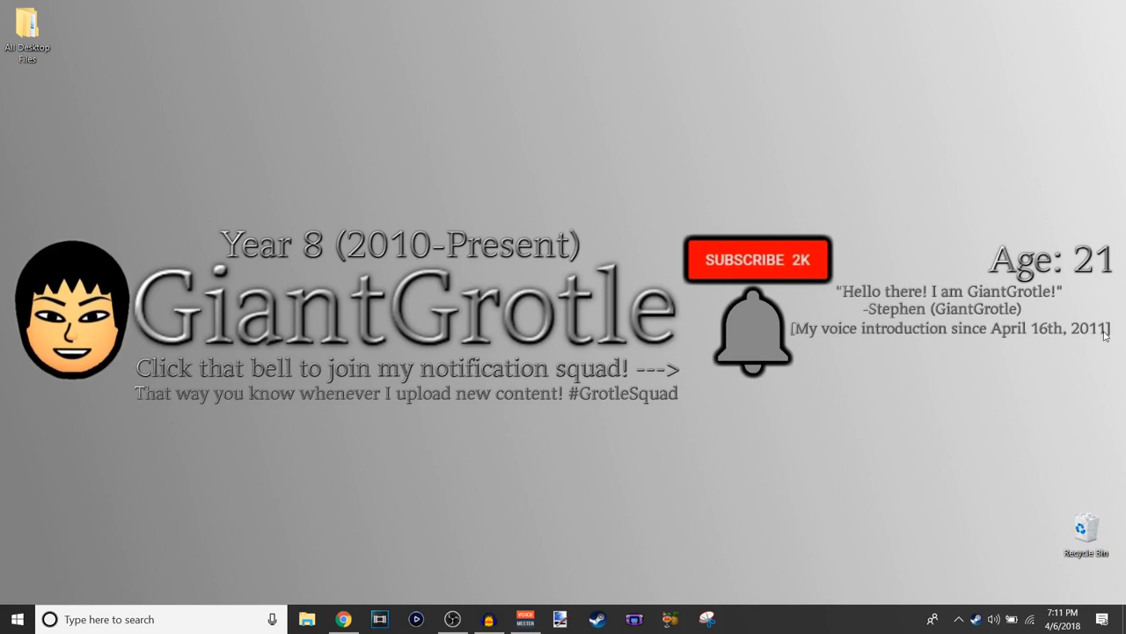
mouse_move(1081, 254)
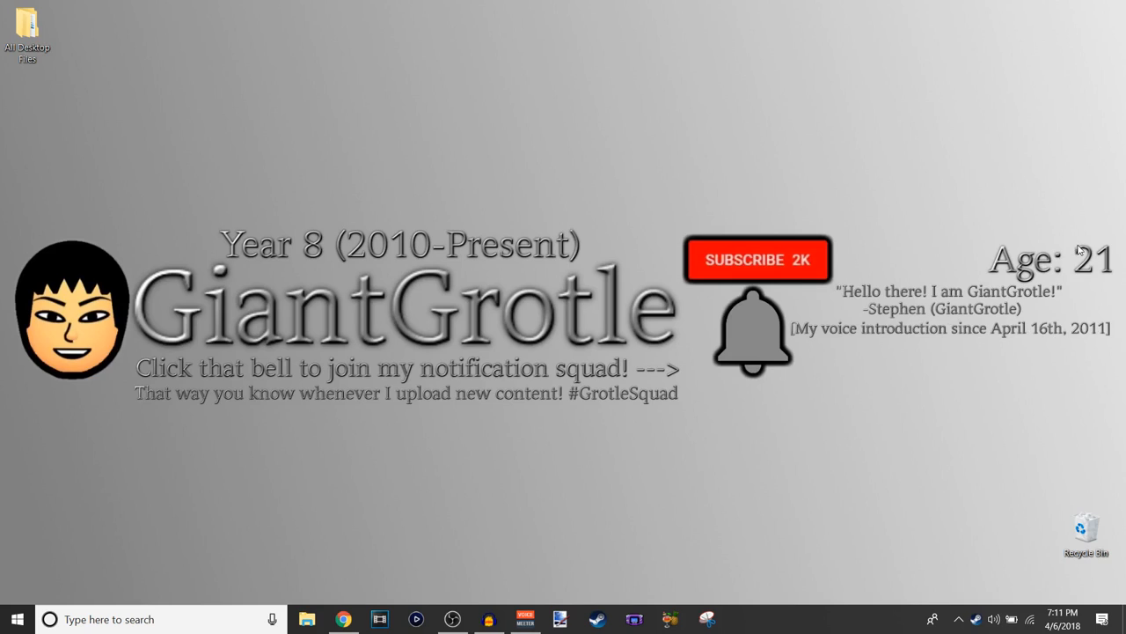
mouse_move(417, 496)
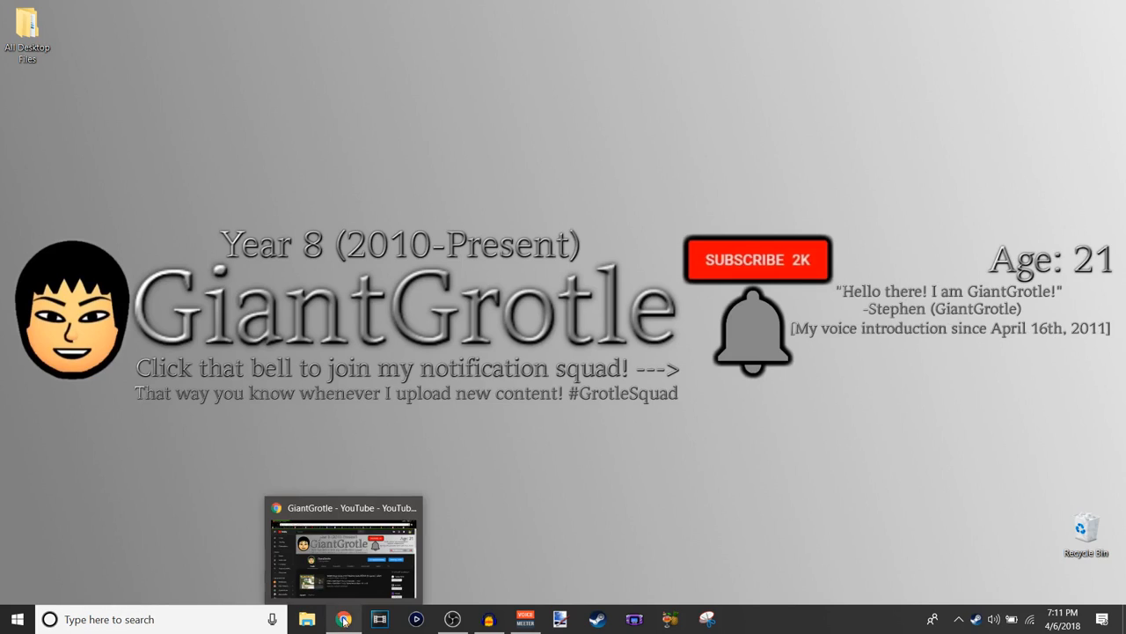
Restore the Chrome window and focus the Google search box.
click(345, 619)
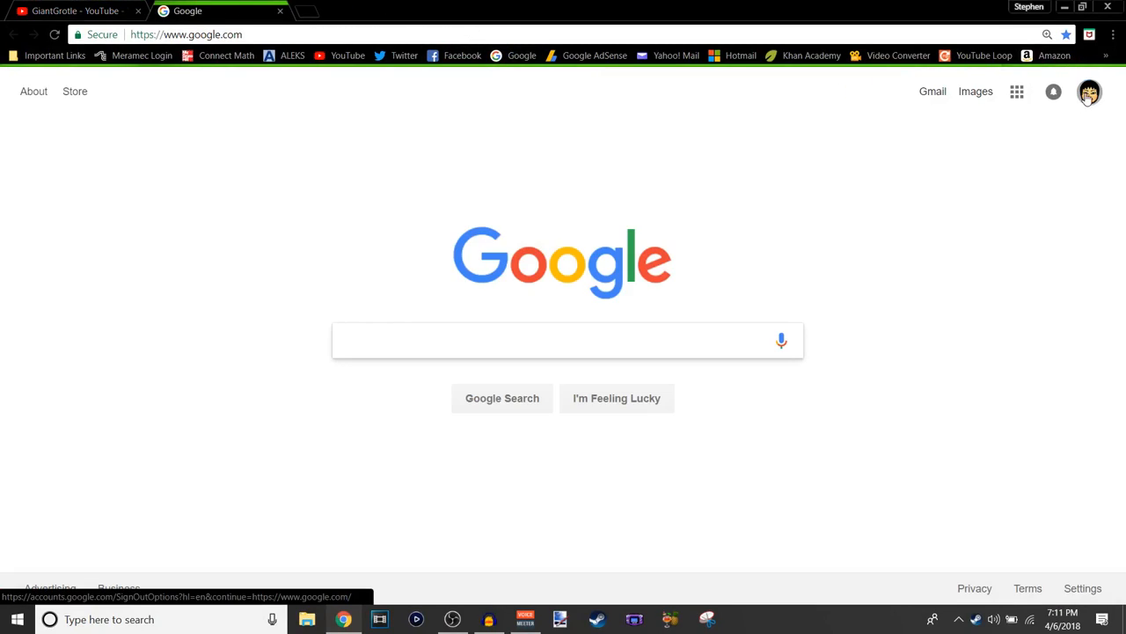
mouse_move(1090, 92)
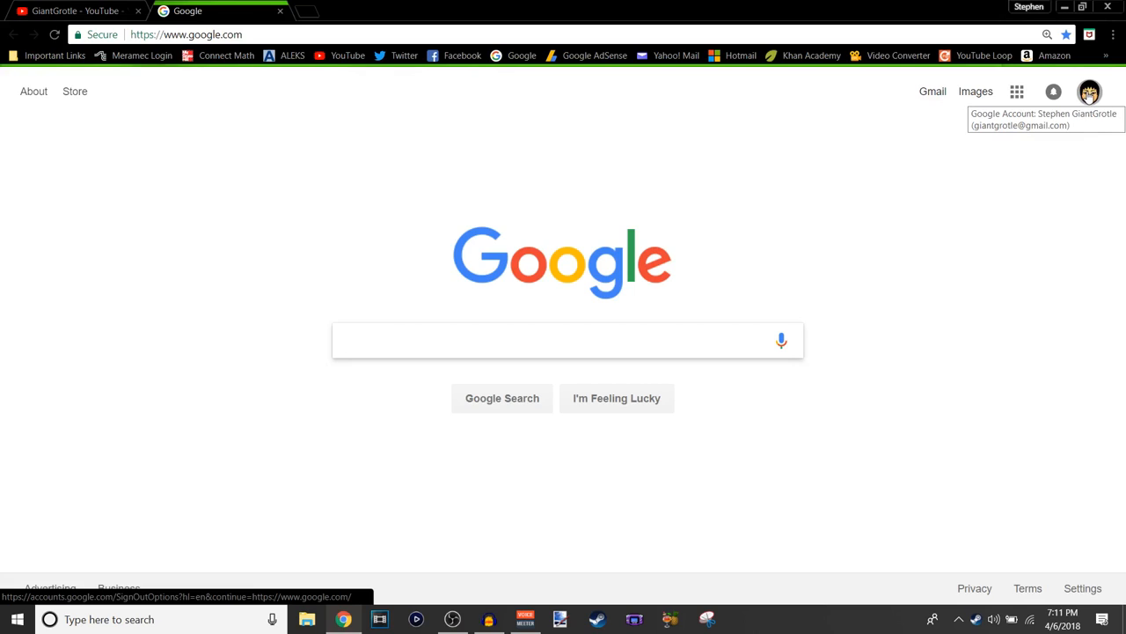
click(567, 341)
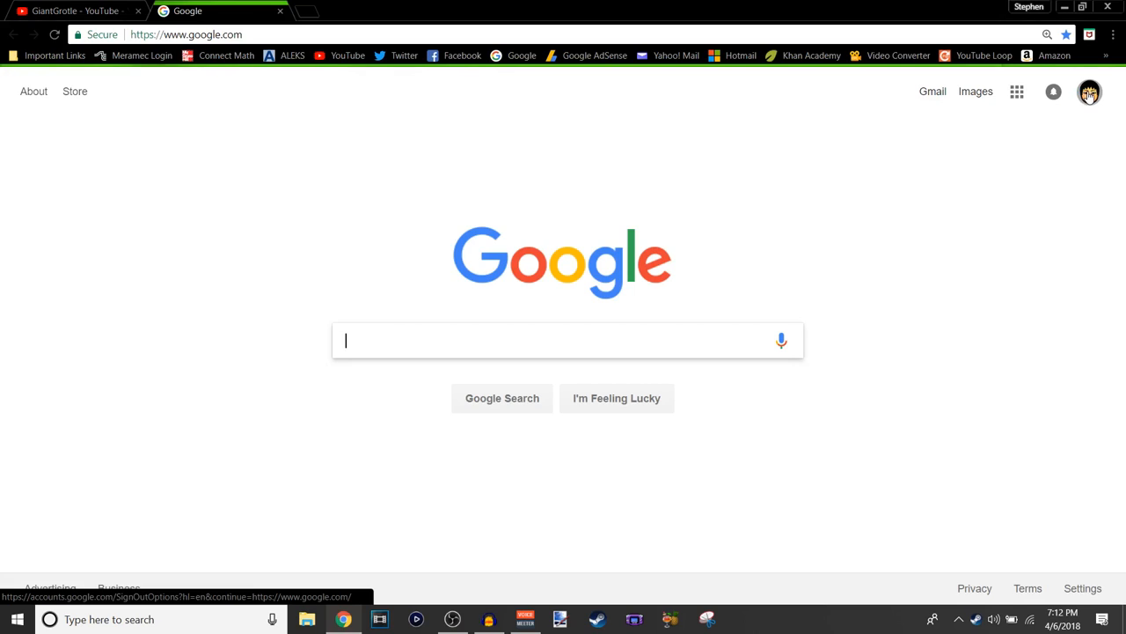
mouse_move(1090, 92)
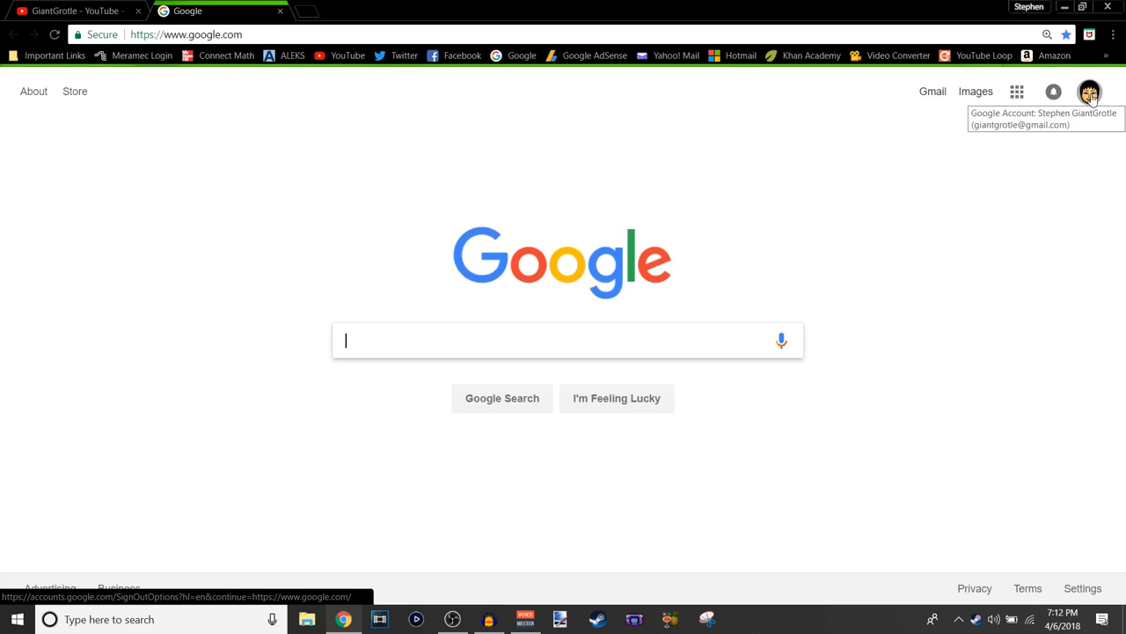
mouse_move(292, 11)
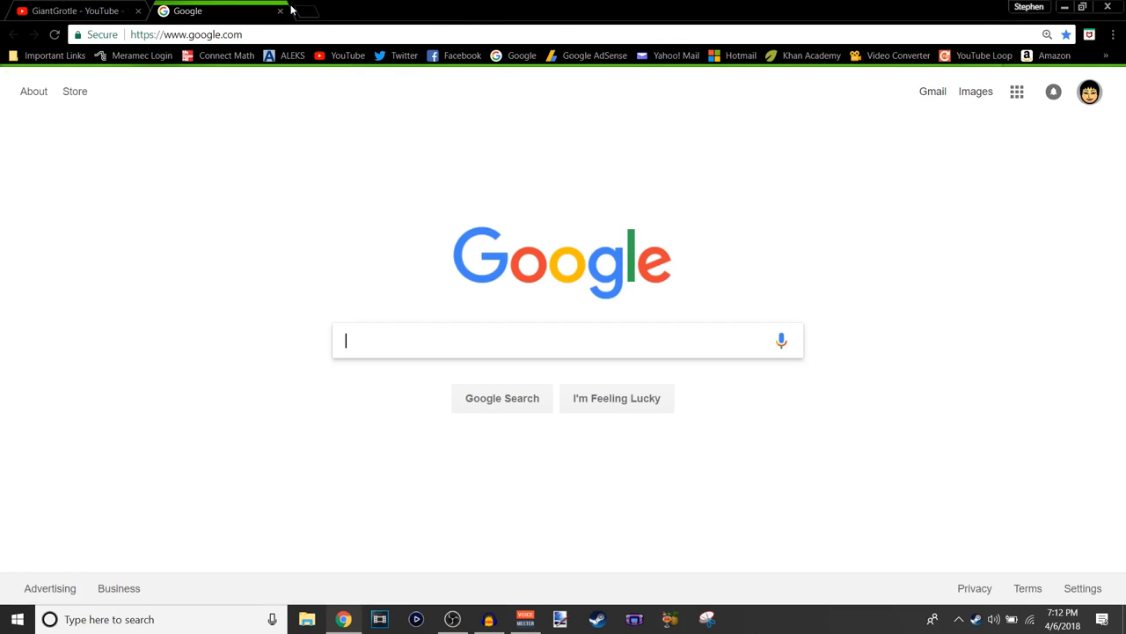
click(74, 11)
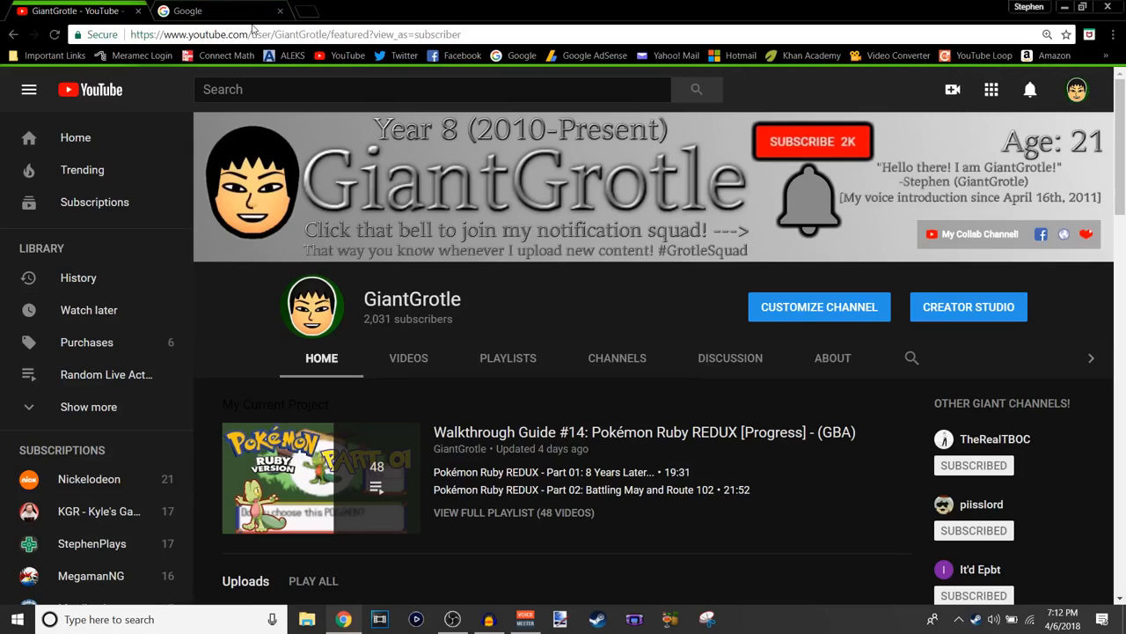
mouse_move(468, 316)
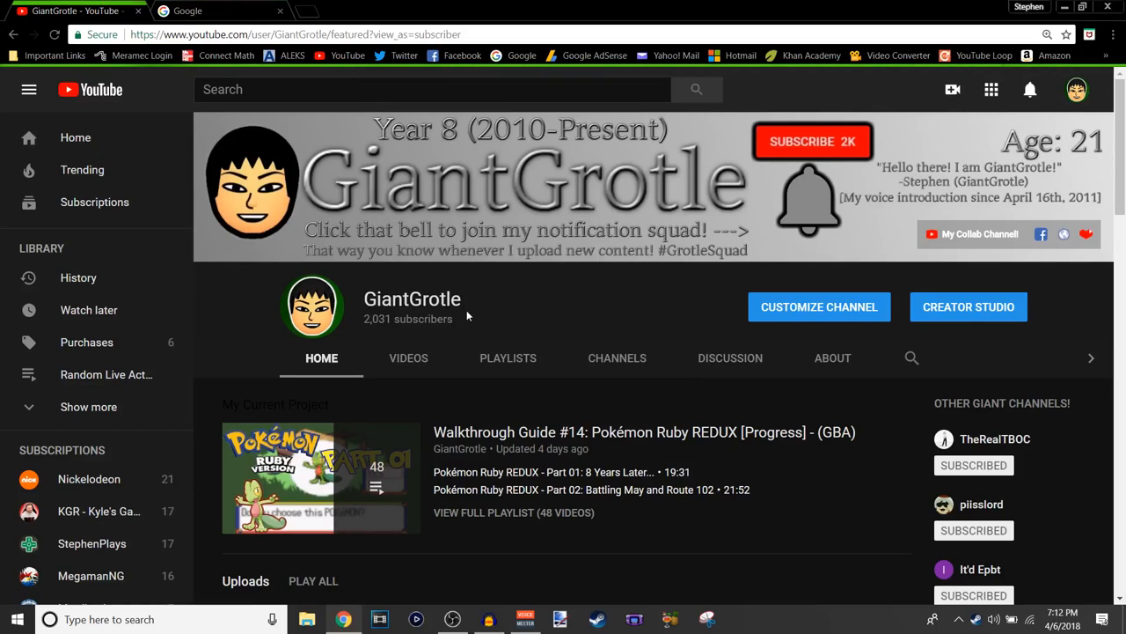
mouse_move(473, 329)
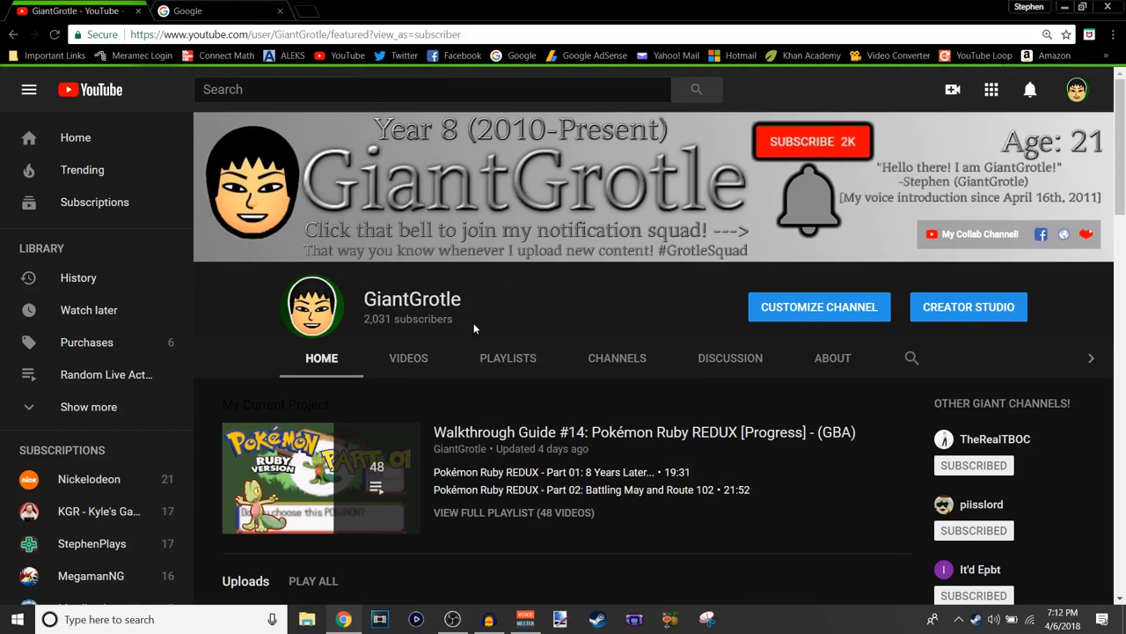
mouse_move(508, 358)
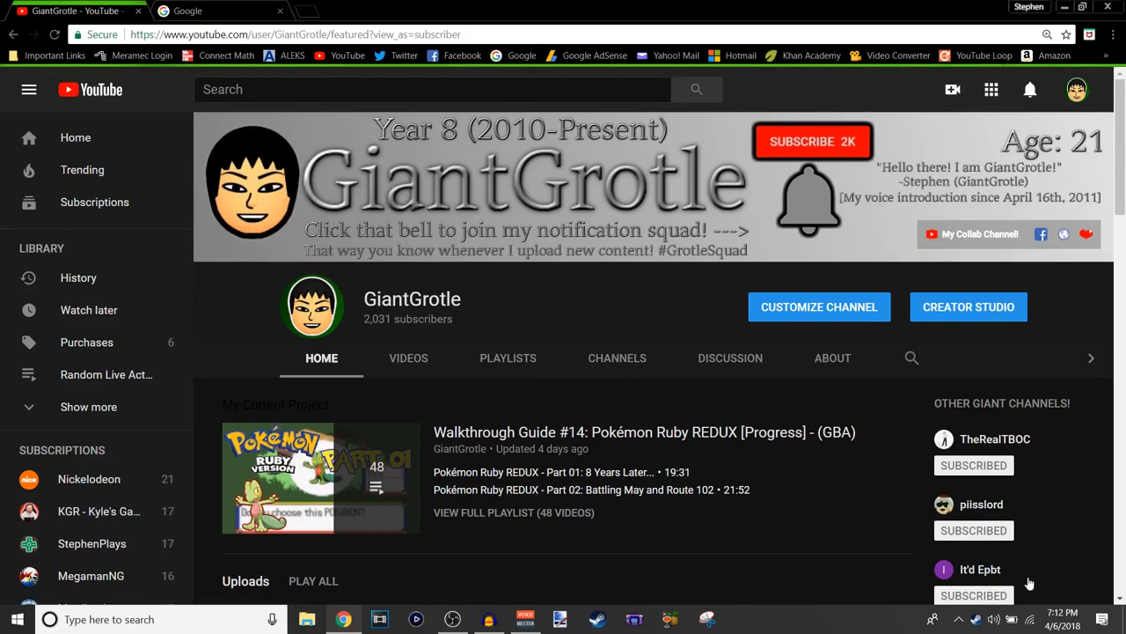
click(1063, 620)
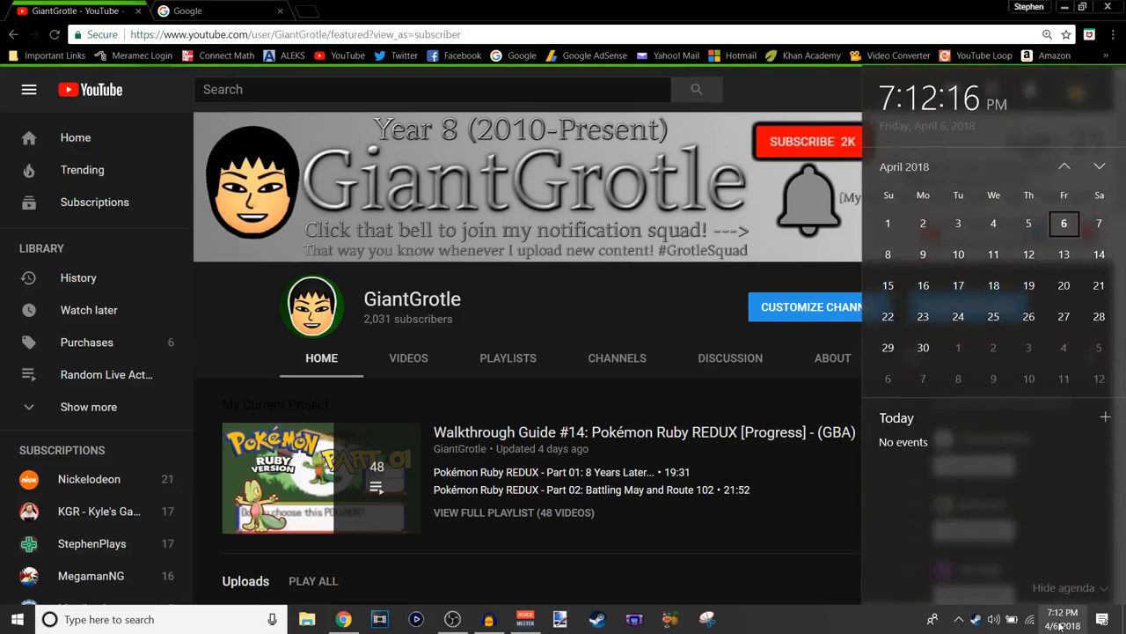
mouse_move(1027, 222)
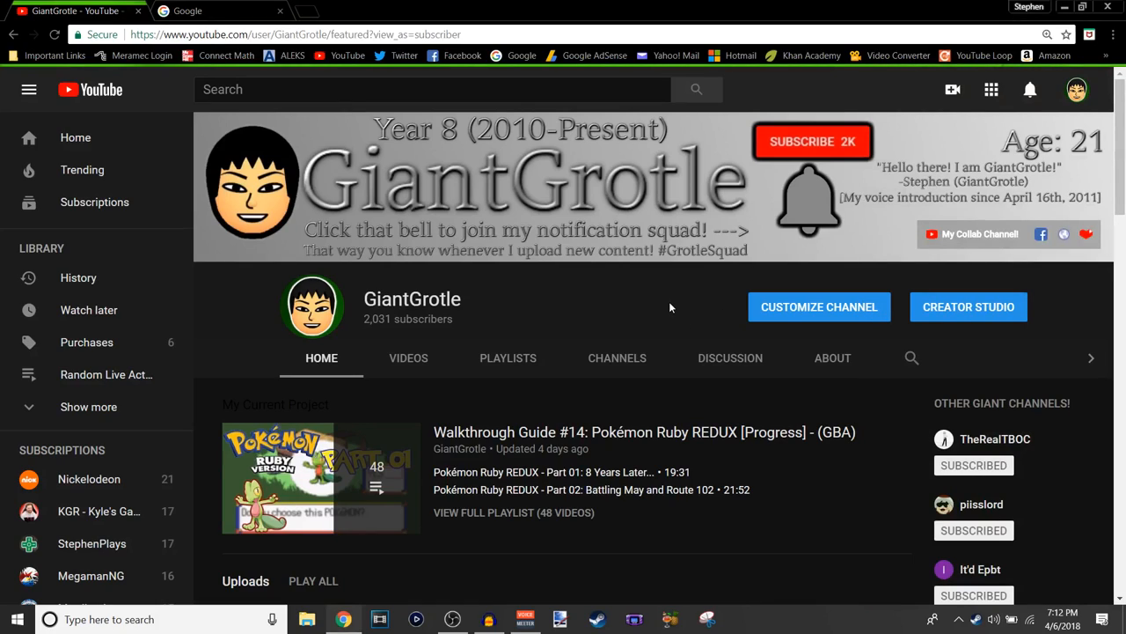
mouse_move(648, 302)
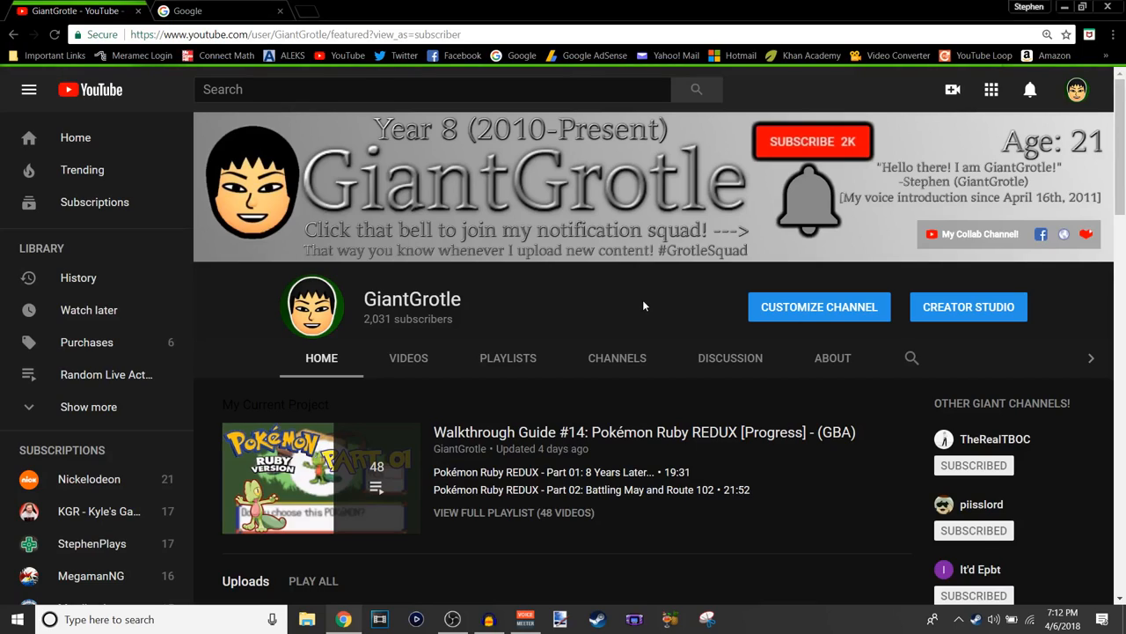
mouse_move(652, 299)
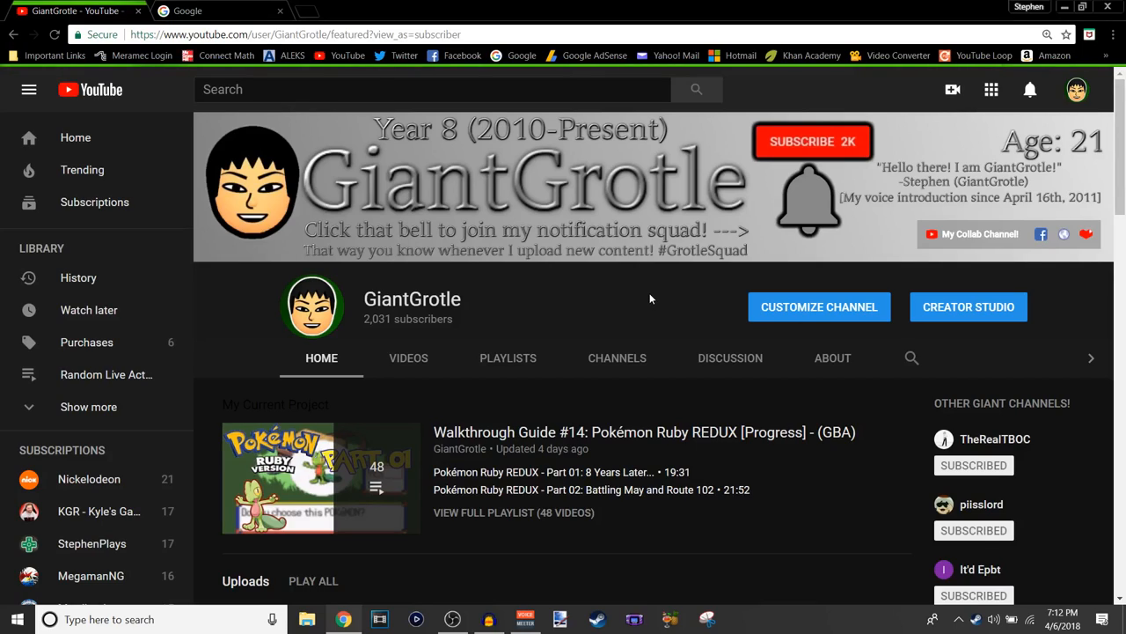
mouse_move(655, 300)
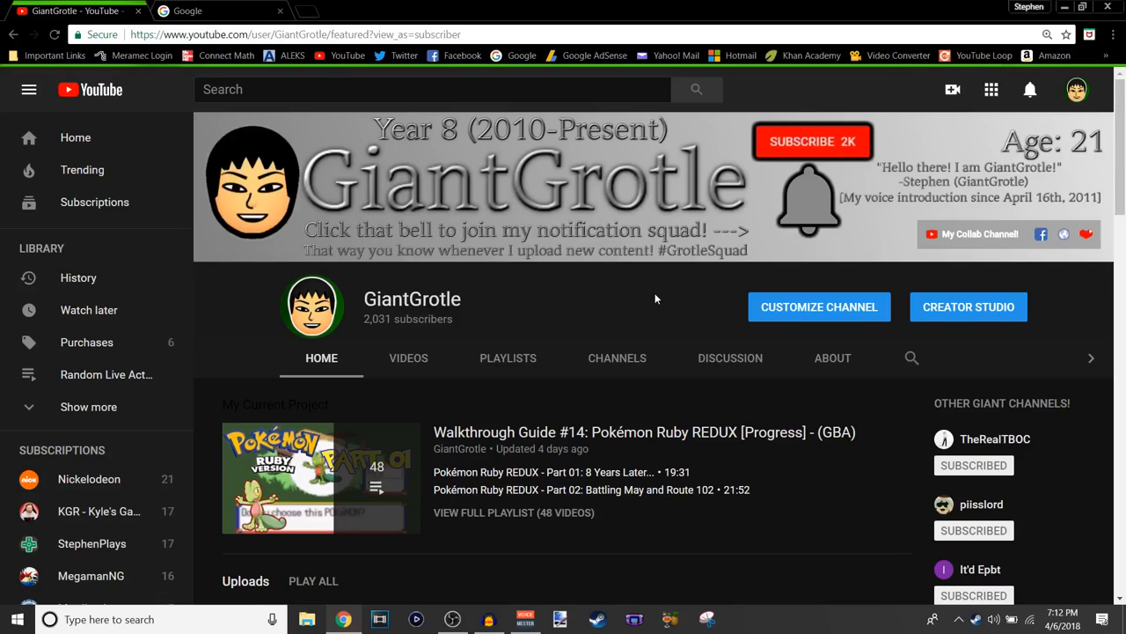
mouse_move(644, 302)
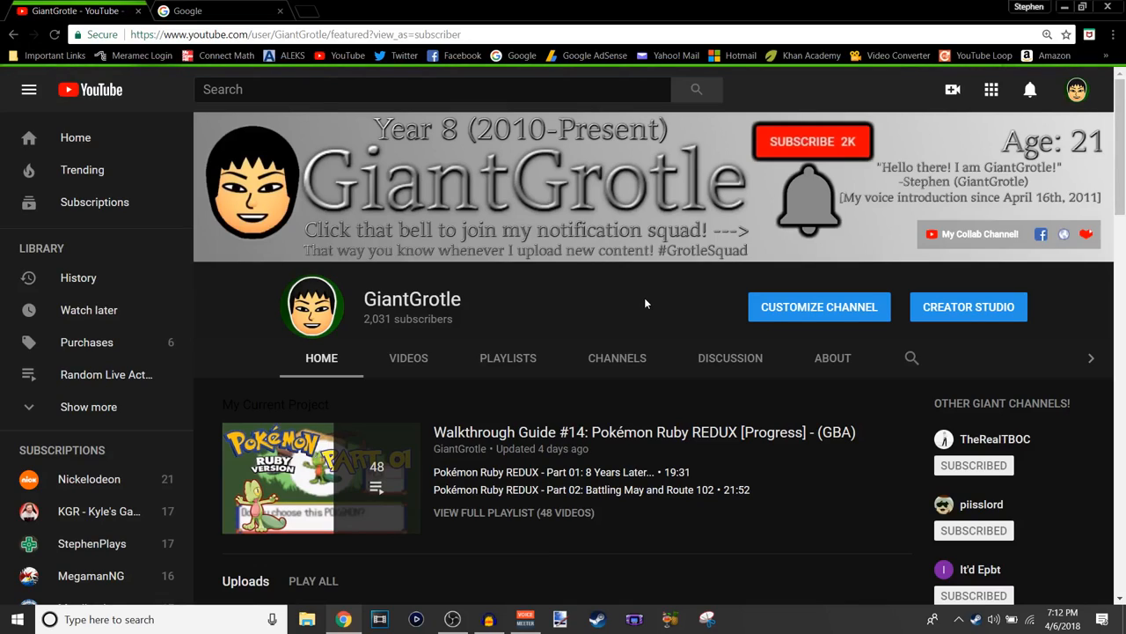
mouse_move(643, 295)
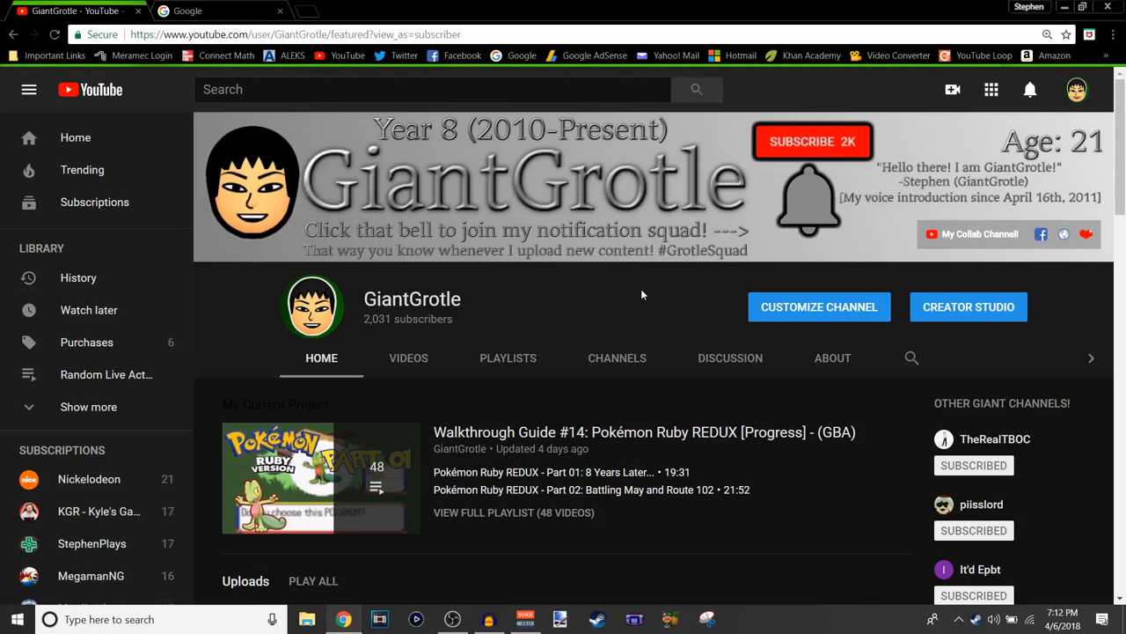
mouse_move(629, 292)
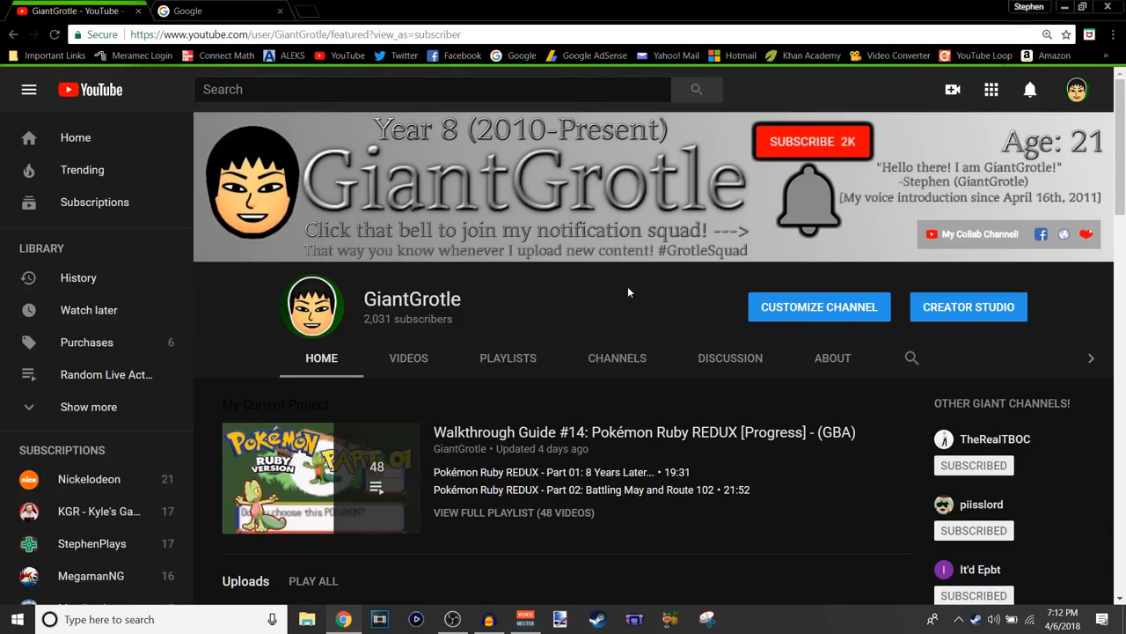
mouse_move(632, 292)
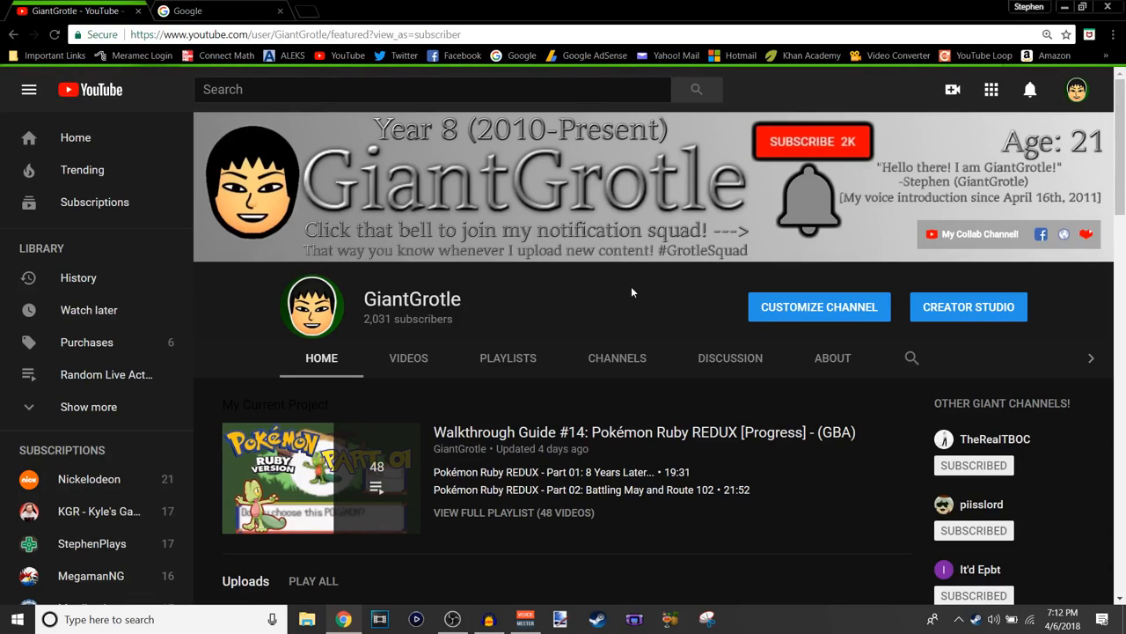
mouse_move(642, 272)
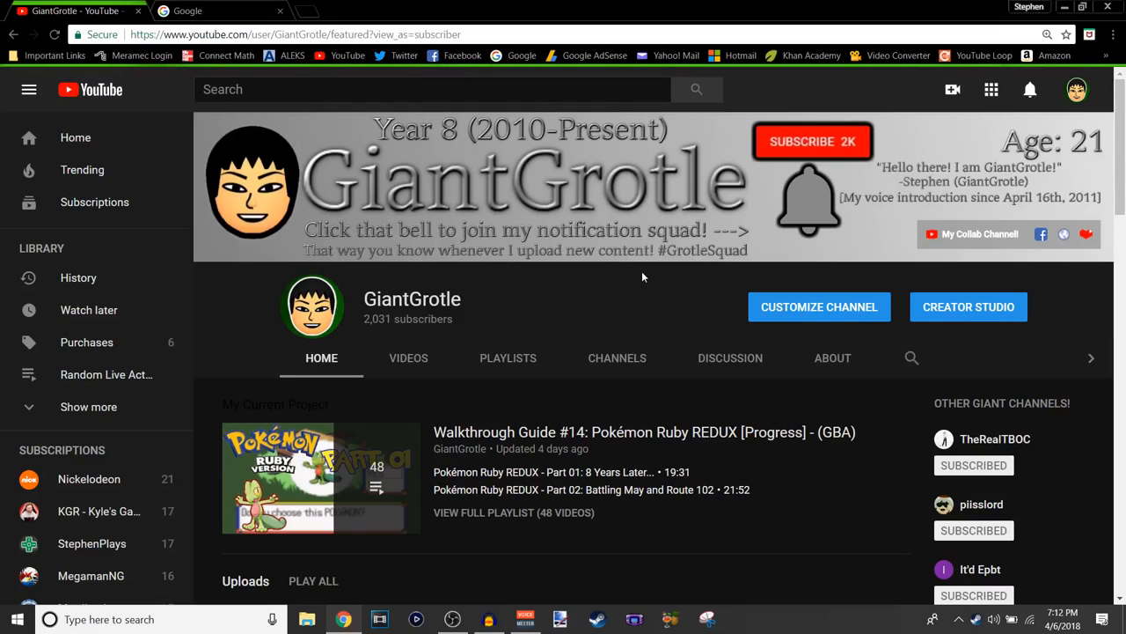
mouse_move(641, 299)
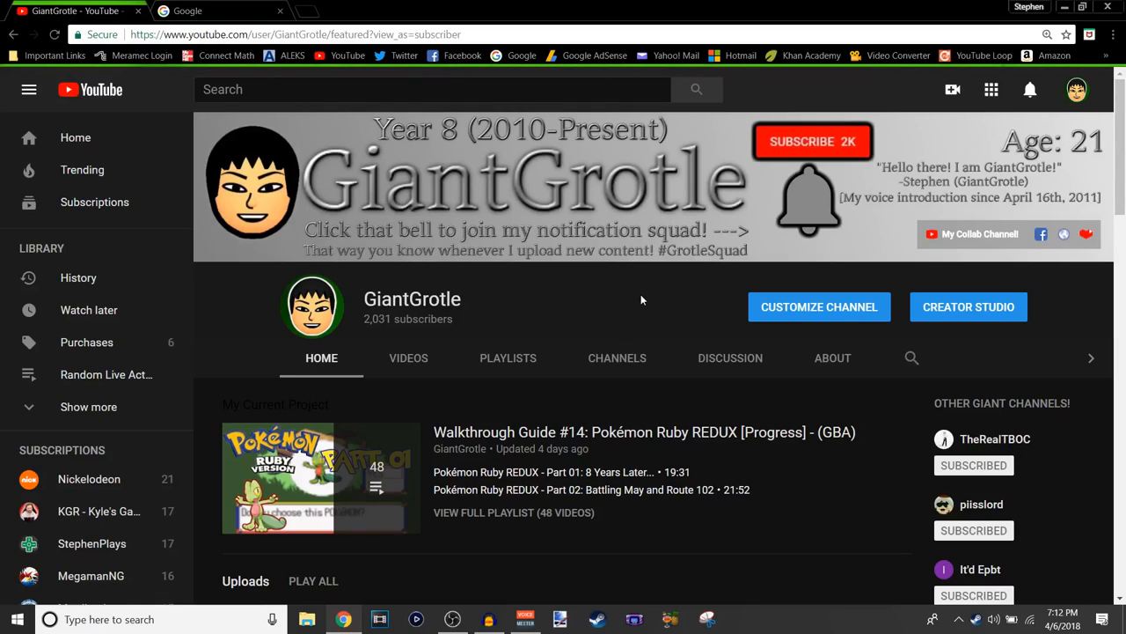
mouse_move(644, 299)
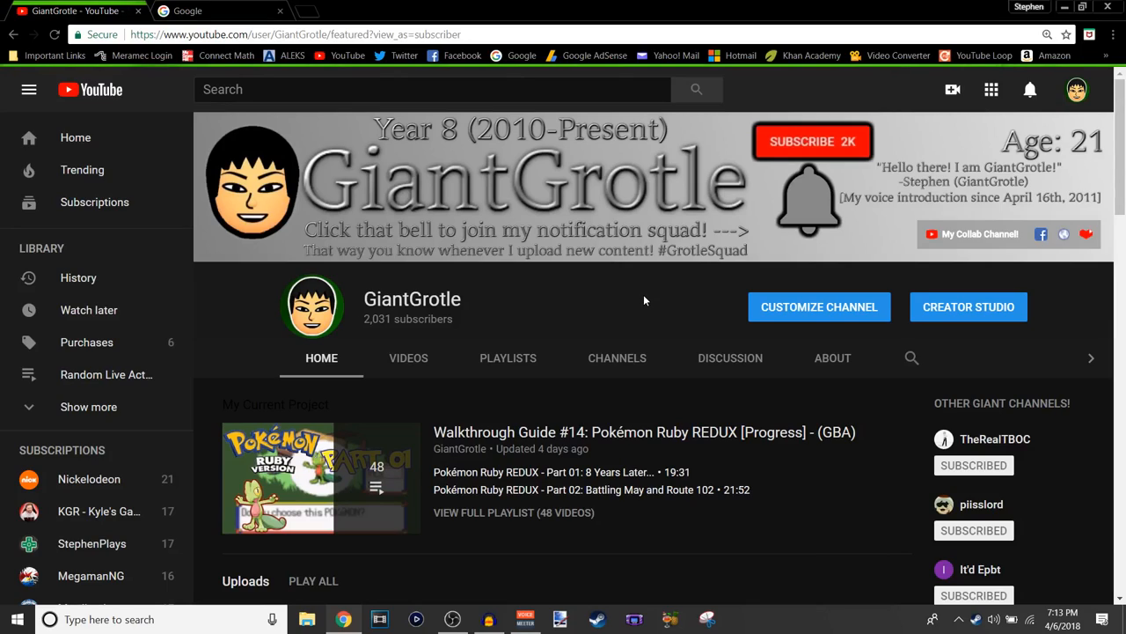
mouse_move(458, 287)
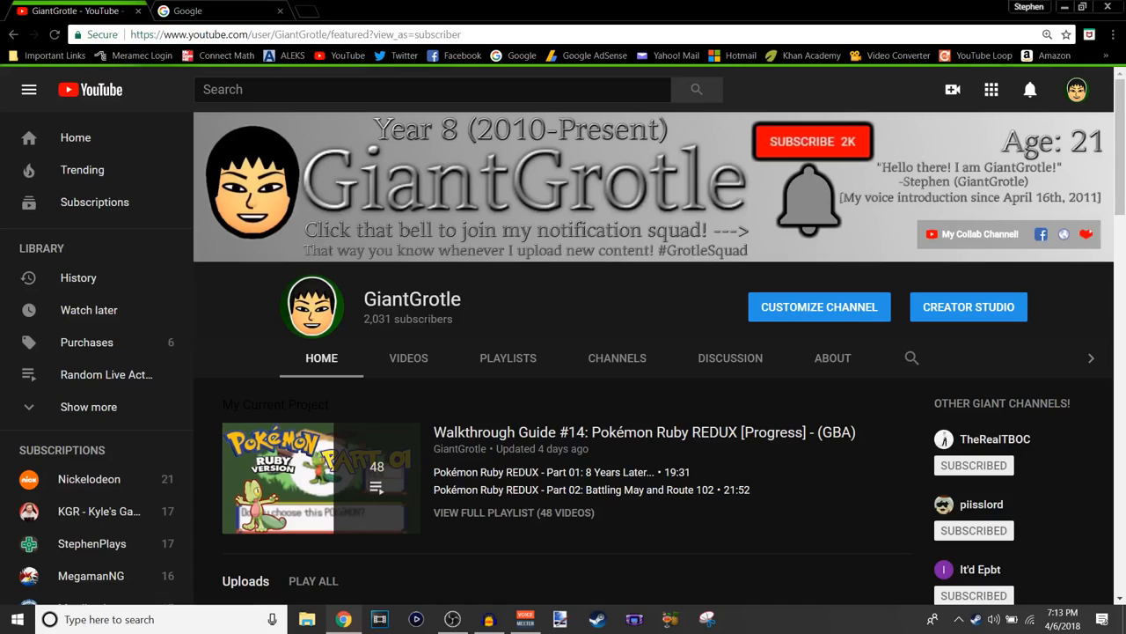
mouse_move(387, 345)
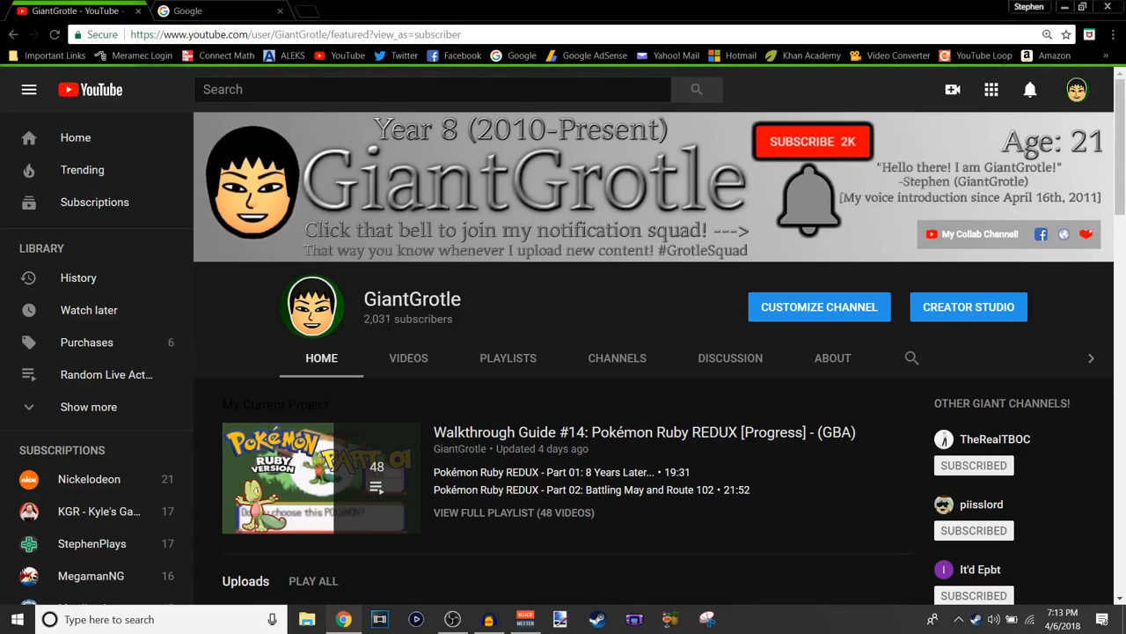
mouse_move(482, 304)
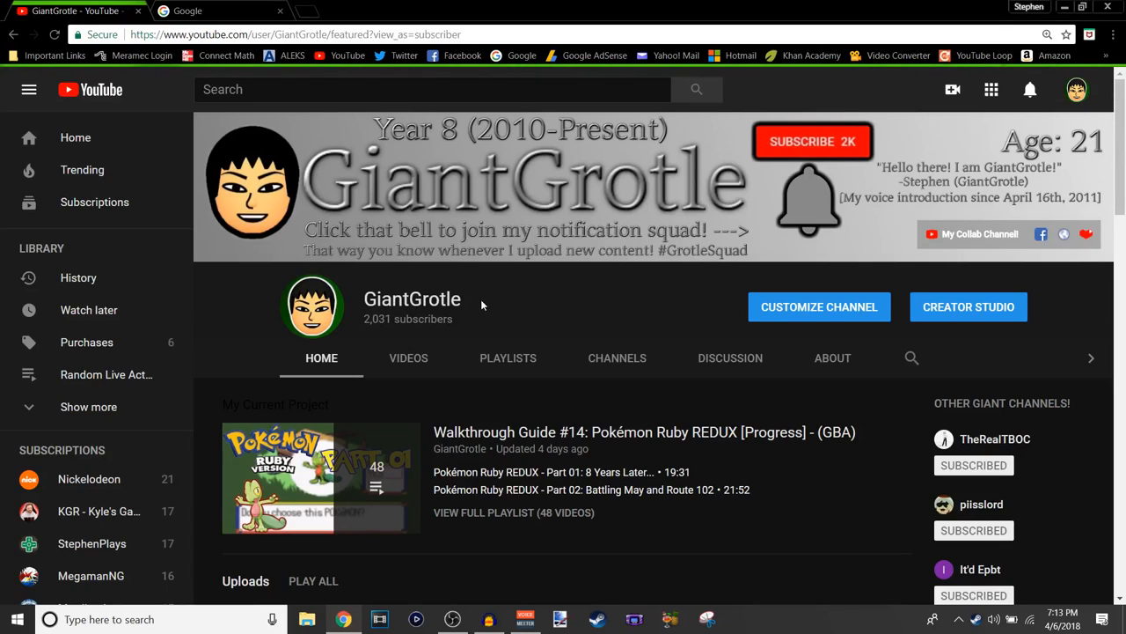
mouse_move(623, 317)
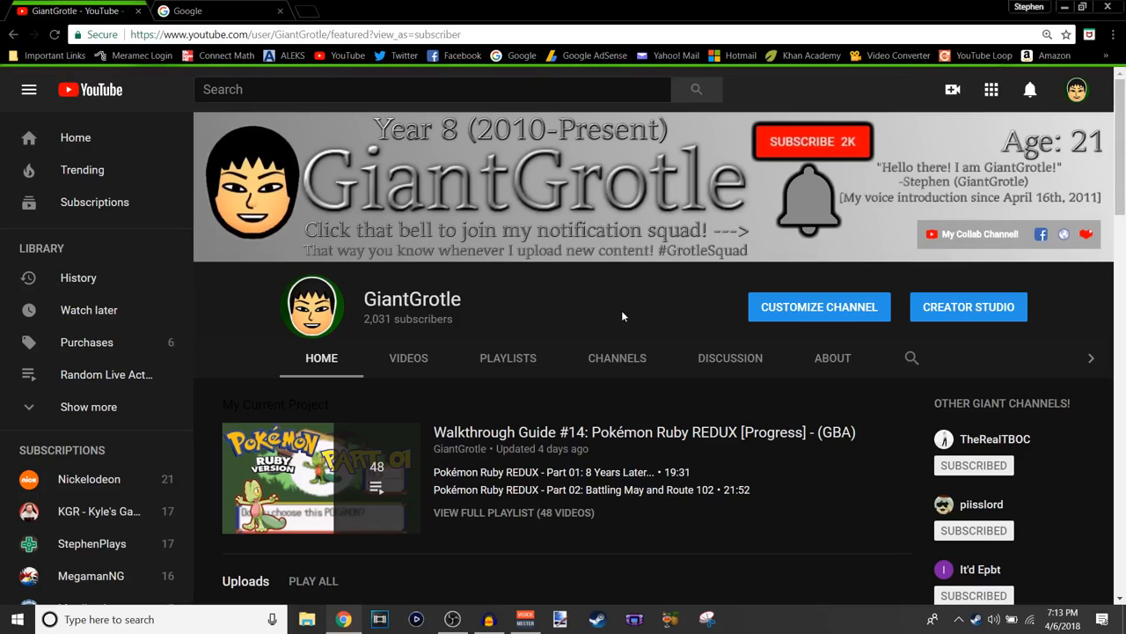
mouse_move(916, 231)
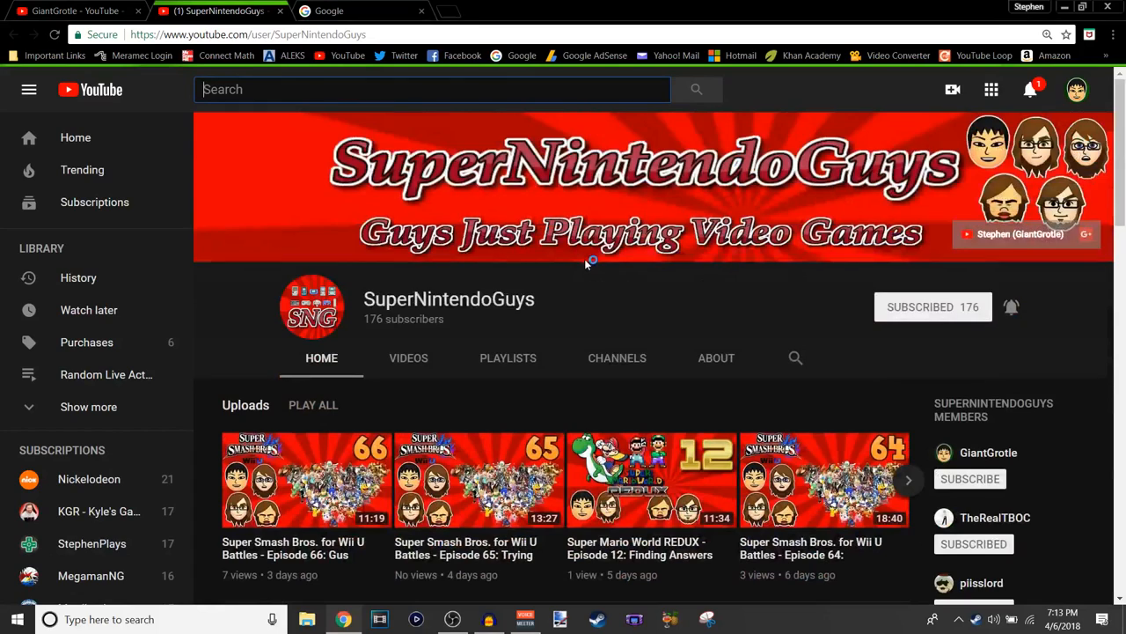
mouse_move(1007, 528)
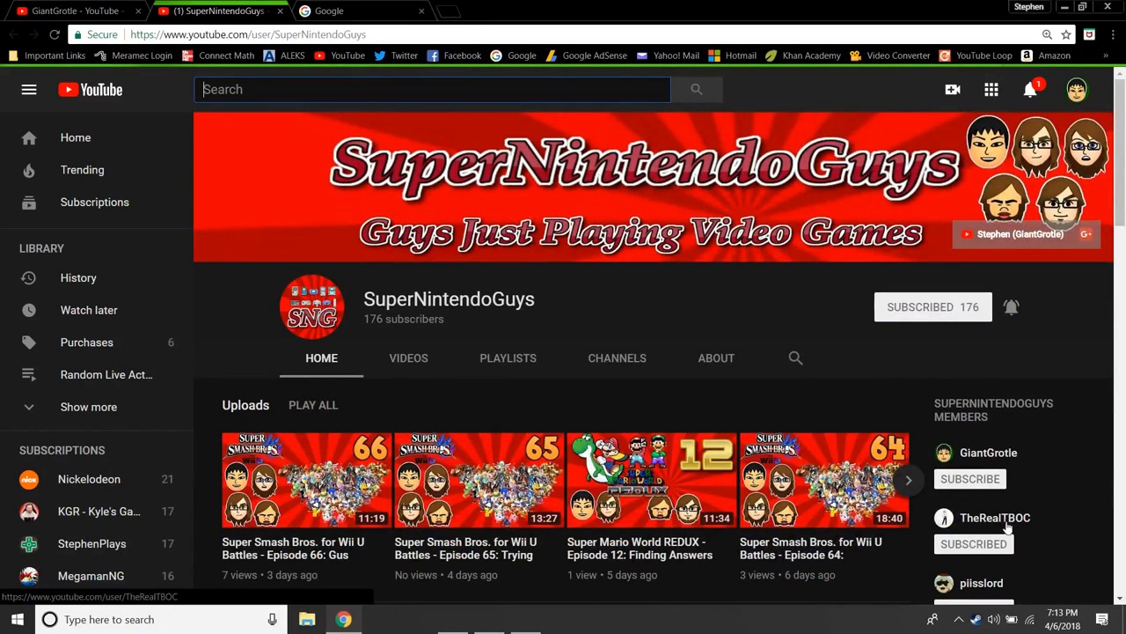
Scroll down through the SuperNintendoGuys channel's video shelves.
scroll(down, 3)
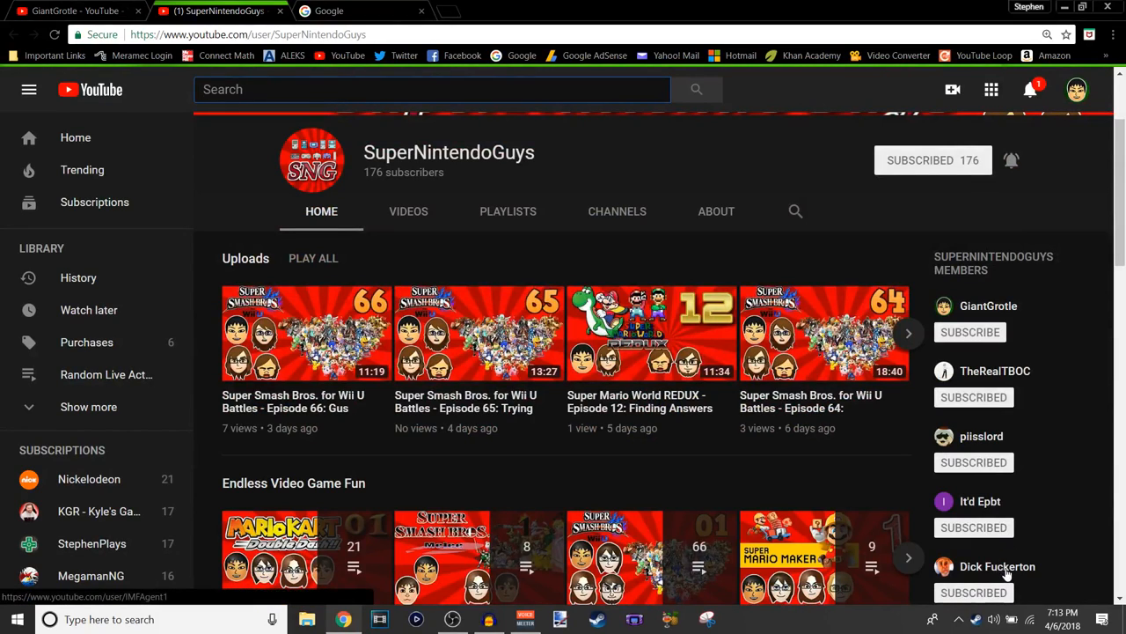
scroll(down, 3)
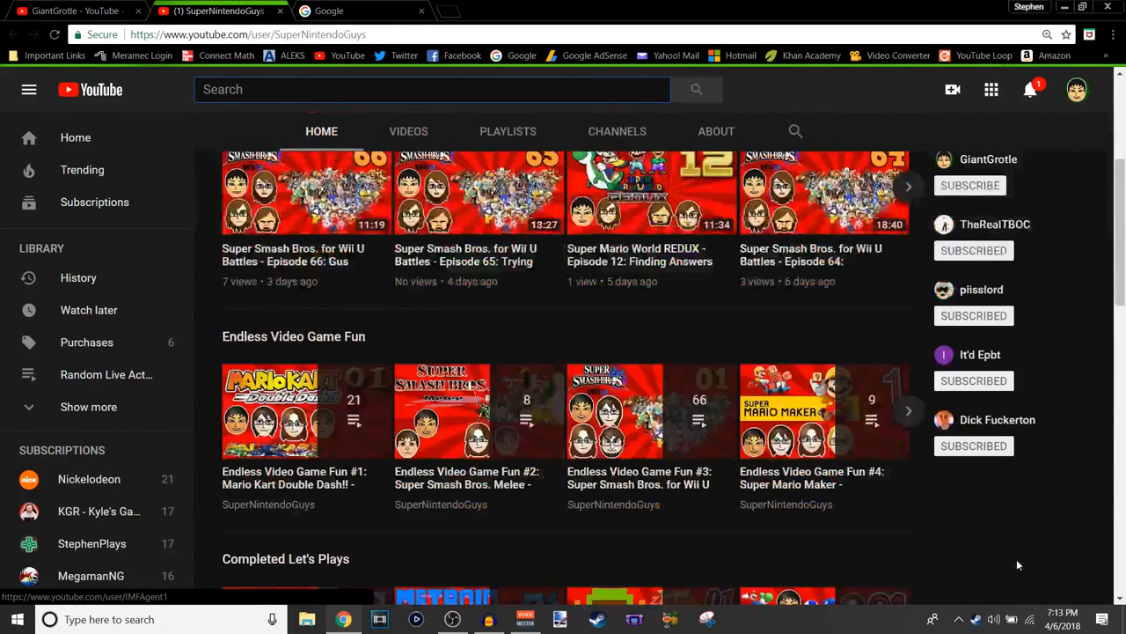
mouse_move(1008, 550)
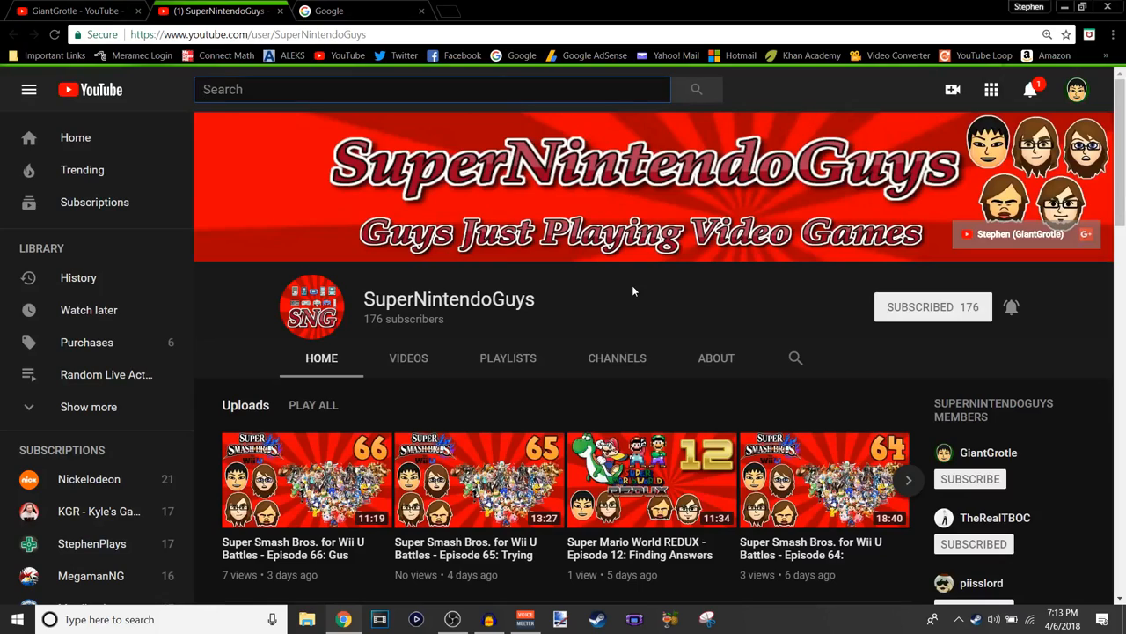
mouse_move(612, 271)
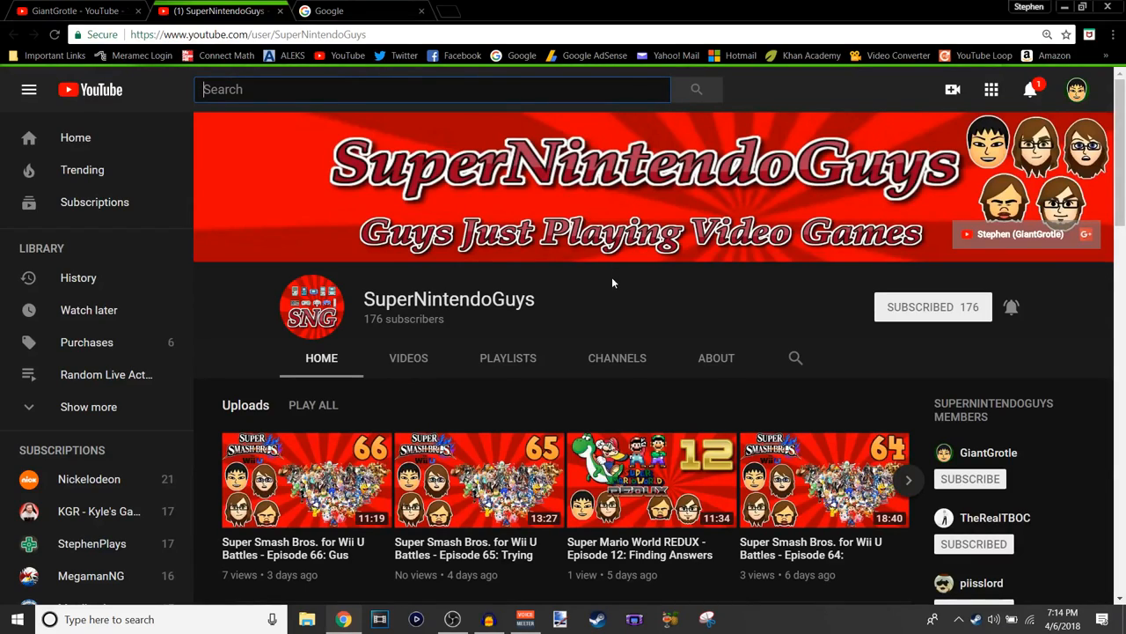
mouse_move(606, 292)
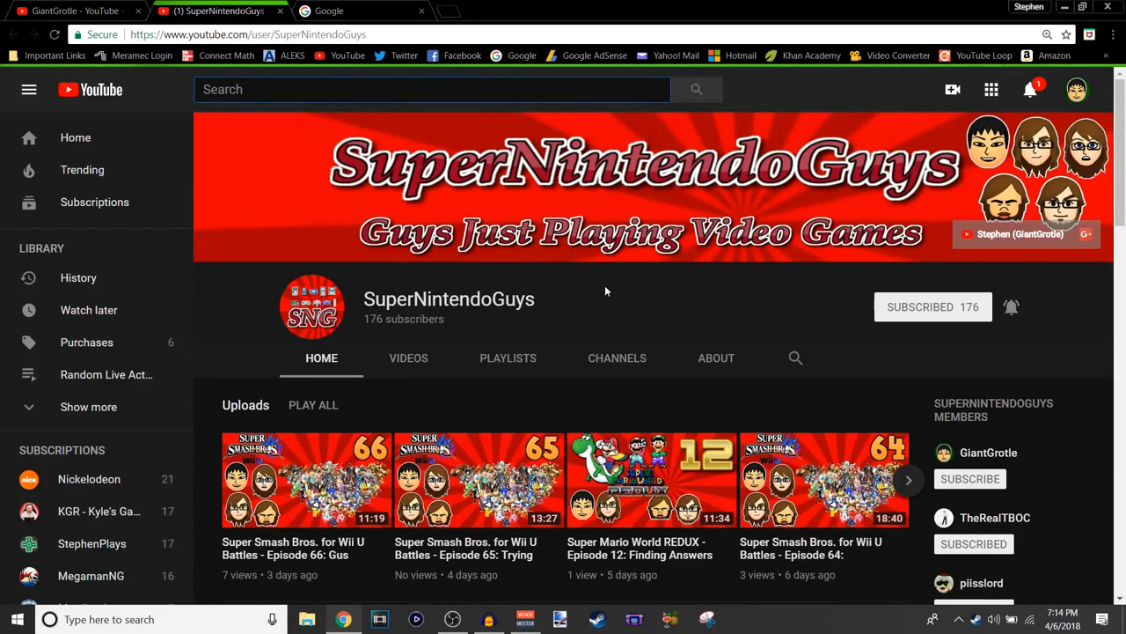
Return to the GiantGrotle channel page and scroll down to its project playlist shelves.
click(990, 451)
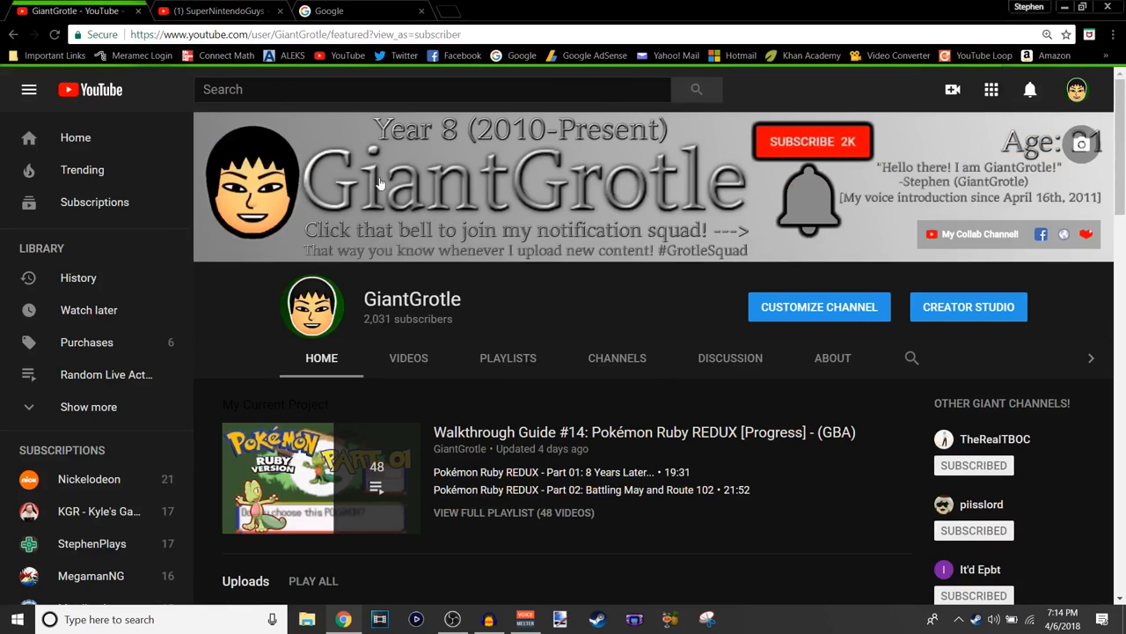
scroll(down, 3)
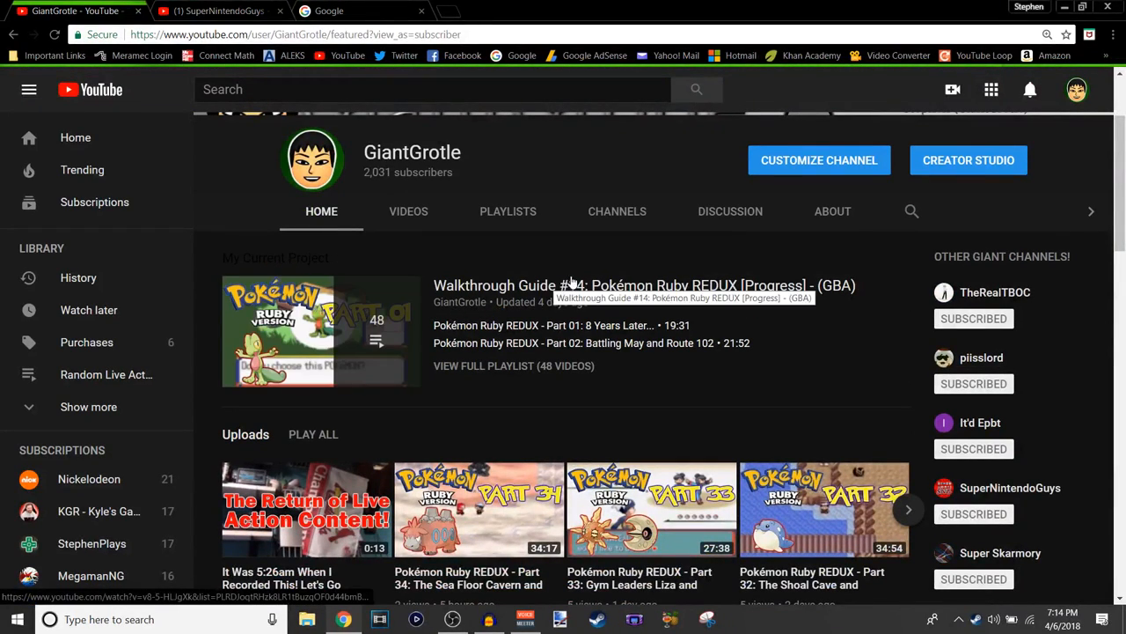
scroll(down, 3)
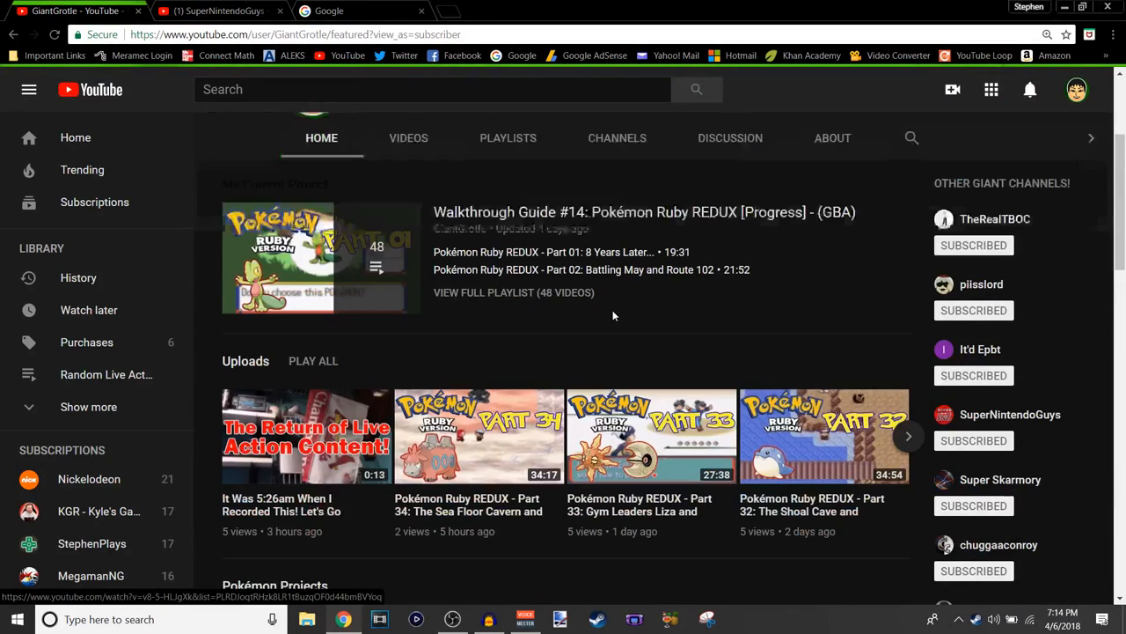
scroll(down, 3)
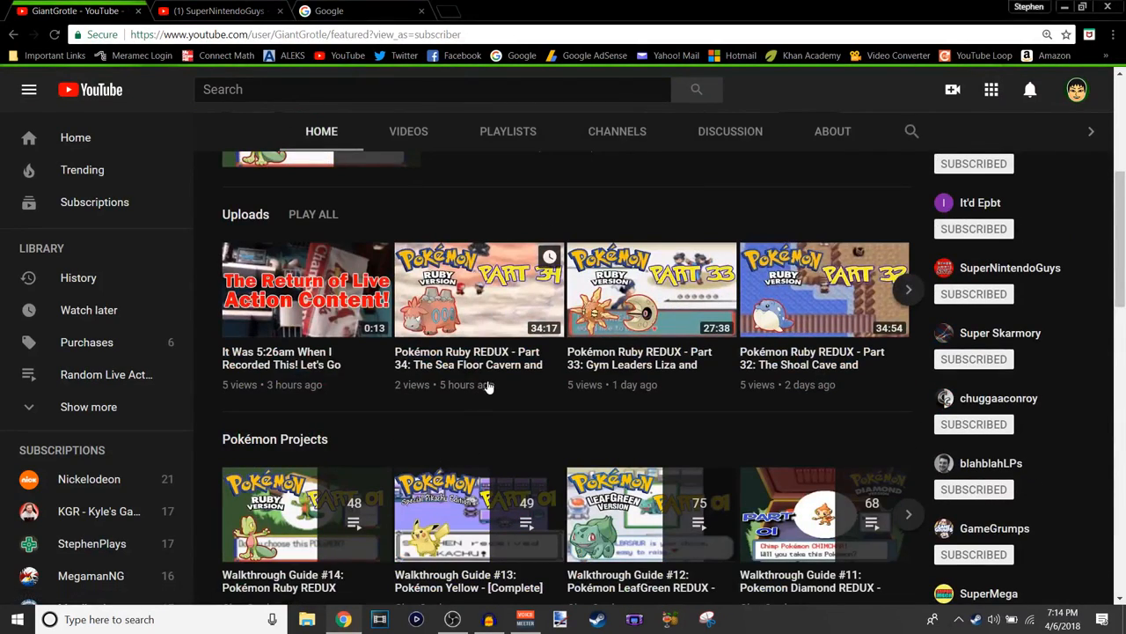
mouse_move(525, 329)
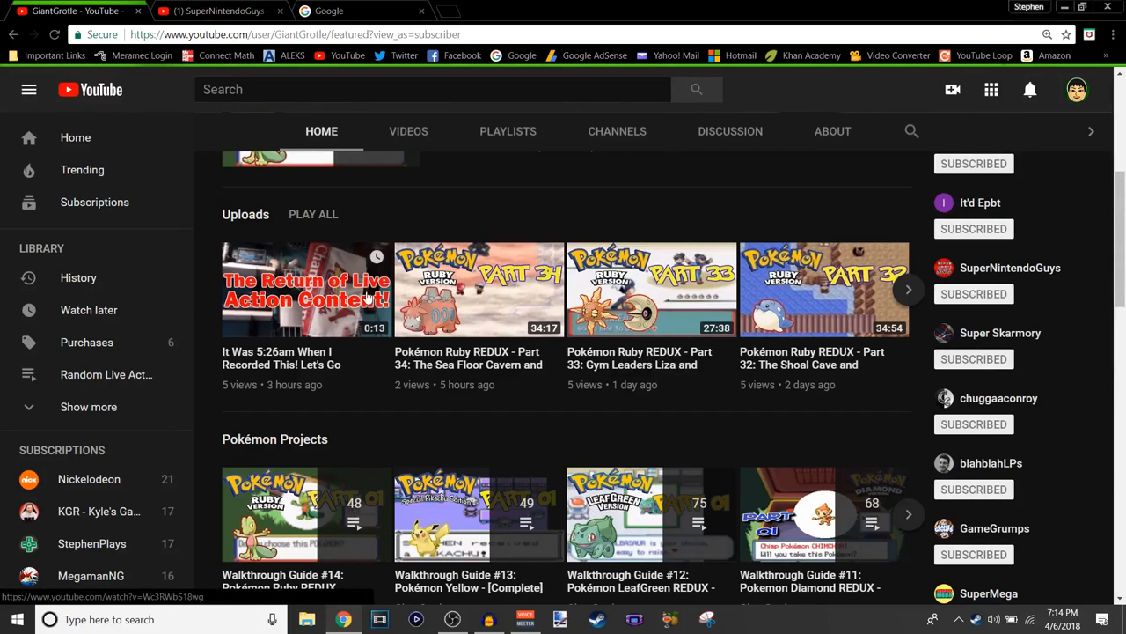
mouse_move(431, 350)
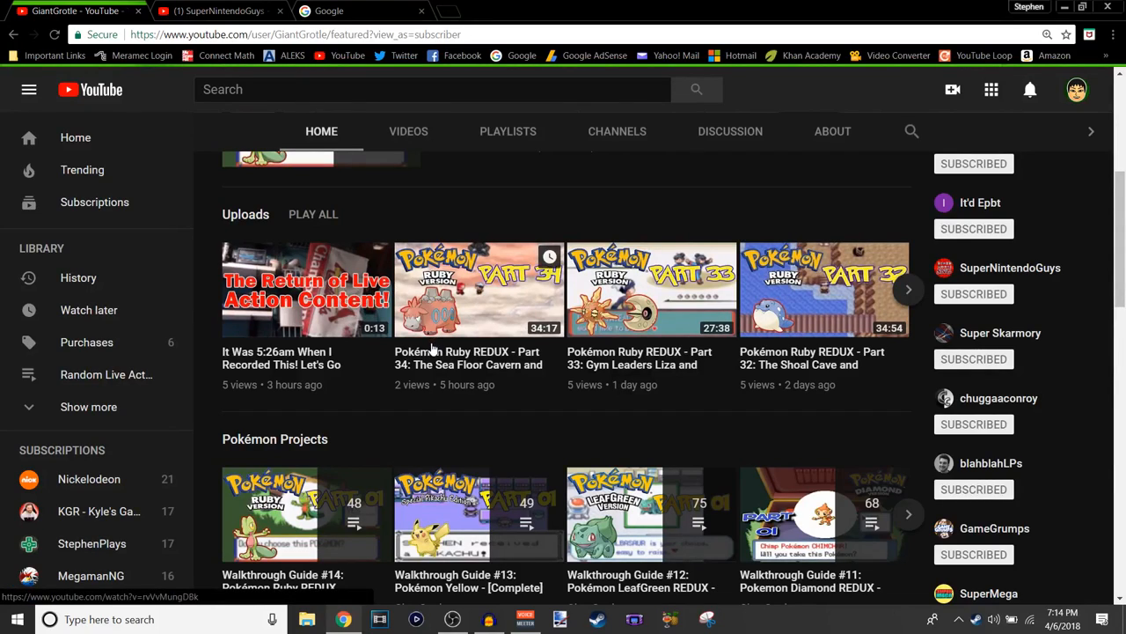
scroll(down, 3)
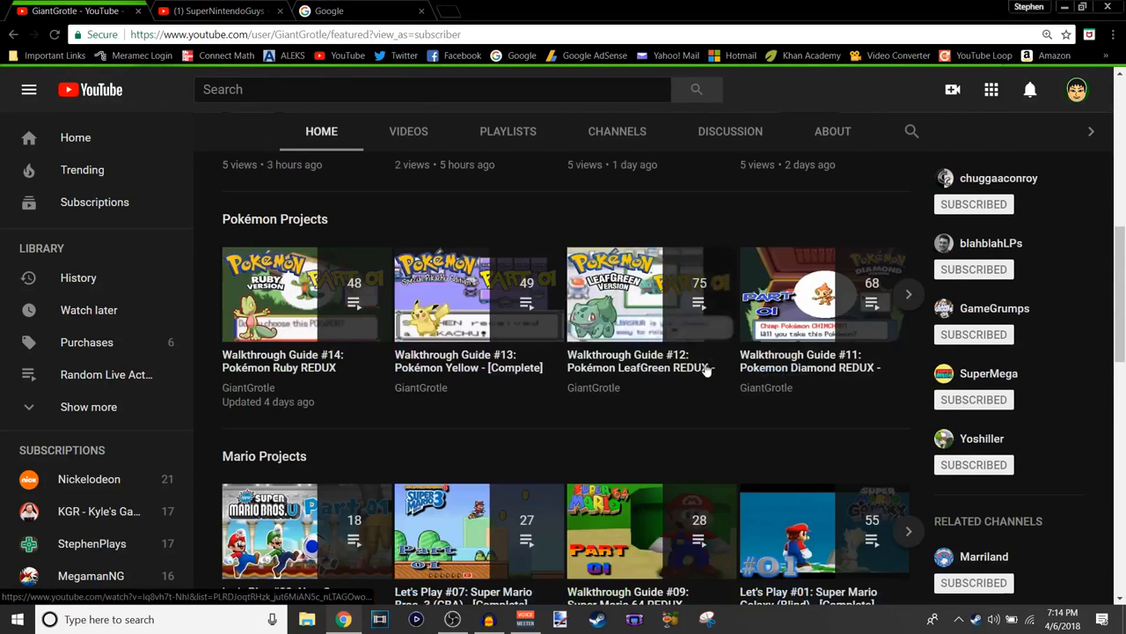
Page through the Pokémon, Mario and Other Projects shelves, reaching Side Series & Stephen Plays.
click(908, 294)
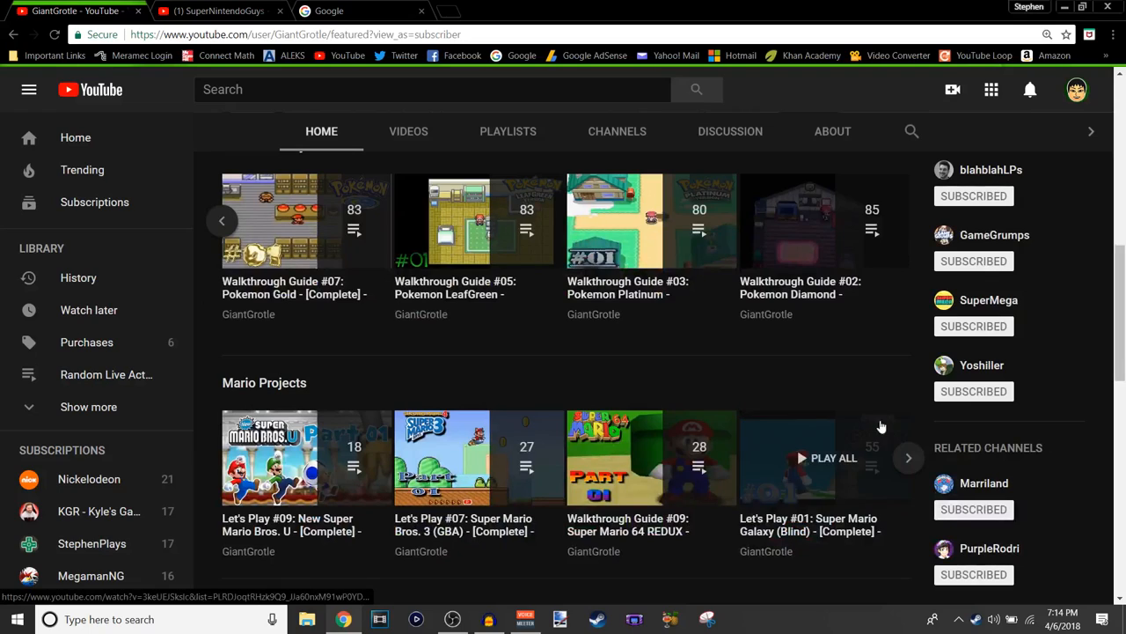
click(909, 457)
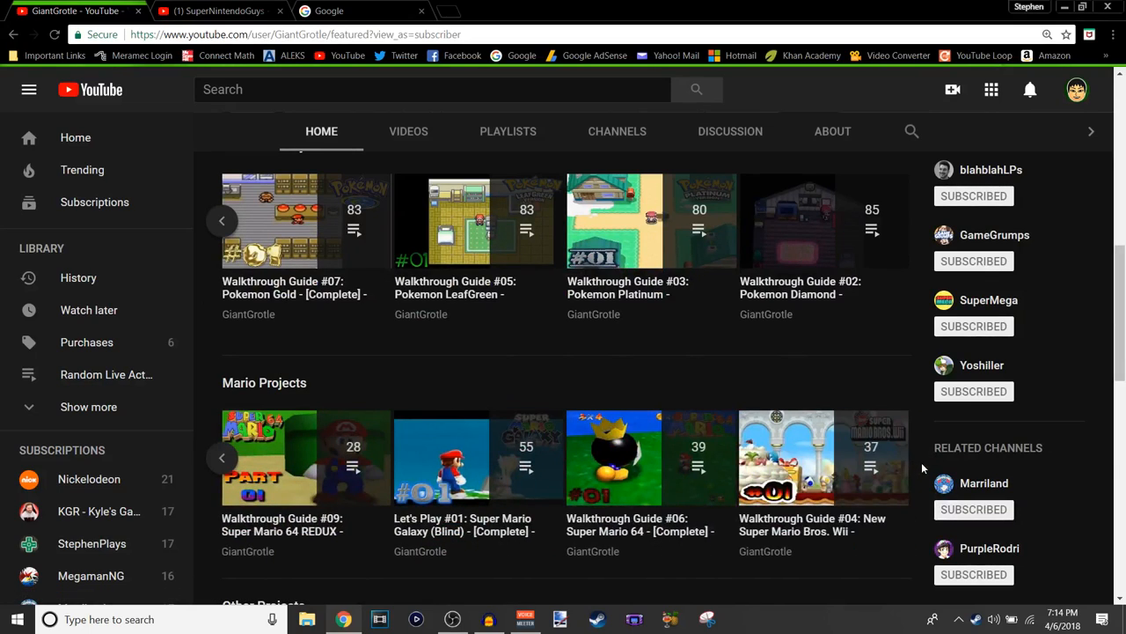
scroll(down, 3)
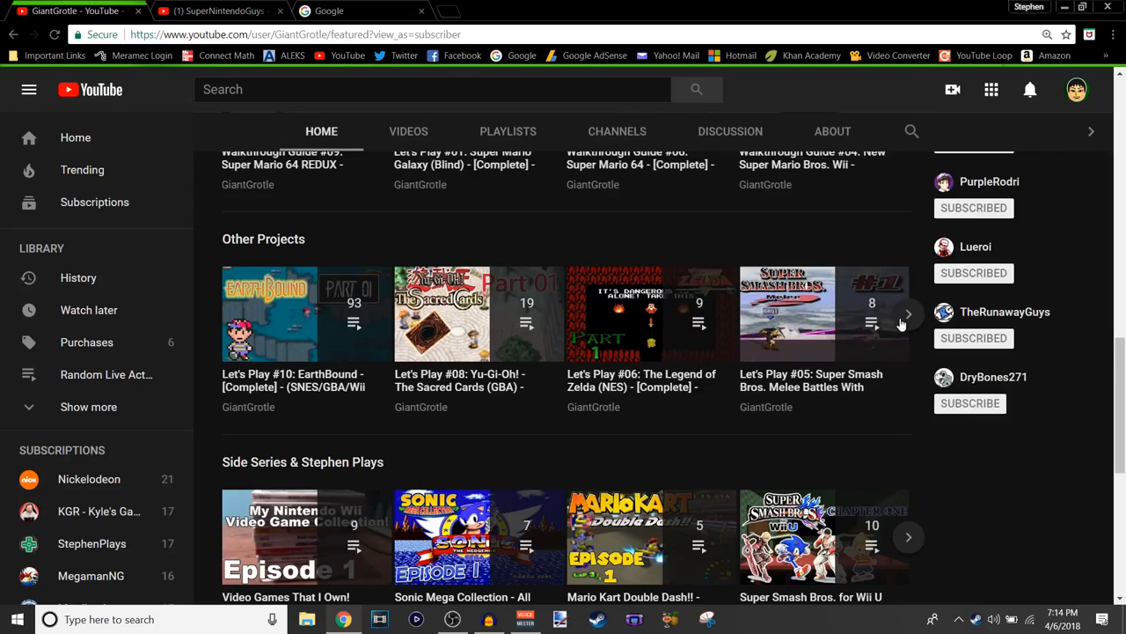
click(908, 314)
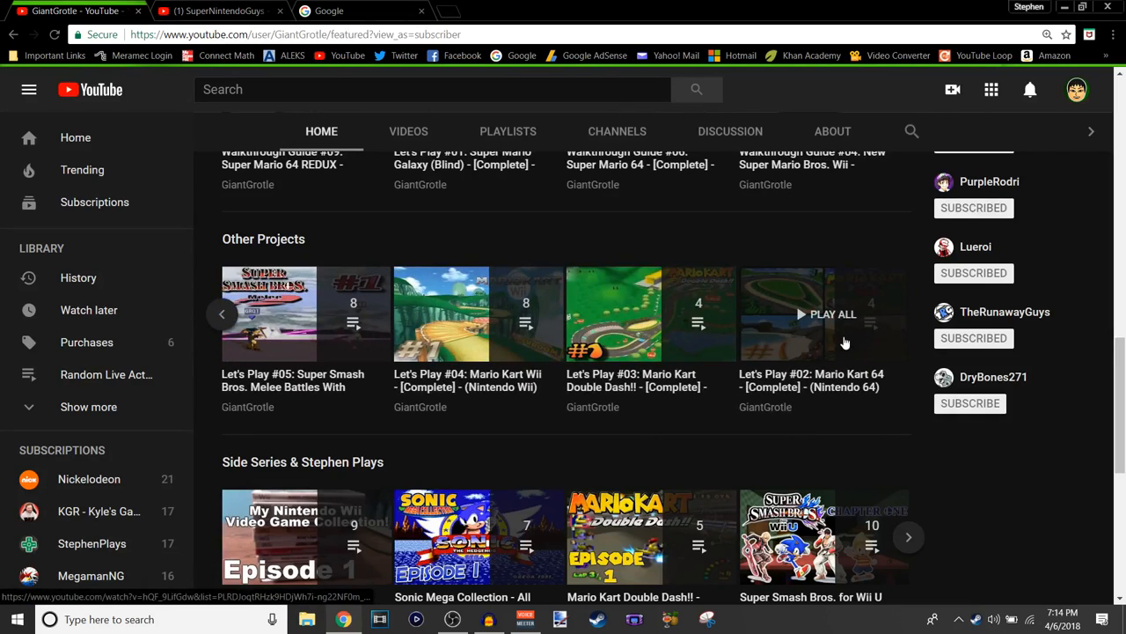
scroll(down, 3)
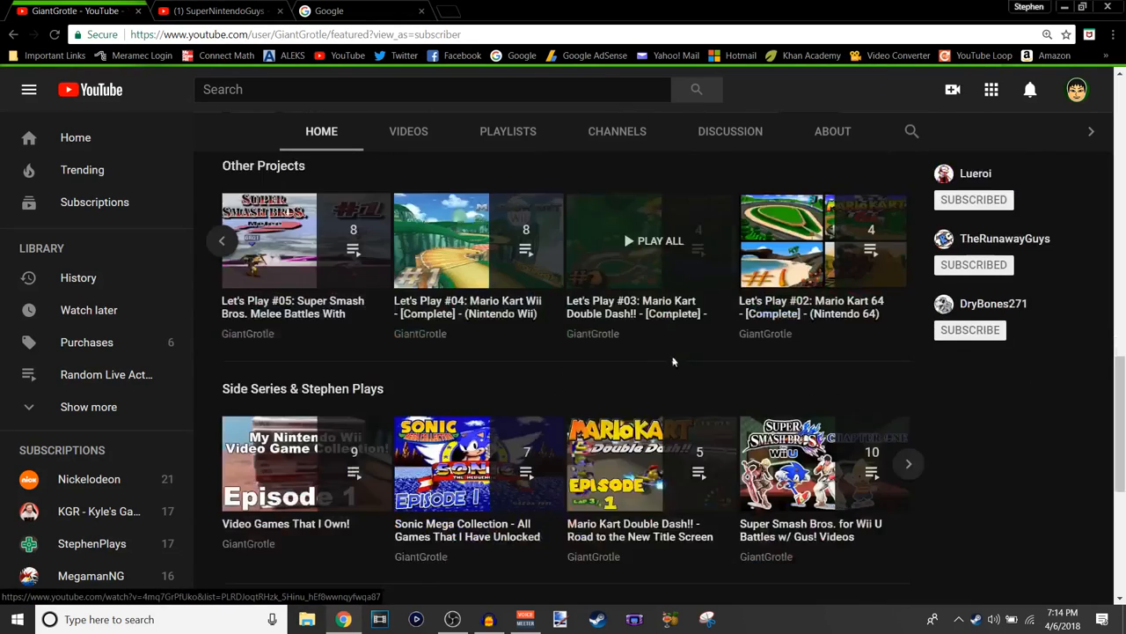
scroll(down, 3)
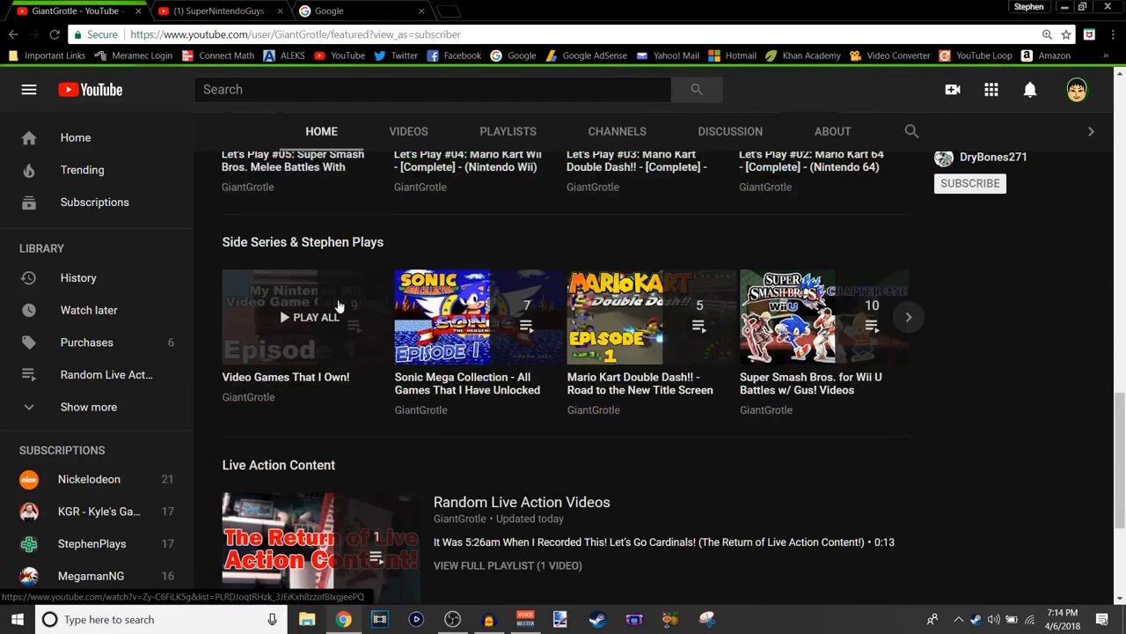
mouse_move(475, 317)
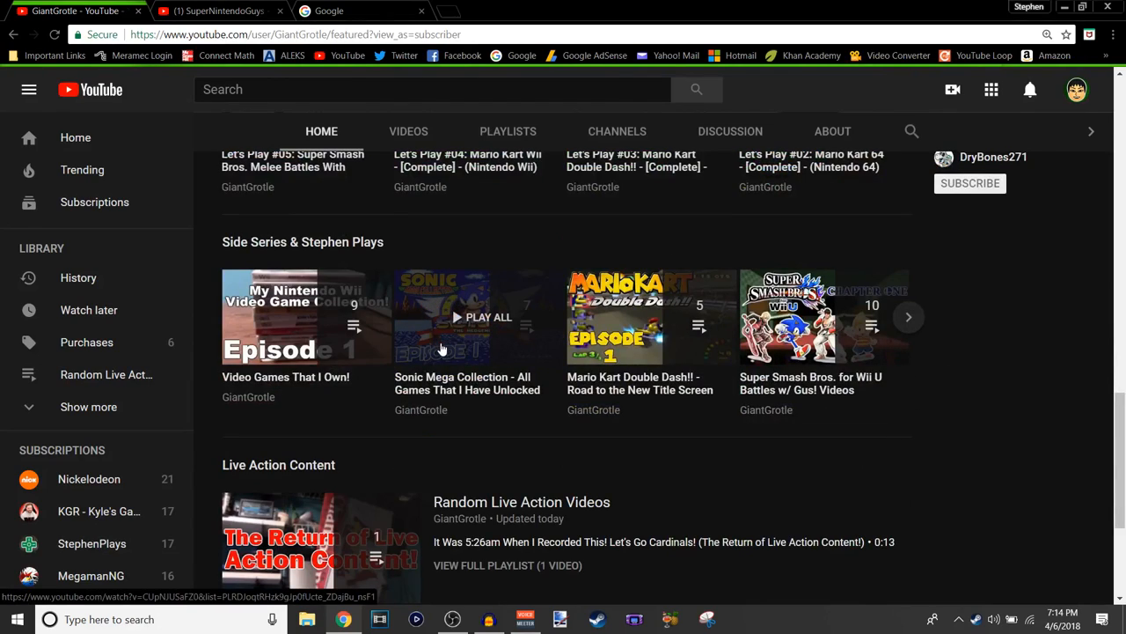
mouse_move(320, 373)
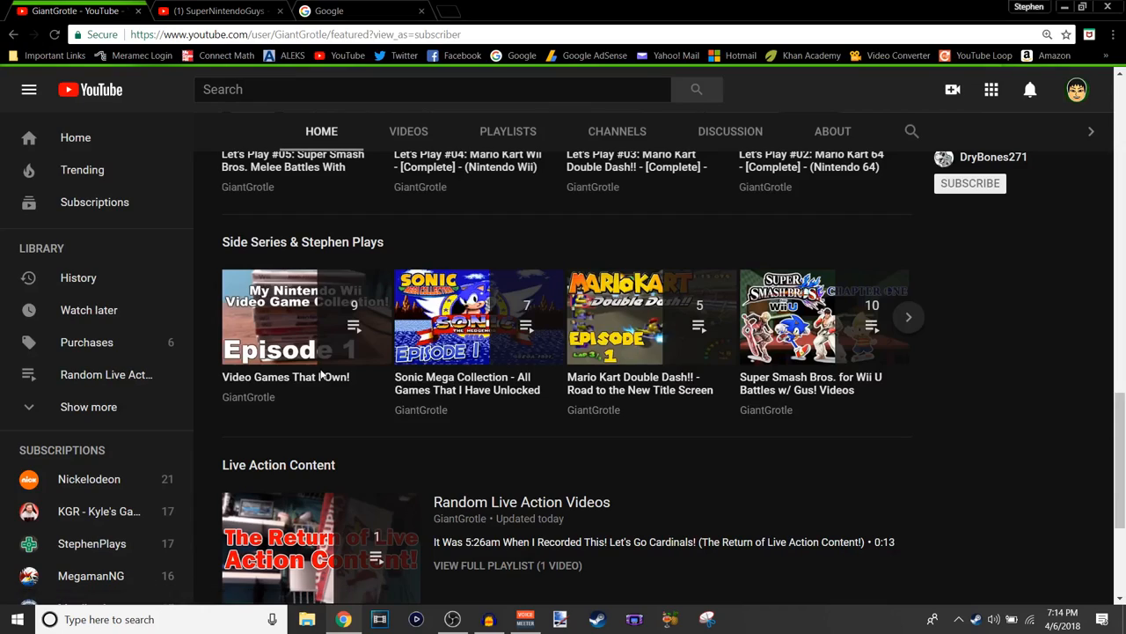
mouse_move(331, 376)
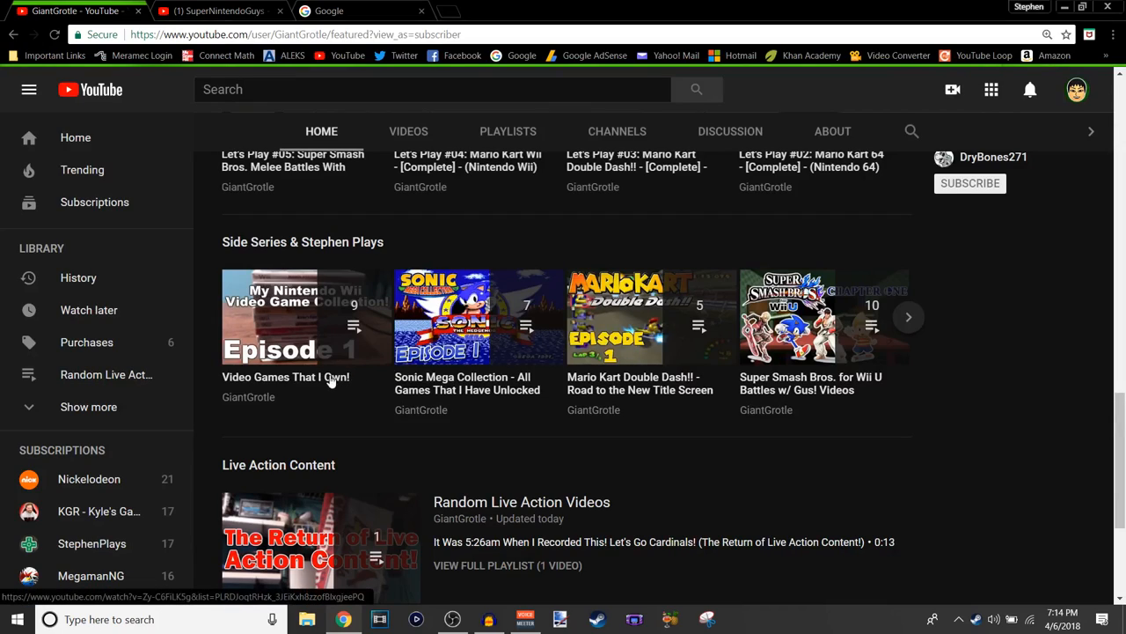
mouse_move(331, 389)
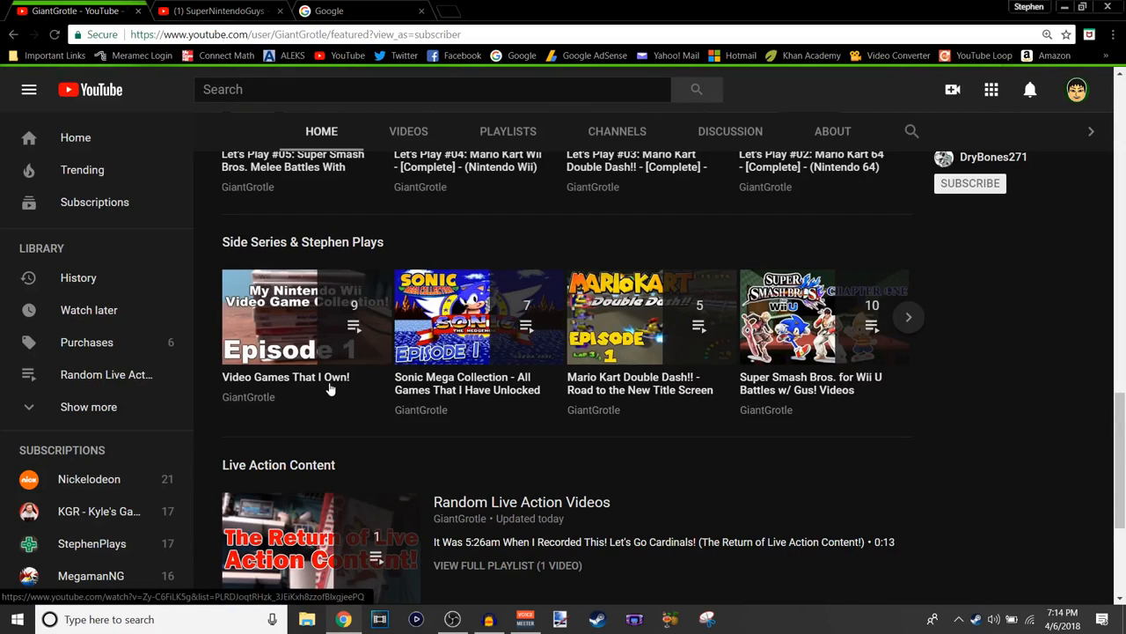
mouse_move(327, 398)
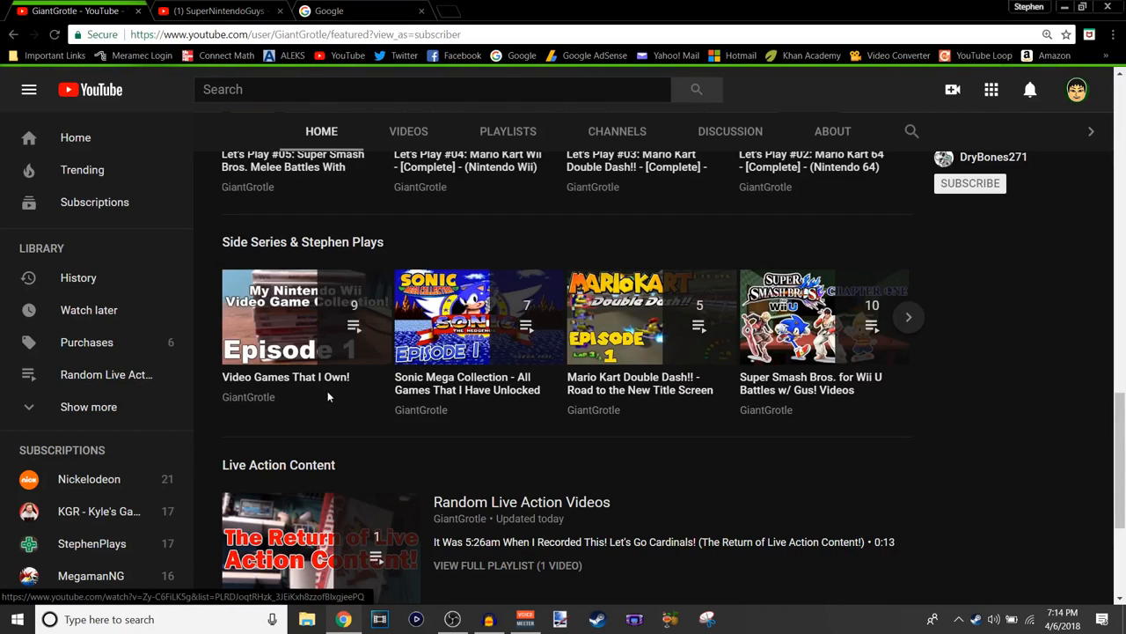
mouse_move(673, 386)
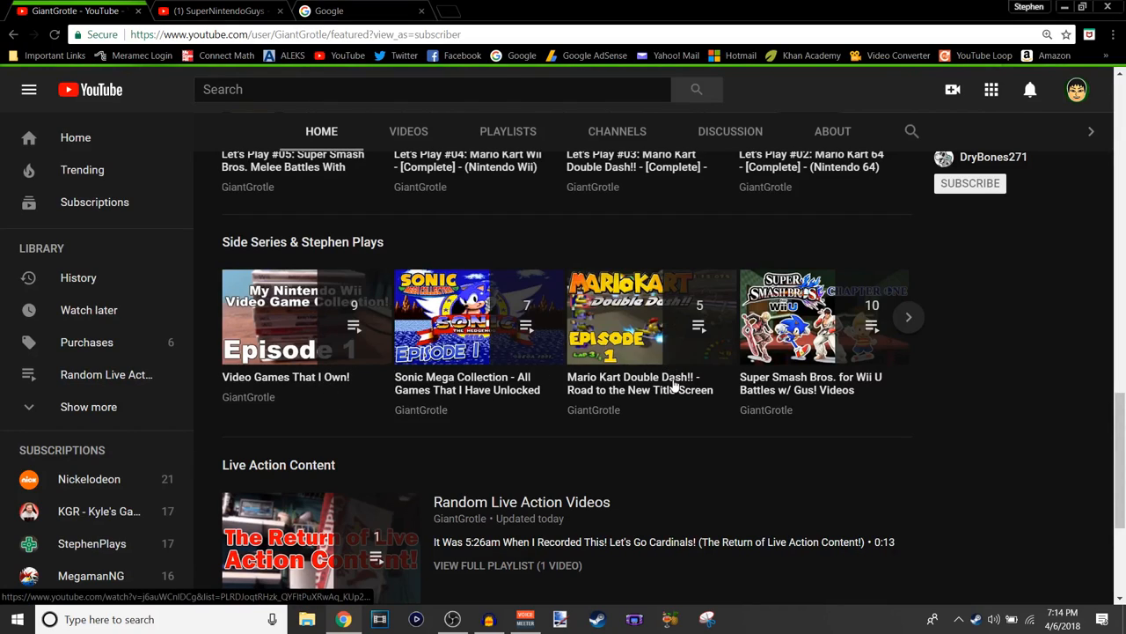
mouse_move(817, 327)
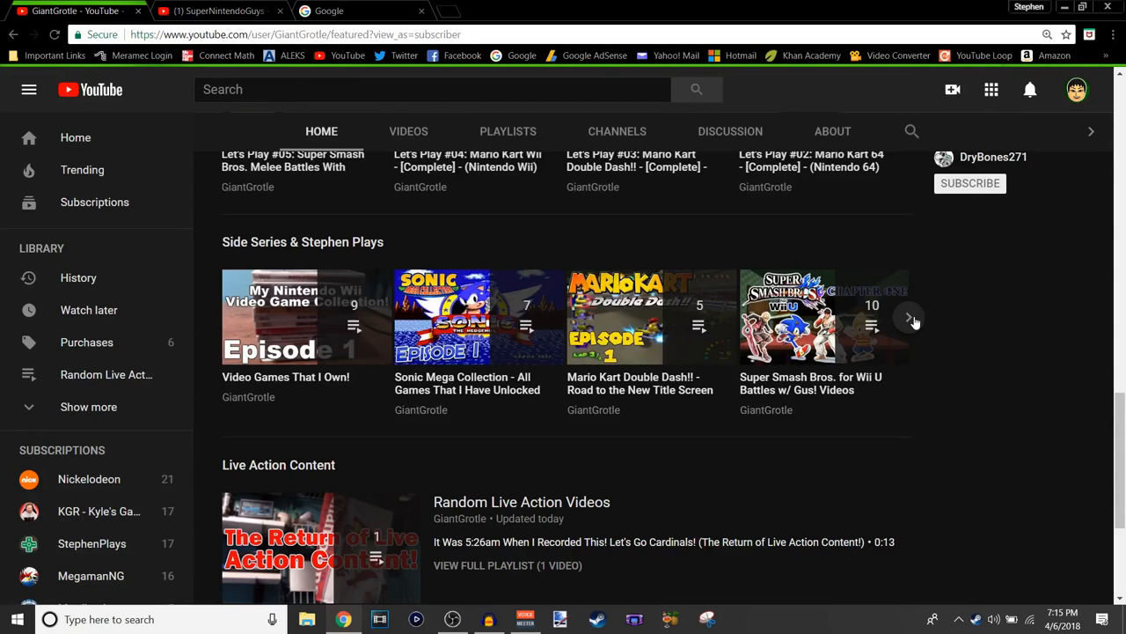
Reveal the remaining Side Series playlists and scroll to the Live Action and SuperNintendoGuys shelves.
click(908, 316)
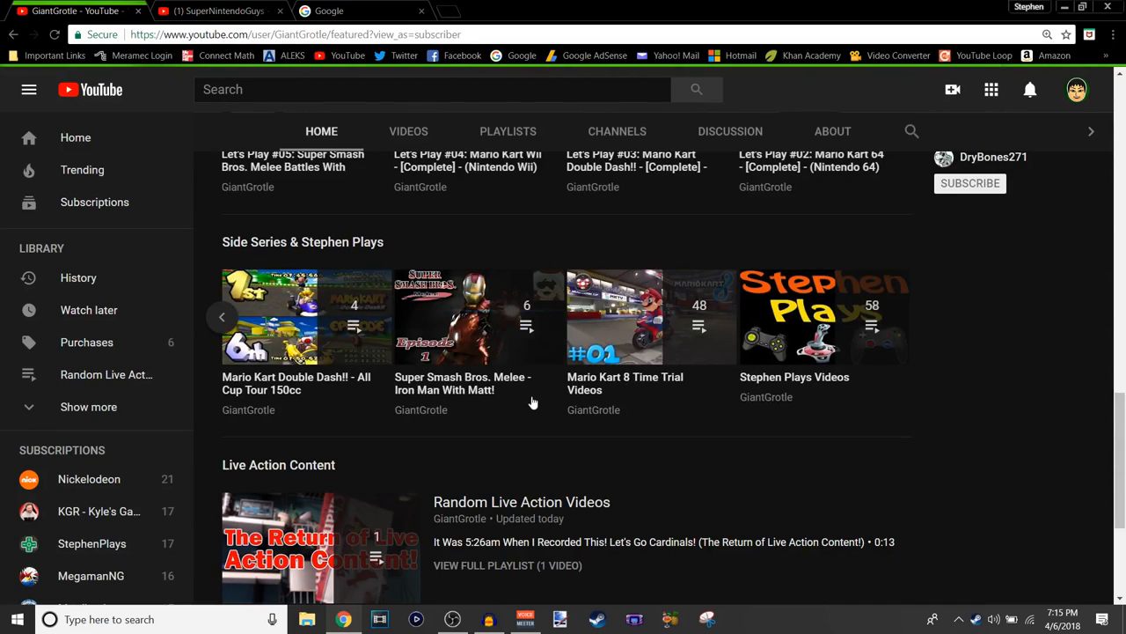
mouse_move(519, 402)
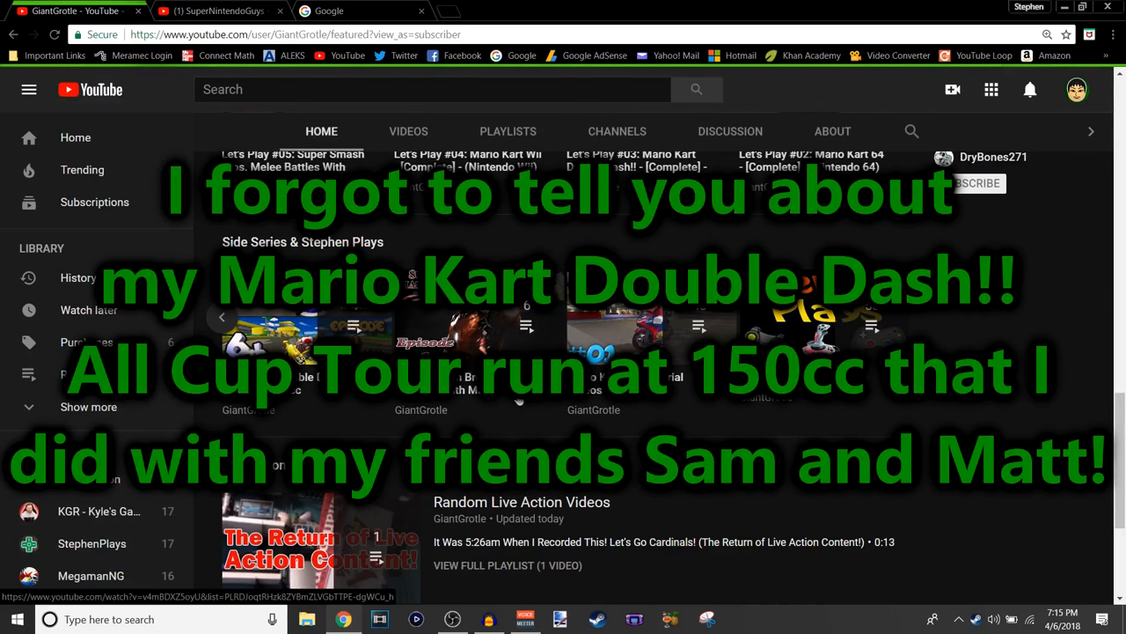
mouse_move(519, 403)
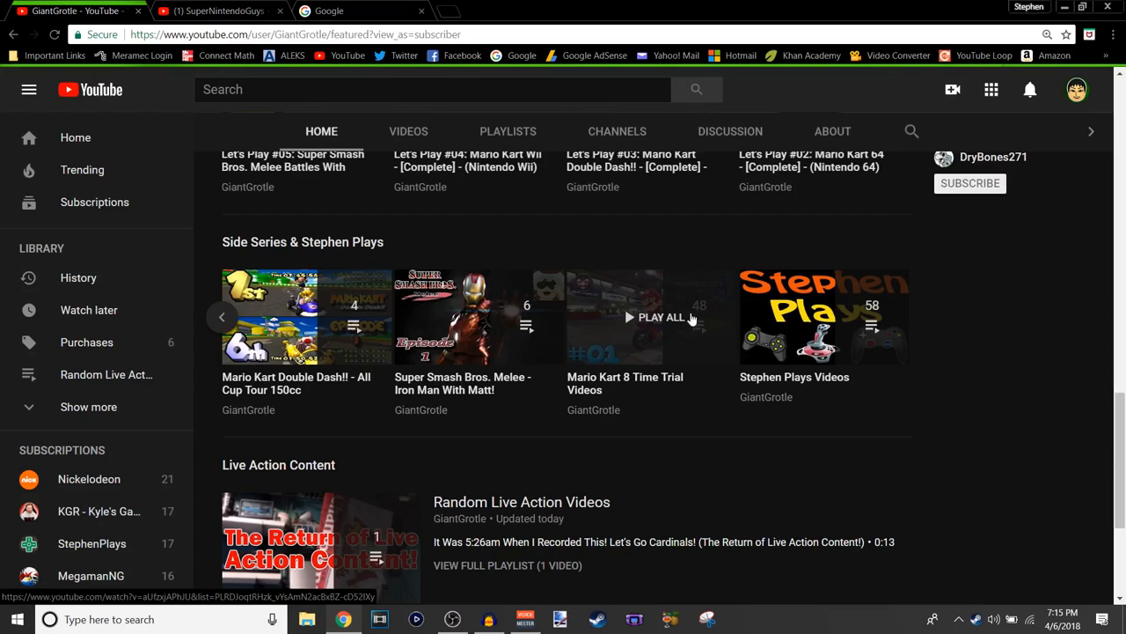
mouse_move(673, 354)
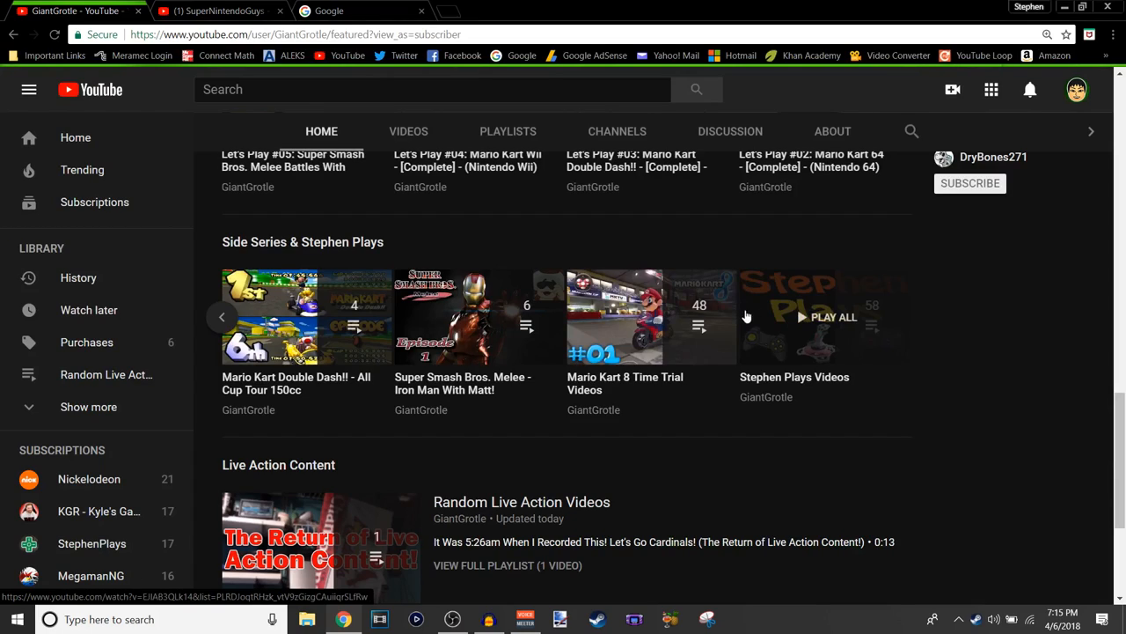
mouse_move(908, 329)
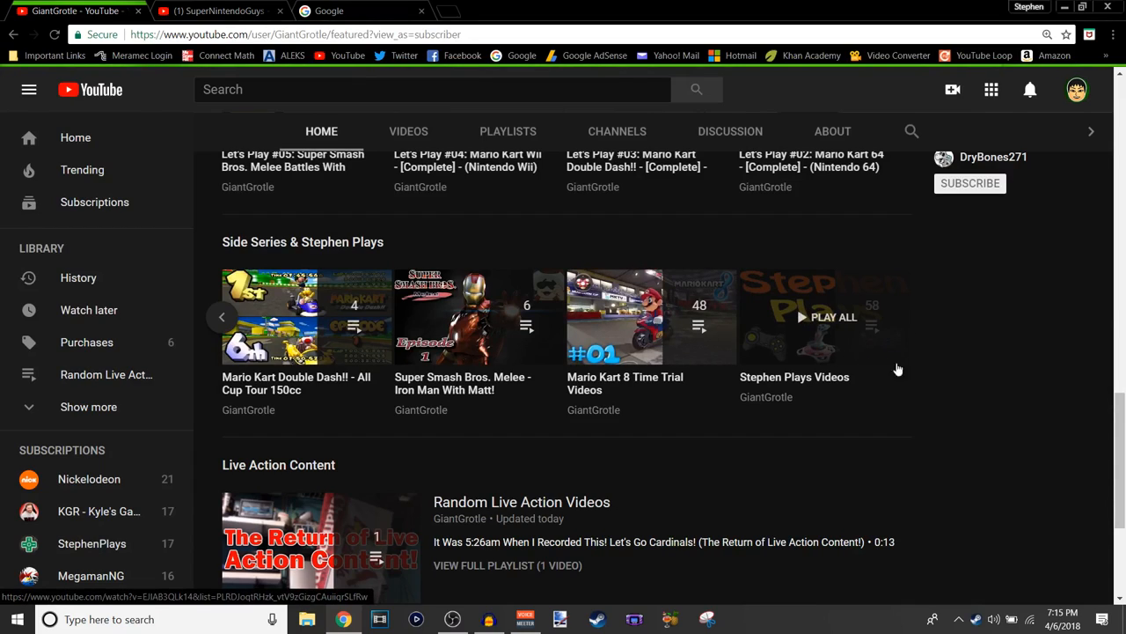
mouse_move(1025, 377)
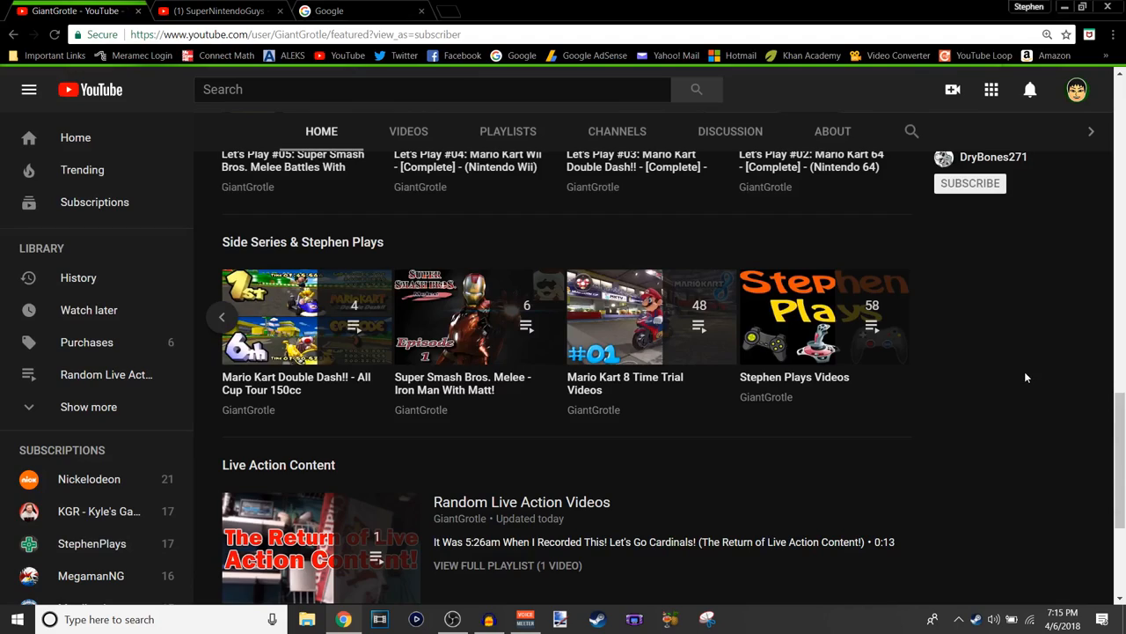
mouse_move(1024, 365)
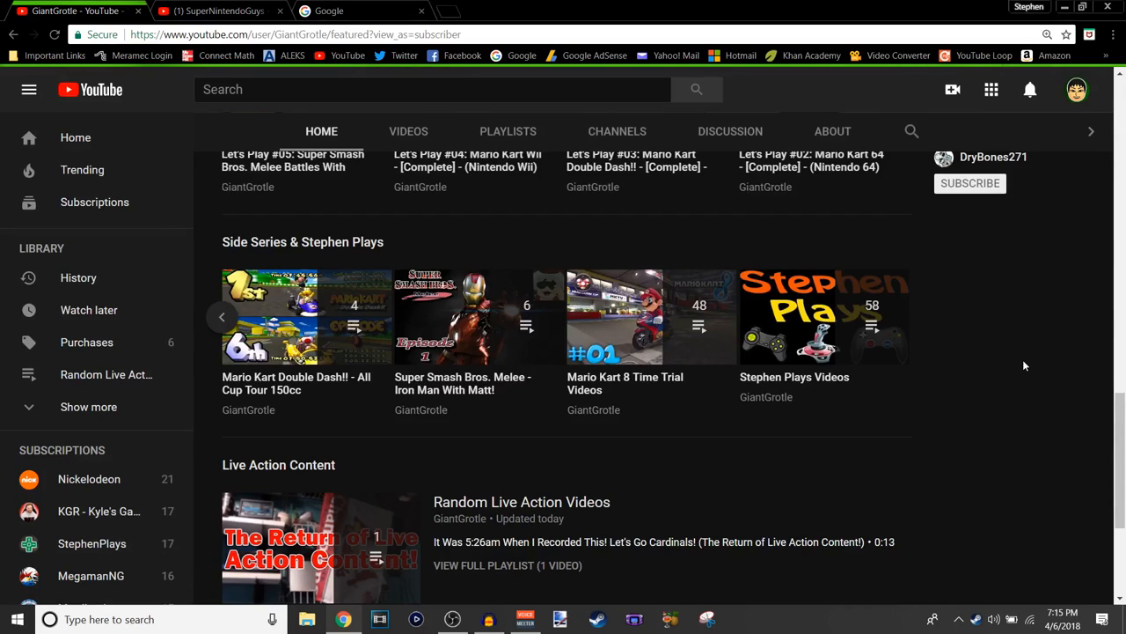
mouse_move(1007, 359)
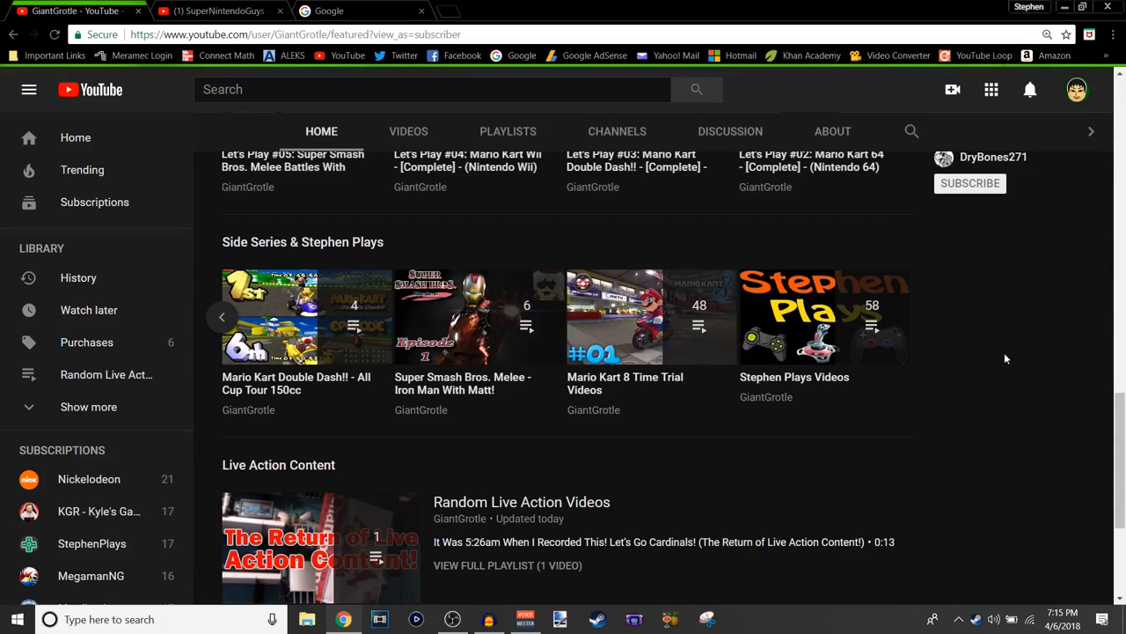
scroll(down, 3)
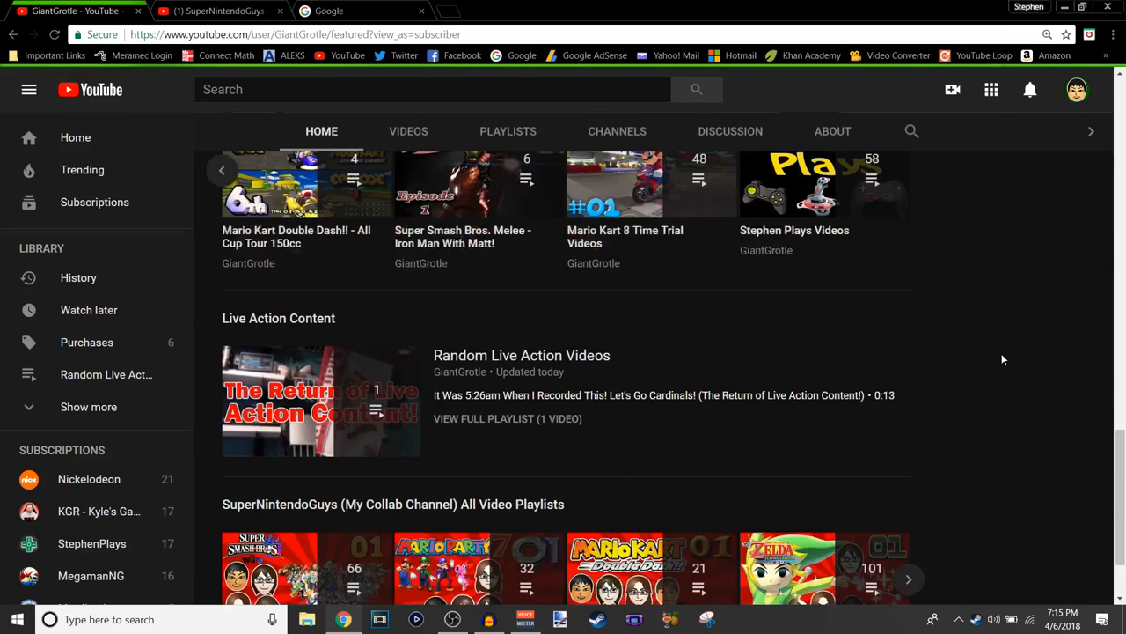
scroll(down, 3)
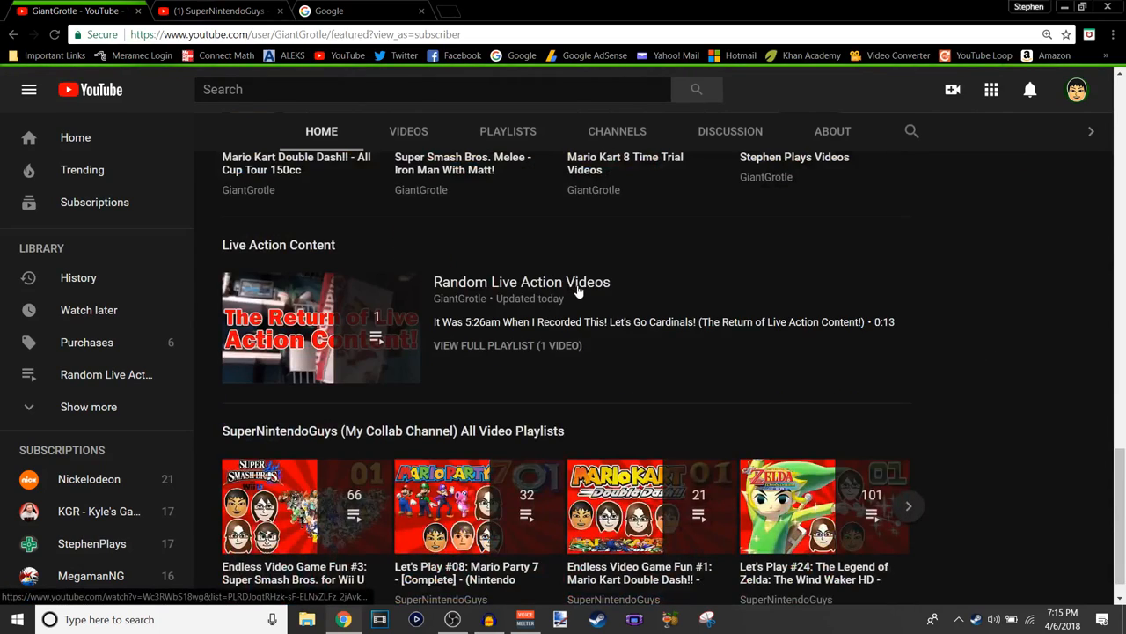
mouse_move(563, 281)
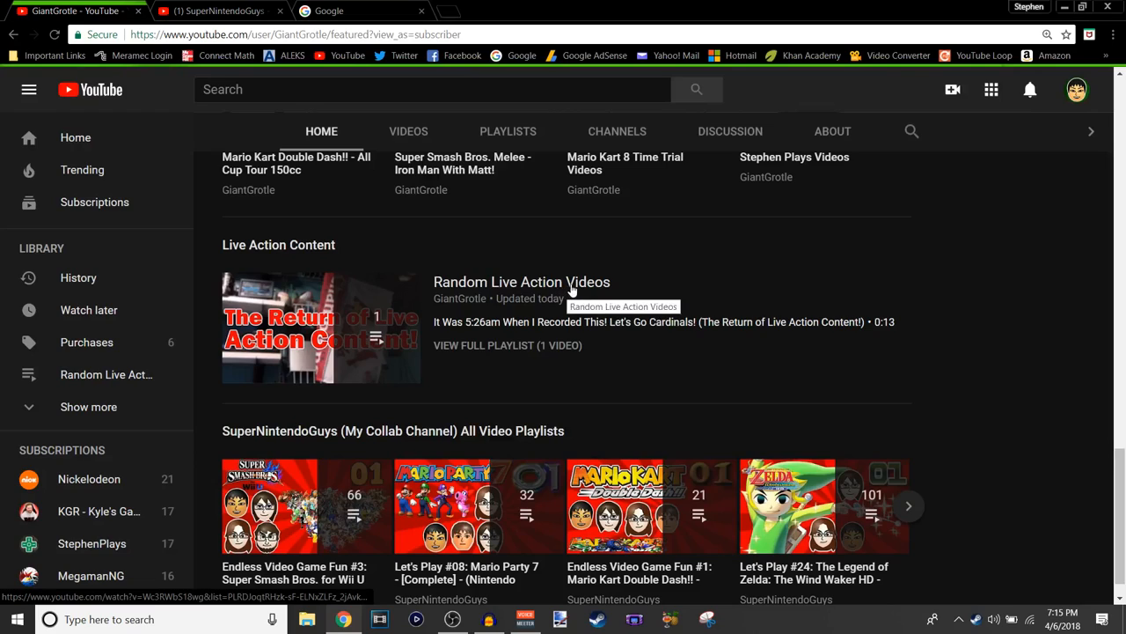
scroll(down, 3)
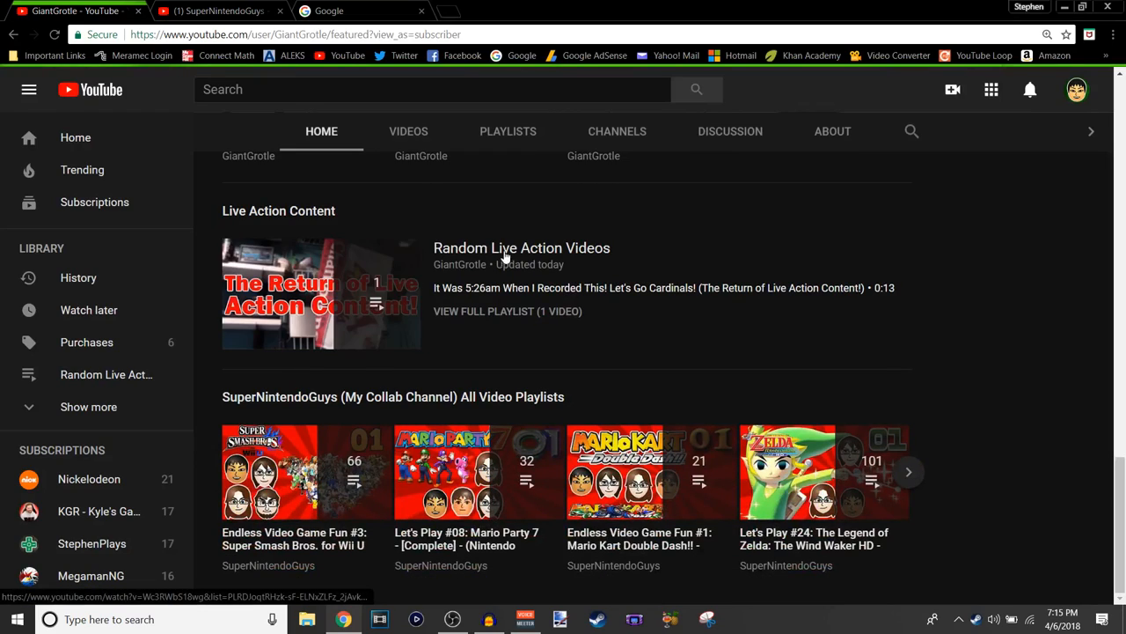
mouse_move(578, 267)
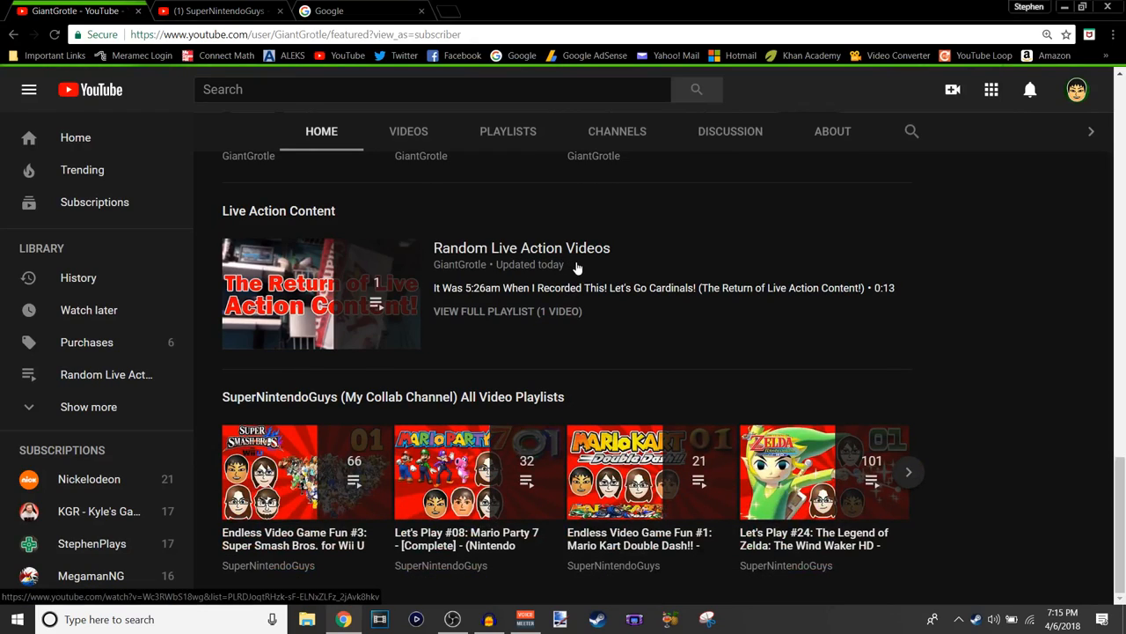
mouse_move(422, 401)
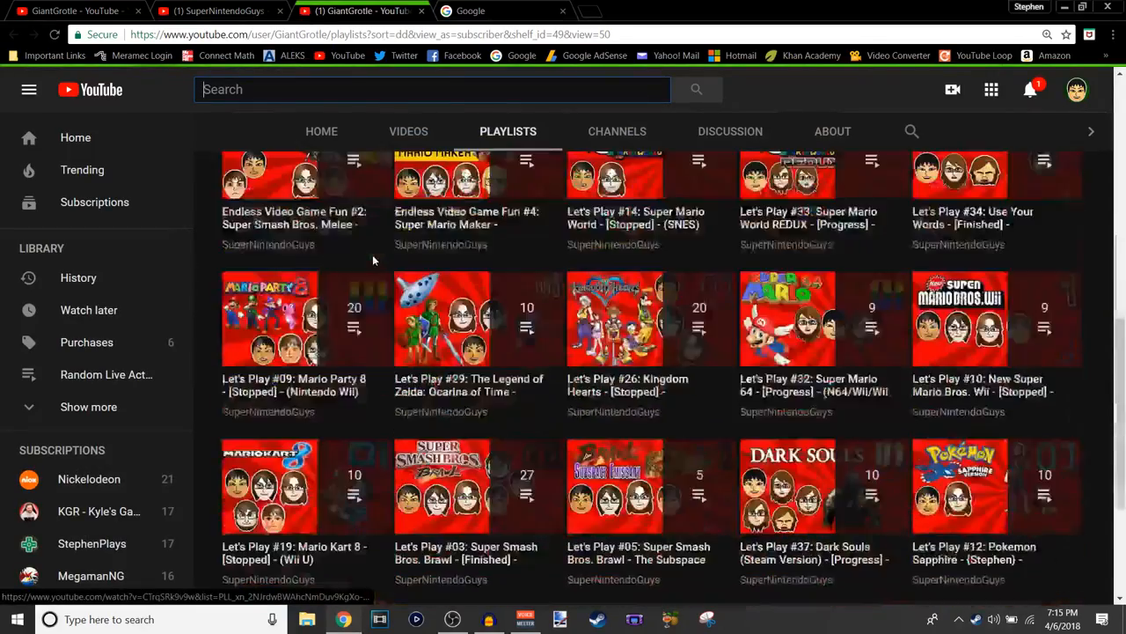
Scroll through the first part of the SuperNintendoGuys collab playlists.
scroll(down, 3)
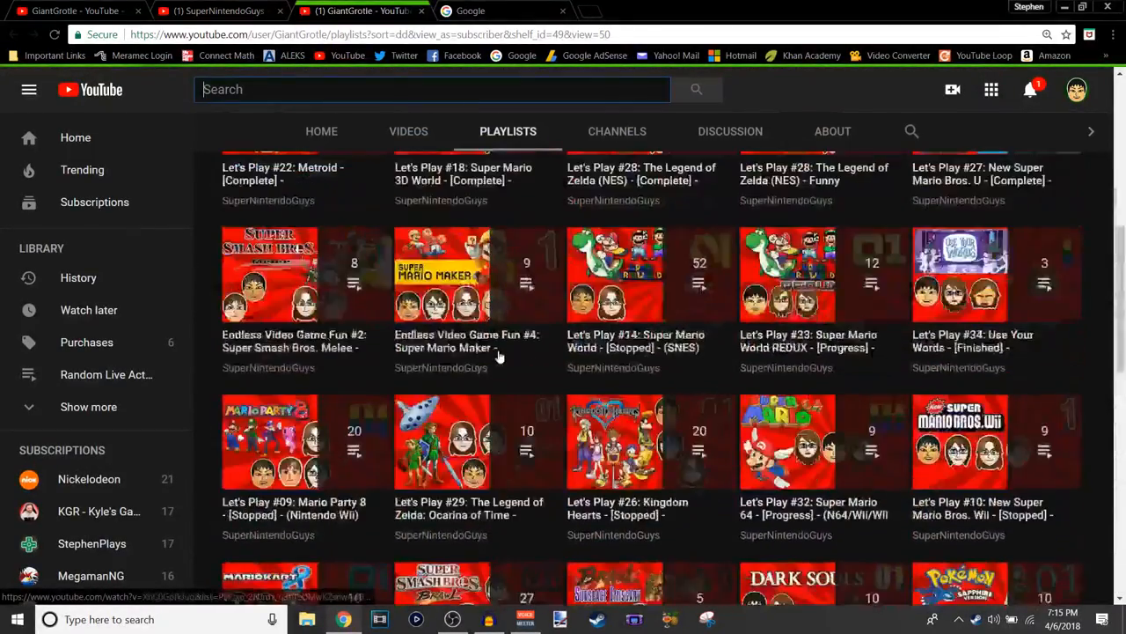
scroll(down, 3)
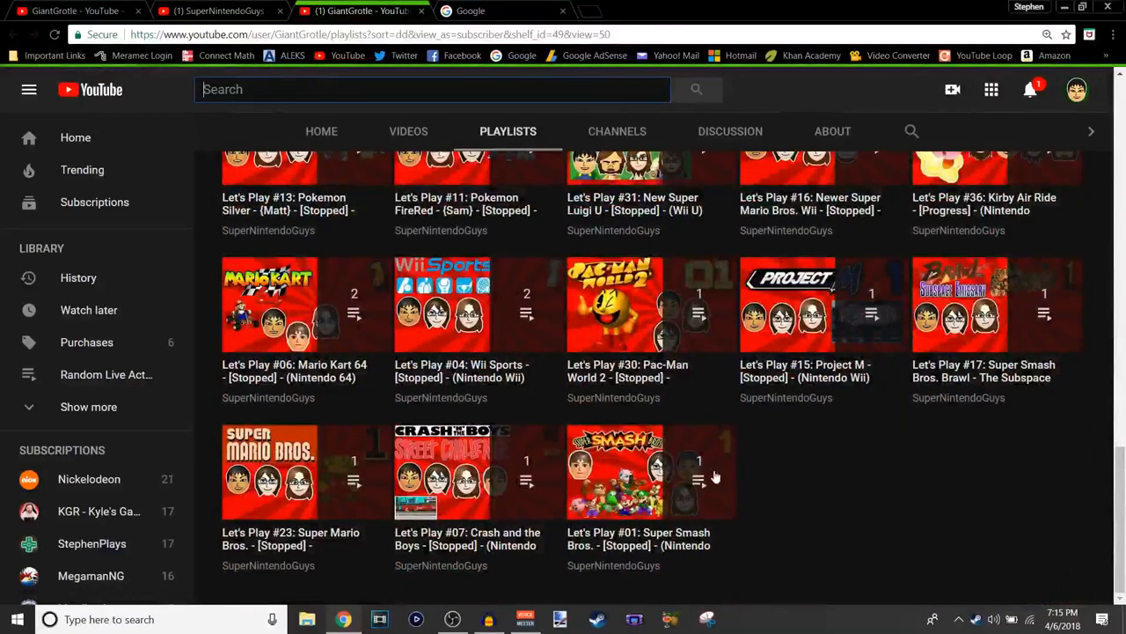
mouse_move(296, 455)
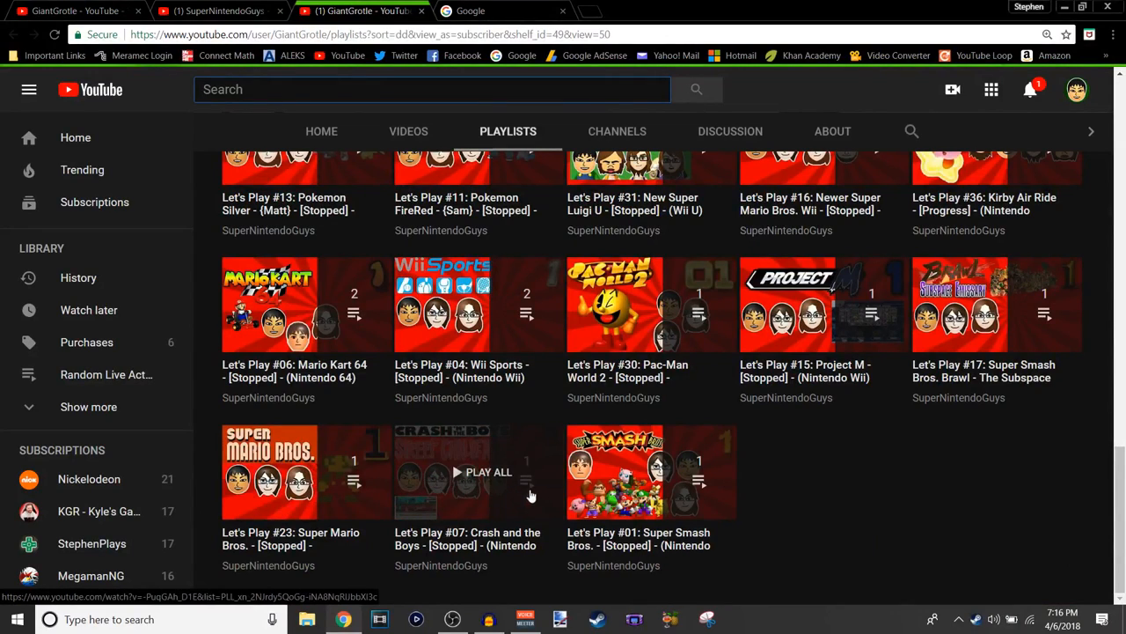
mouse_move(660, 472)
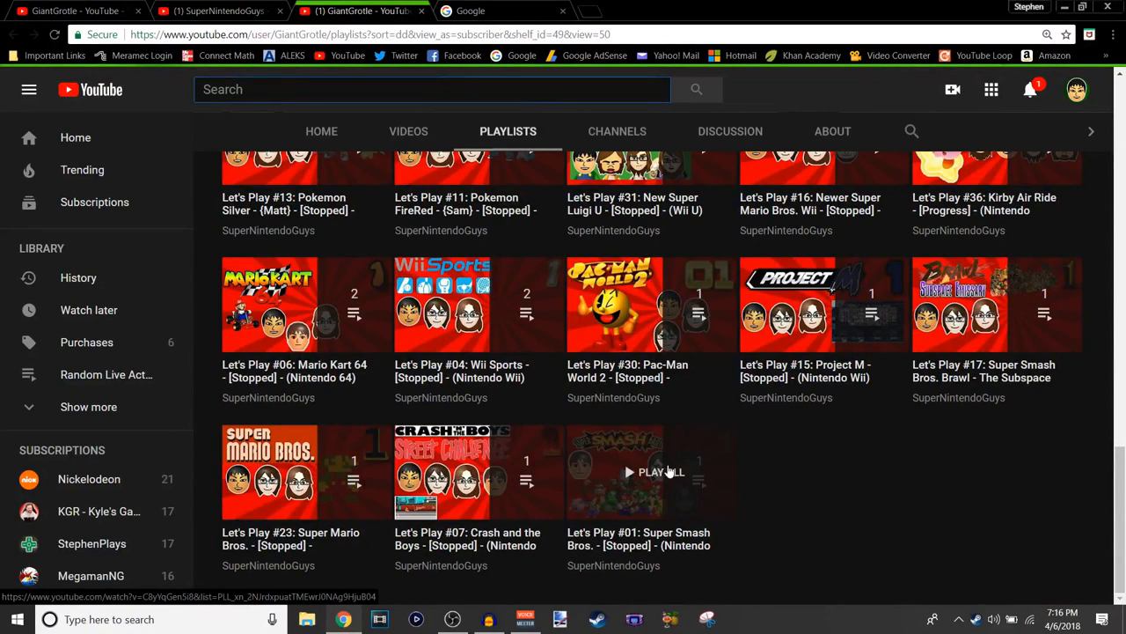
mouse_move(959, 305)
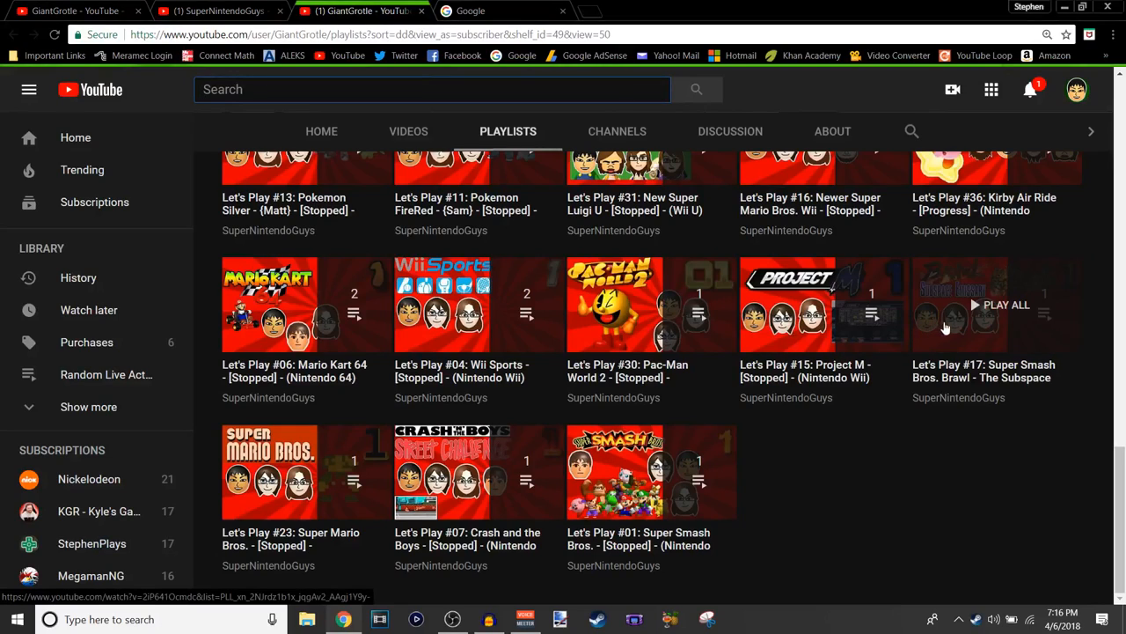
mouse_move(711, 356)
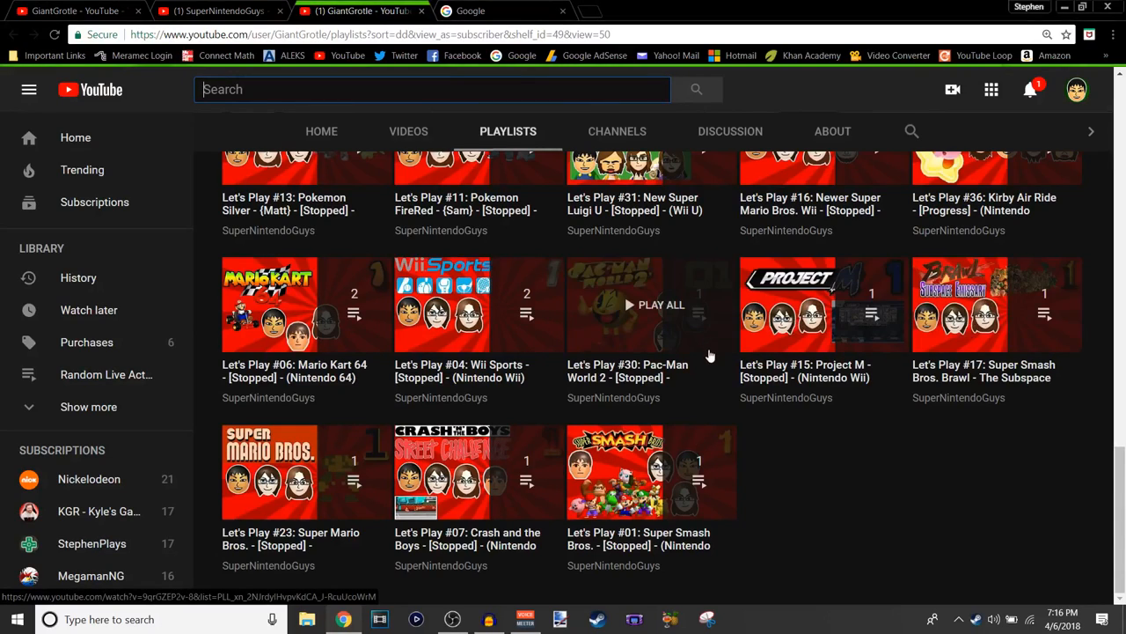
mouse_move(676, 377)
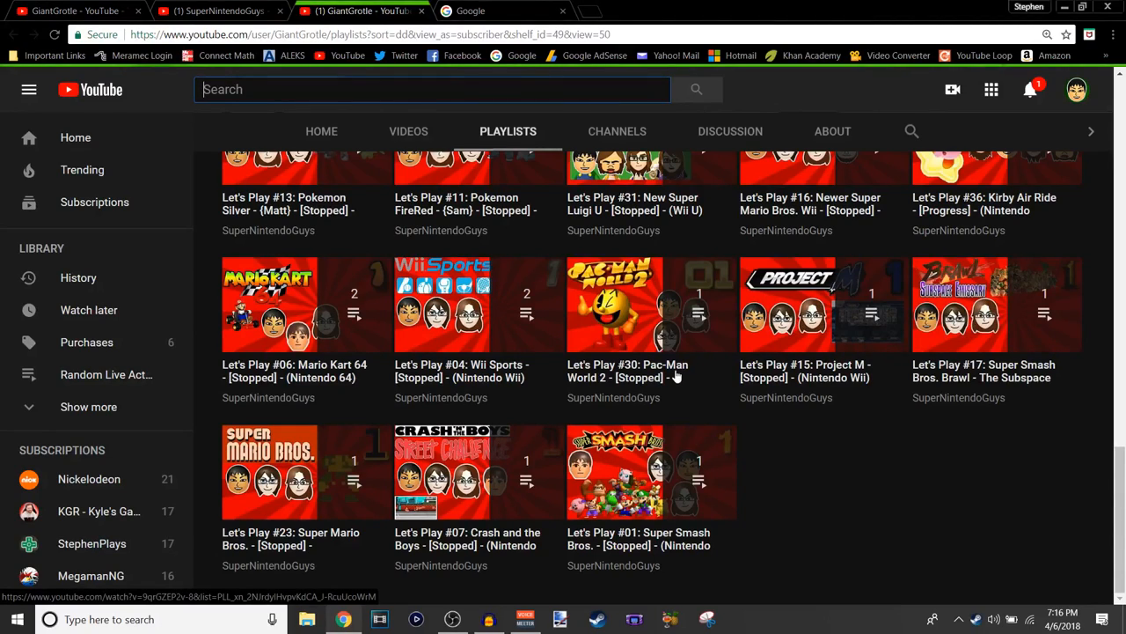
scroll(up, 3)
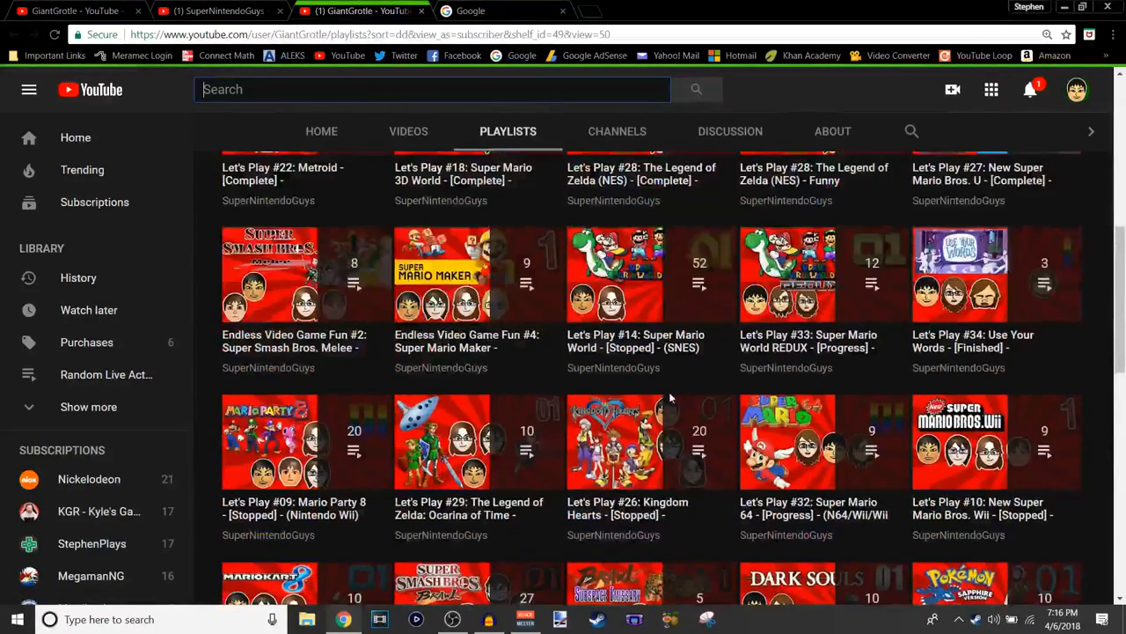
mouse_move(641, 444)
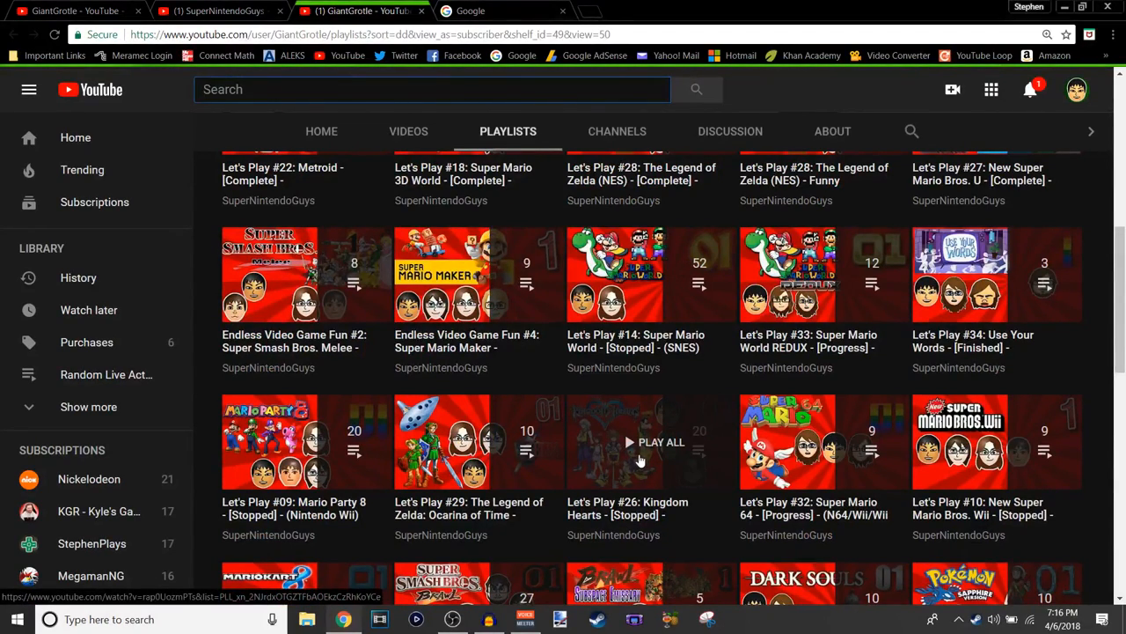
mouse_move(702, 449)
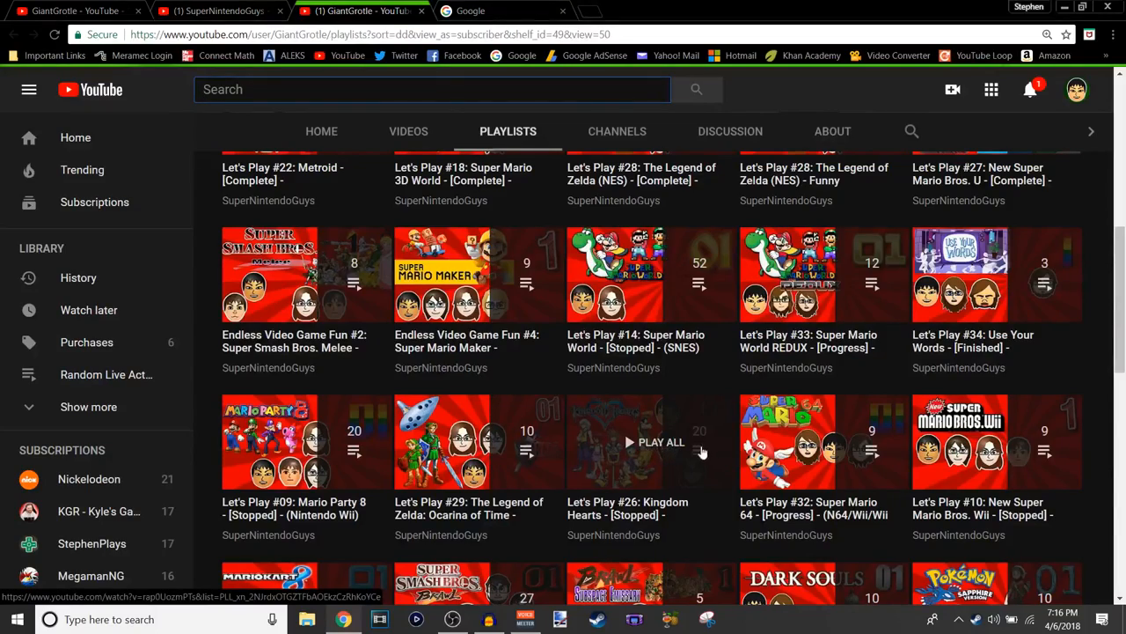
scroll(down, 3)
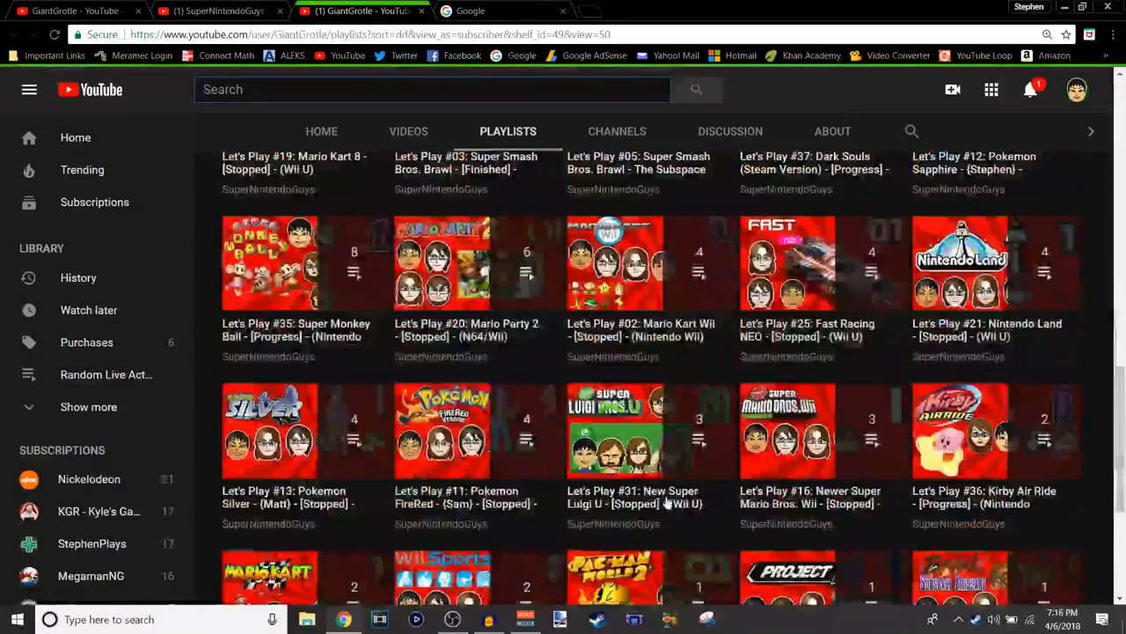
scroll(down, 3)
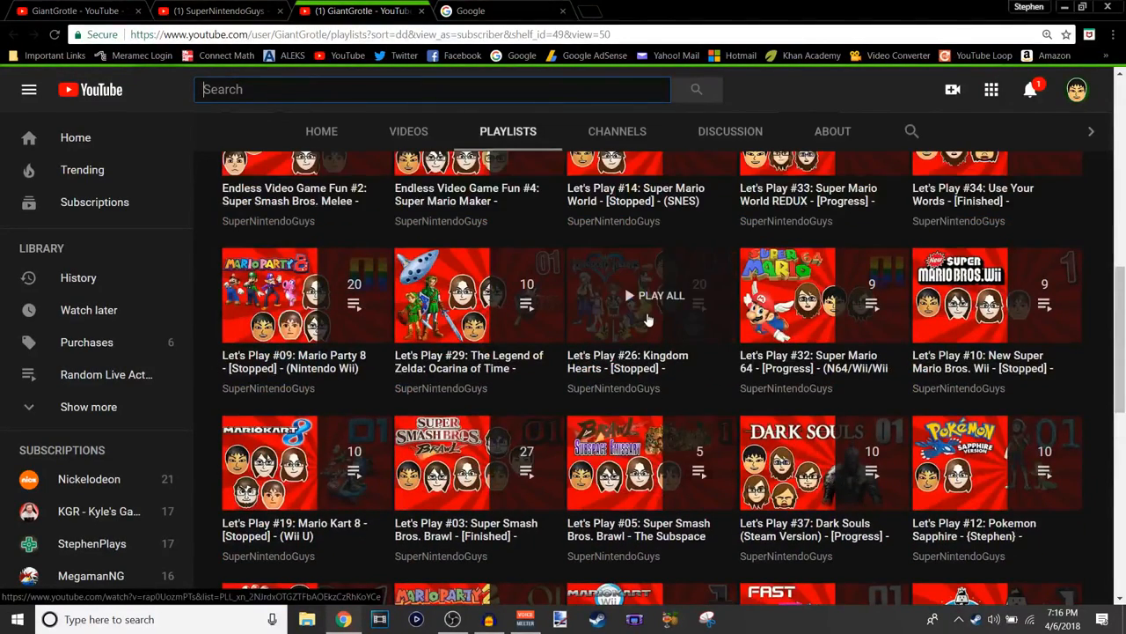
mouse_move(642, 361)
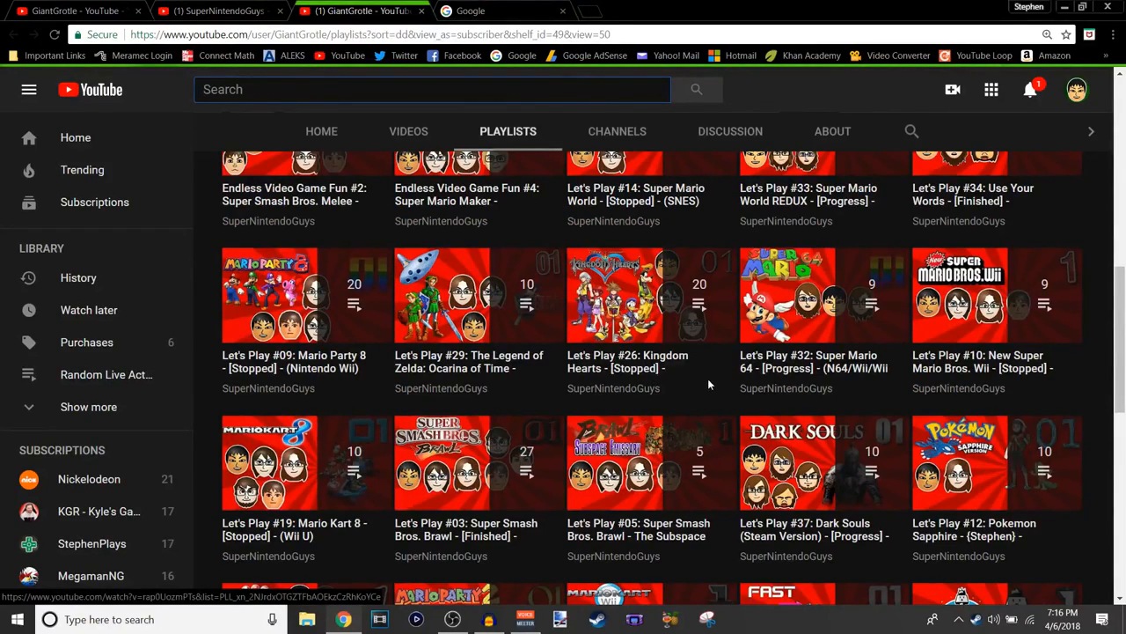
scroll(down, 3)
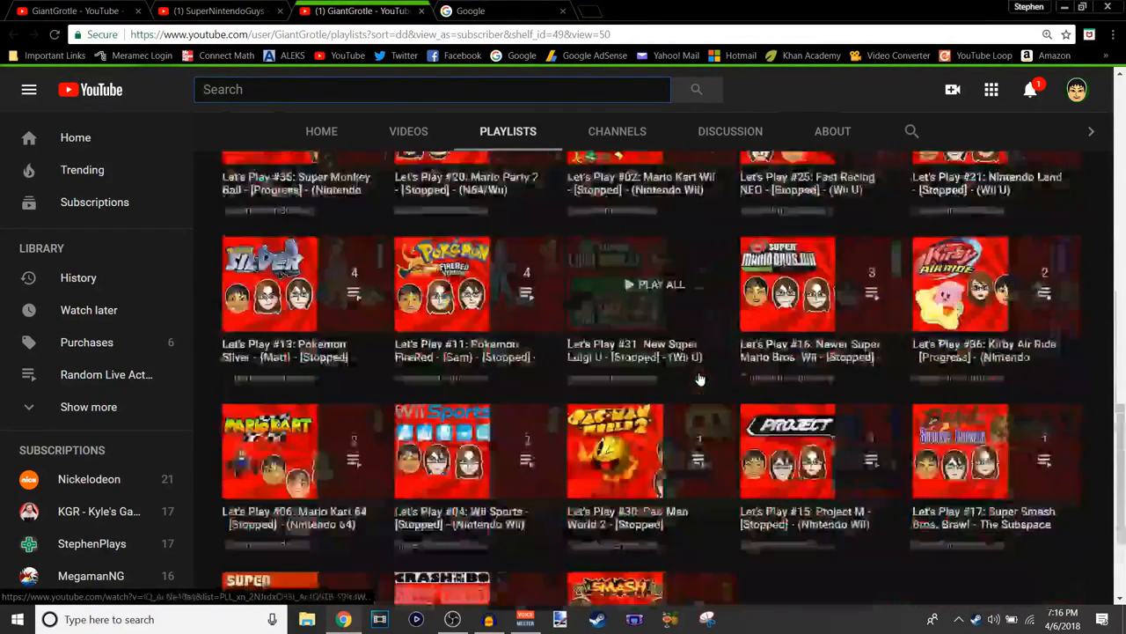
scroll(down, 3)
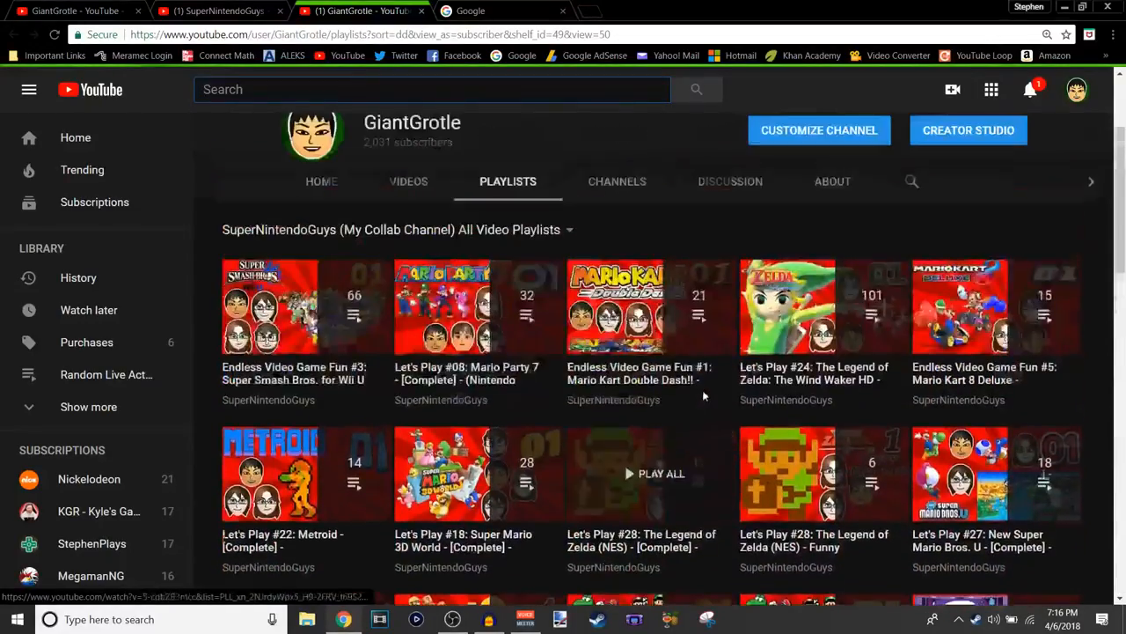
scroll(down, 3)
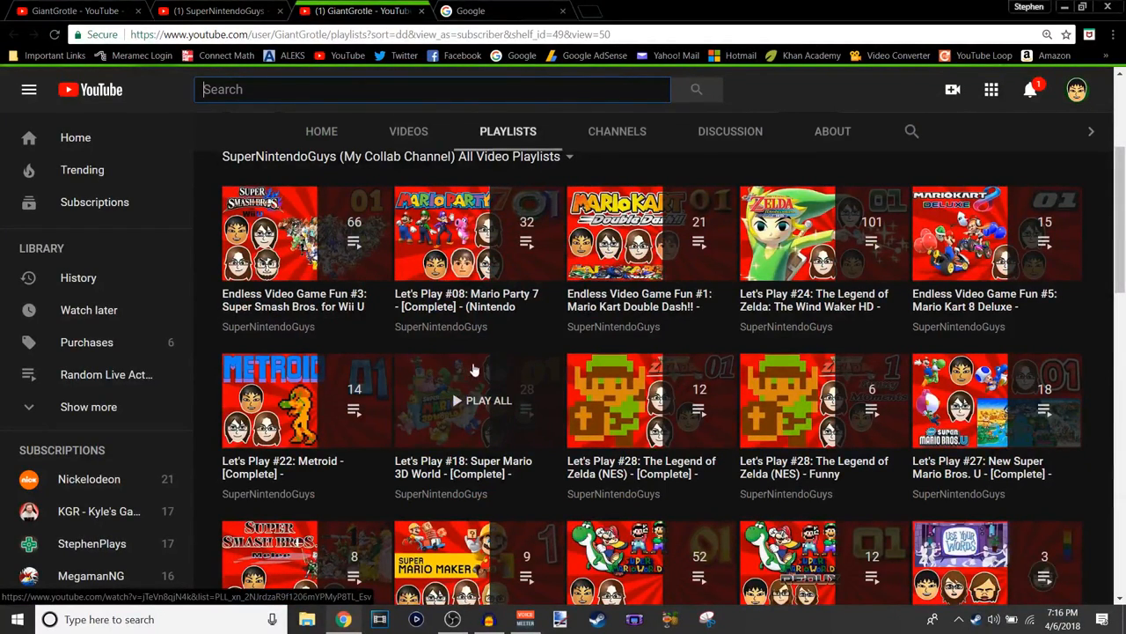
mouse_move(475, 232)
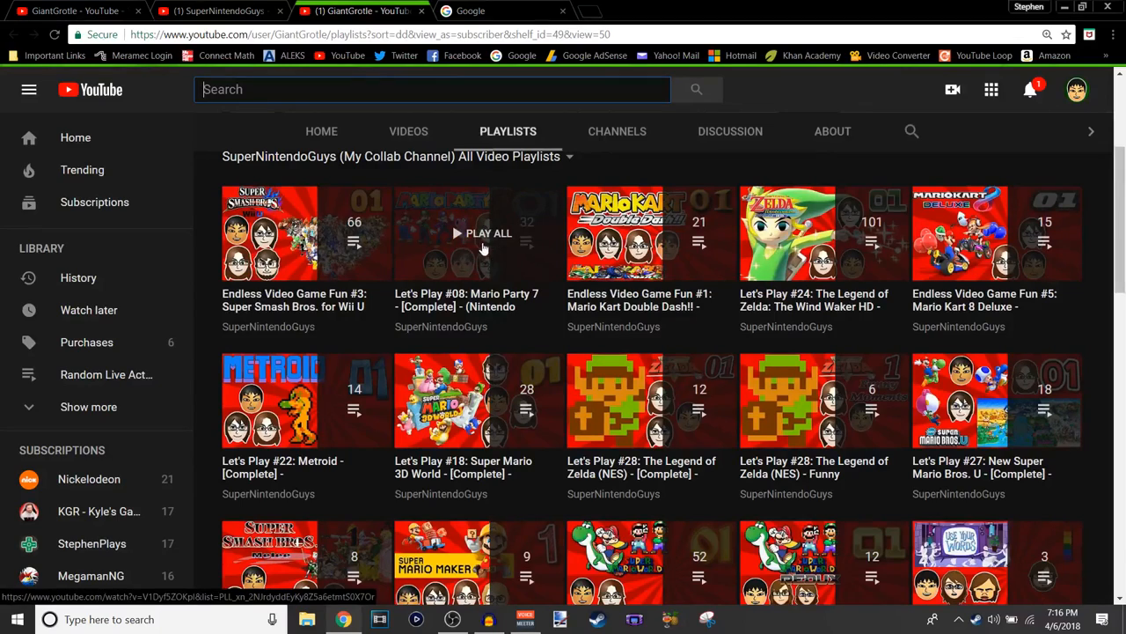
mouse_move(686, 420)
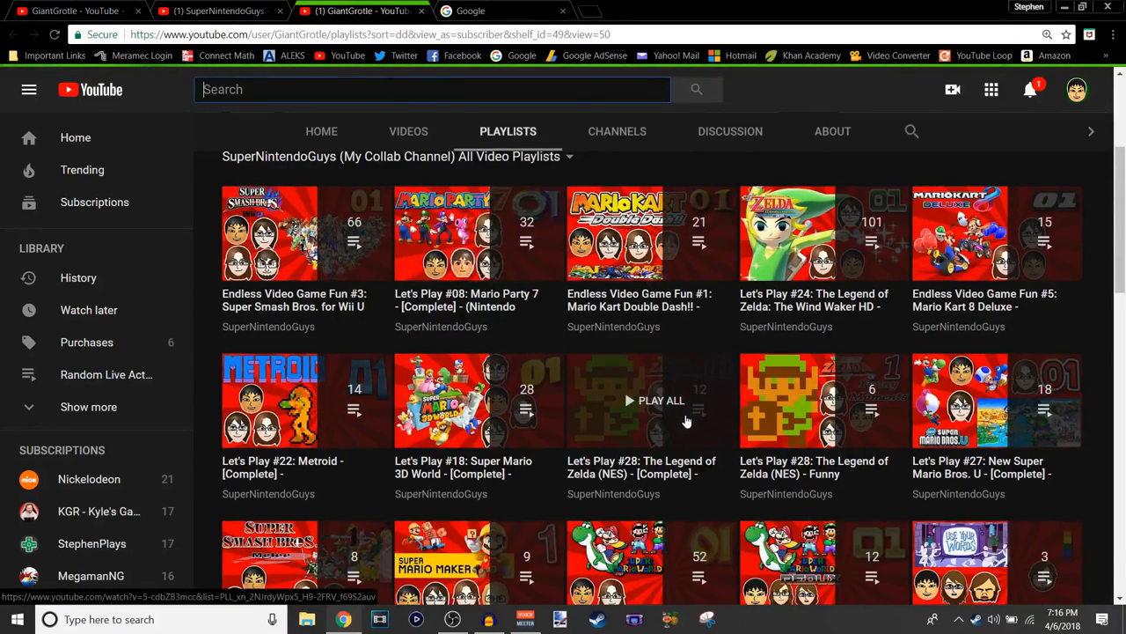
mouse_move(690, 416)
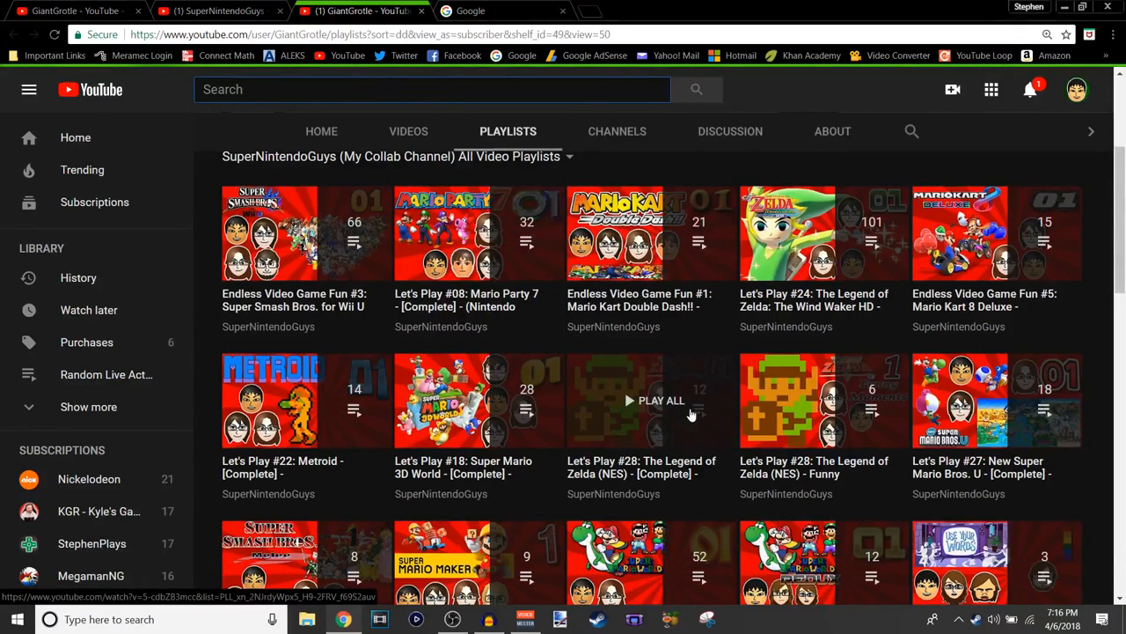
mouse_move(968, 412)
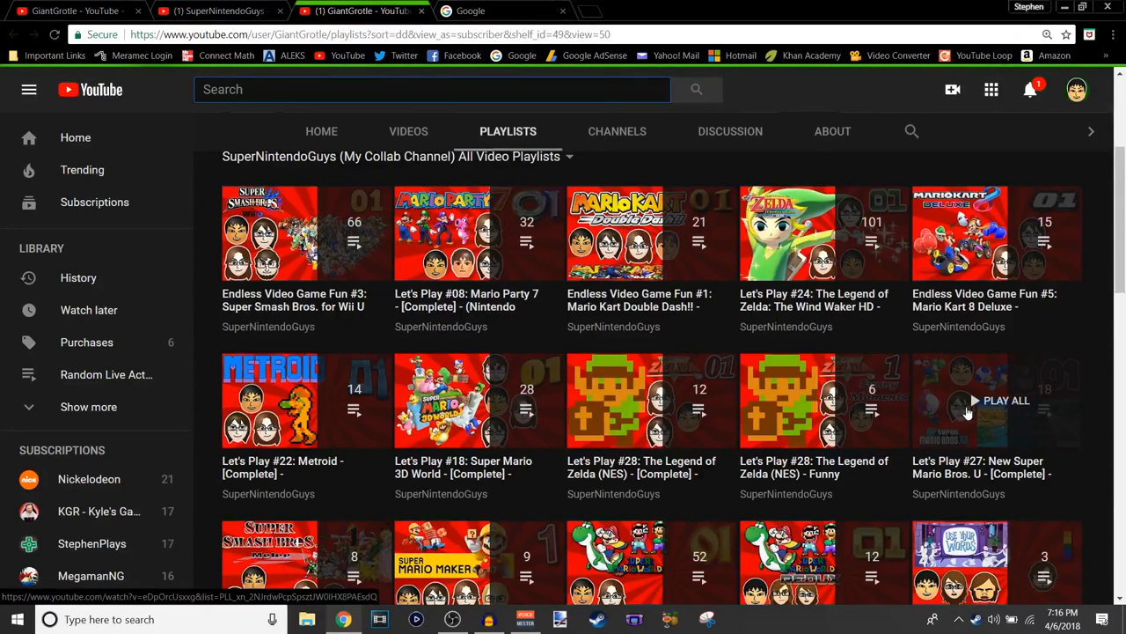
mouse_move(986, 454)
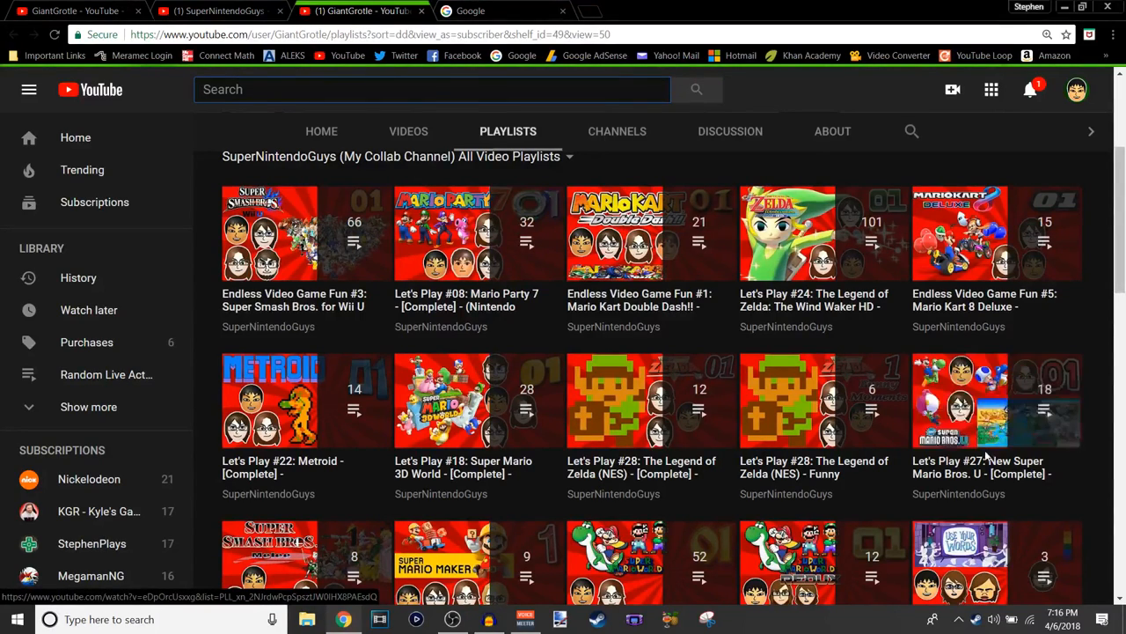
mouse_move(959, 401)
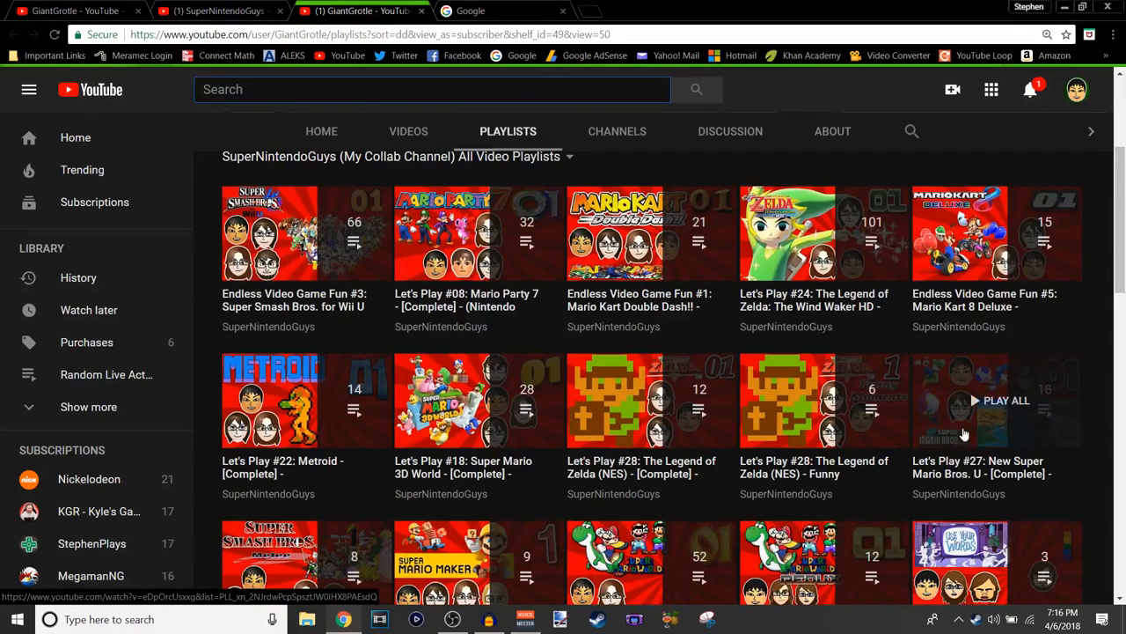
Continue scrolling the collab playlist list down to its end.
scroll(down, 3)
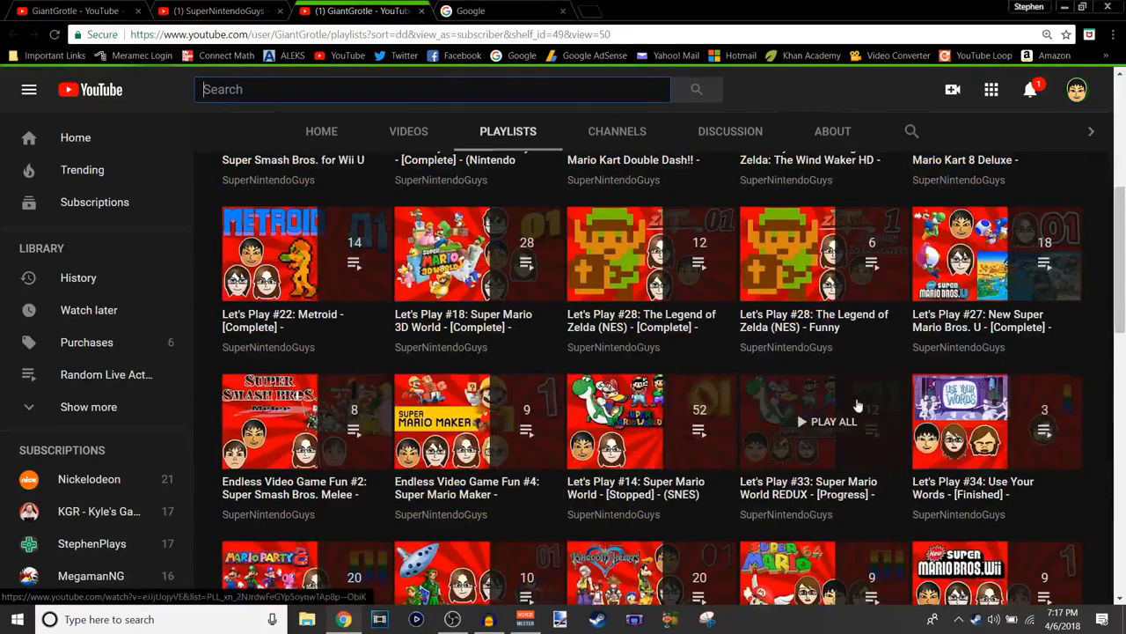
scroll(down, 3)
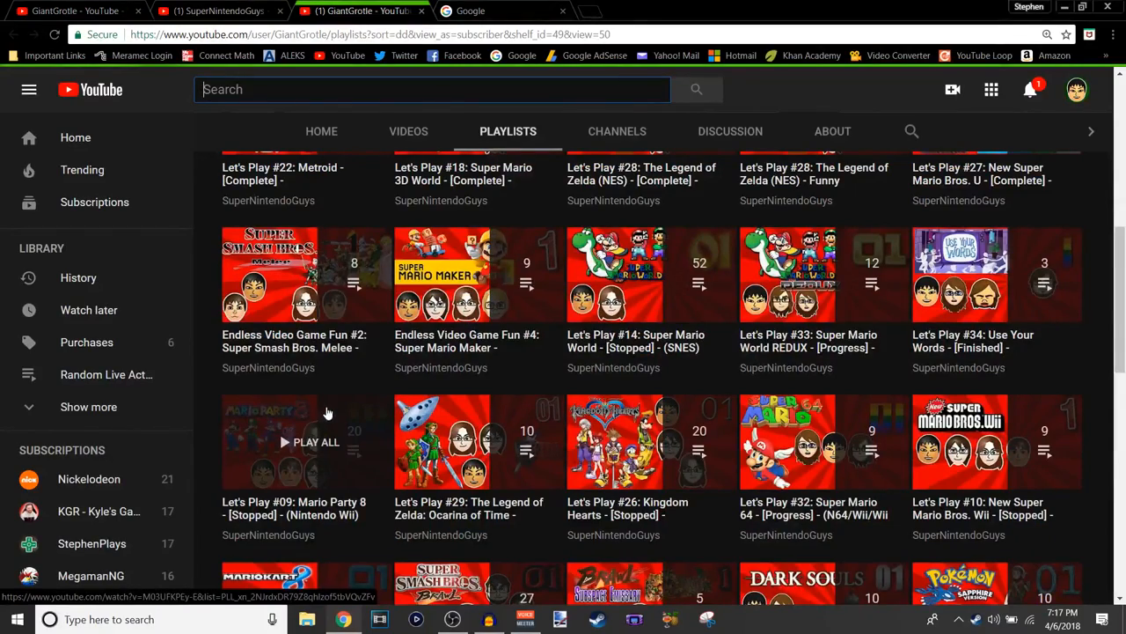
scroll(down, 3)
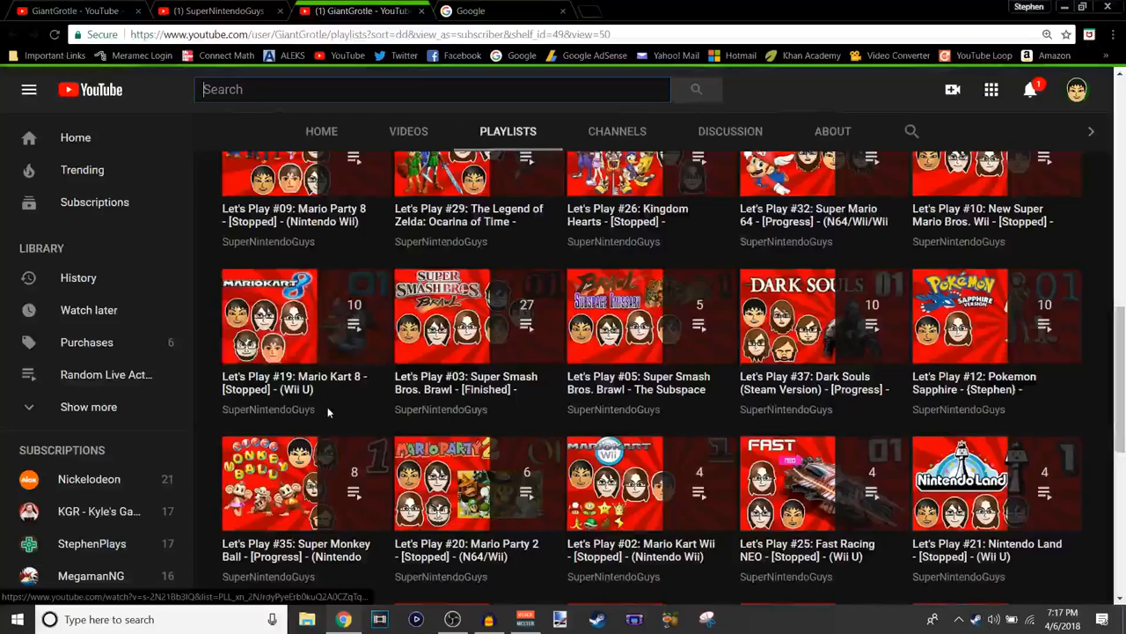
scroll(down, 3)
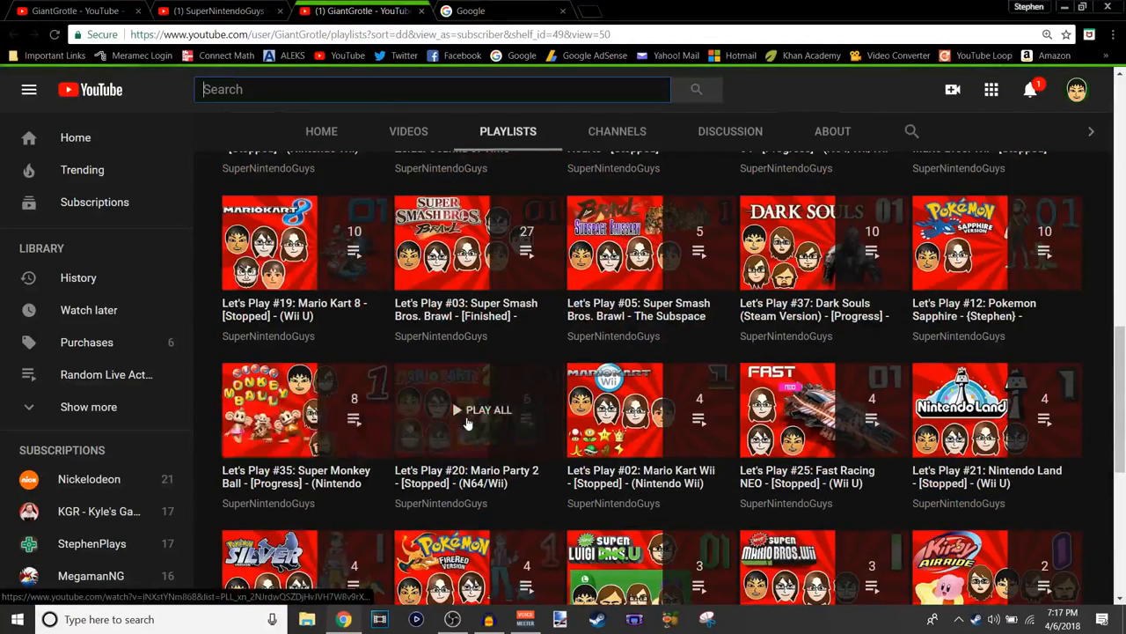
scroll(down, 3)
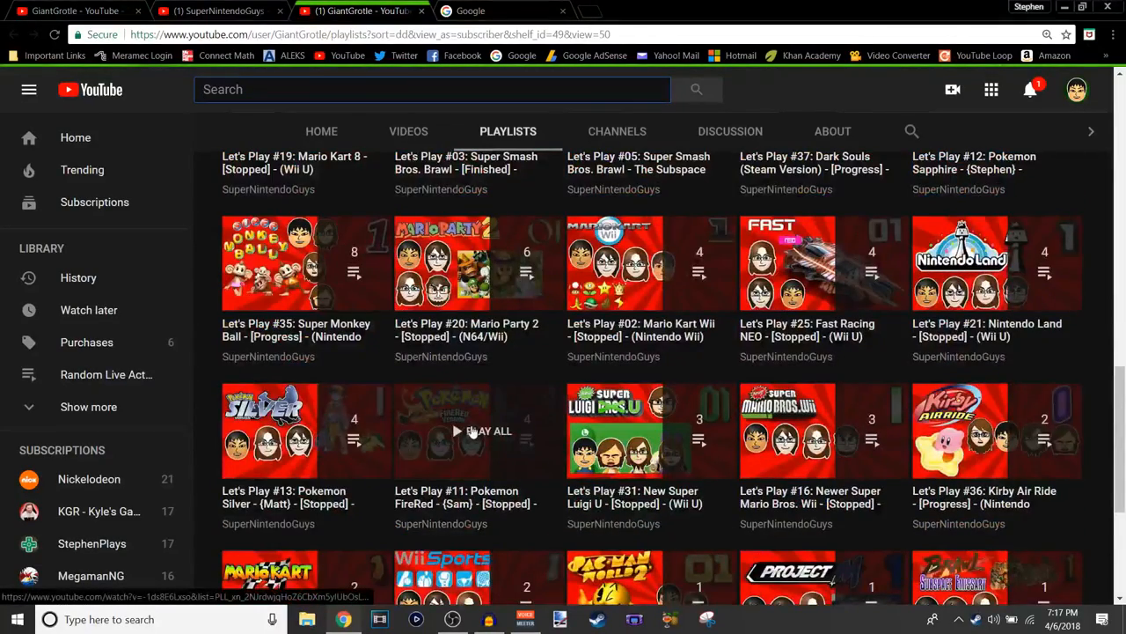
scroll(down, 3)
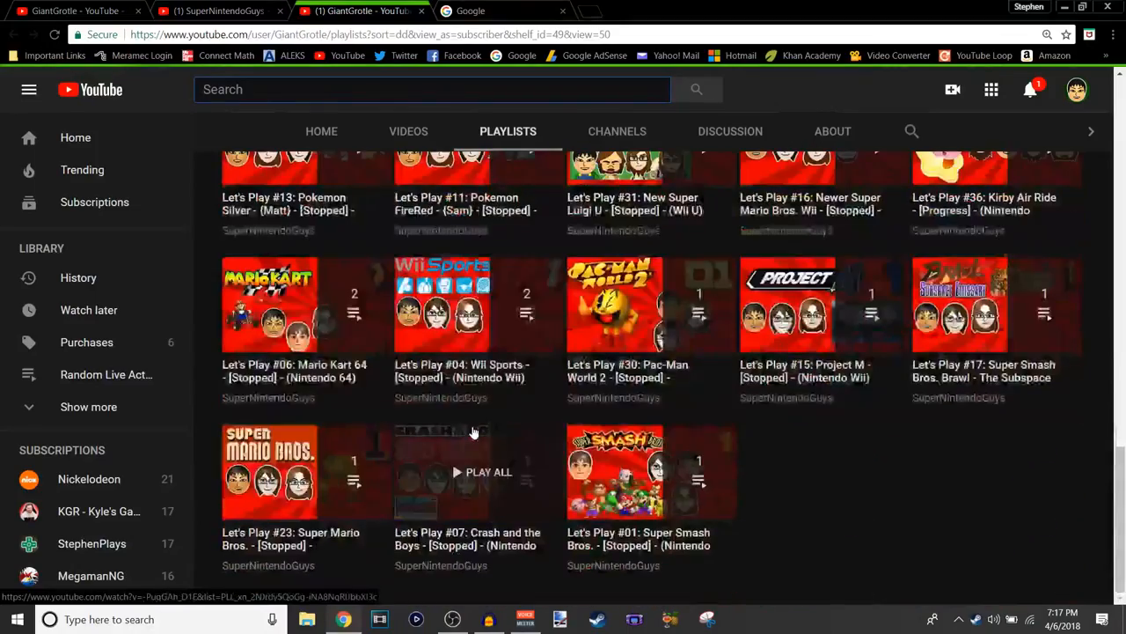
scroll(down, 3)
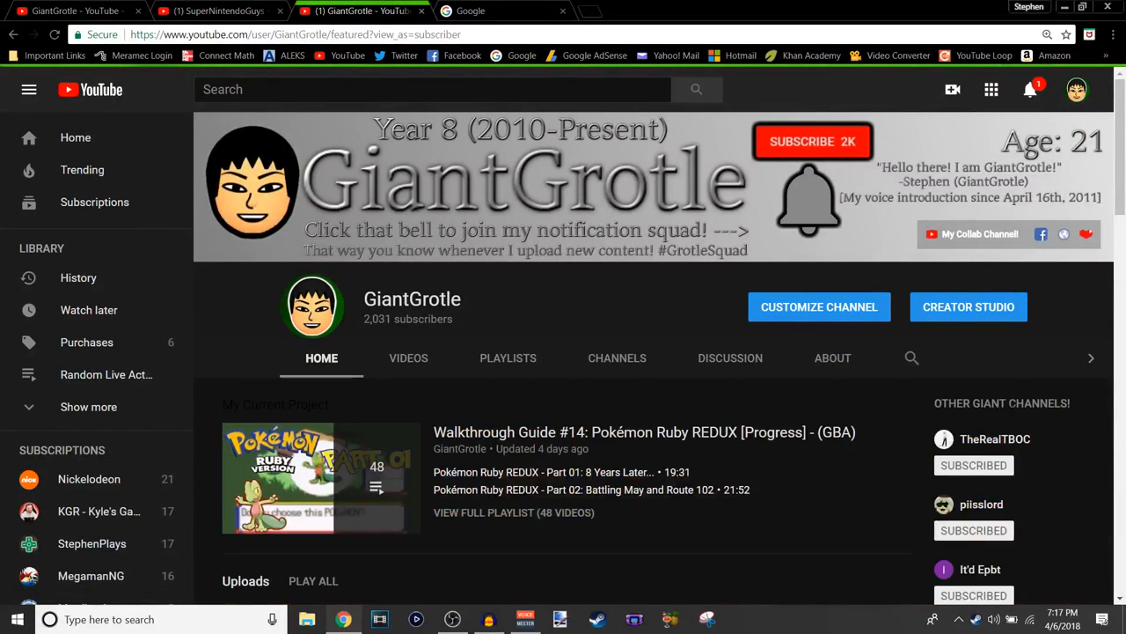
Scroll past the SuperNintendoGuys shelves and switch back to the GiantGrotle channel tab.
scroll(down, 3)
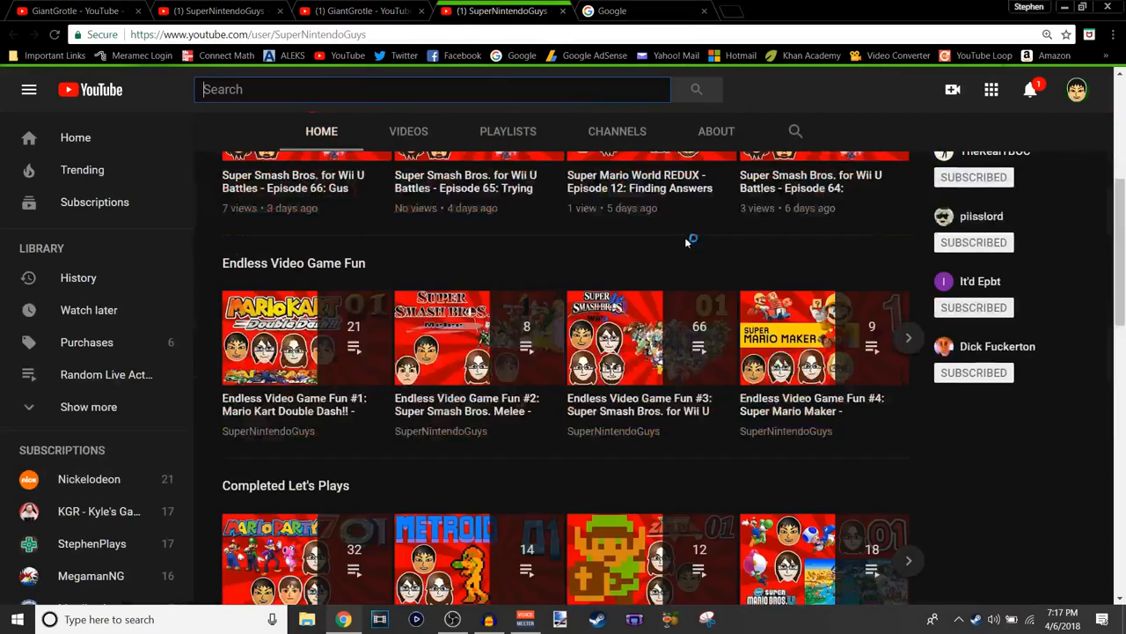
scroll(down, 3)
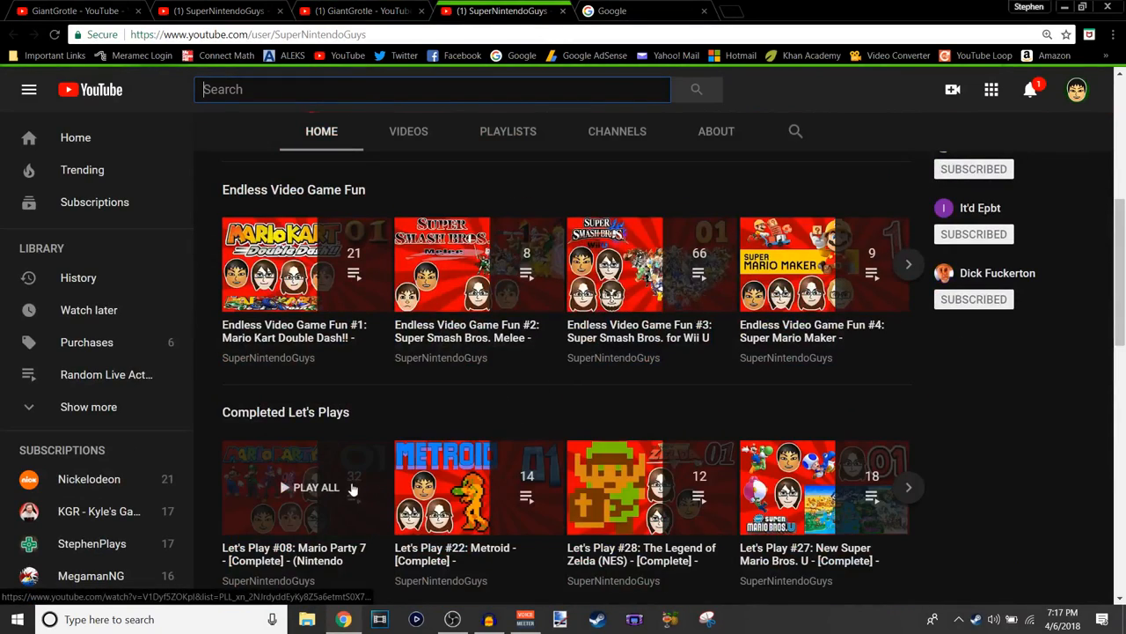
mouse_move(457, 507)
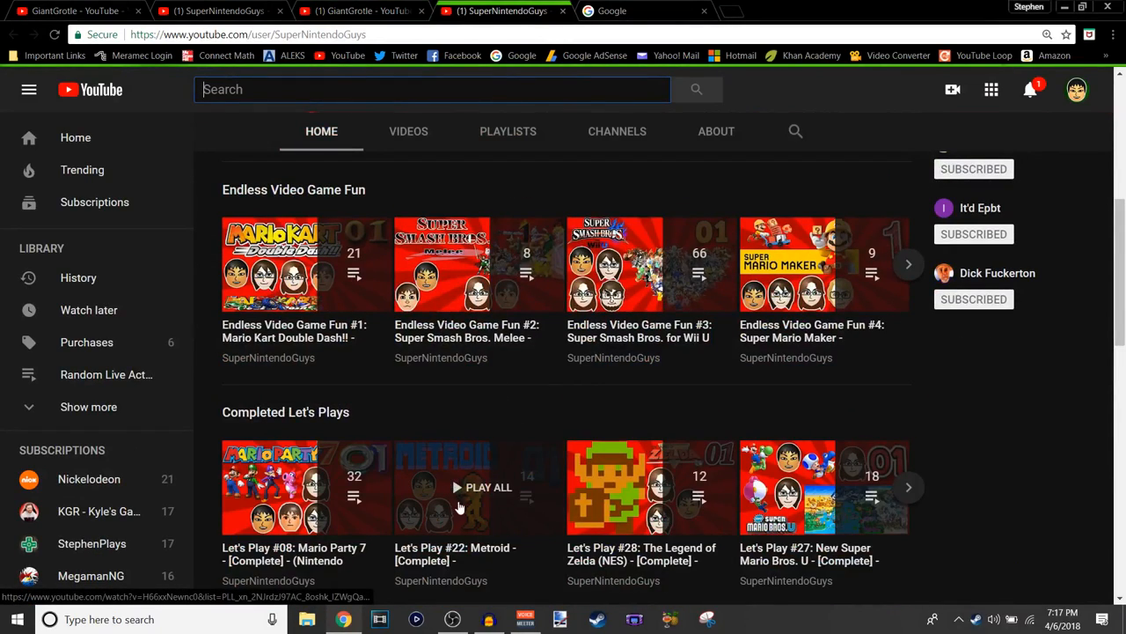
mouse_move(627, 521)
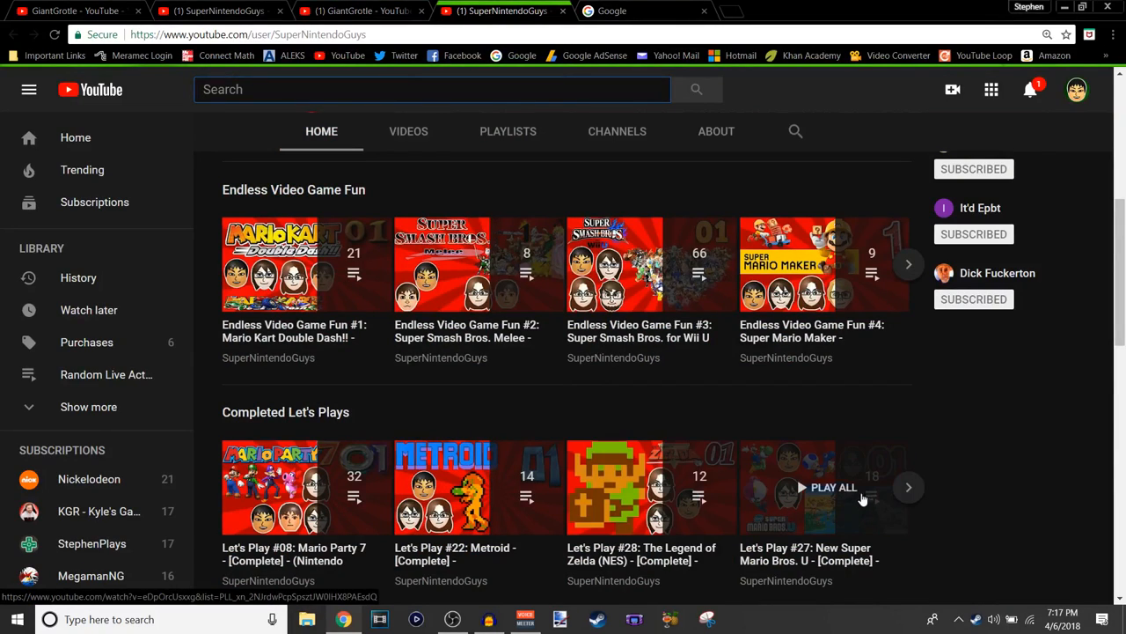
click(909, 486)
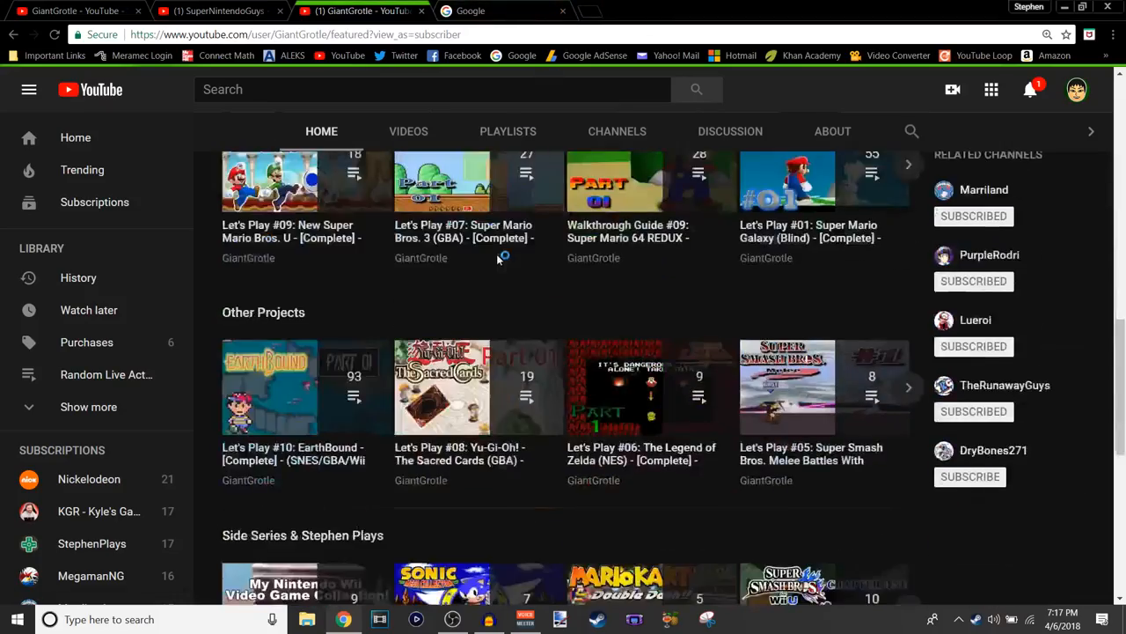
Switch to the GiantGrotle channel's Videos tab listing its uploads.
scroll(down, 3)
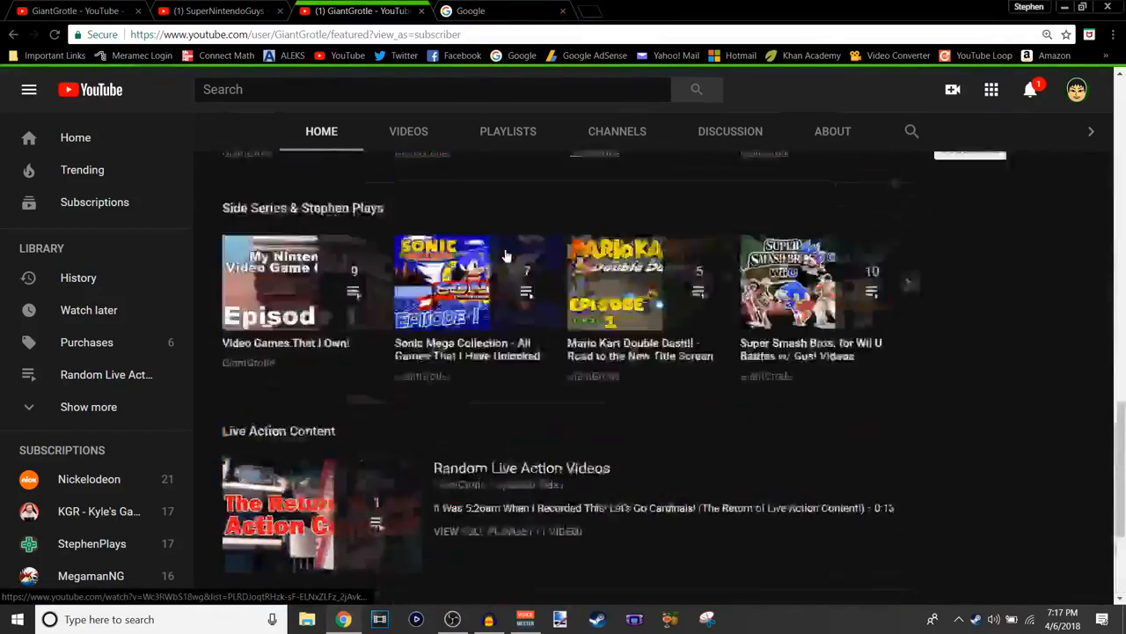
click(408, 130)
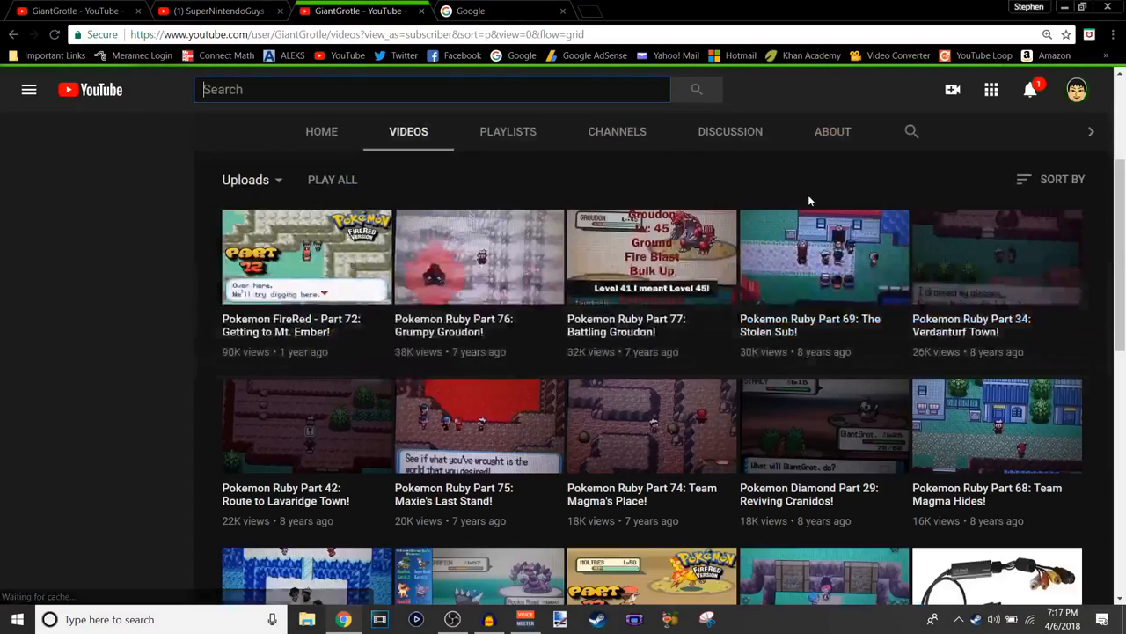
click(28, 88)
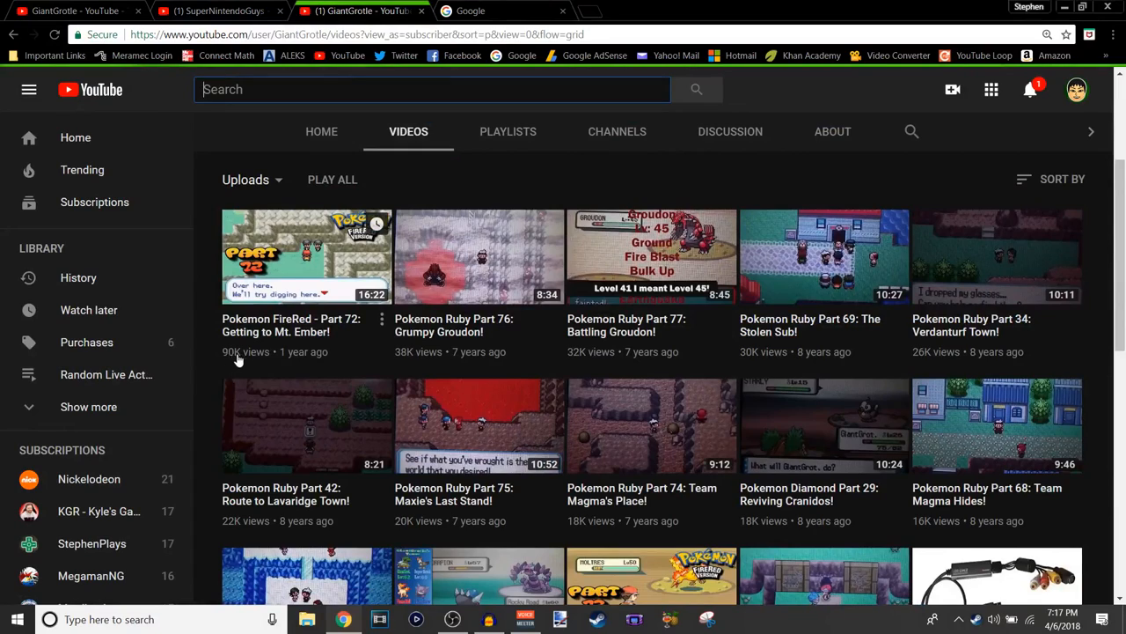
mouse_move(338, 243)
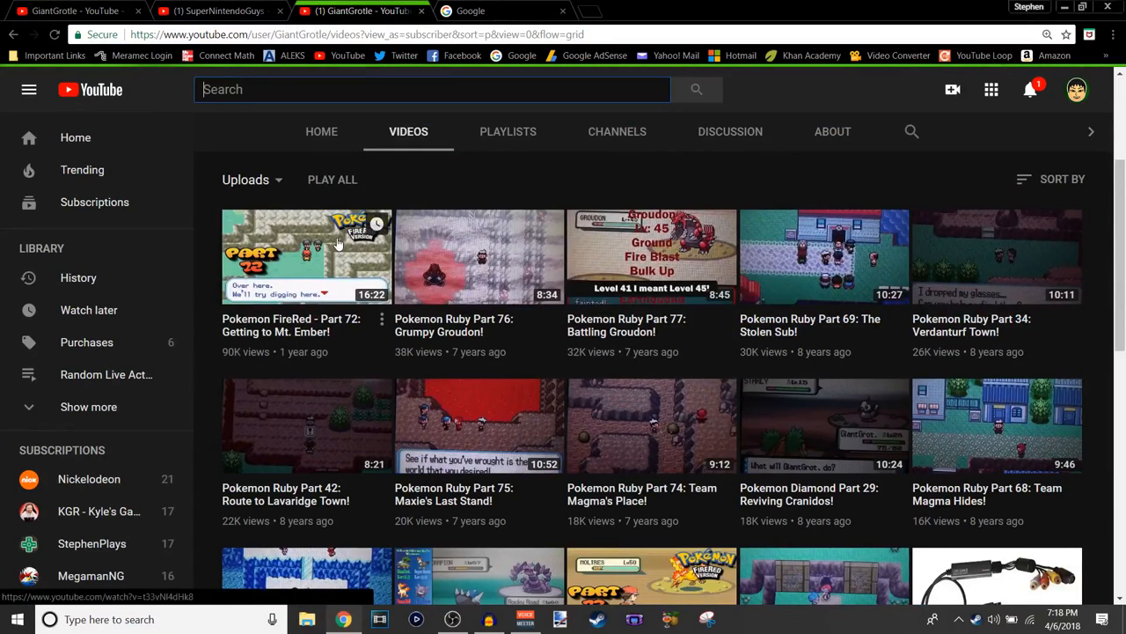
mouse_move(343, 257)
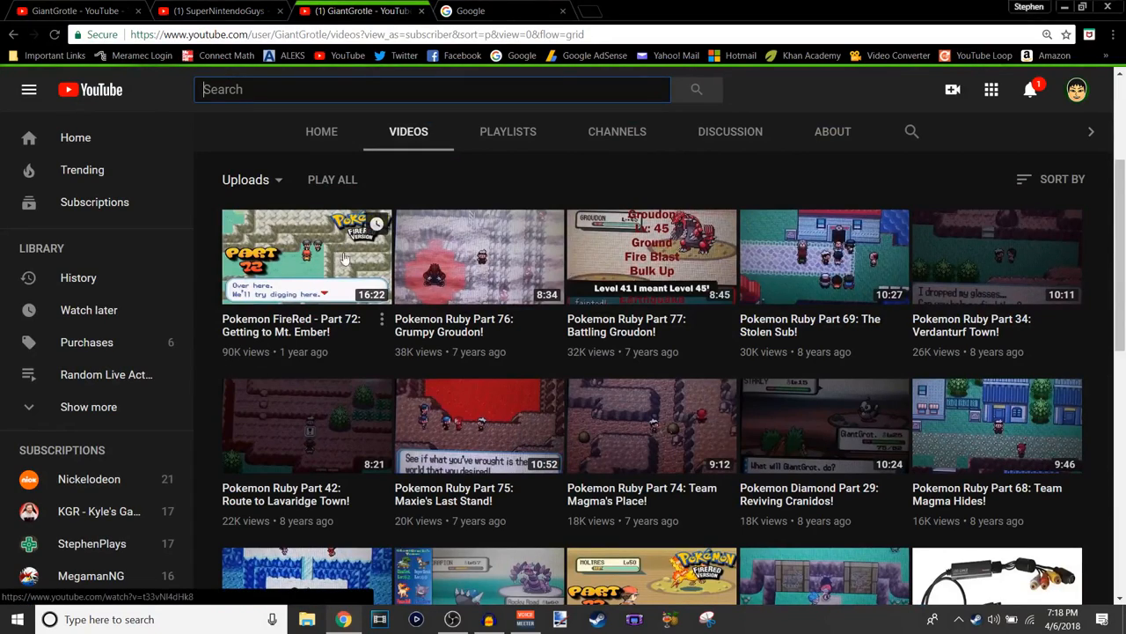
click(1063, 180)
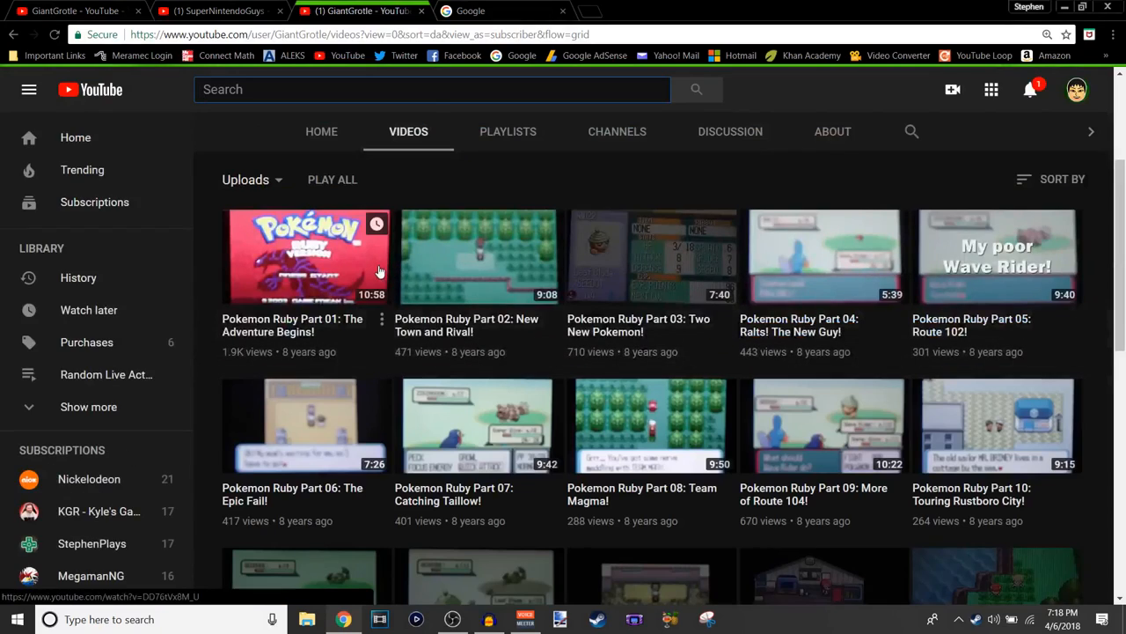
mouse_move(361, 246)
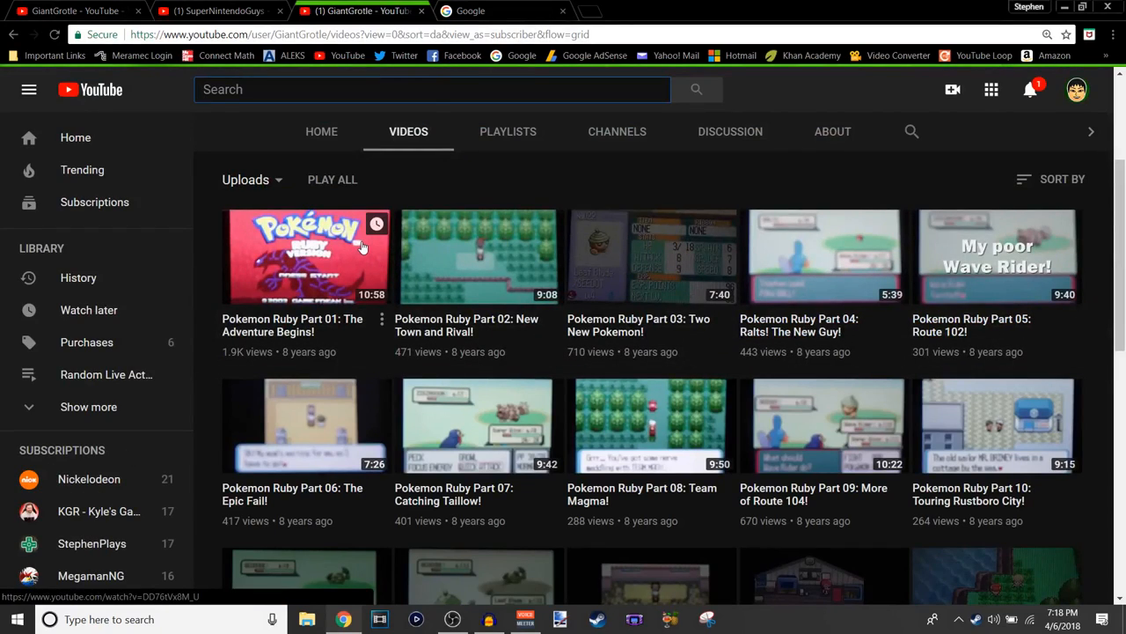
mouse_move(352, 259)
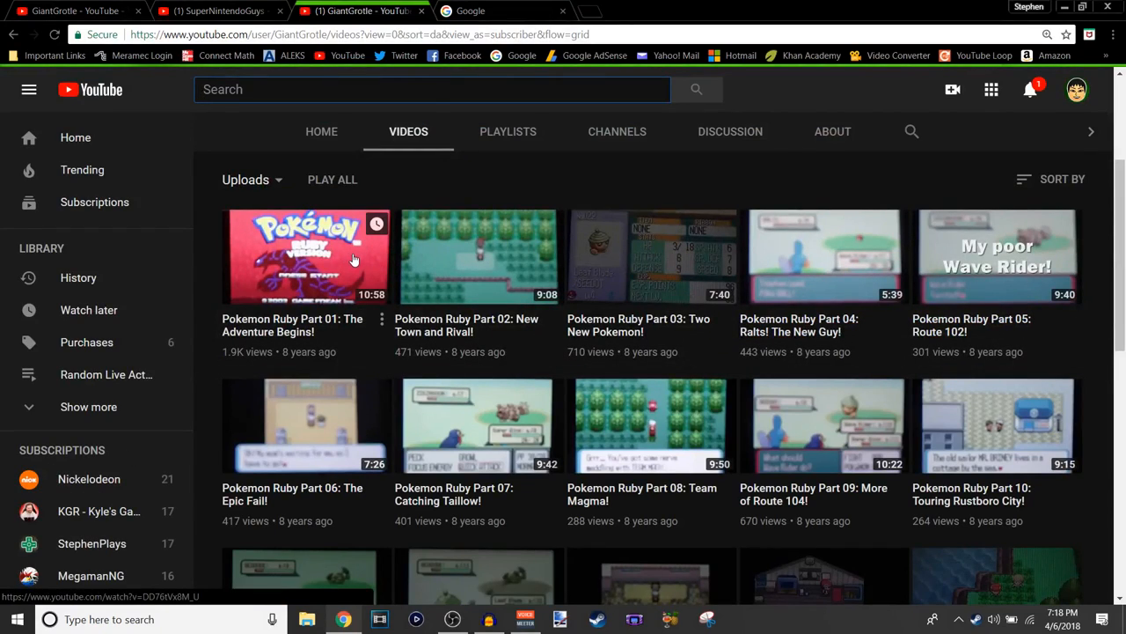
mouse_move(361, 264)
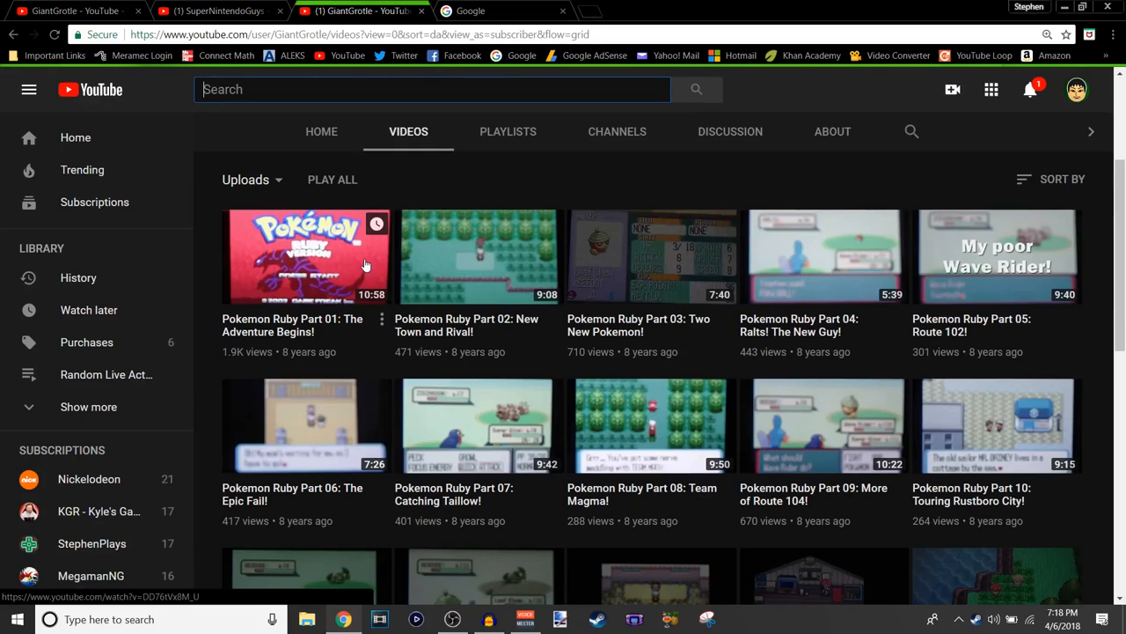
mouse_move(366, 264)
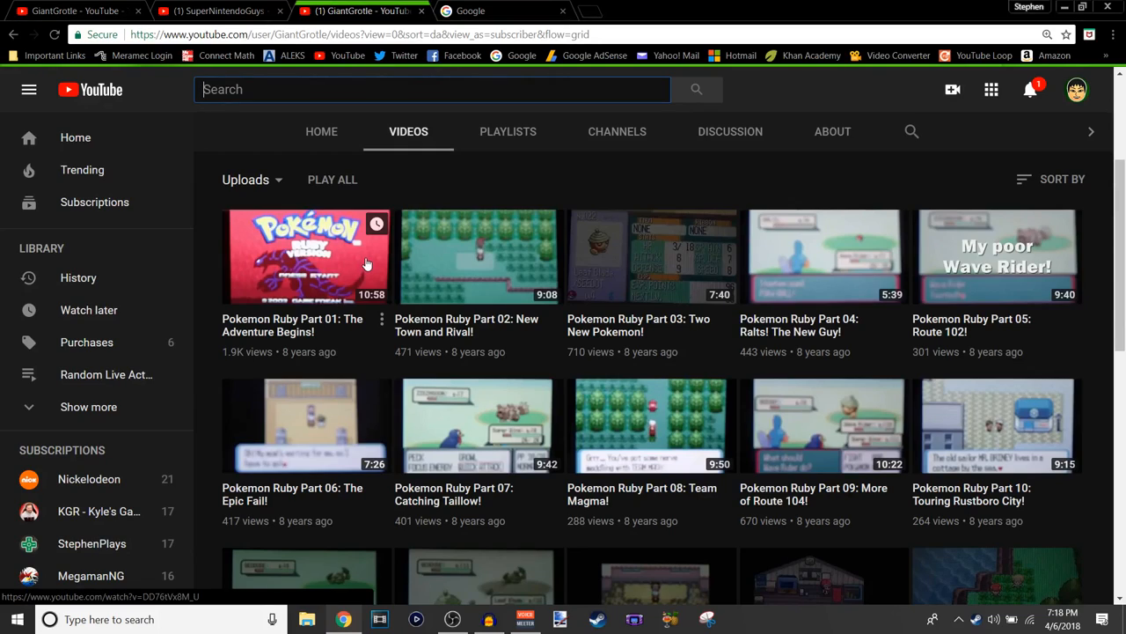
mouse_move(370, 264)
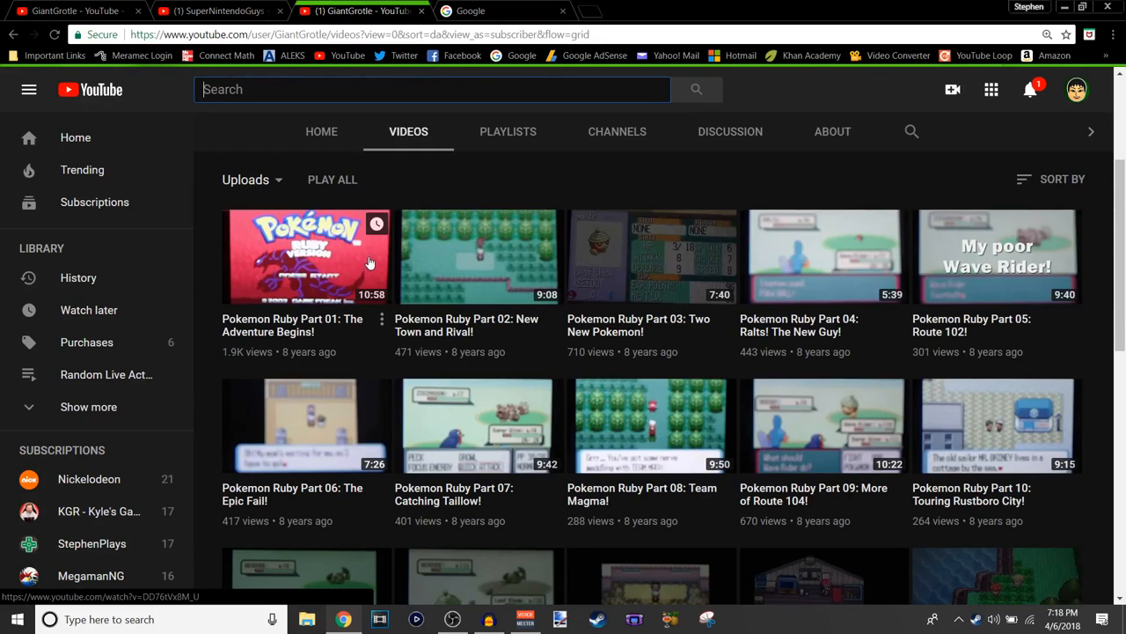
mouse_move(341, 274)
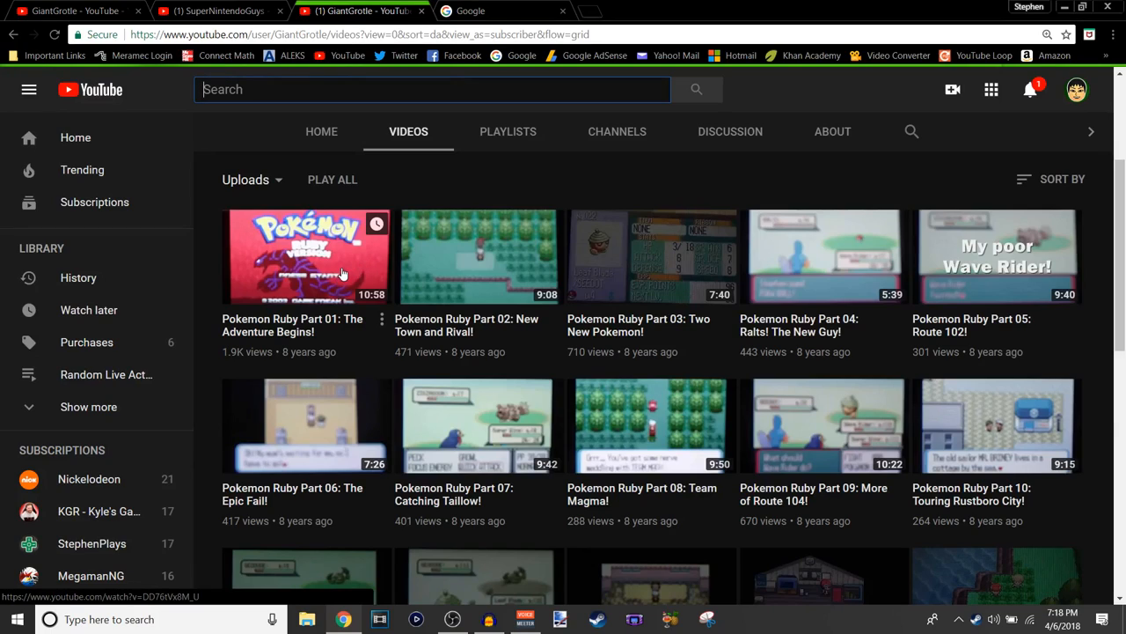
mouse_move(355, 268)
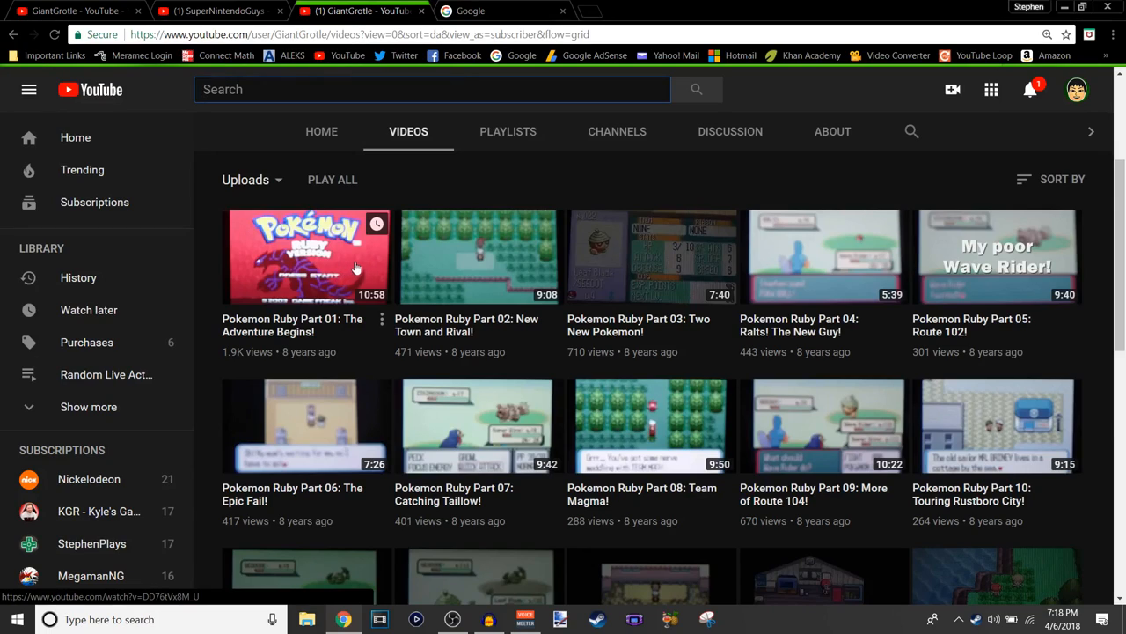
mouse_move(898, 187)
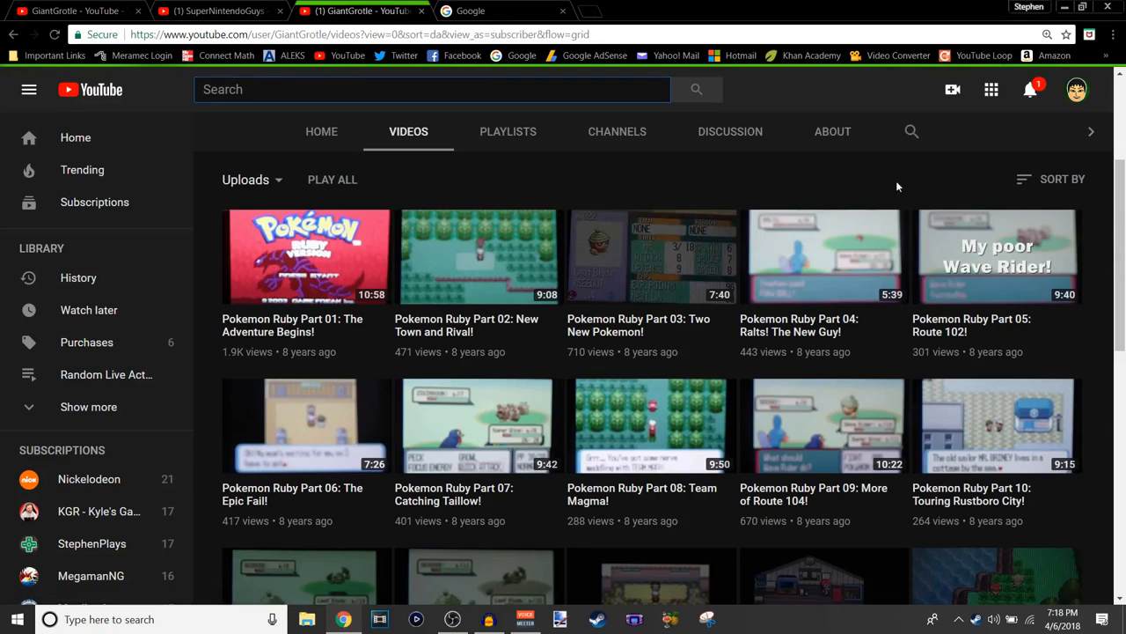
Sort the uploads by Date added (newest), then move to the Playlists tab.
click(1063, 179)
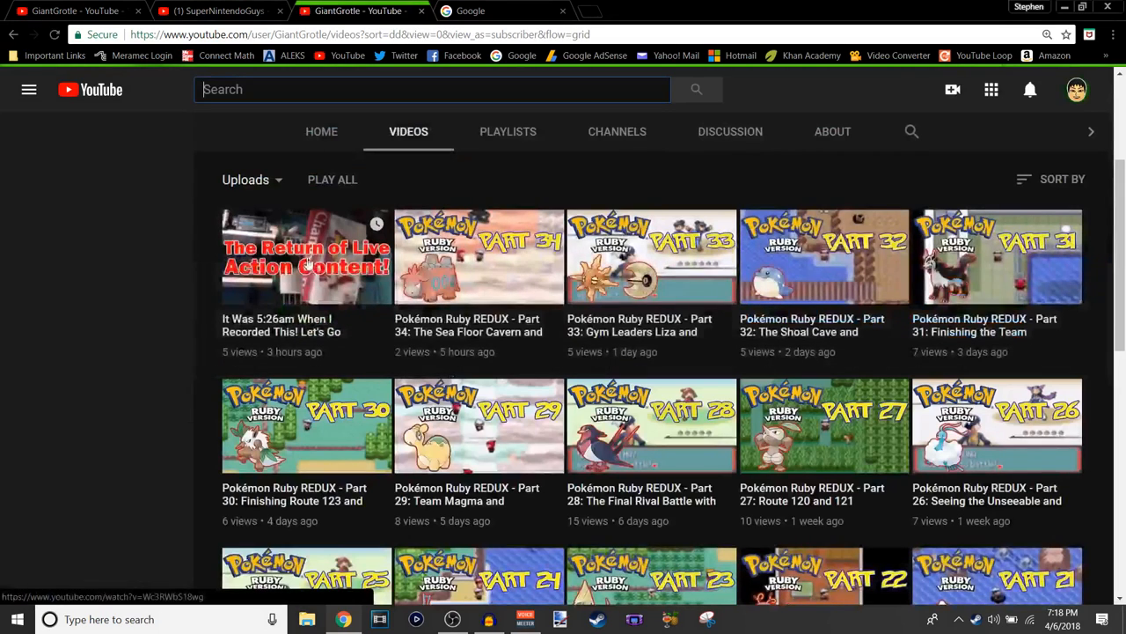
click(28, 88)
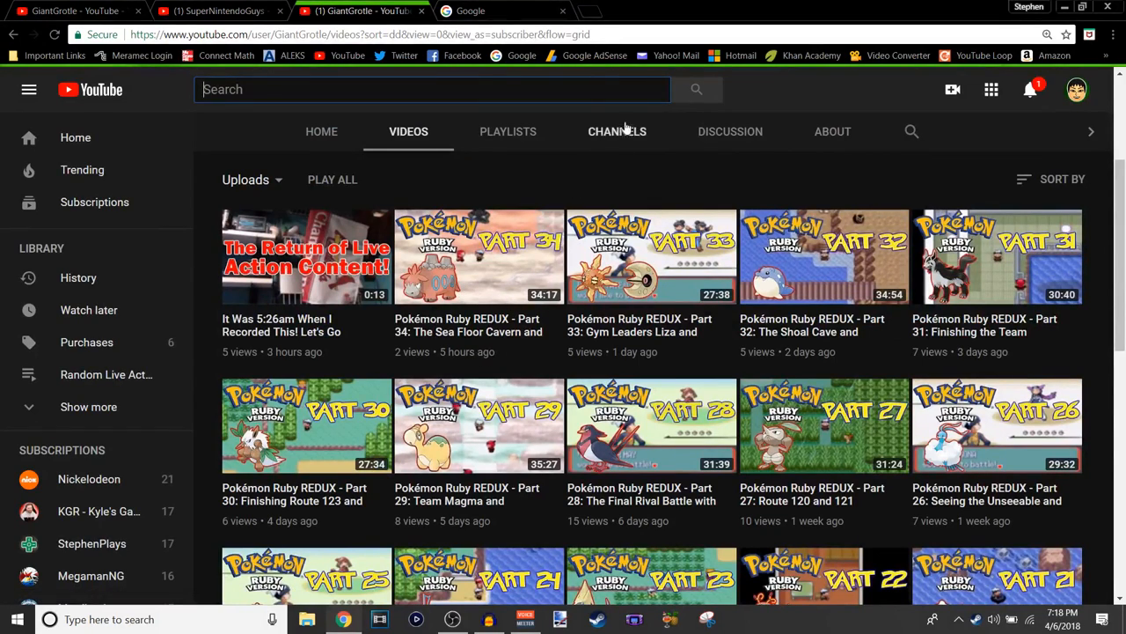
click(507, 130)
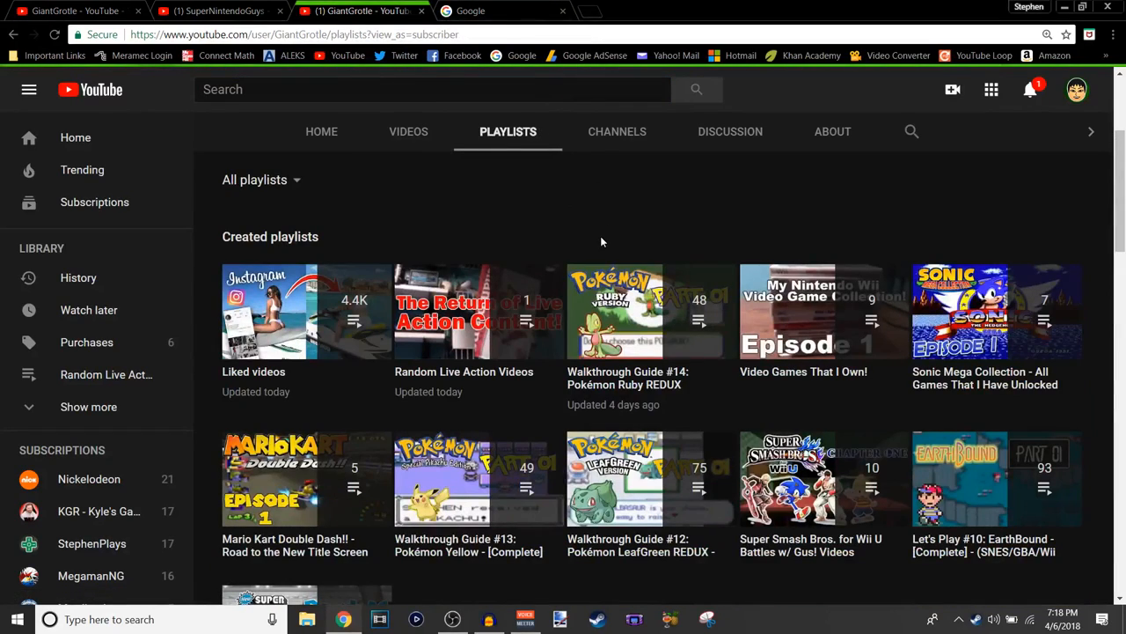
mouse_move(306, 312)
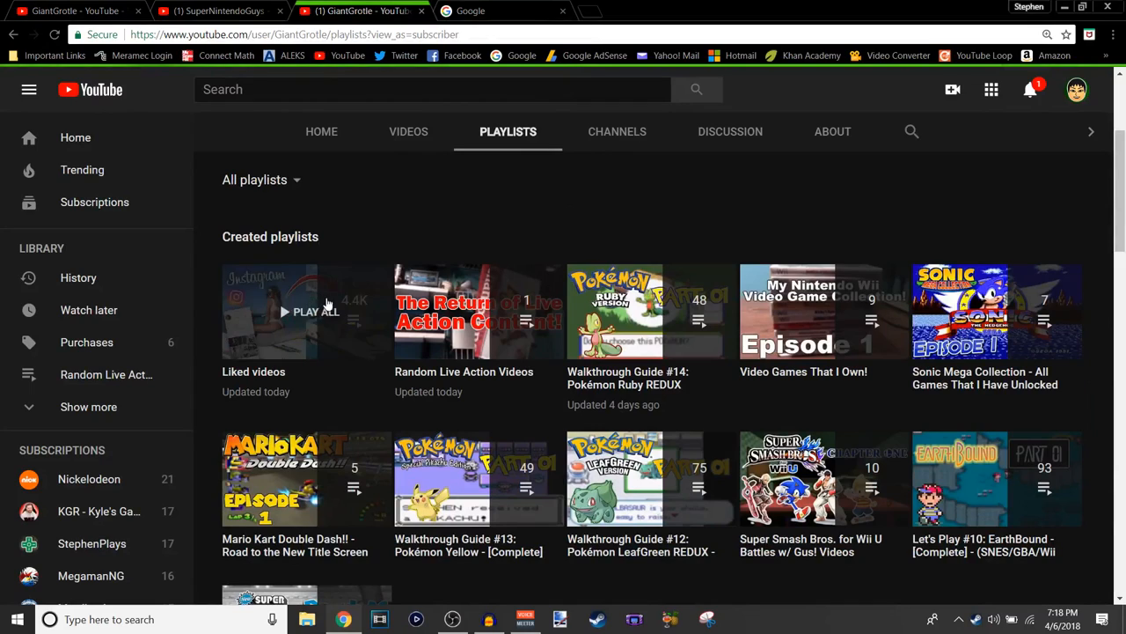
Scroll through the created playlists and move on to the Channels tab.
scroll(down, 3)
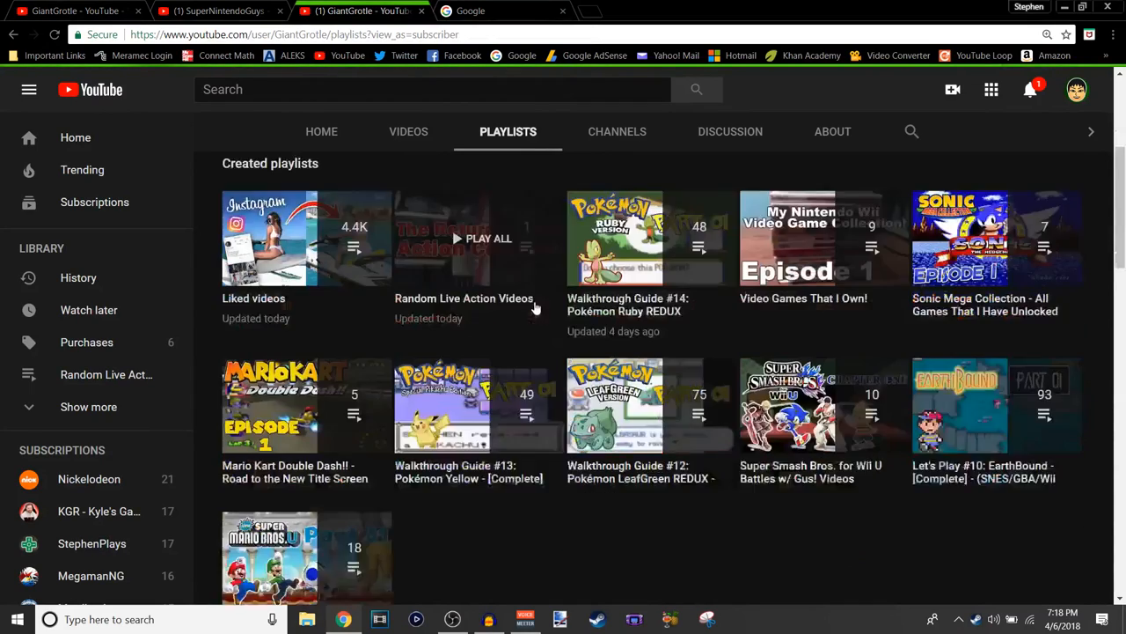
scroll(down, 3)
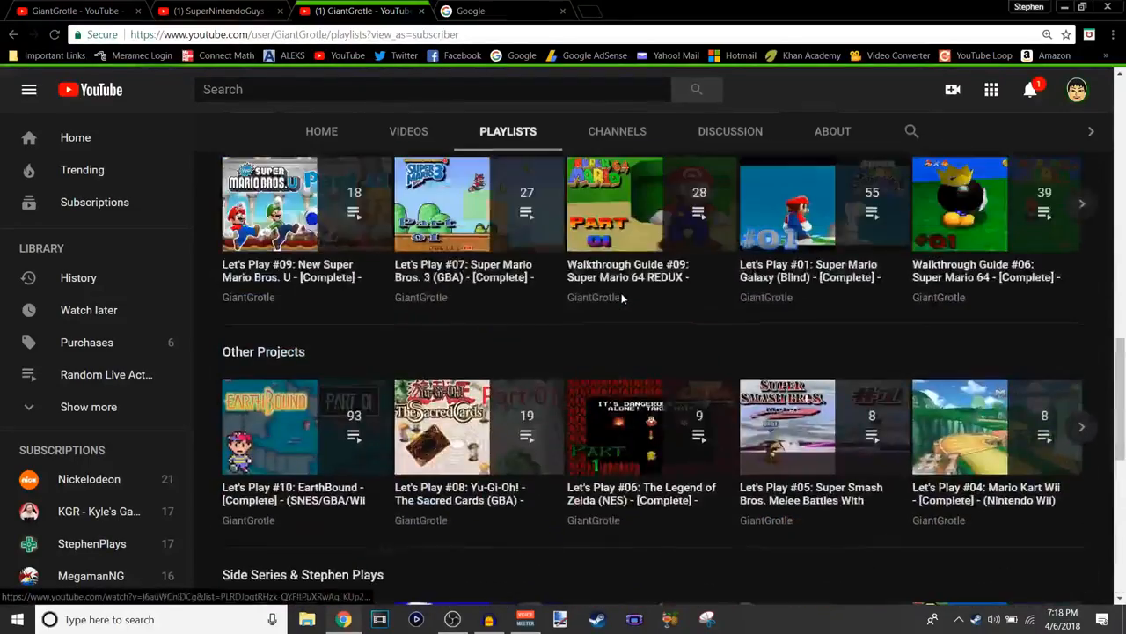
scroll(up, 3)
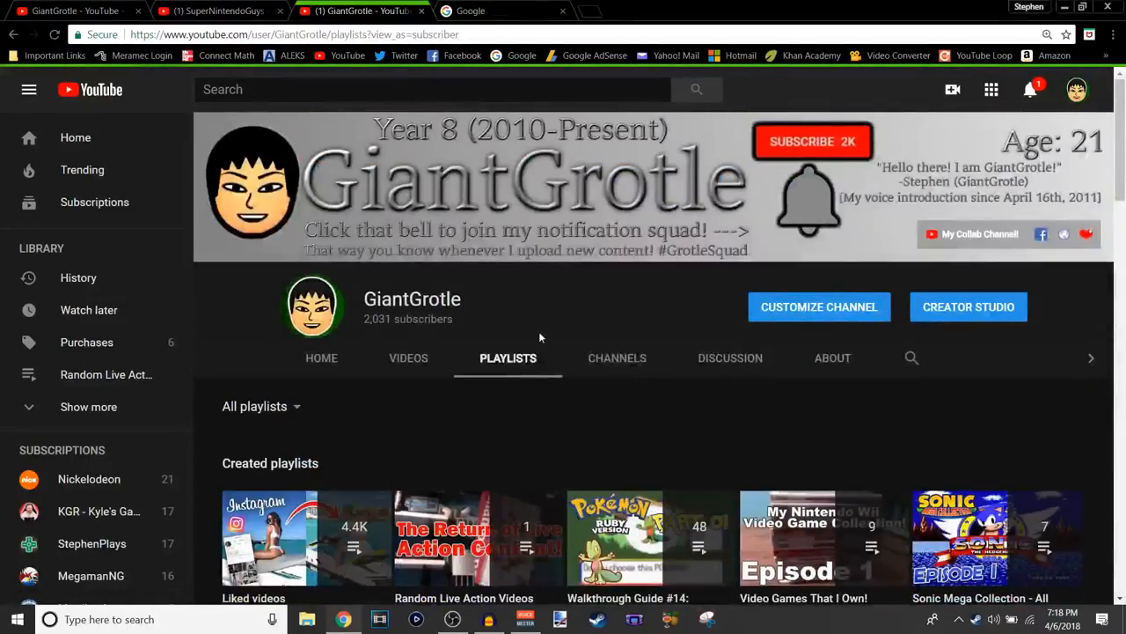
click(616, 358)
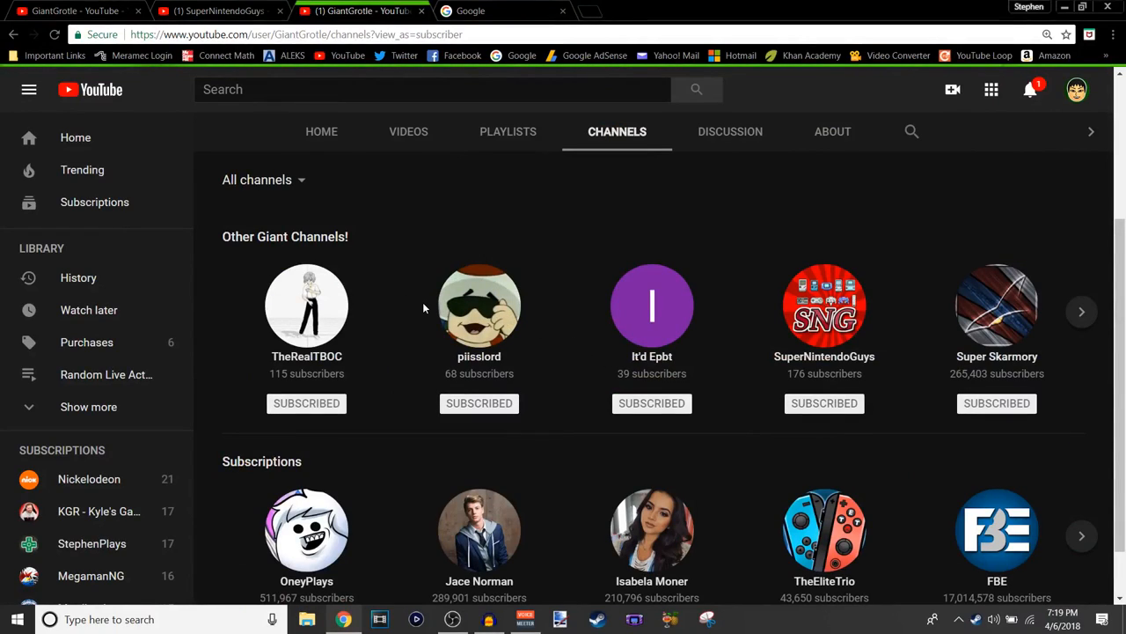
mouse_move(391, 306)
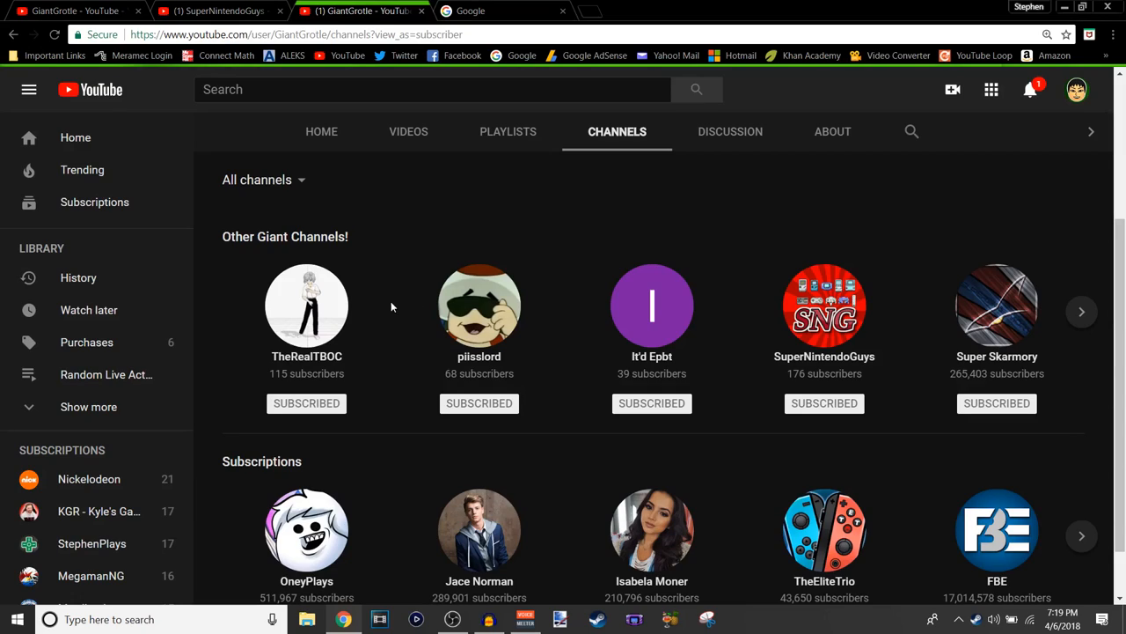
mouse_move(407, 302)
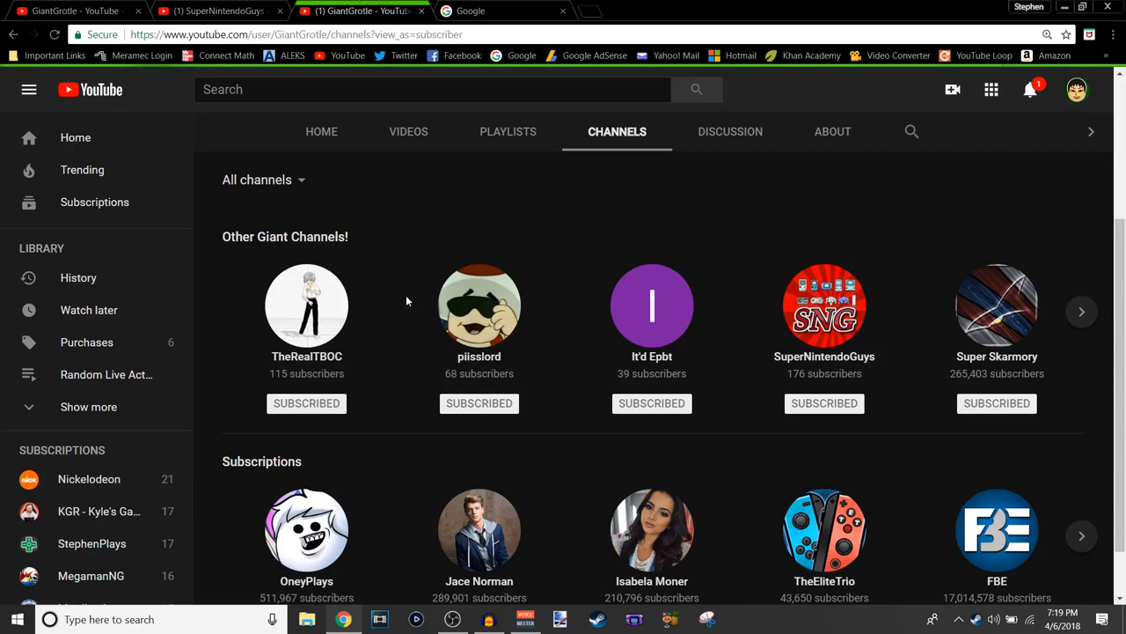
mouse_move(410, 313)
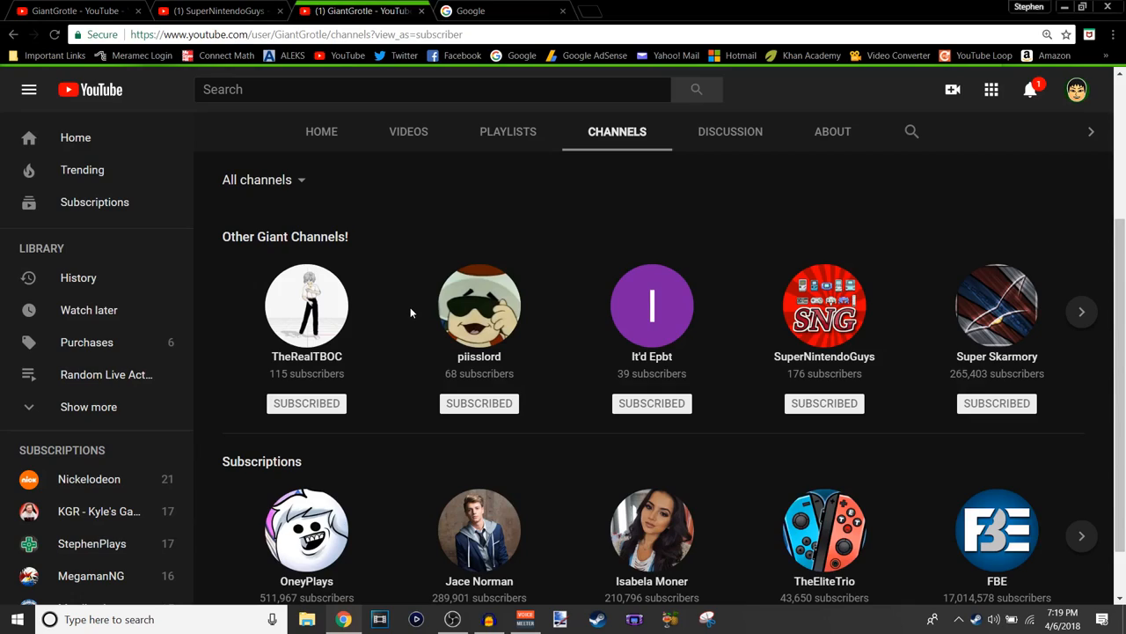
mouse_move(408, 288)
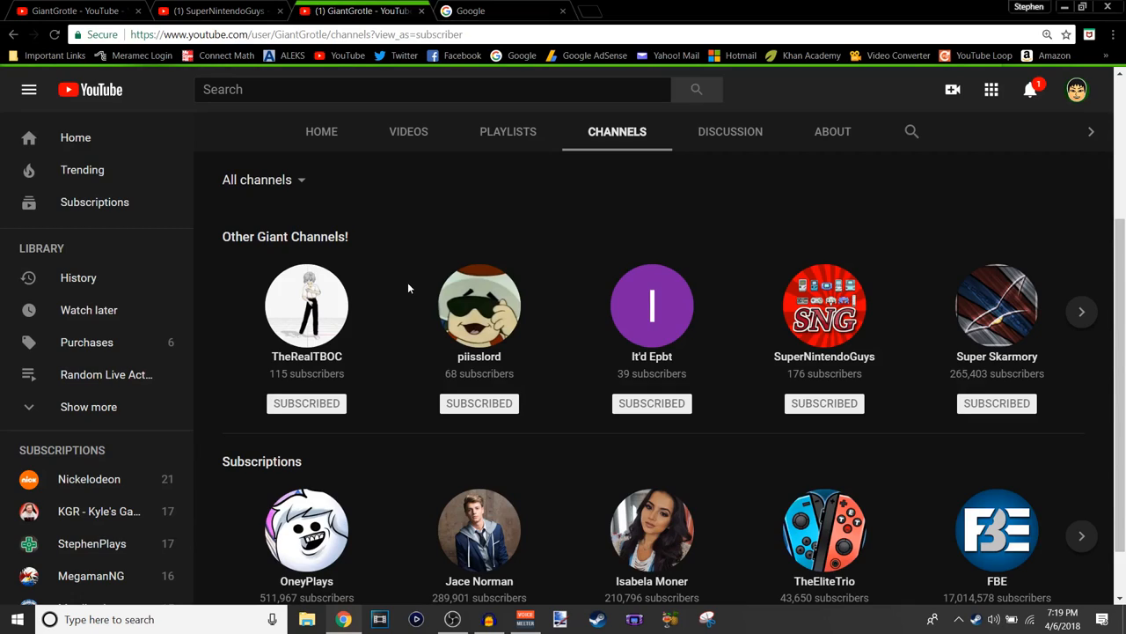
mouse_move(343, 271)
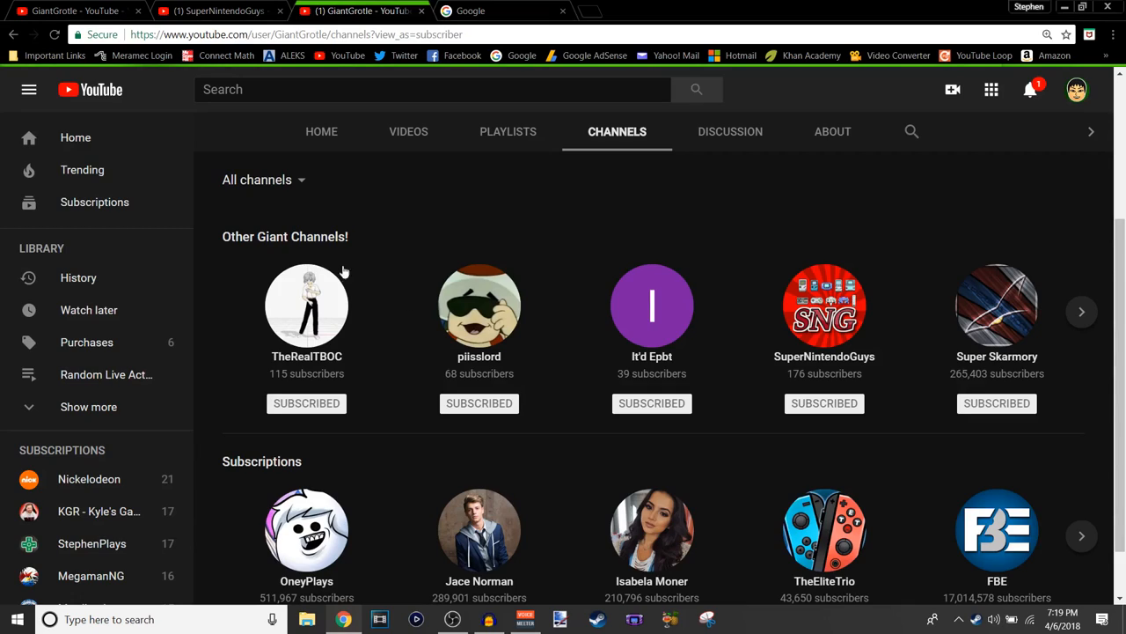
Return from the Channels tab to the GiantGrotle channel's Home page.
click(320, 130)
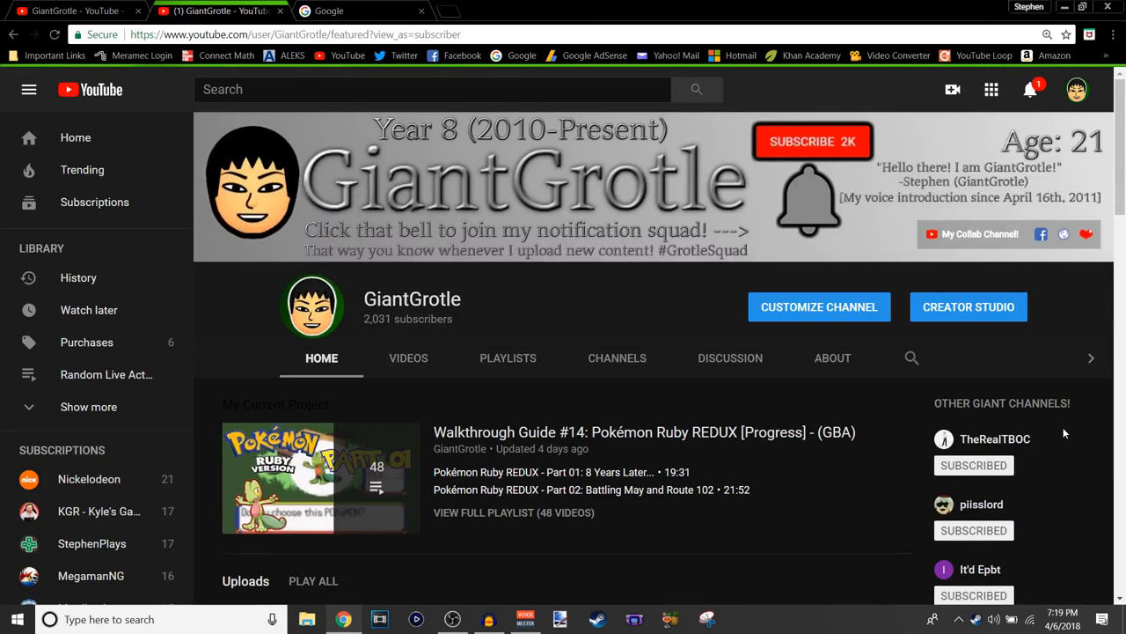
mouse_move(1039, 424)
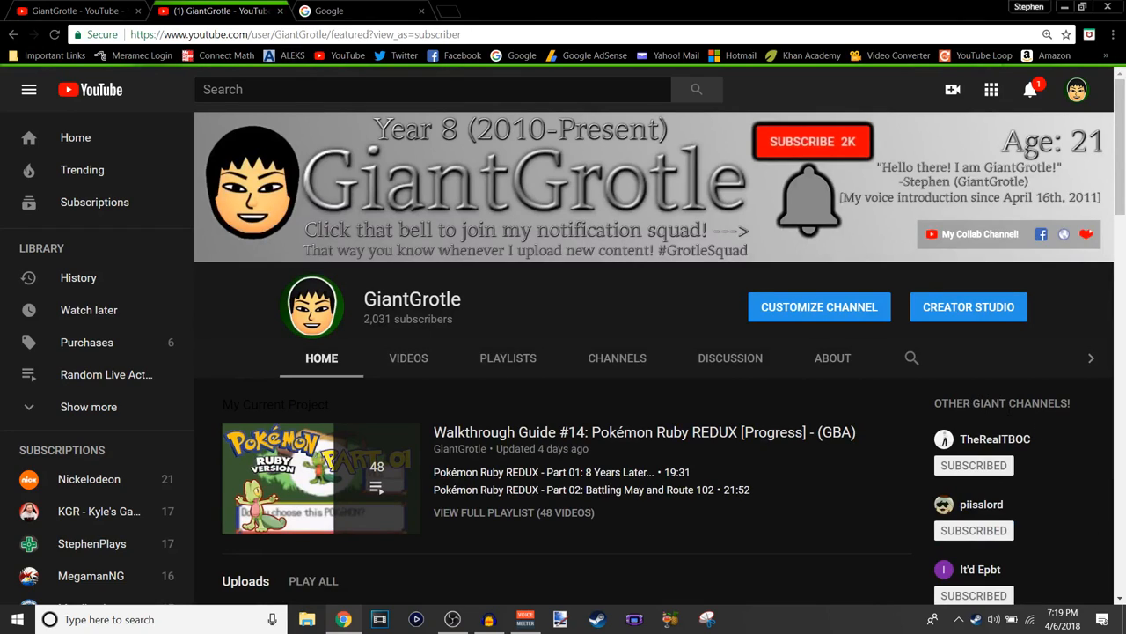
mouse_move(992, 516)
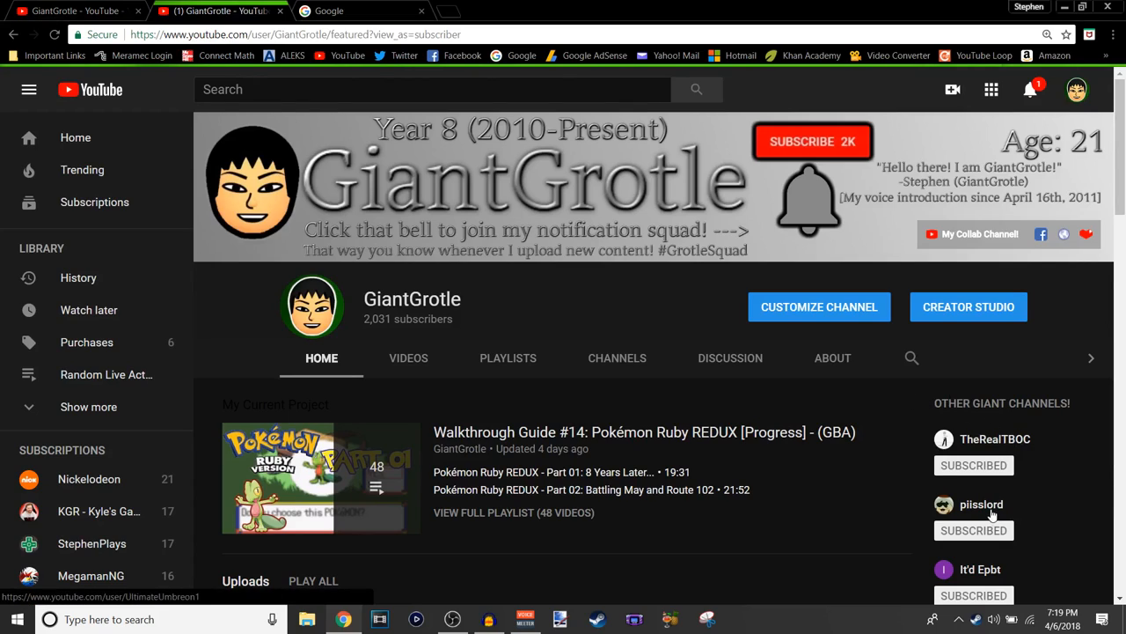
Open the piisslord channel from GiantGrotle's Other Giant Channels sidebar.
click(982, 504)
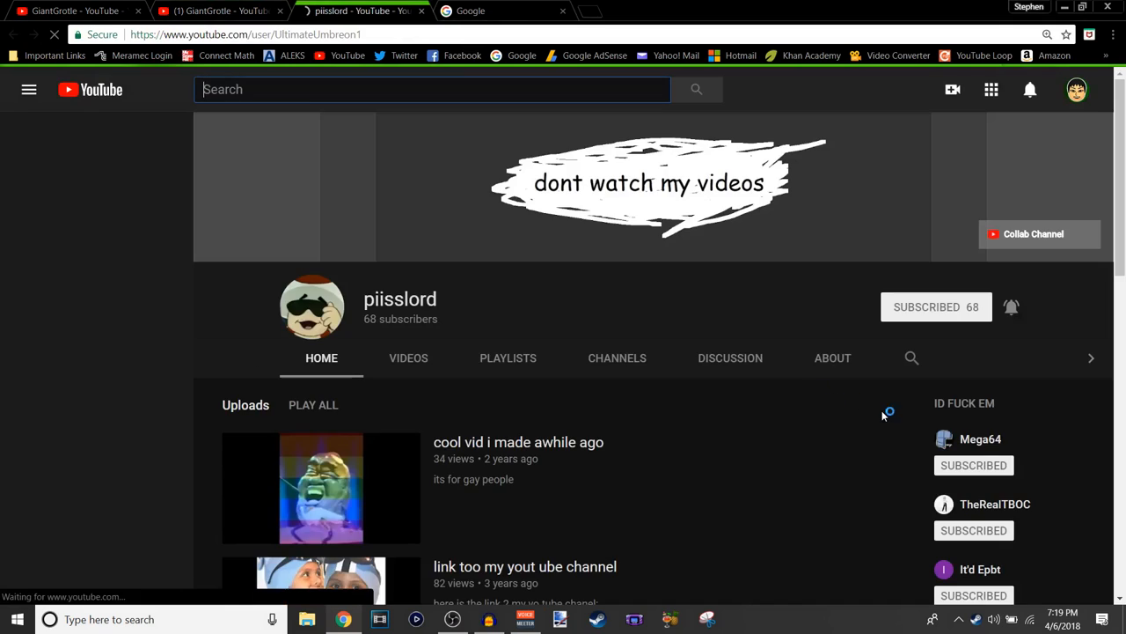
Go back from piisslord's channel toward the GiantGrotle channel page.
click(28, 88)
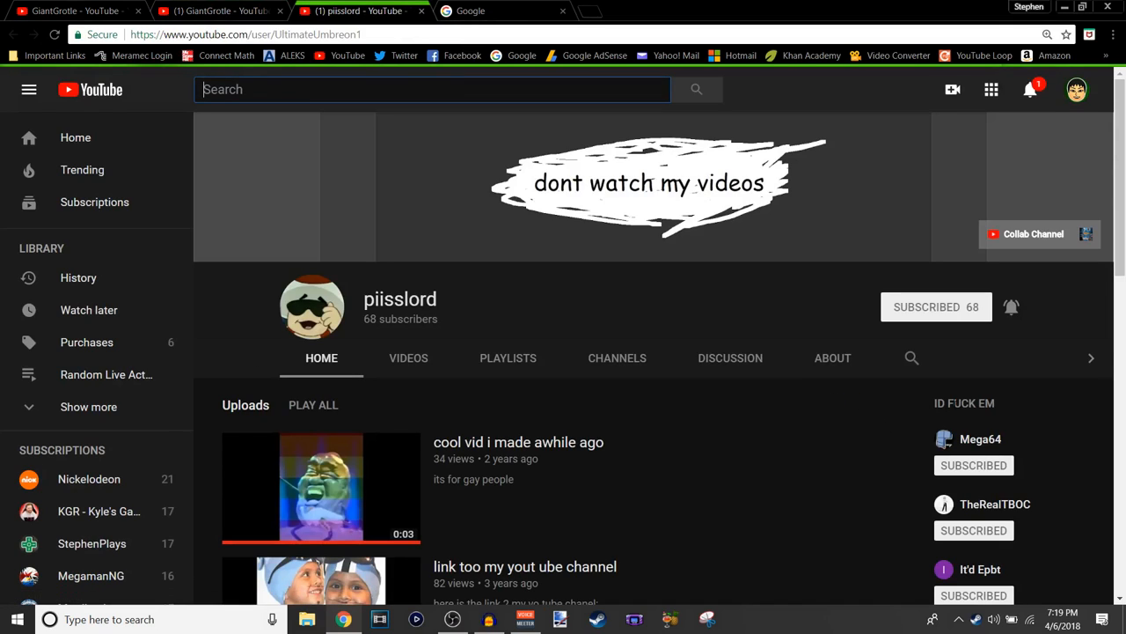
mouse_move(1029, 394)
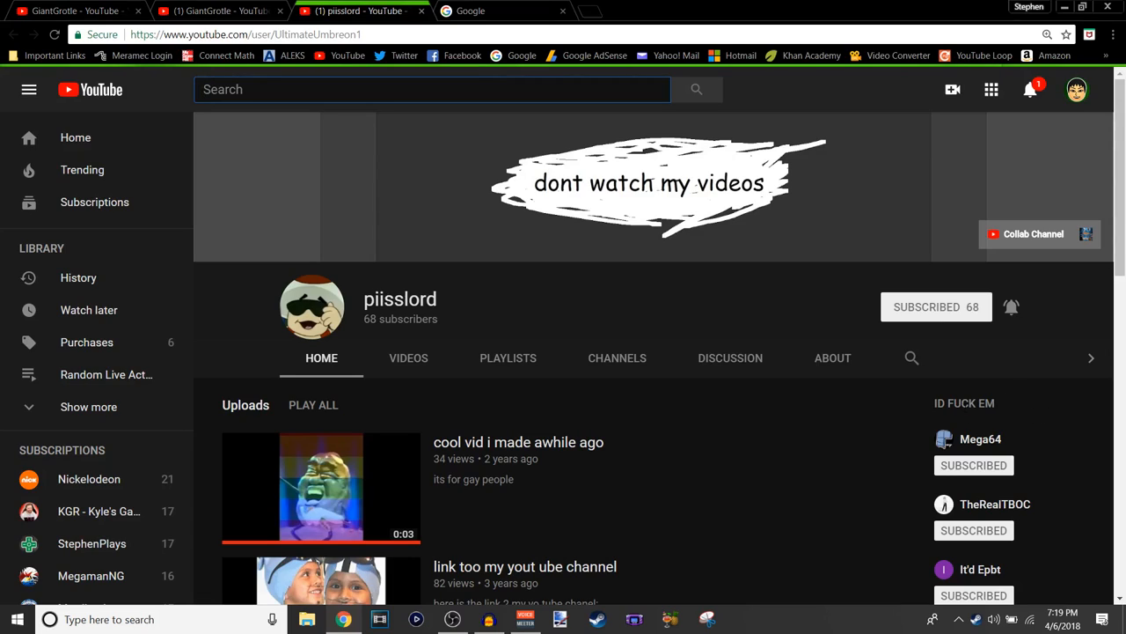
mouse_move(997, 414)
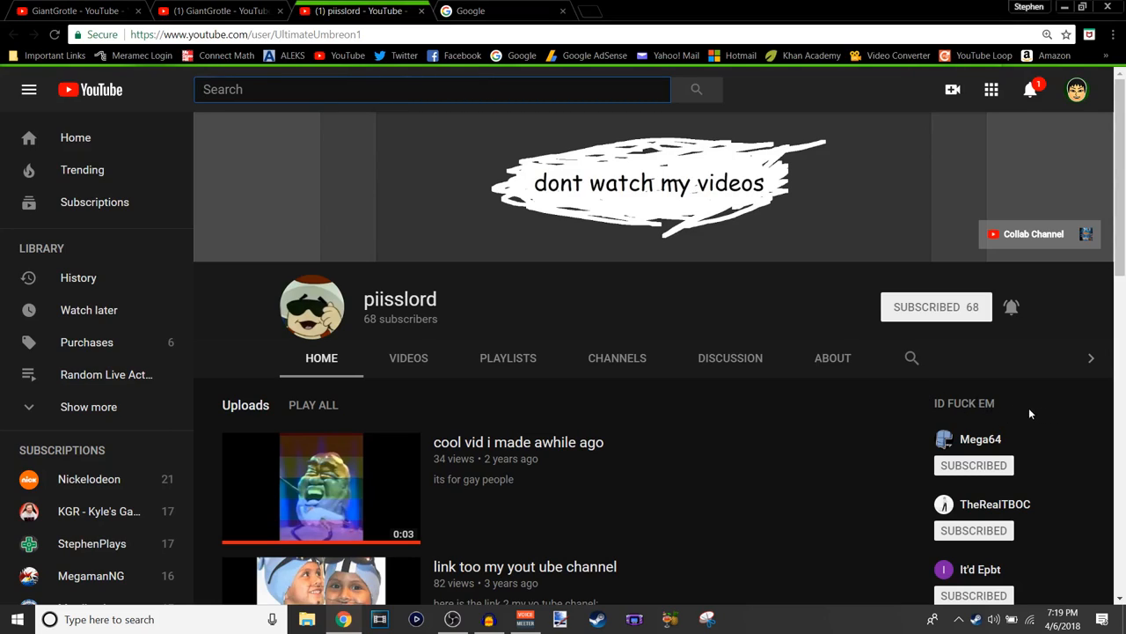
mouse_move(919, 384)
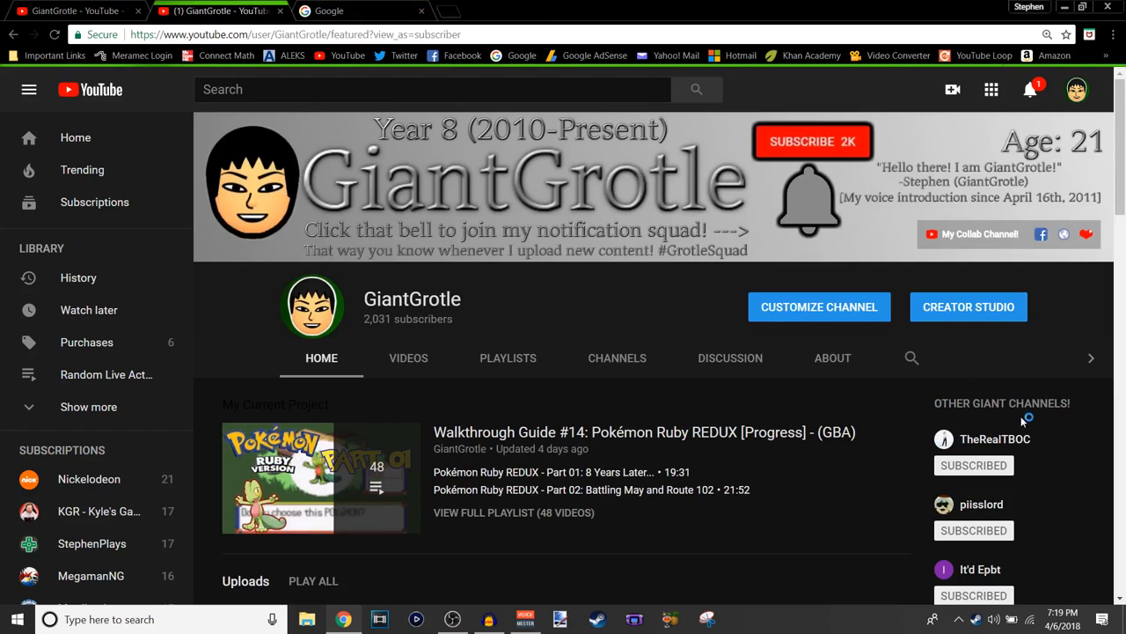
mouse_move(1105, 412)
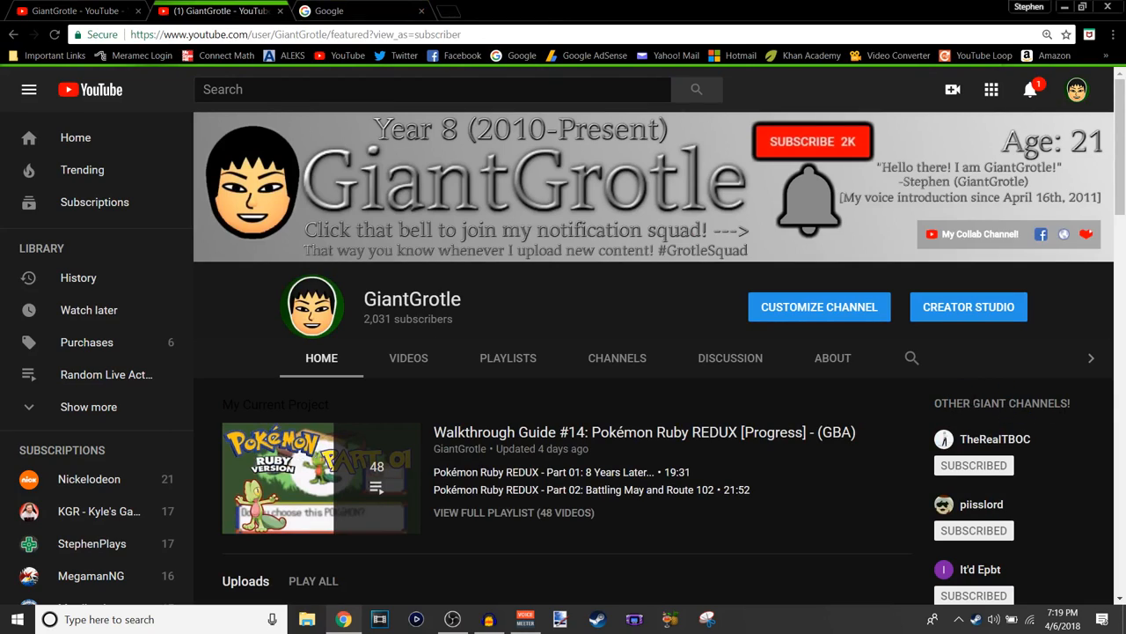
scroll(down, 3)
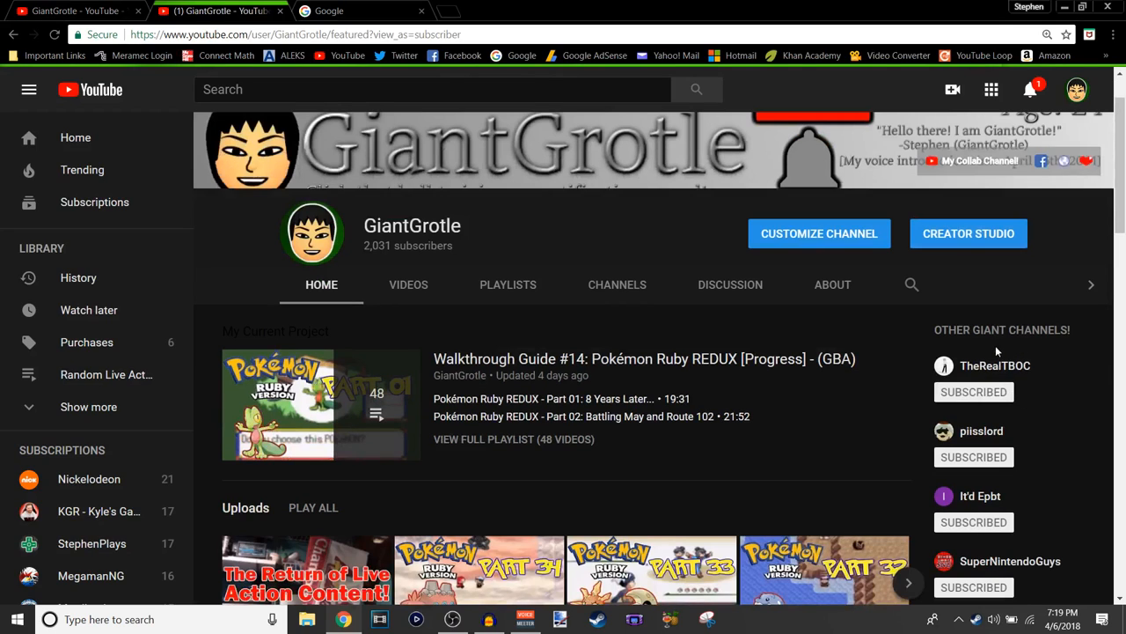
mouse_move(996, 378)
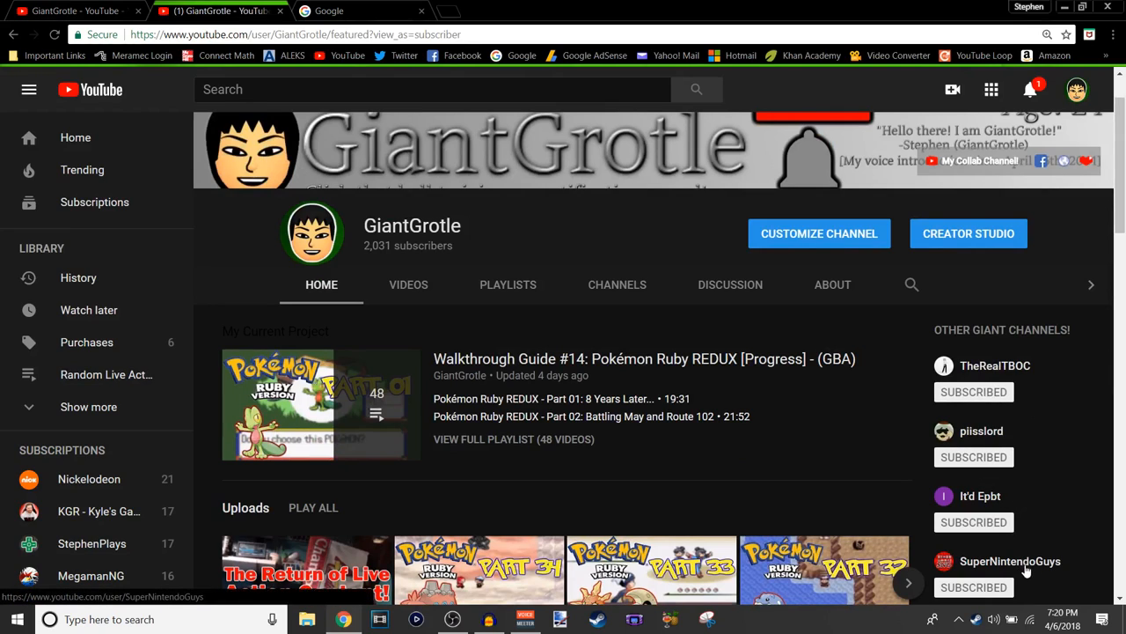
scroll(down, 3)
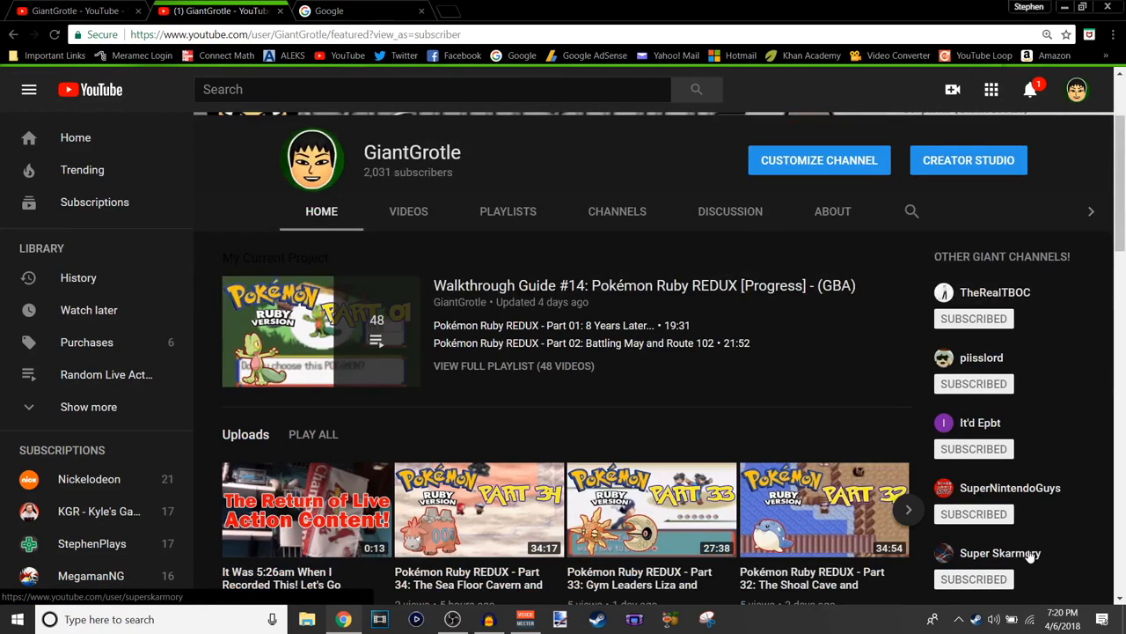
scroll(down, 3)
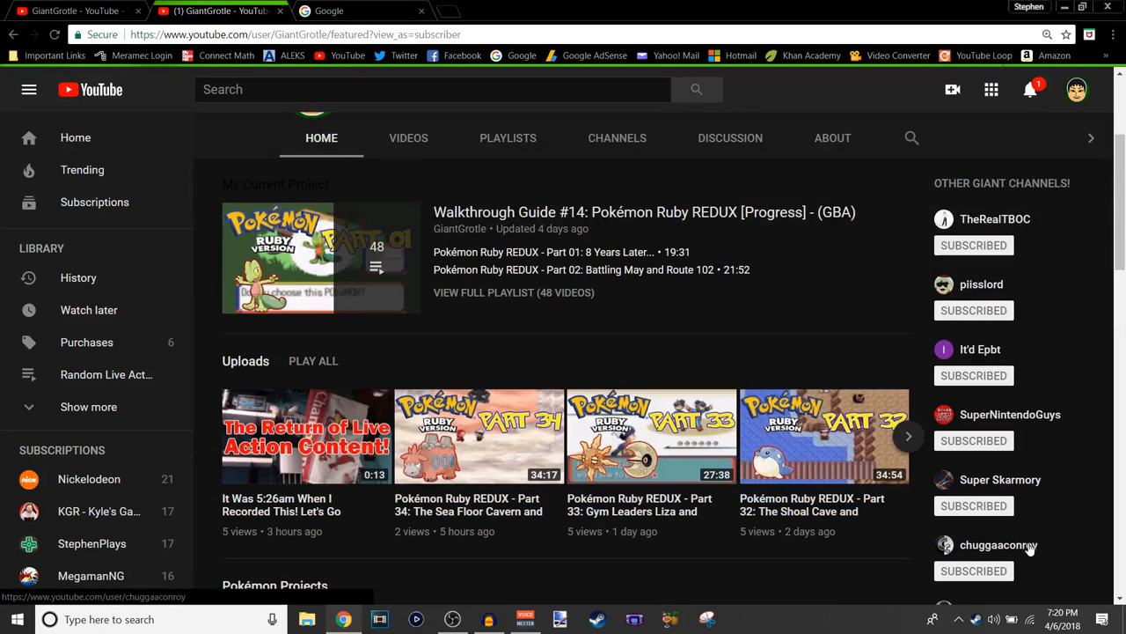
scroll(down, 3)
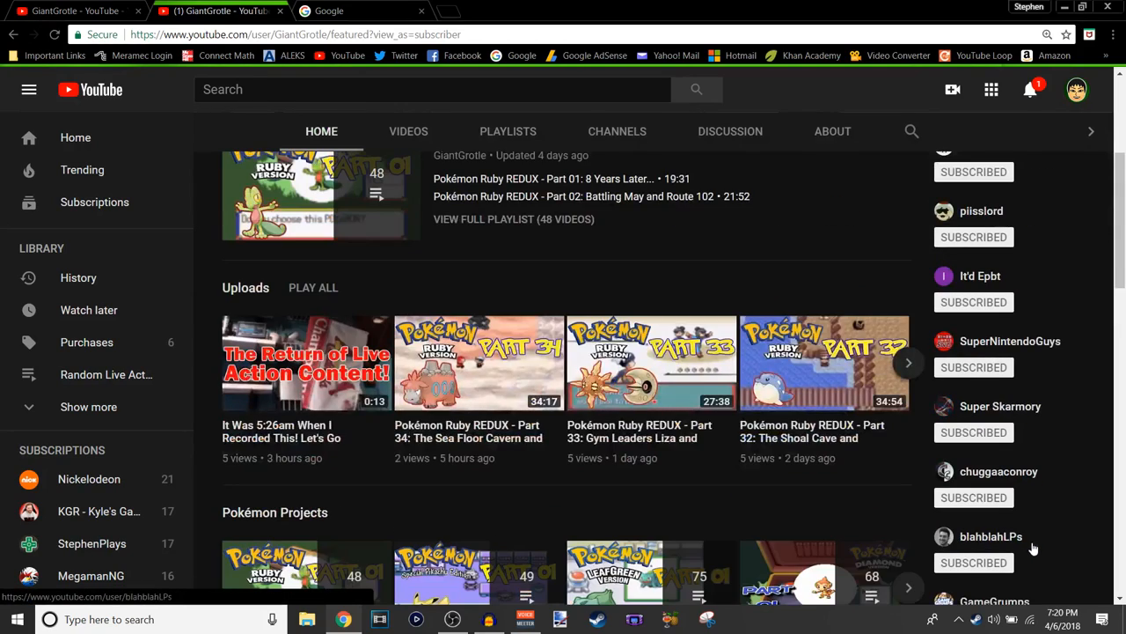
mouse_move(1029, 542)
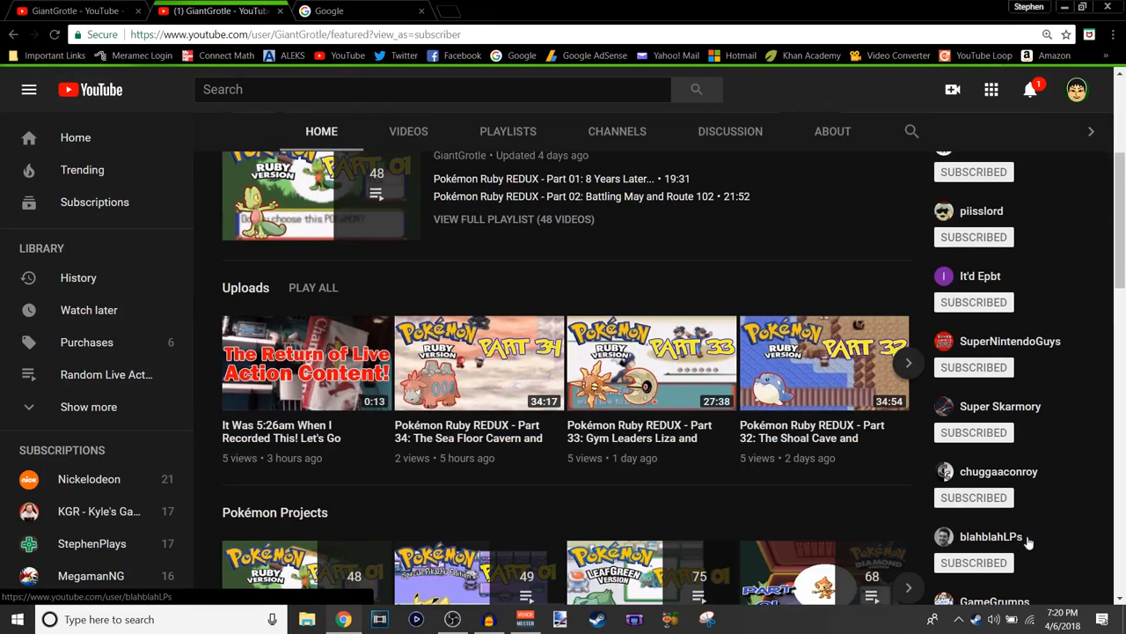
scroll(down, 3)
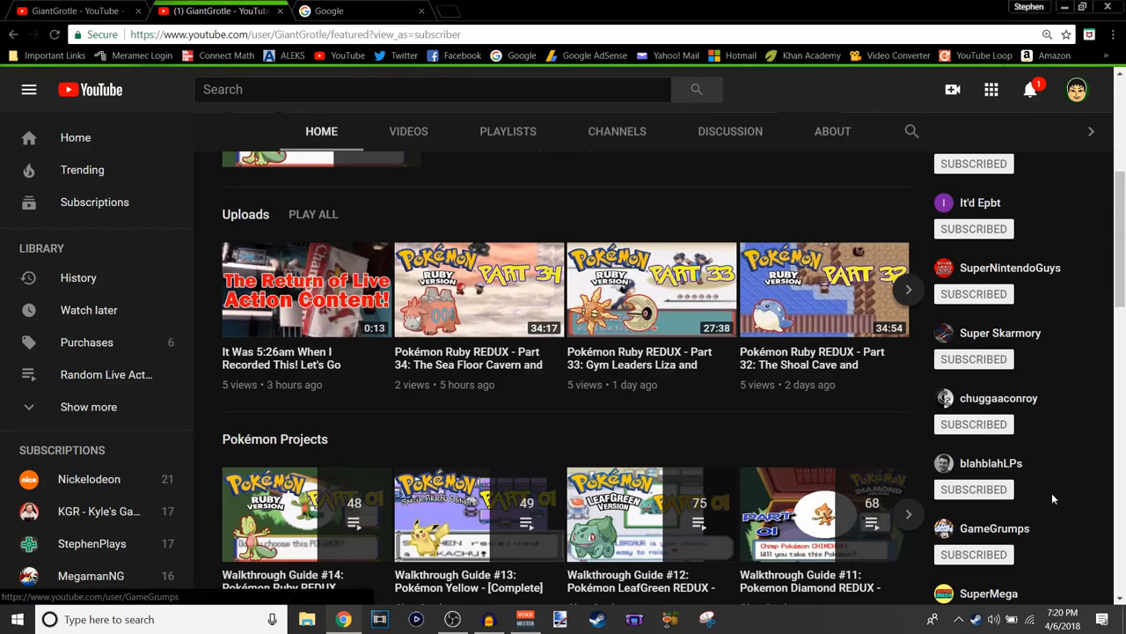
mouse_move(1000, 332)
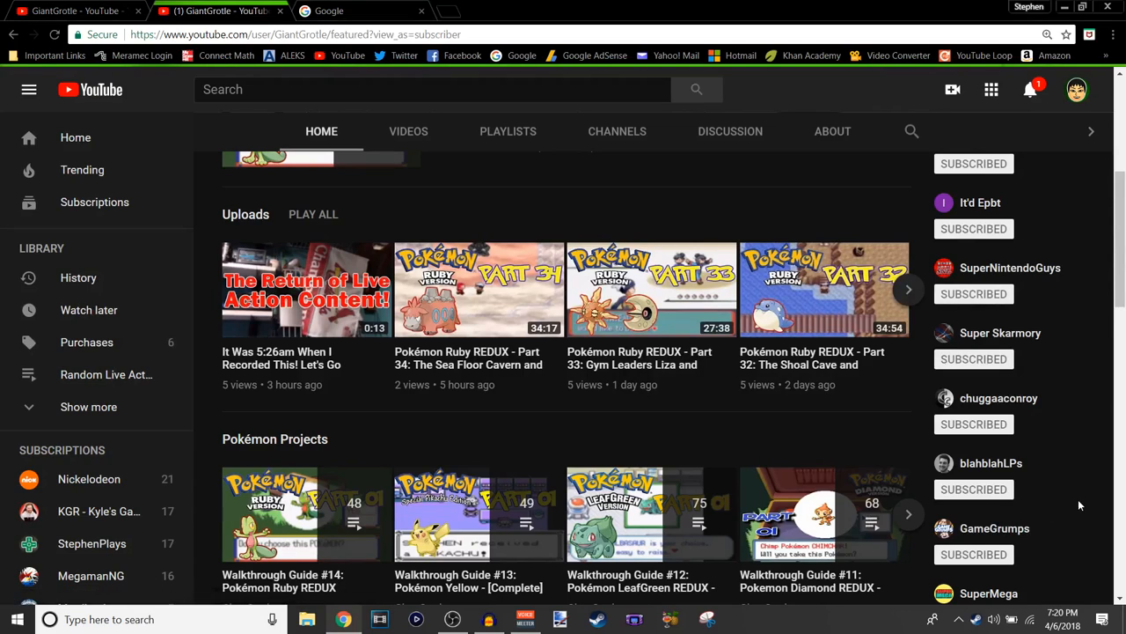
scroll(down, 3)
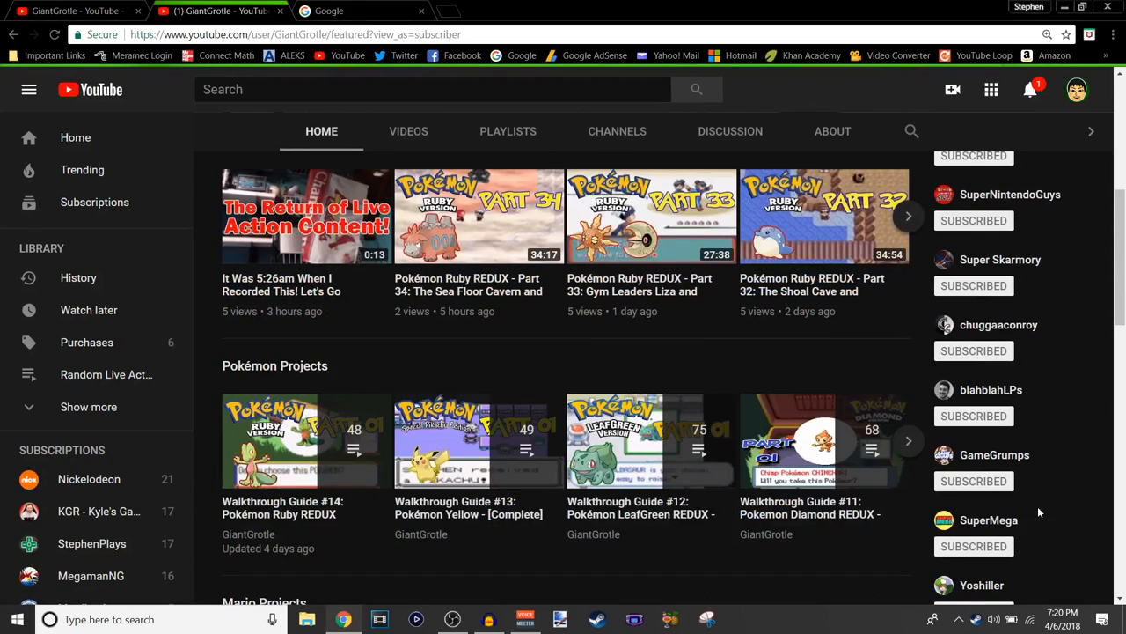
scroll(down, 3)
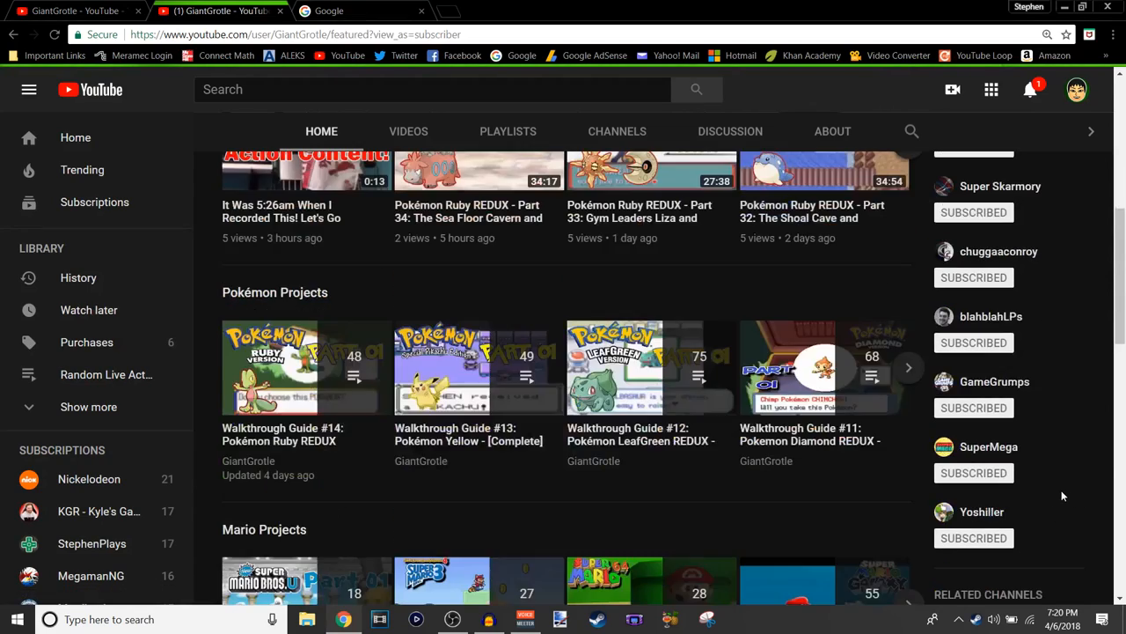
mouse_move(1017, 489)
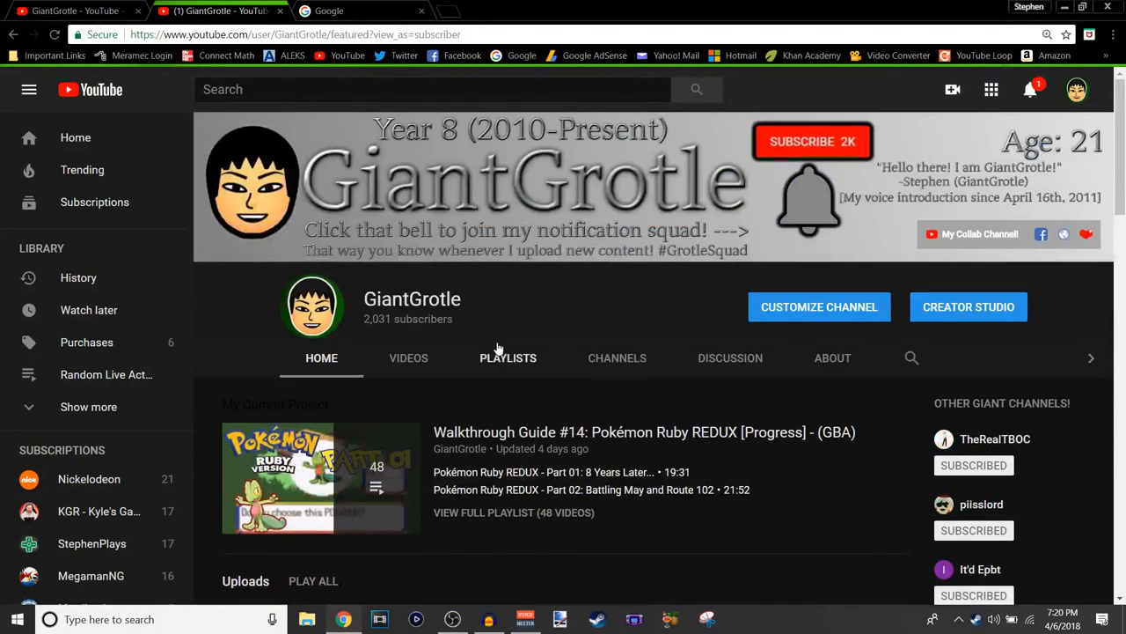
Show all of GiantGrotle's subscribed channels down through SuperMega, Nintendo and Piper's Picks TV.
click(616, 358)
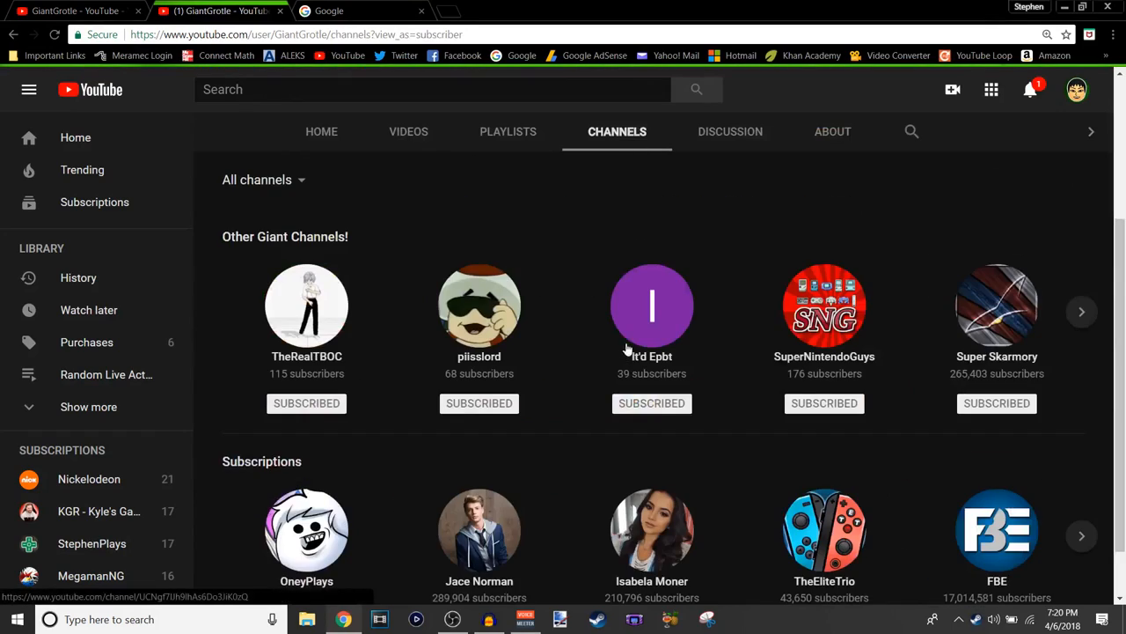
scroll(down, 3)
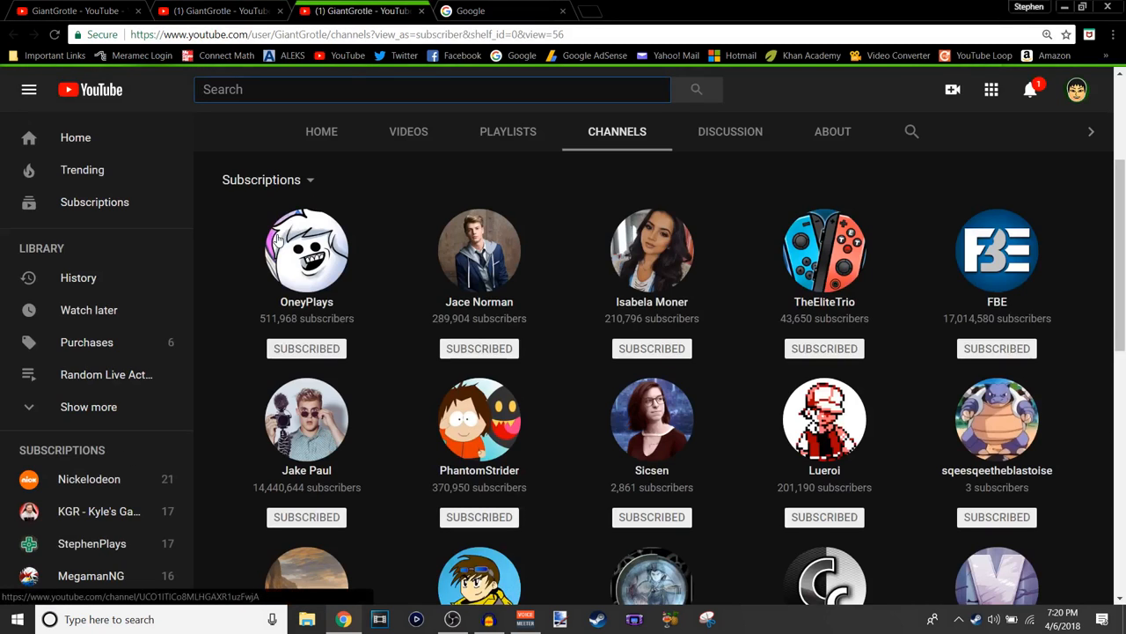
mouse_move(455, 296)
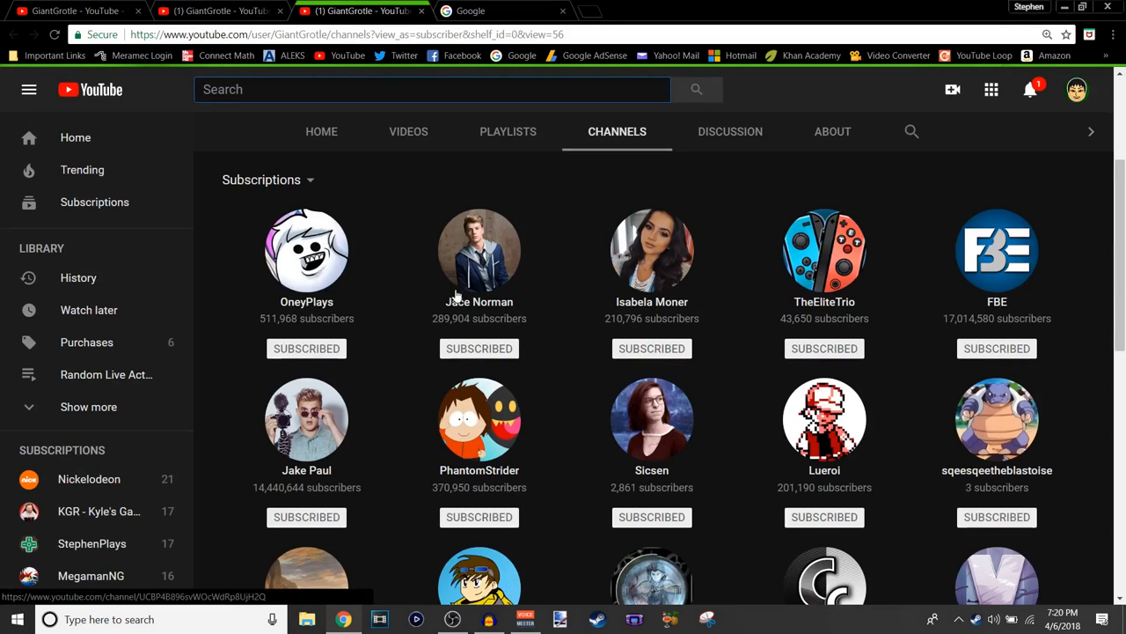
mouse_move(719, 282)
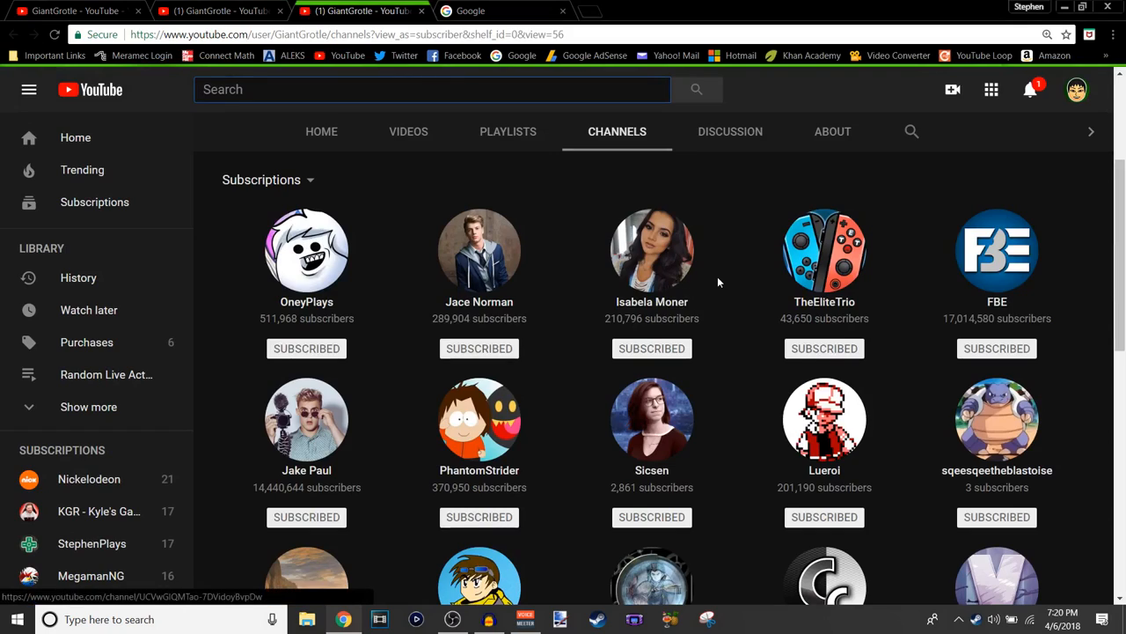
mouse_move(985, 285)
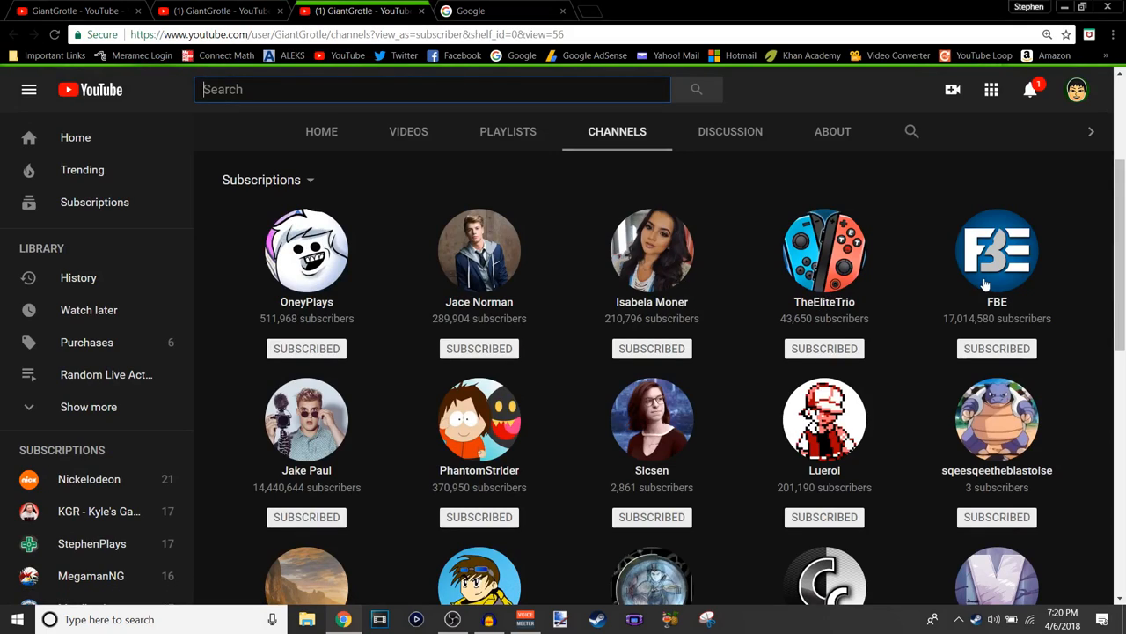
mouse_move(500, 432)
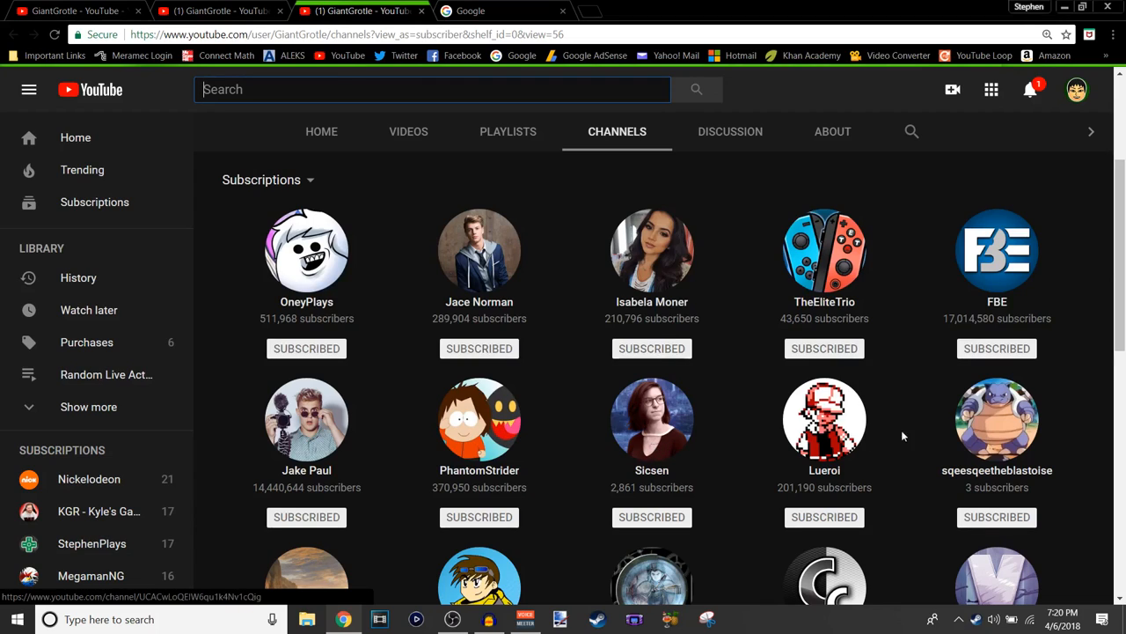
scroll(down, 3)
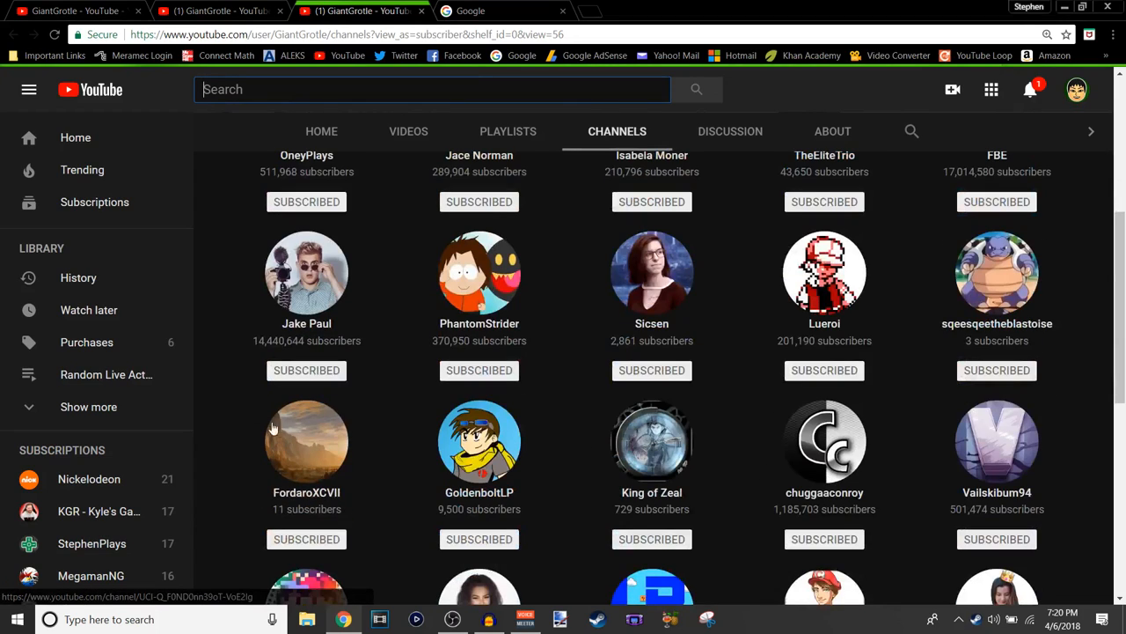
mouse_move(333, 445)
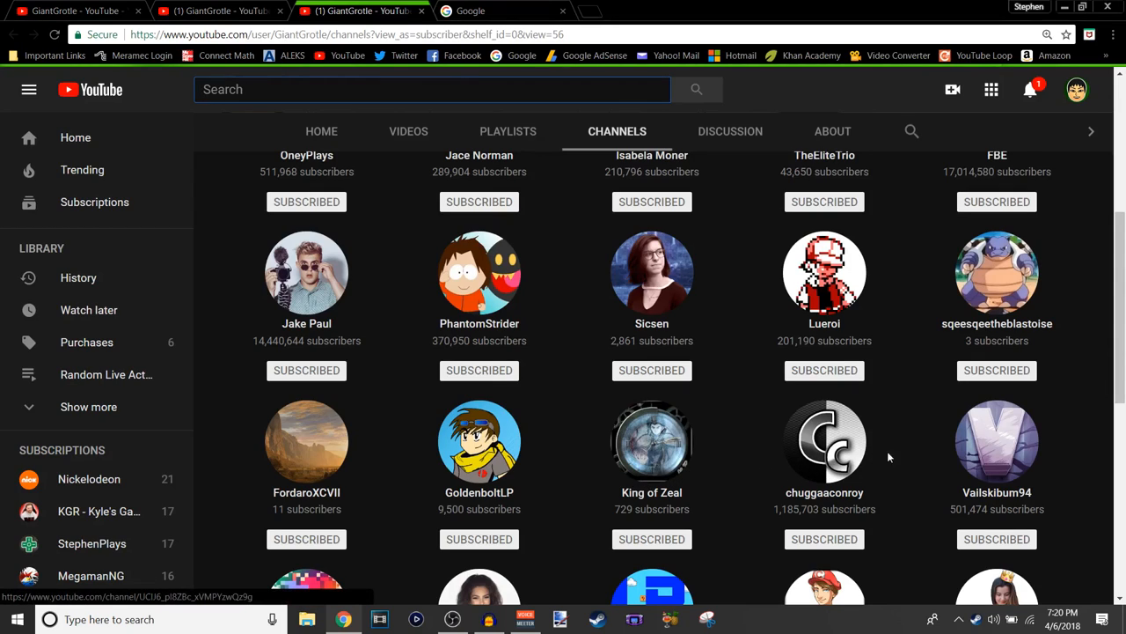
scroll(down, 3)
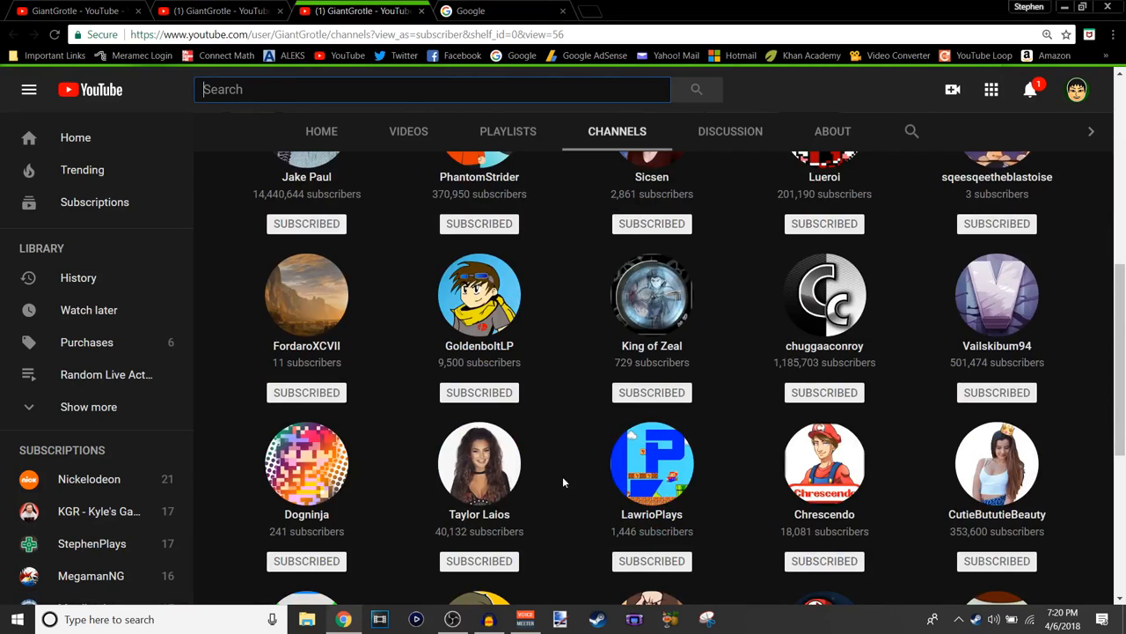
mouse_move(426, 430)
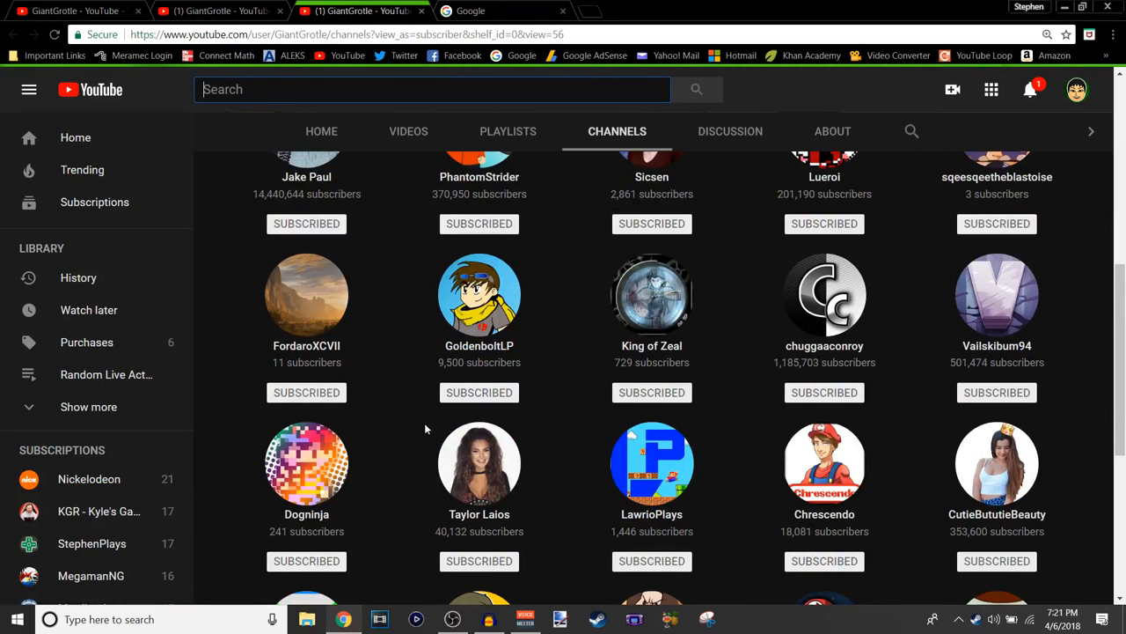
mouse_move(564, 469)
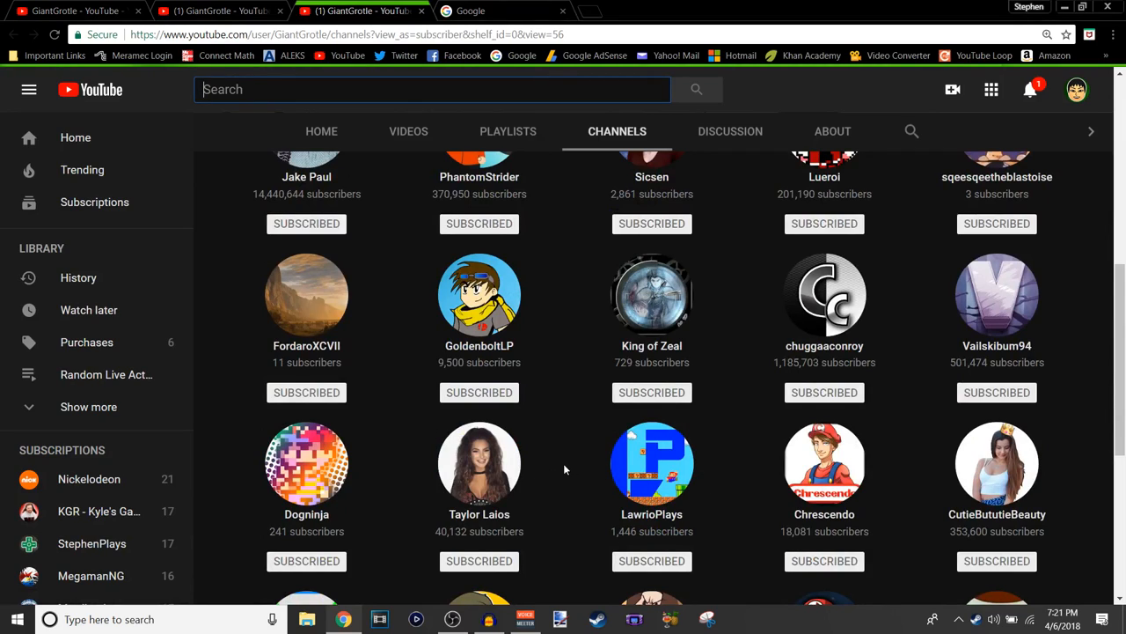
mouse_move(572, 472)
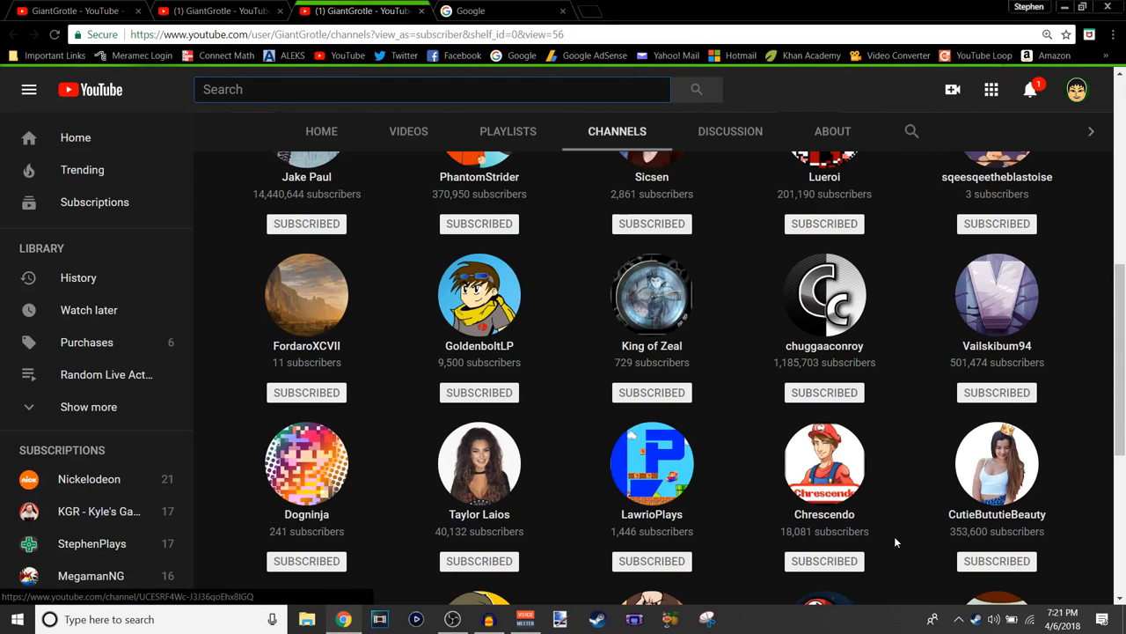
scroll(down, 3)
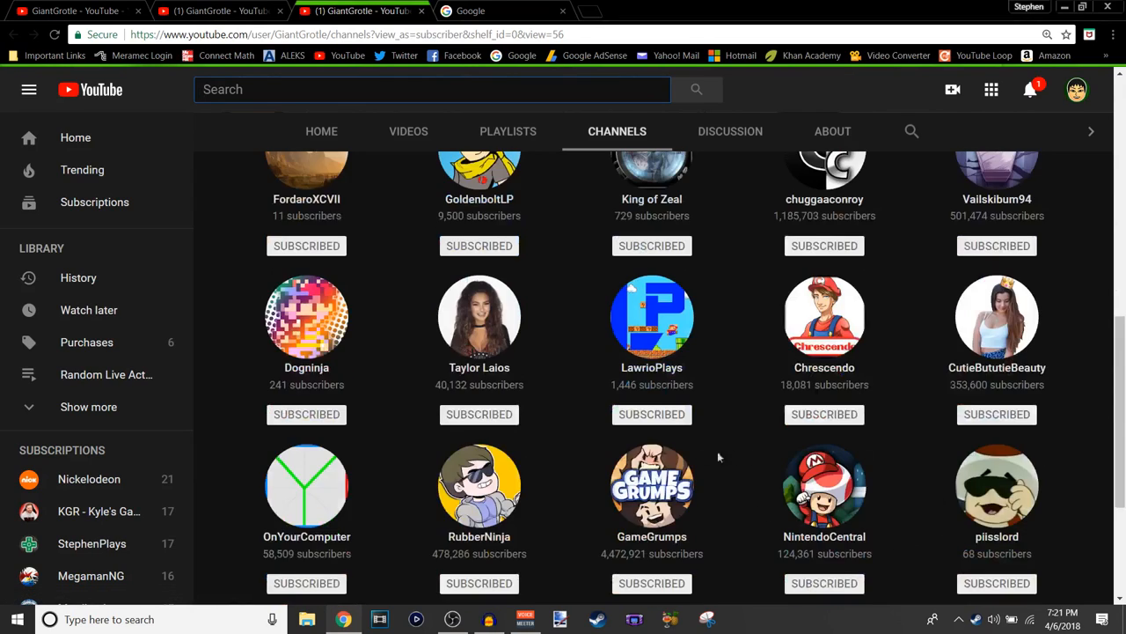
scroll(down, 3)
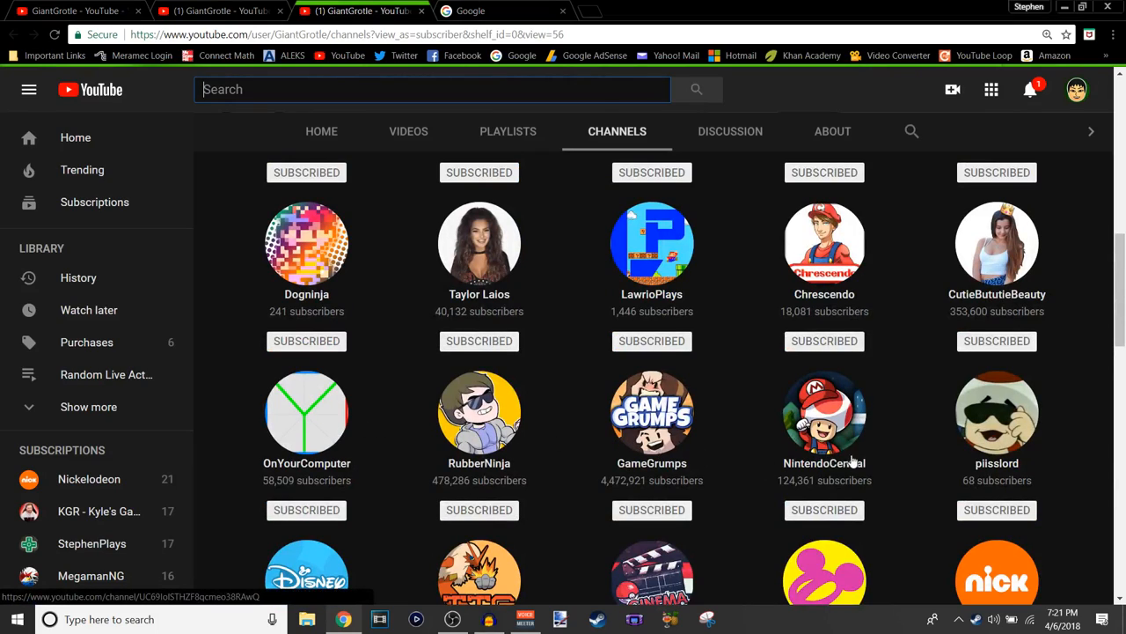
scroll(down, 3)
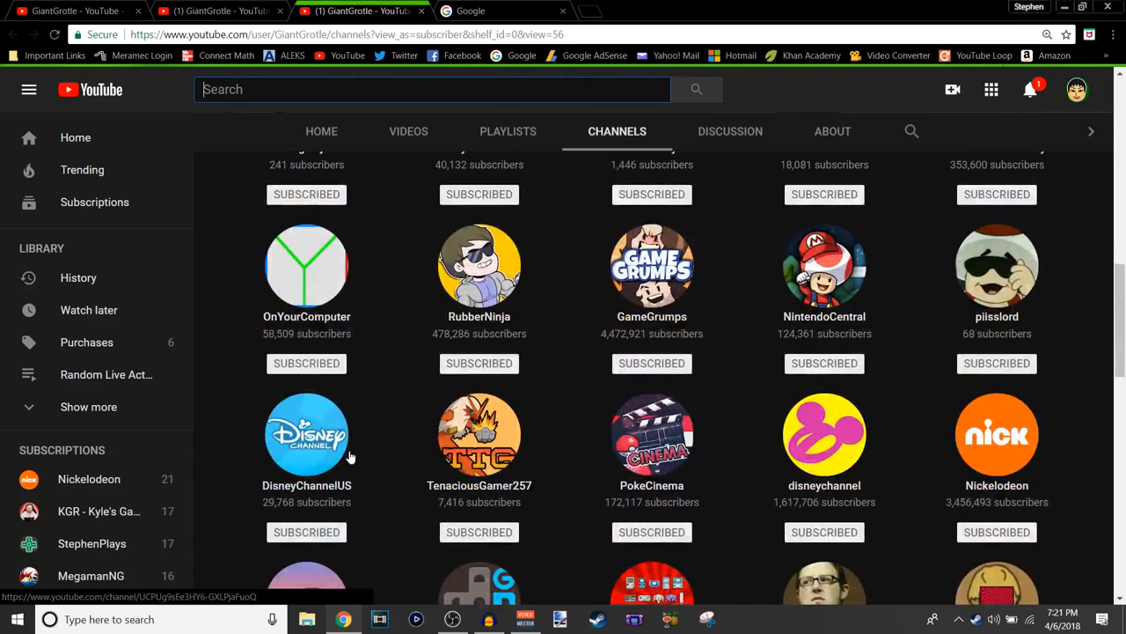
mouse_move(493, 493)
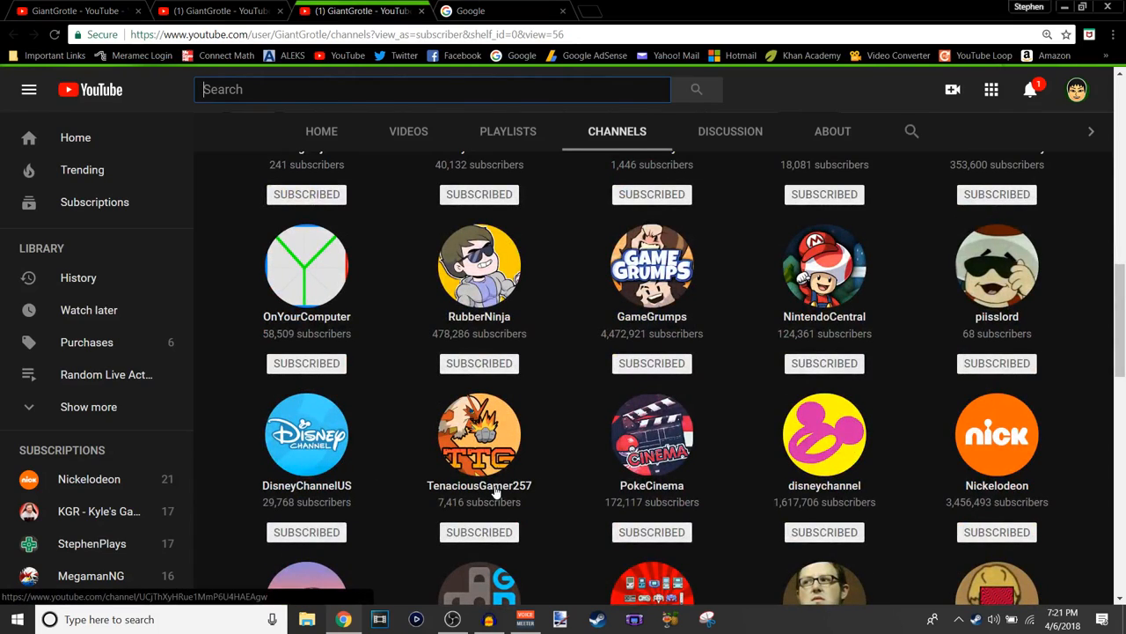
mouse_move(641, 514)
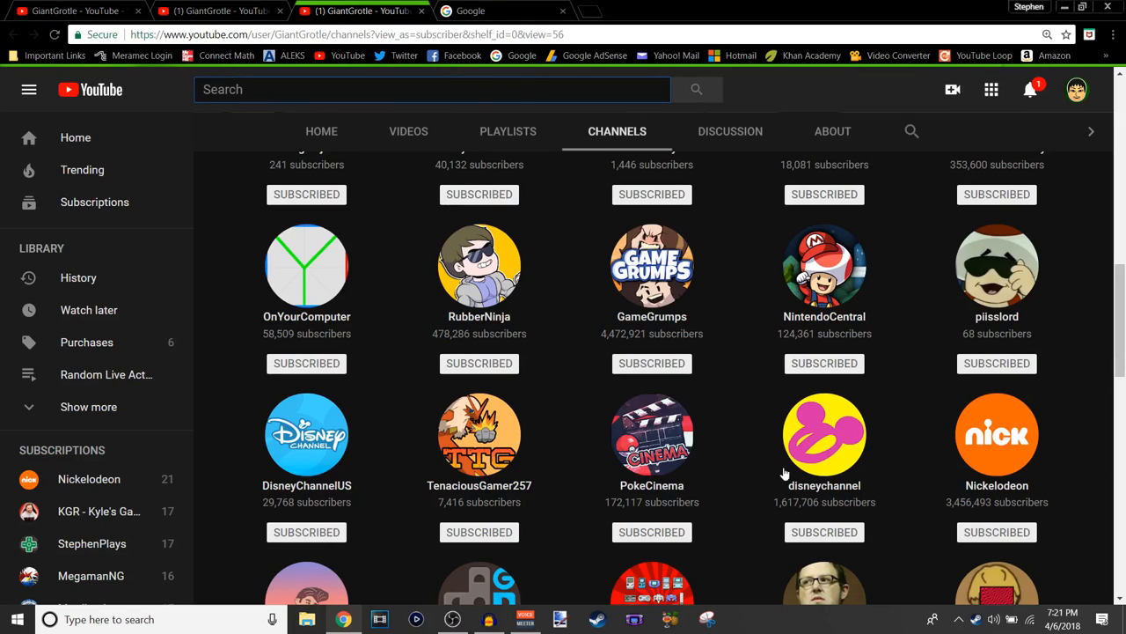
scroll(down, 3)
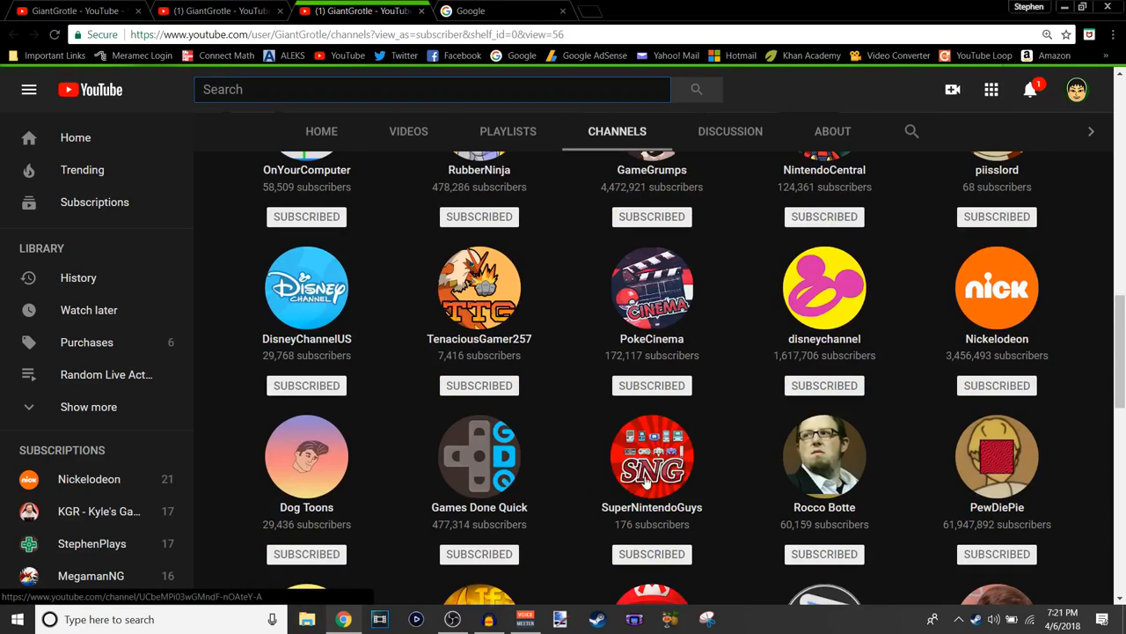
mouse_move(896, 484)
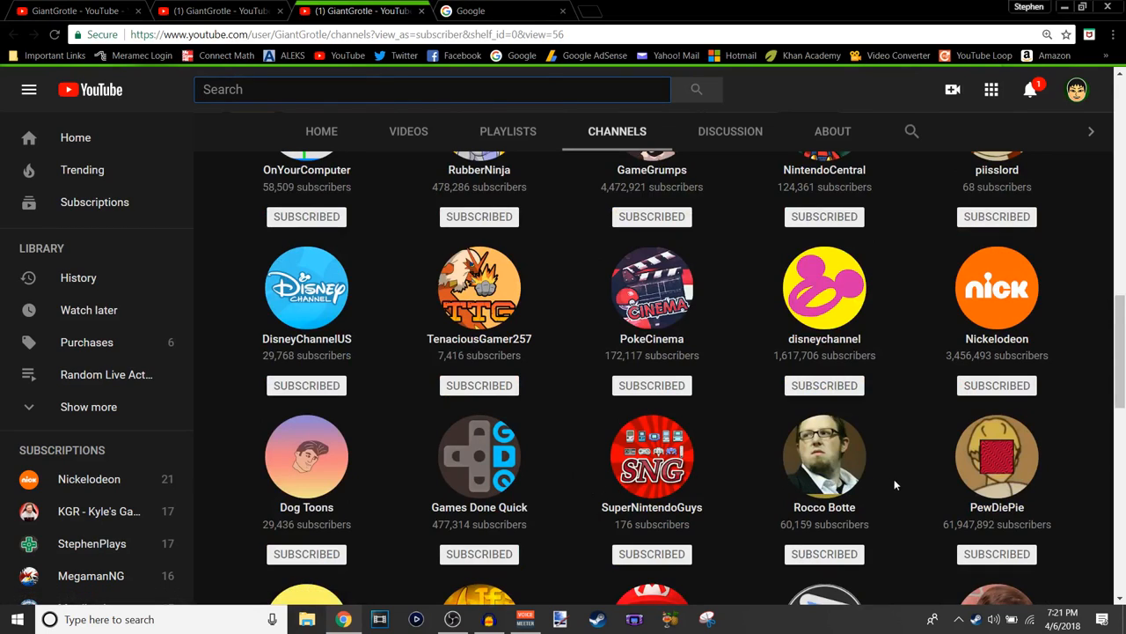
scroll(down, 3)
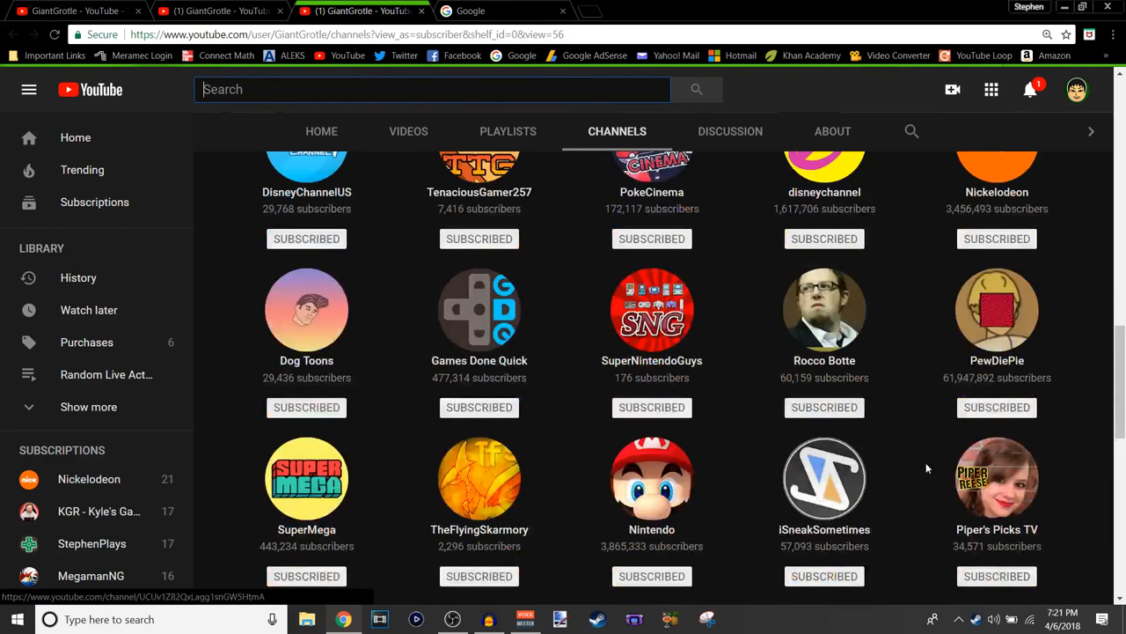
mouse_move(368, 463)
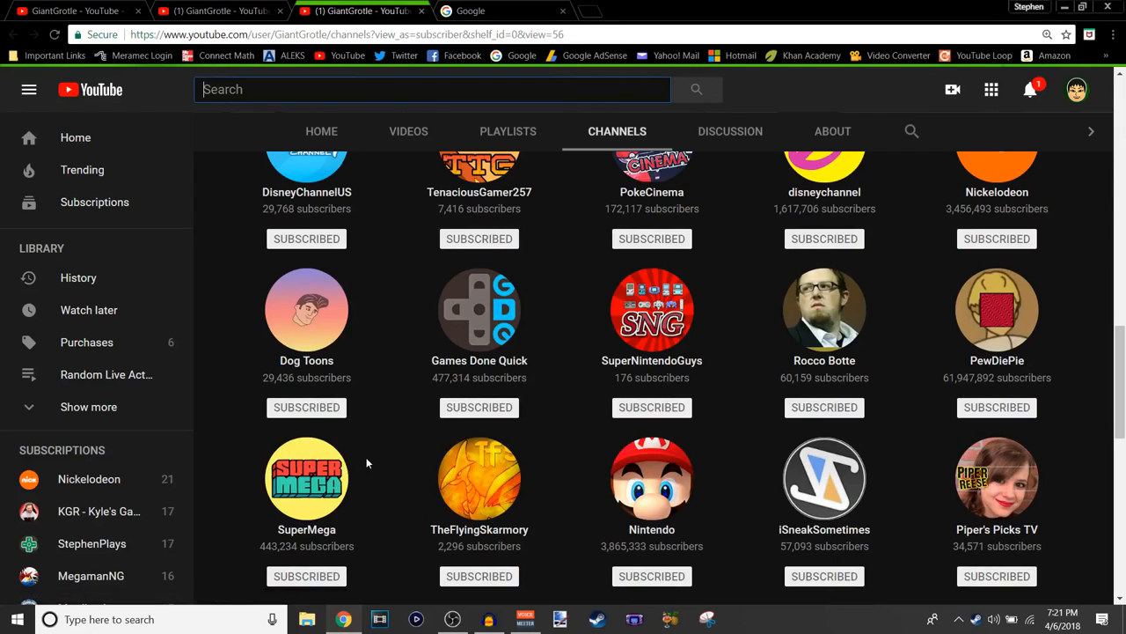
mouse_move(306, 479)
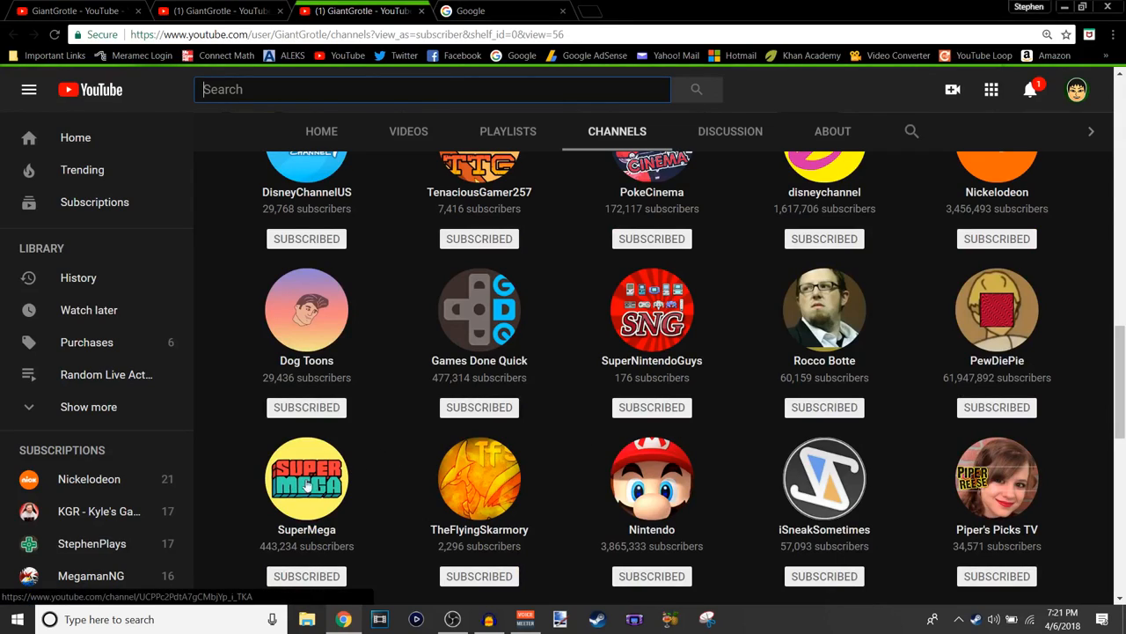
mouse_move(711, 496)
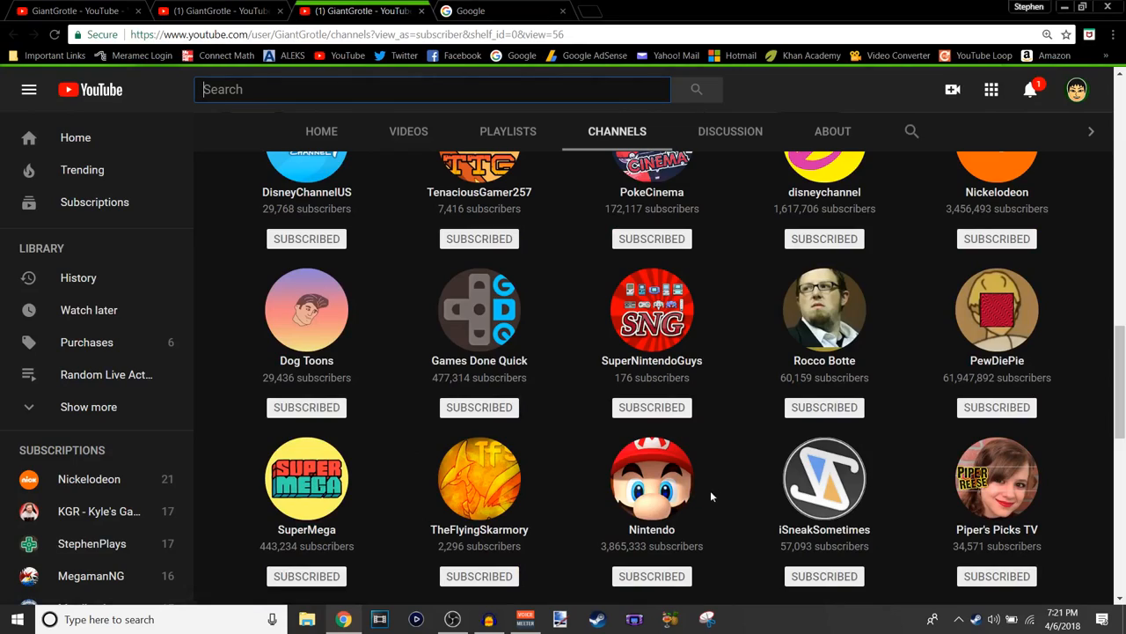
mouse_move(1003, 514)
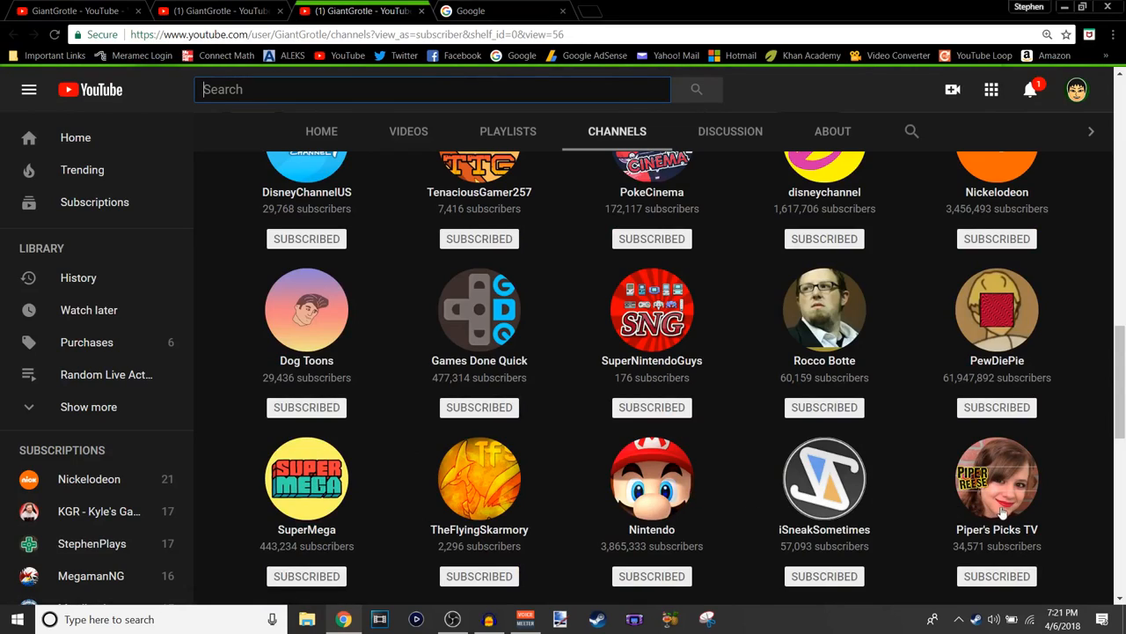
mouse_move(1074, 493)
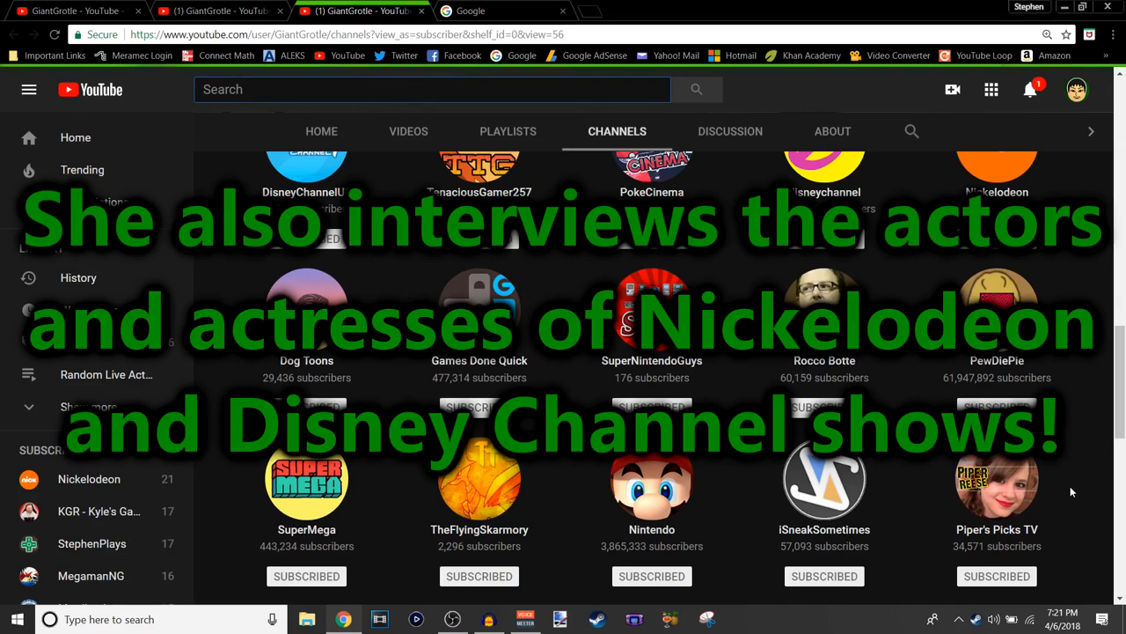
mouse_move(1060, 483)
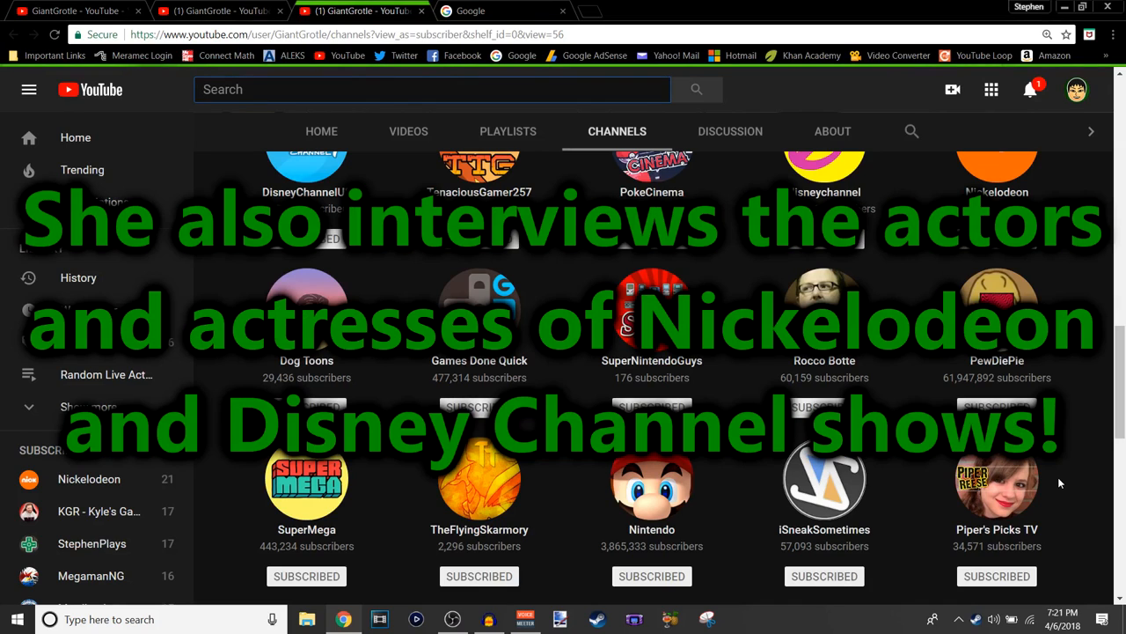
Continue down the subscriptions past ZeldaMaster and SuperMarioLogan to nigahiga, TheMysteriousMrEnter and Aaronitmar.
scroll(down, 3)
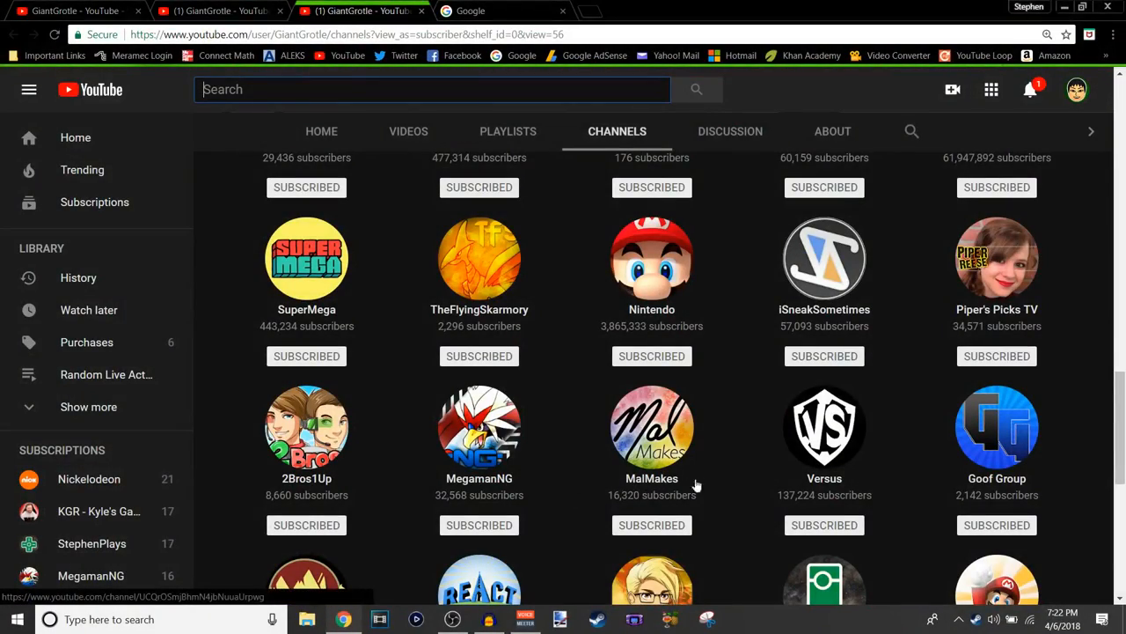
scroll(down, 3)
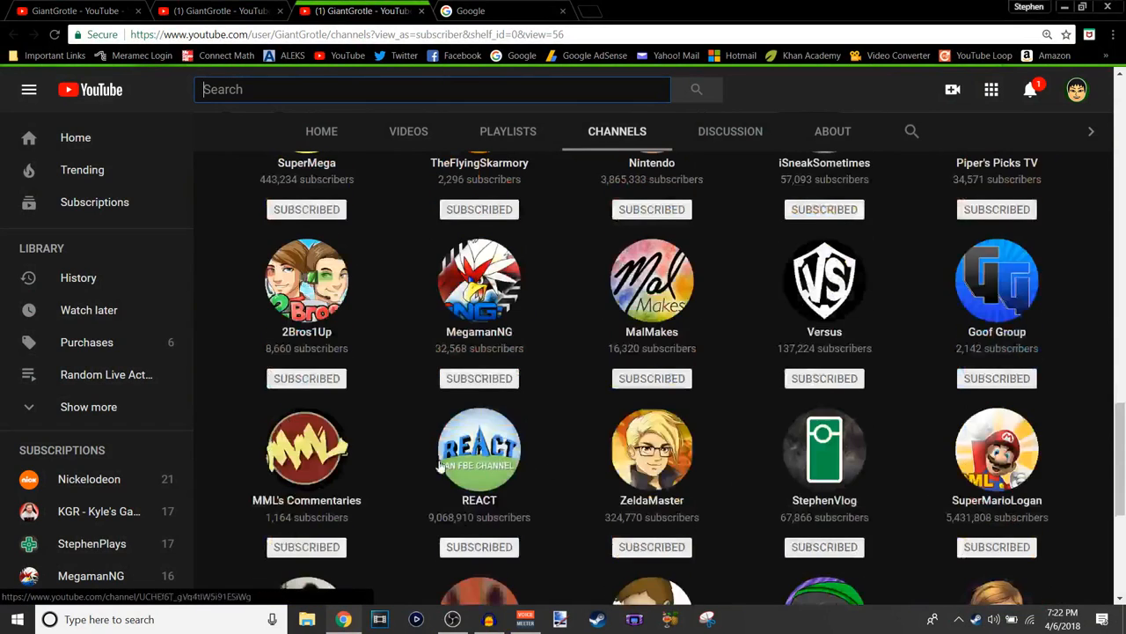
scroll(down, 3)
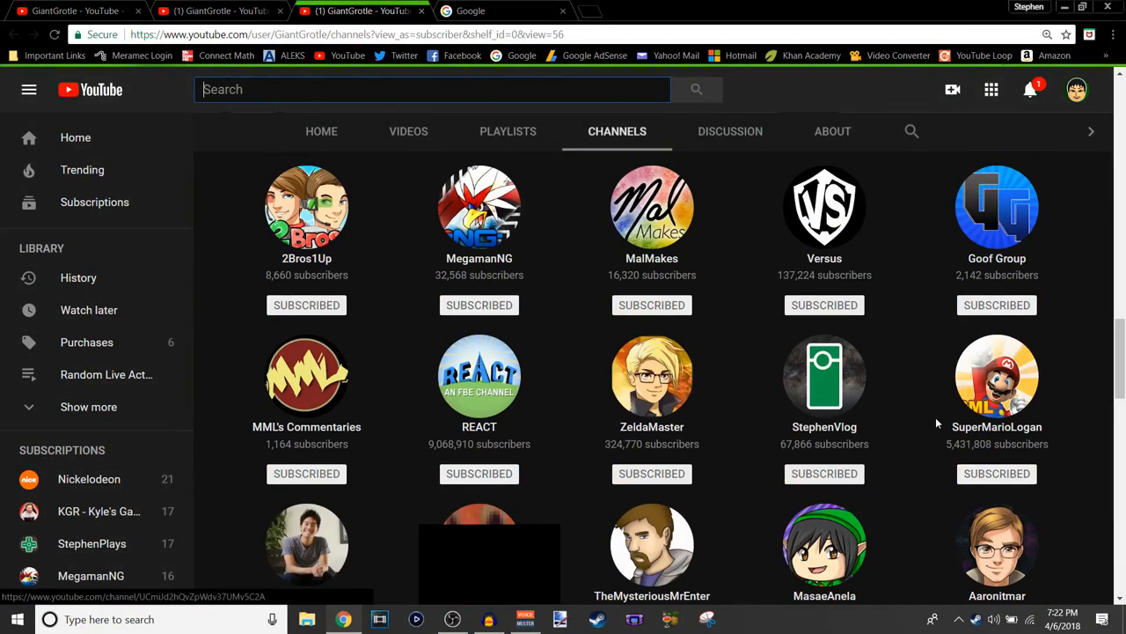
mouse_move(989, 432)
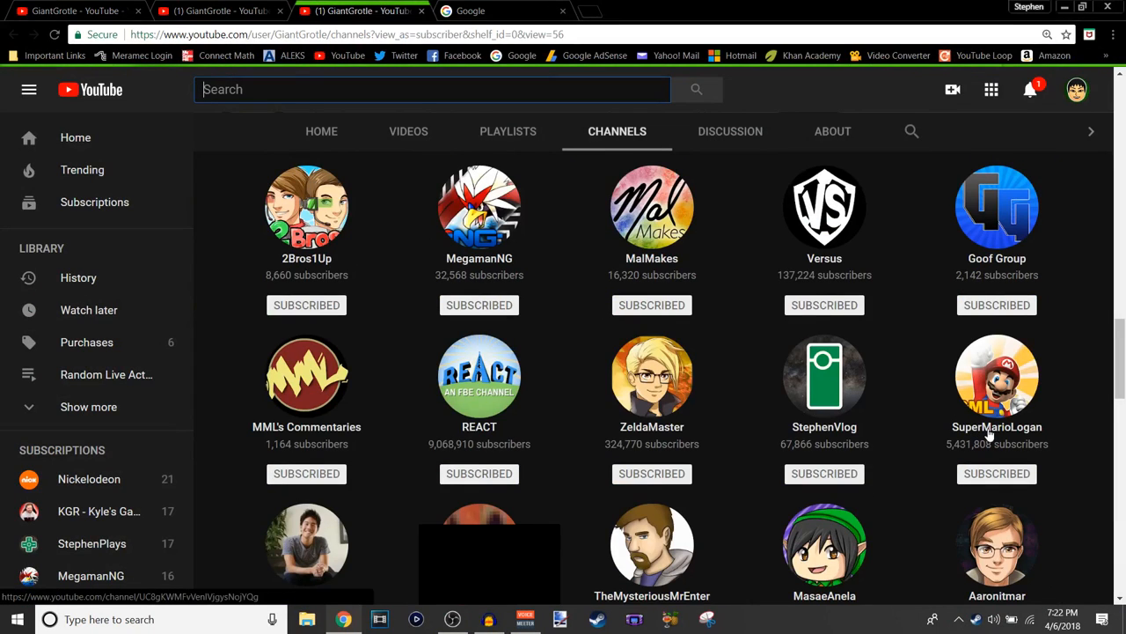
scroll(down, 3)
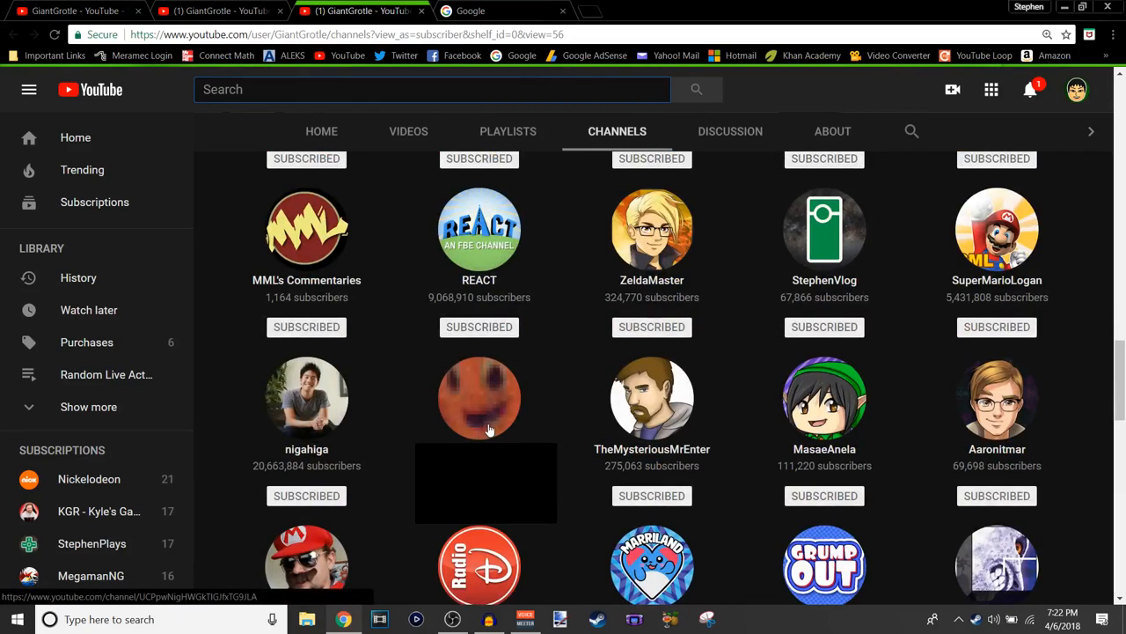
mouse_move(489, 433)
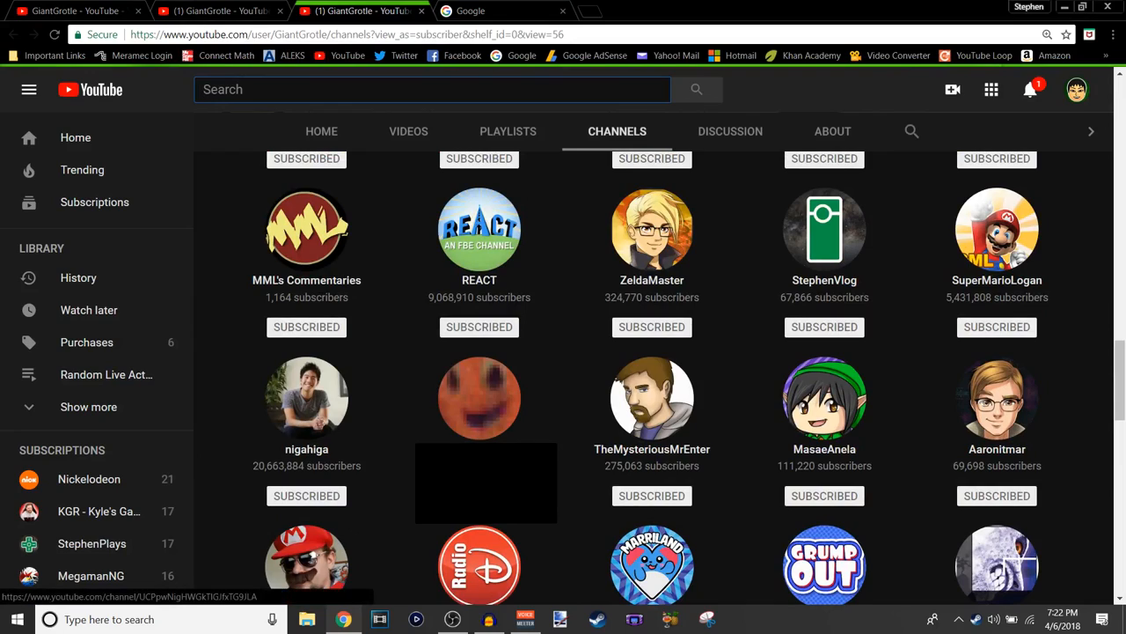
click(431, 88)
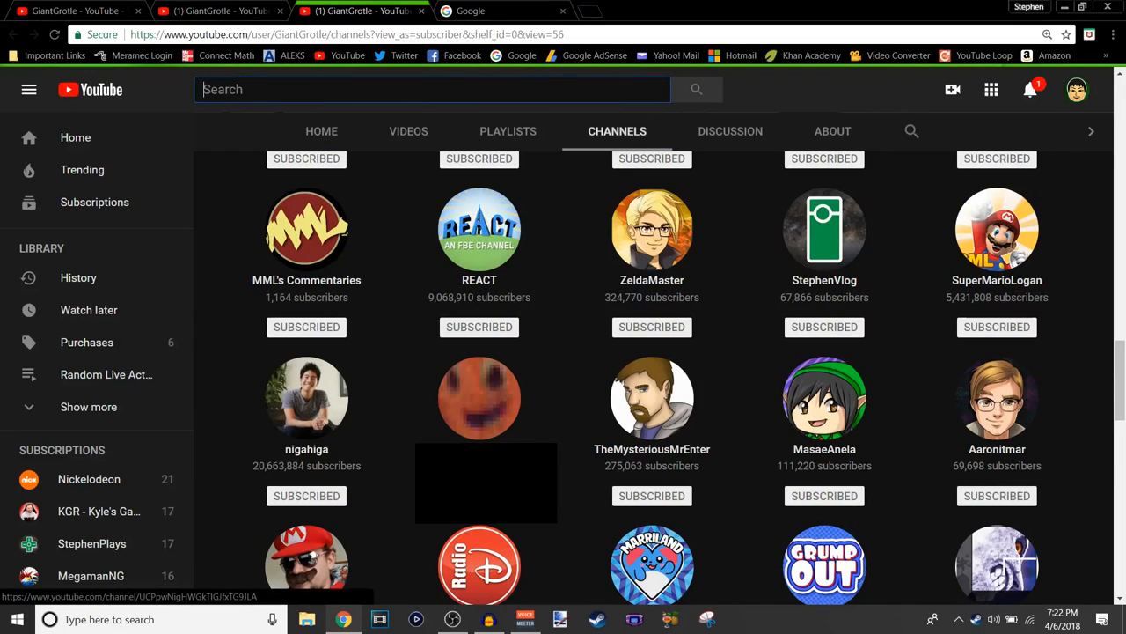
mouse_move(567, 431)
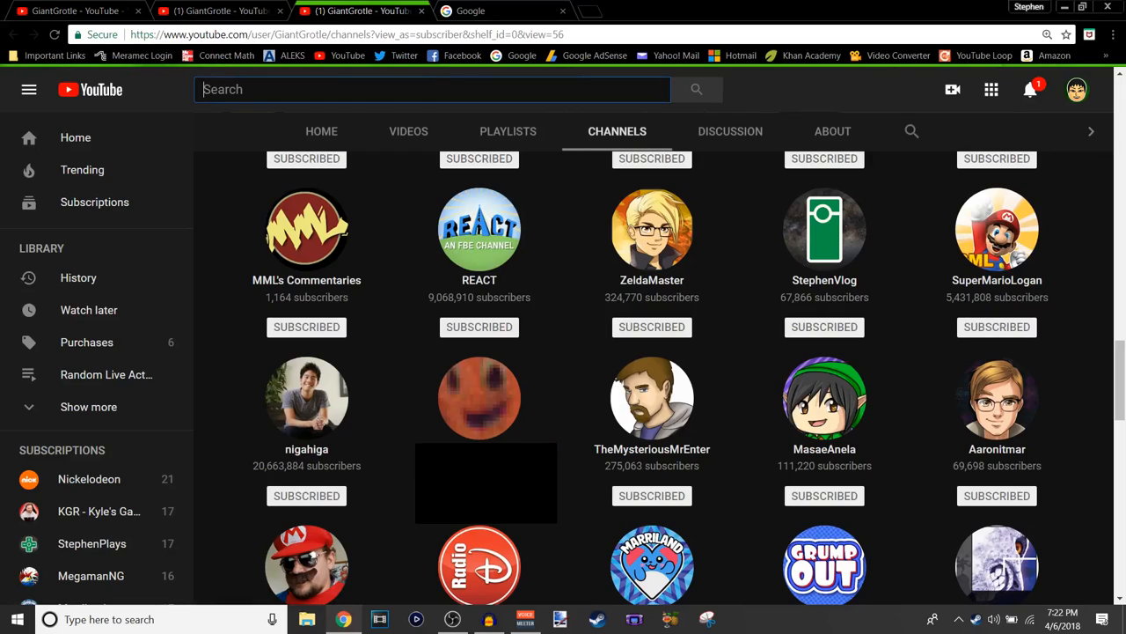
mouse_move(560, 454)
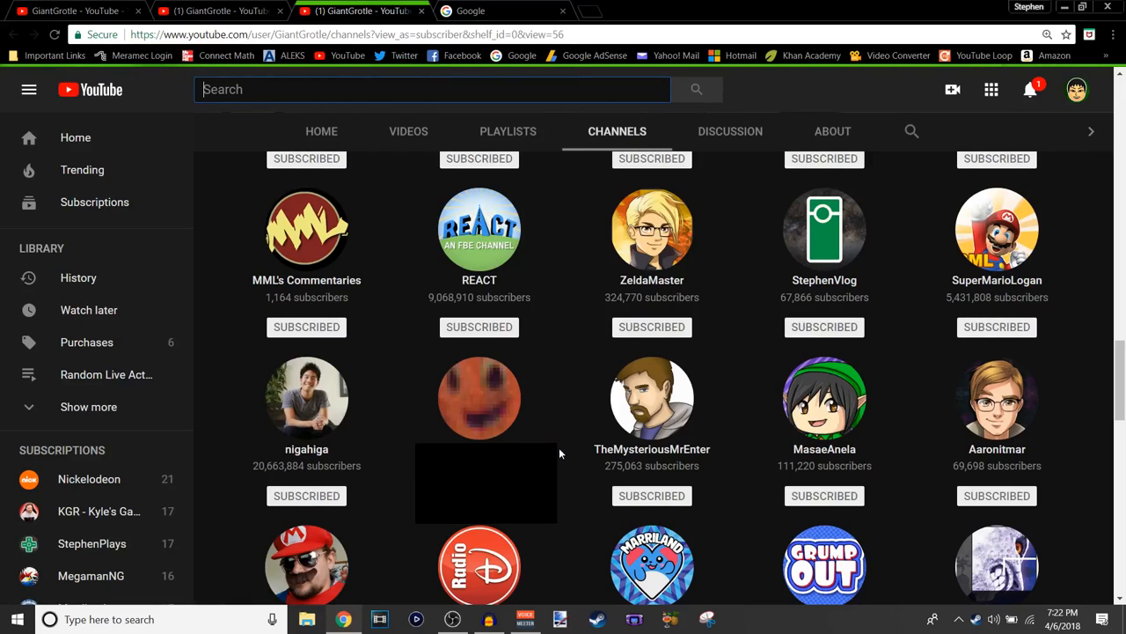
mouse_move(628, 452)
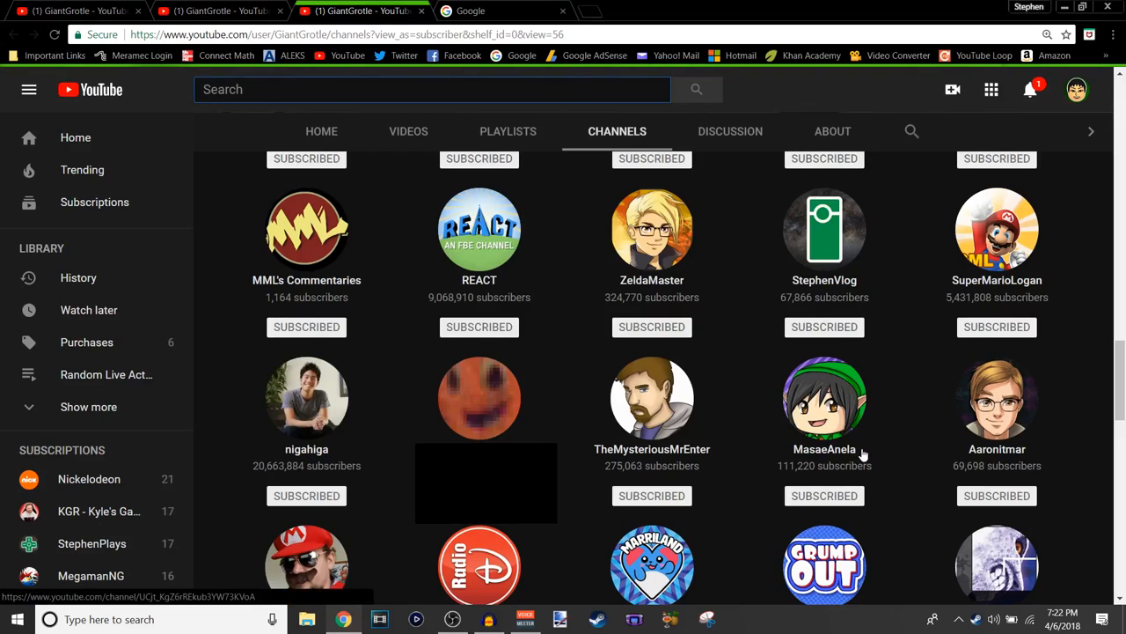
mouse_move(854, 457)
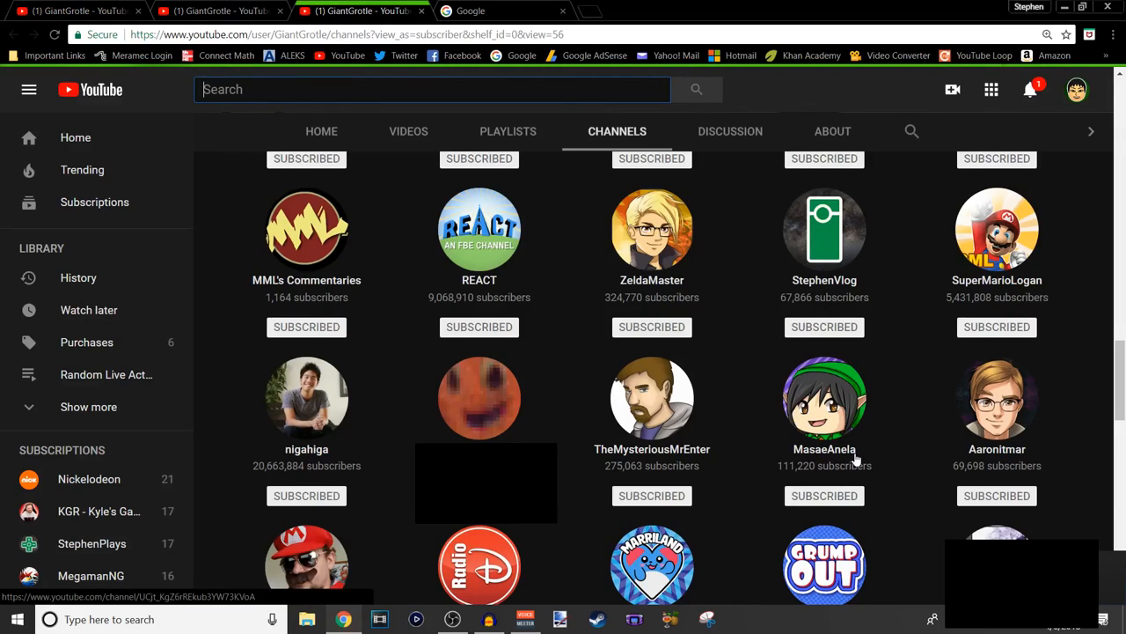
mouse_move(912, 448)
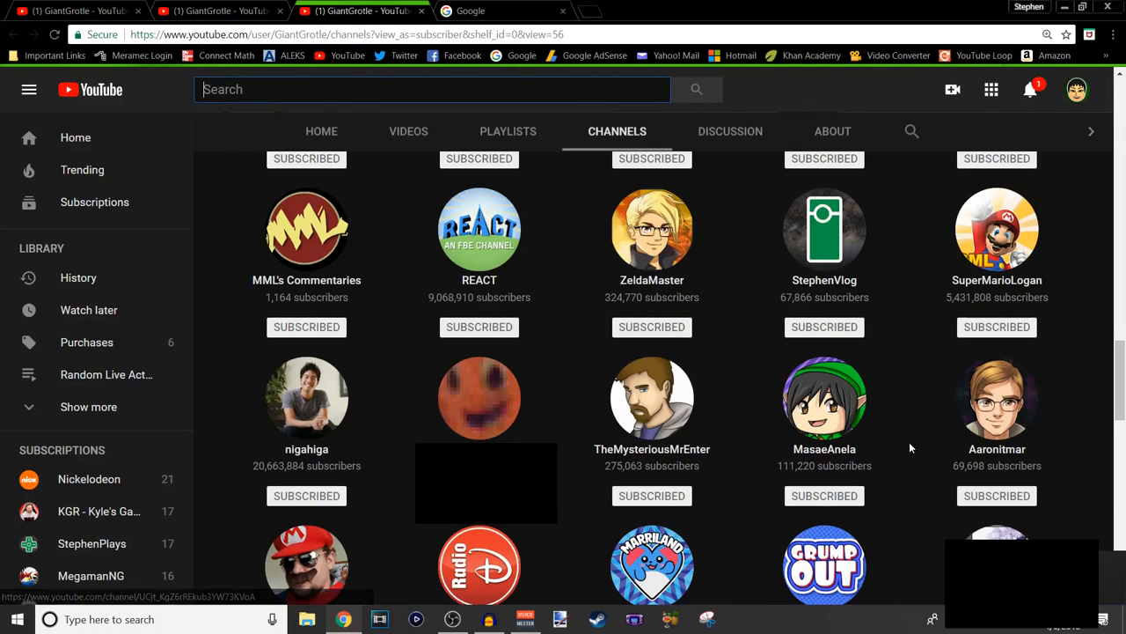
mouse_move(916, 457)
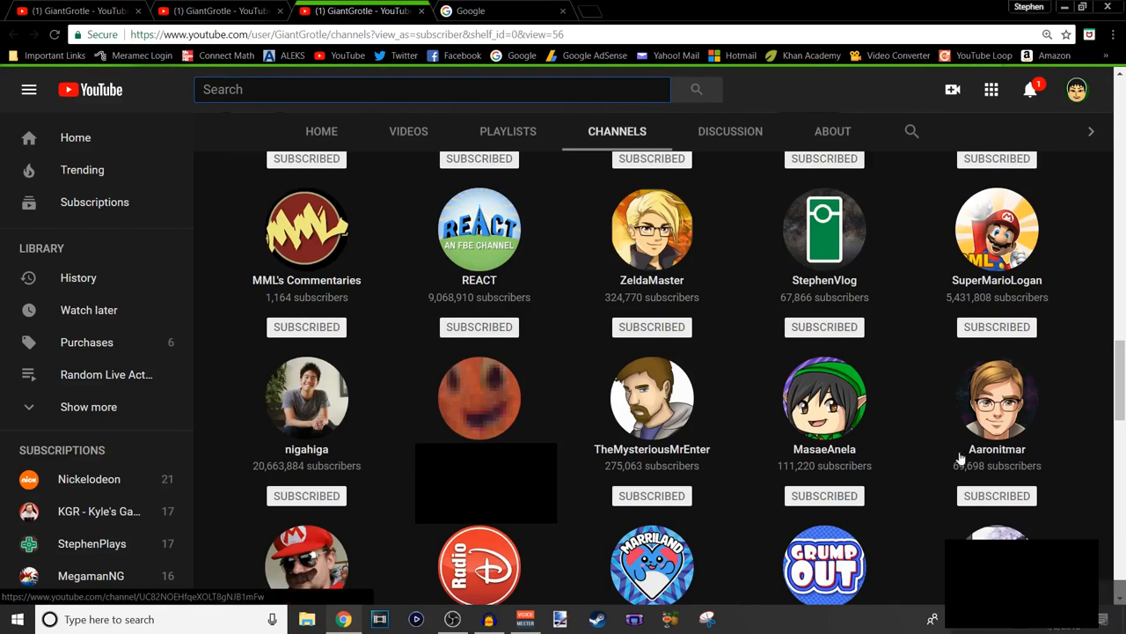
scroll(down, 3)
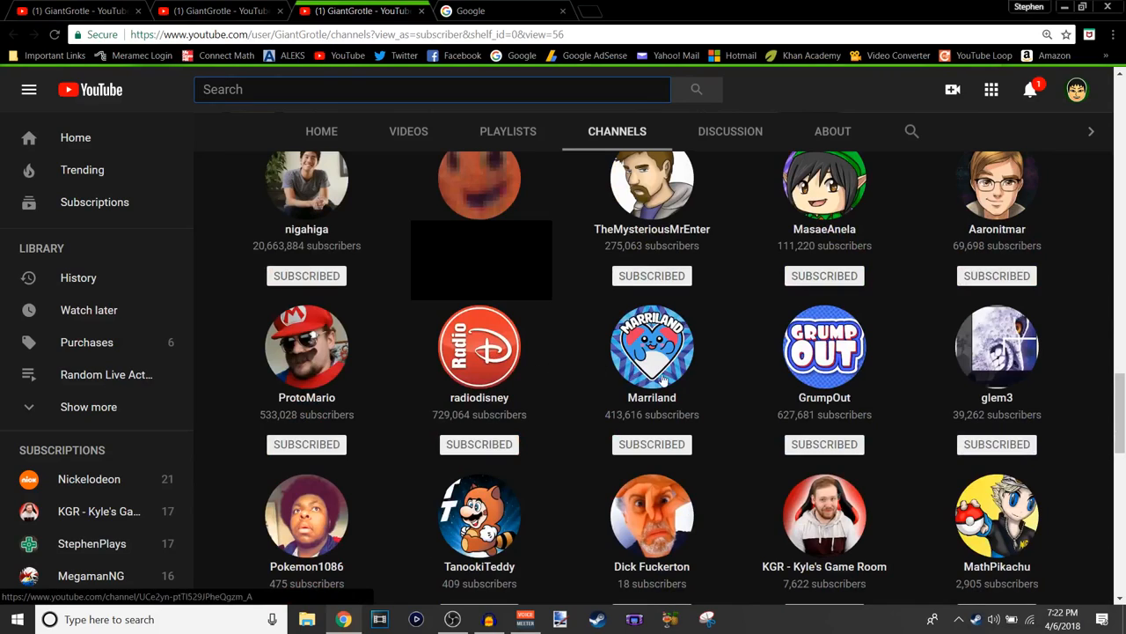
mouse_move(355, 489)
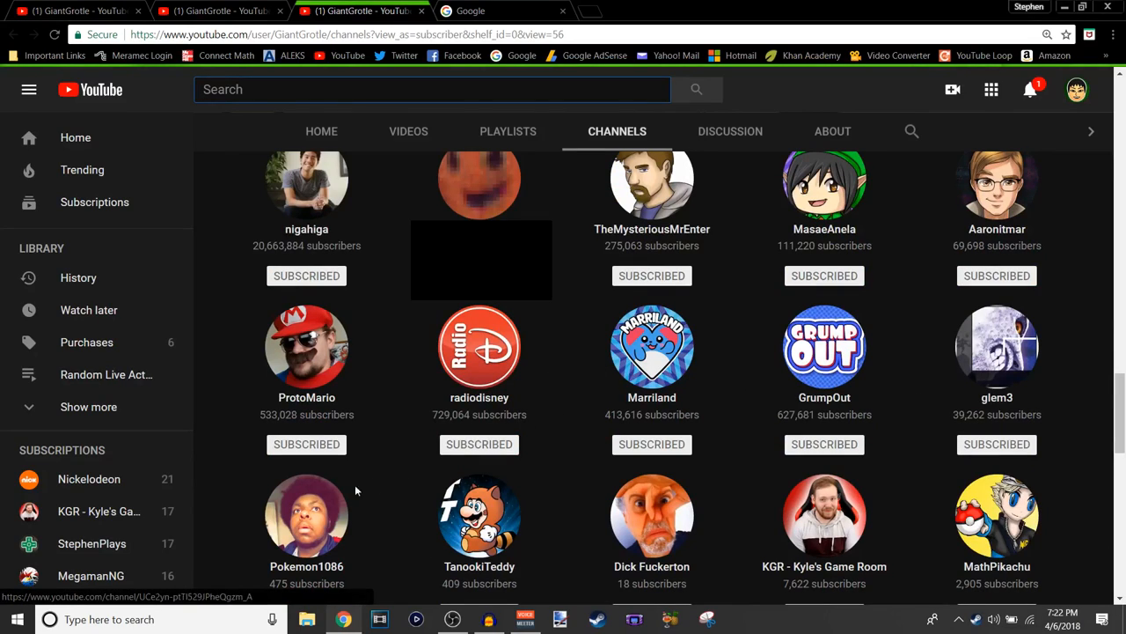
scroll(down, 3)
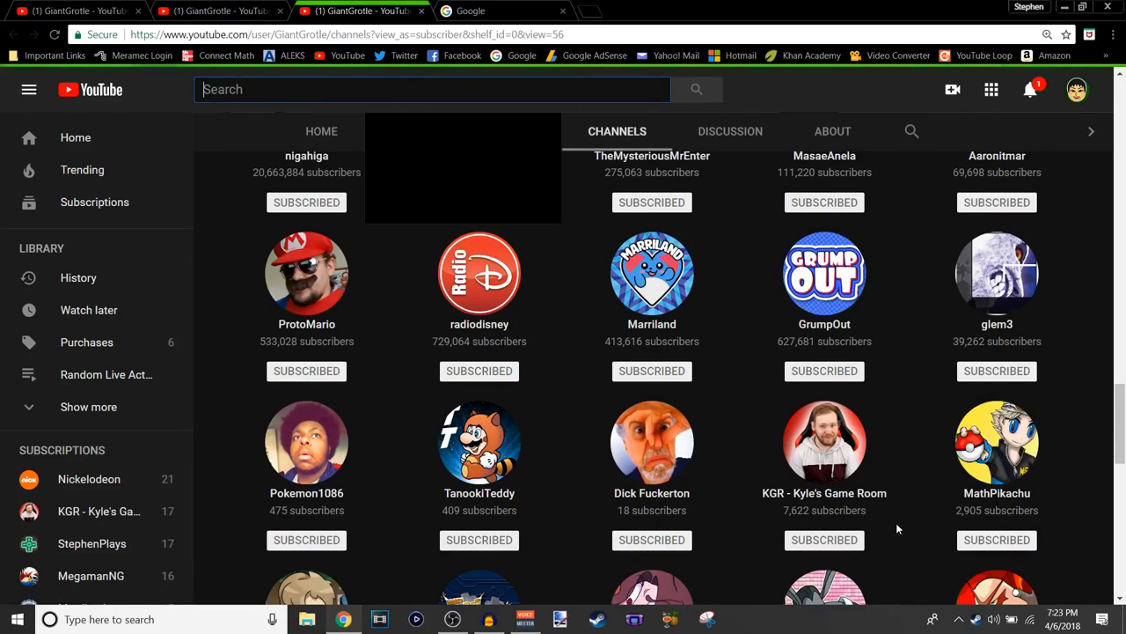
scroll(down, 3)
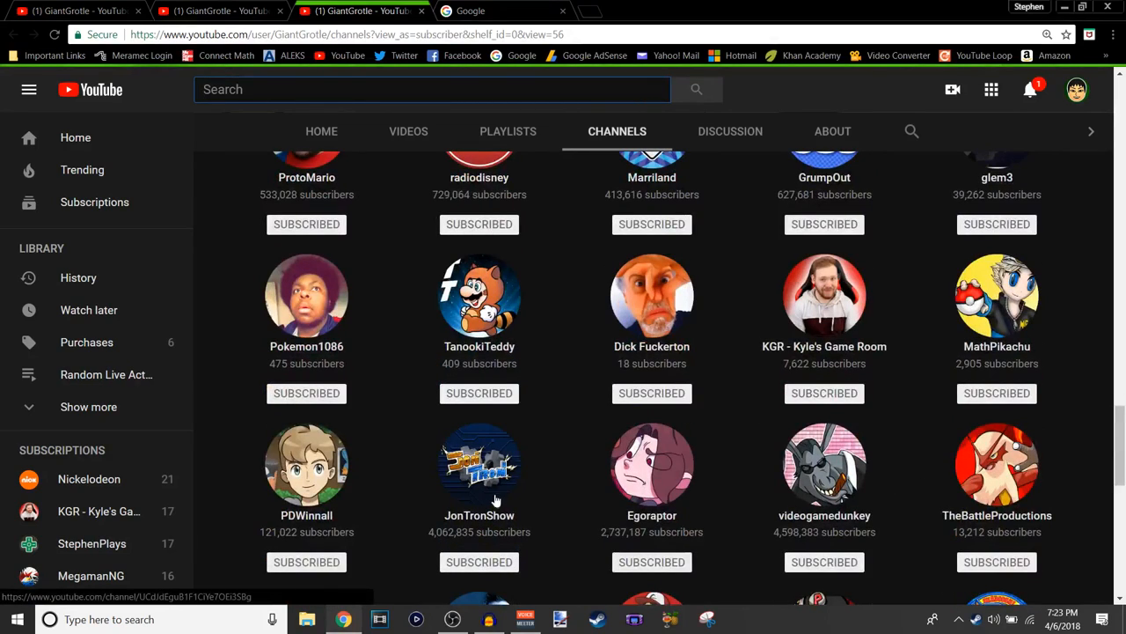
mouse_move(813, 507)
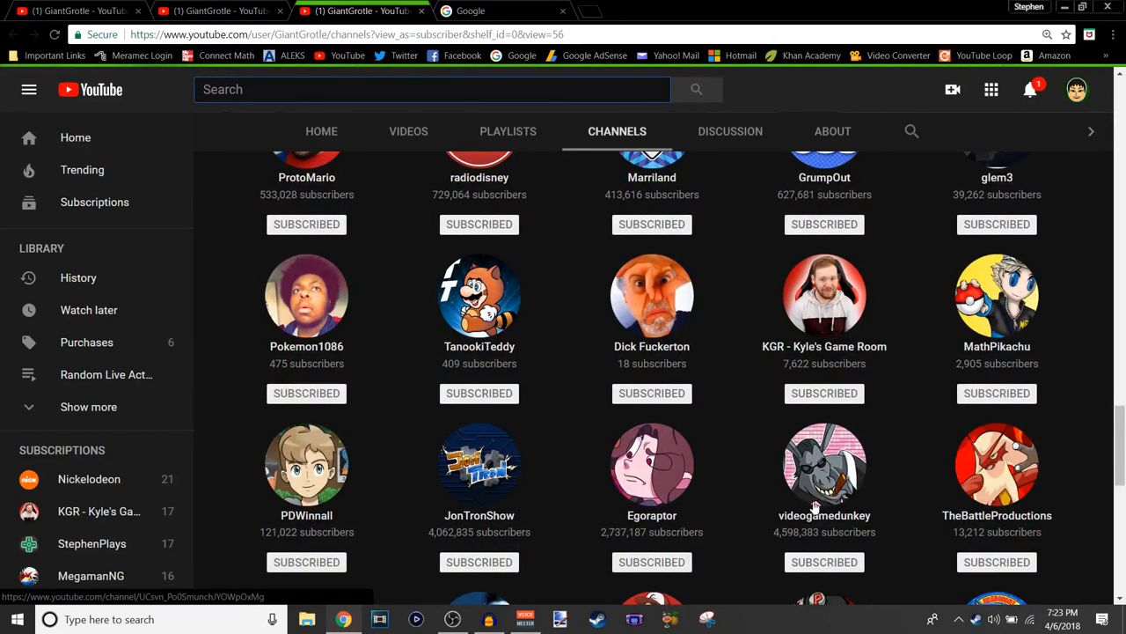
scroll(down, 3)
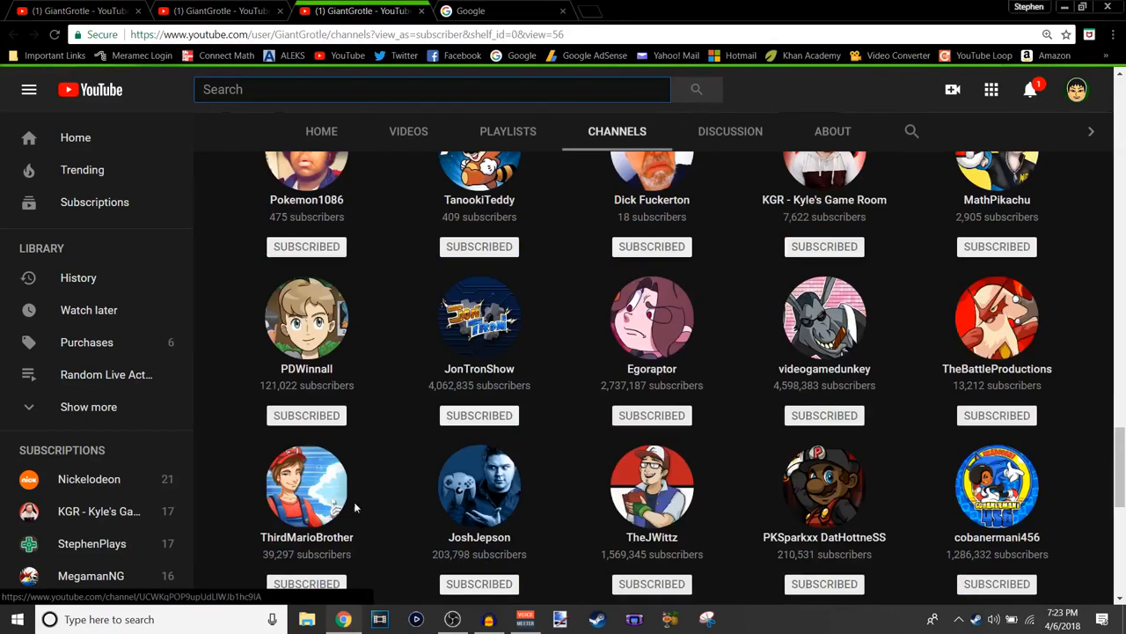
mouse_move(496, 514)
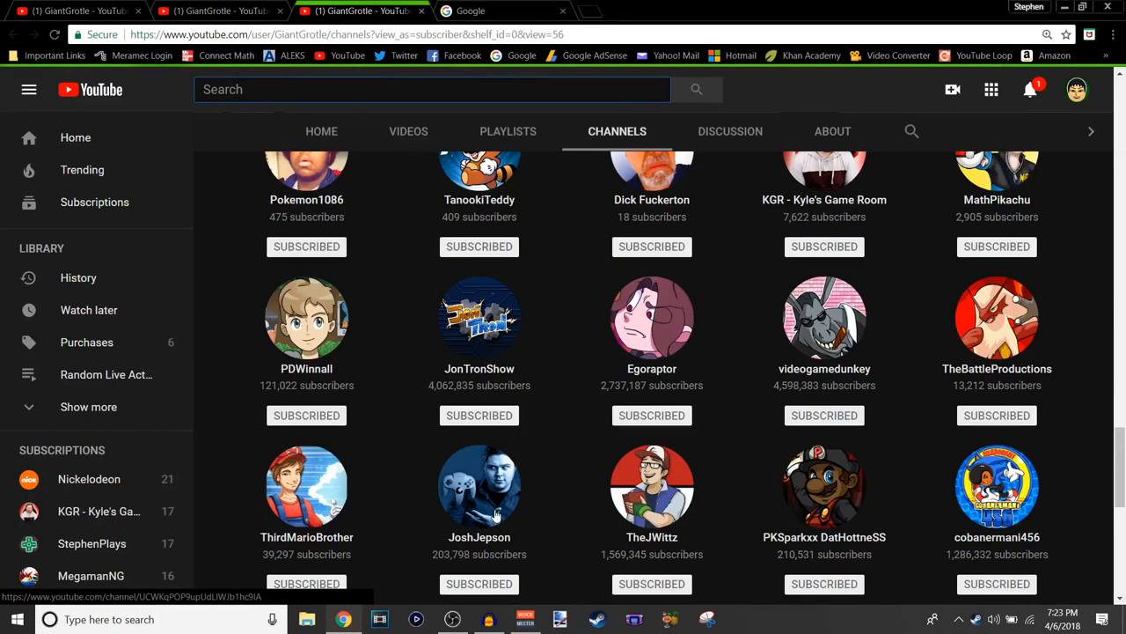
mouse_move(823, 524)
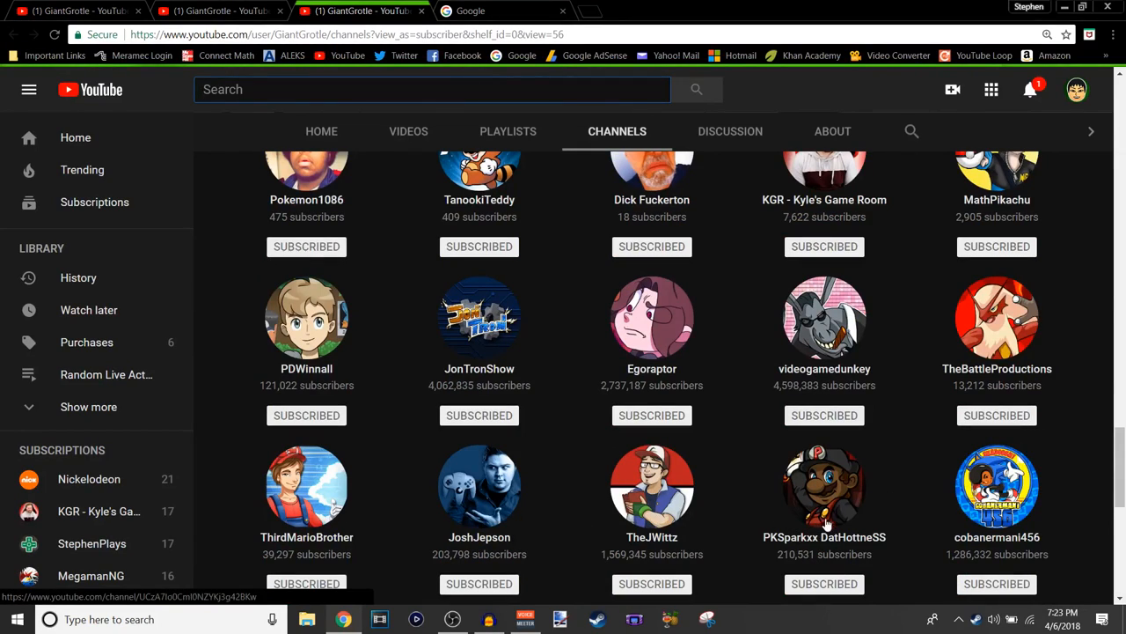
scroll(down, 3)
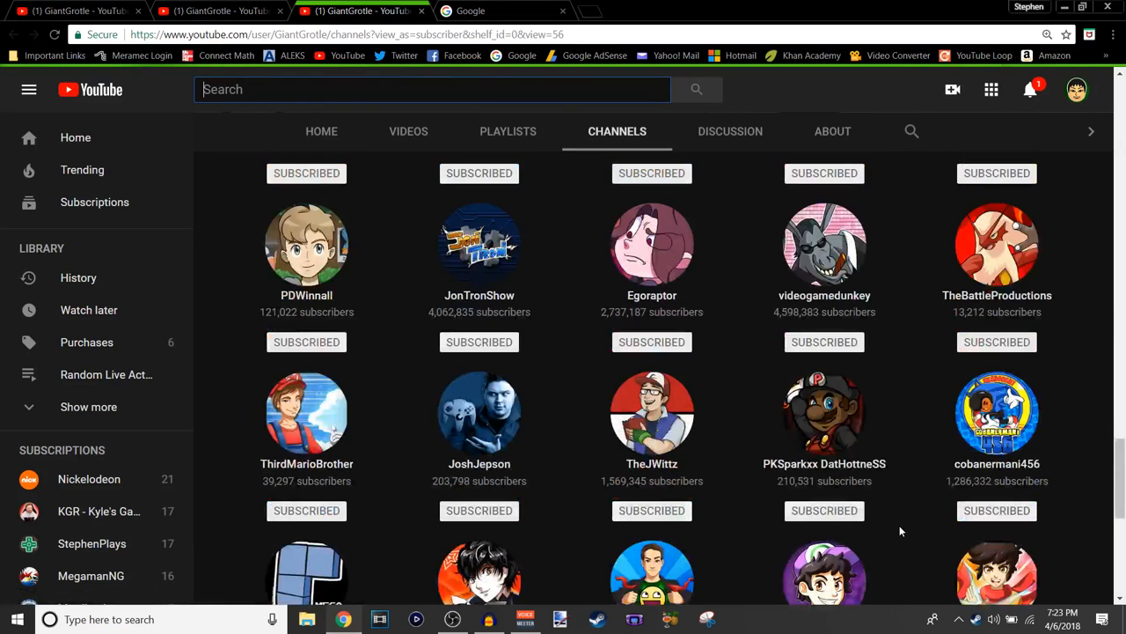
Reach the end of the subscriptions list at Yoshiller, then head to the Discussion page.
scroll(down, 3)
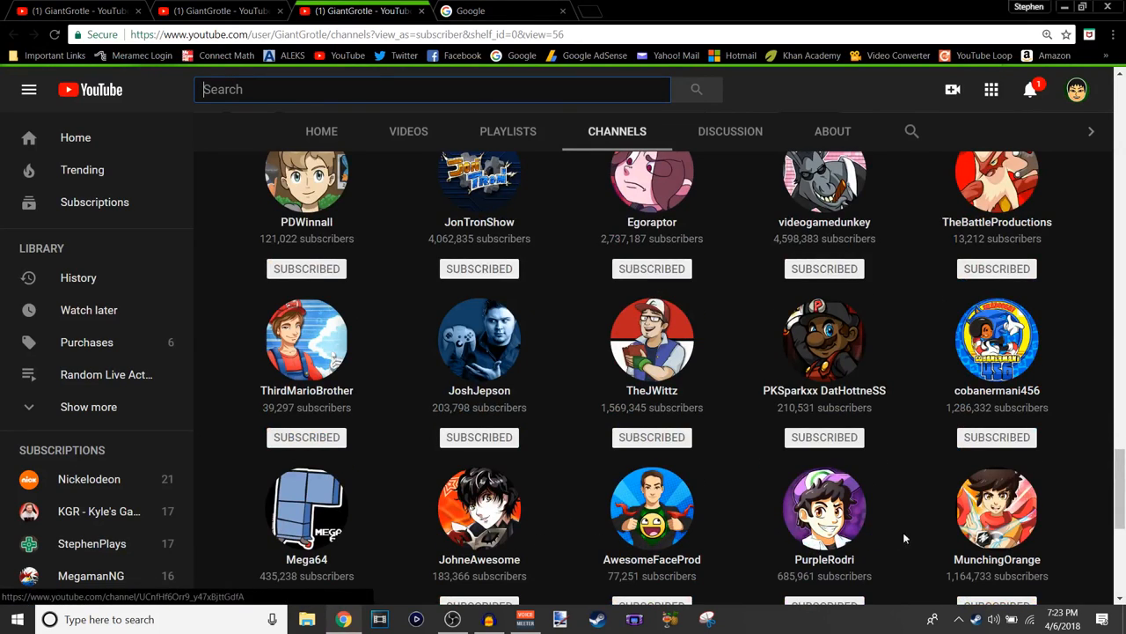
scroll(down, 3)
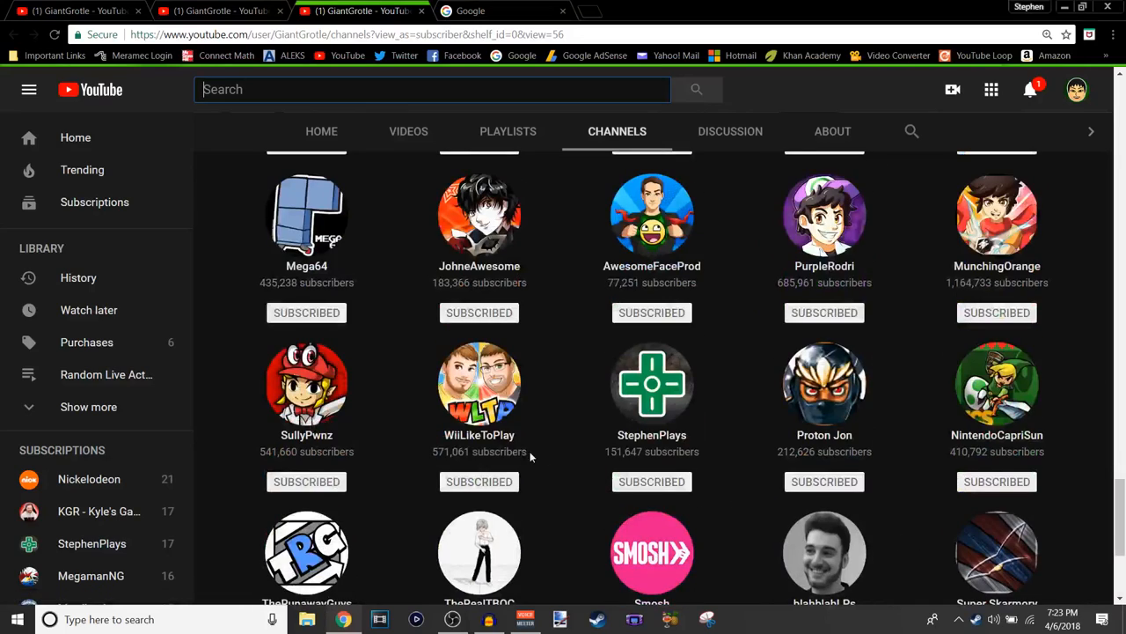
mouse_move(521, 431)
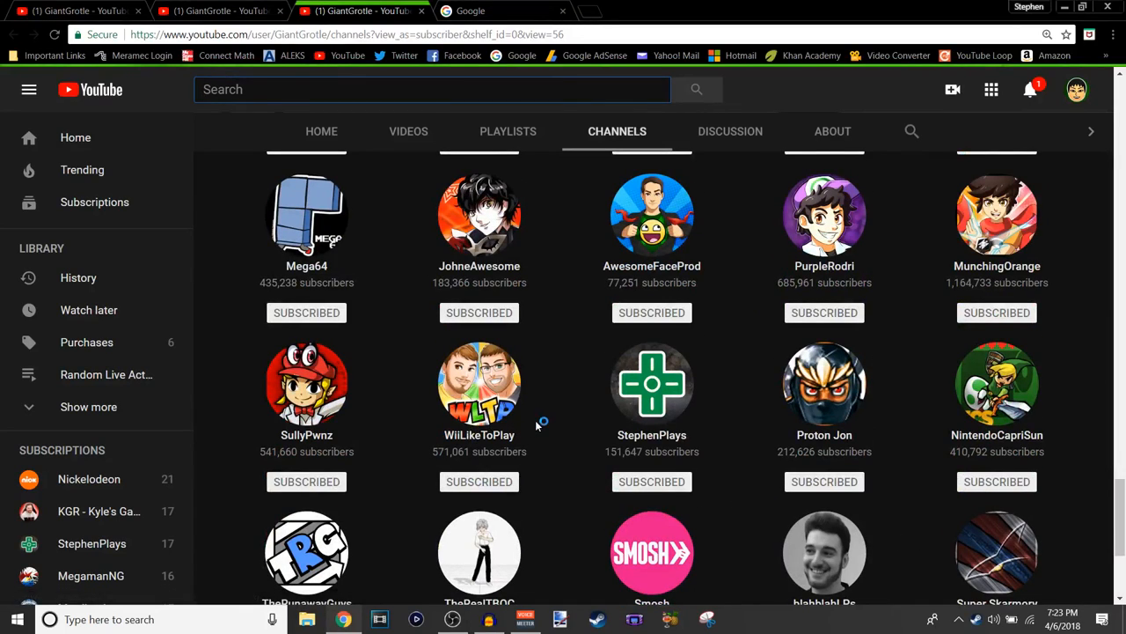
mouse_move(537, 423)
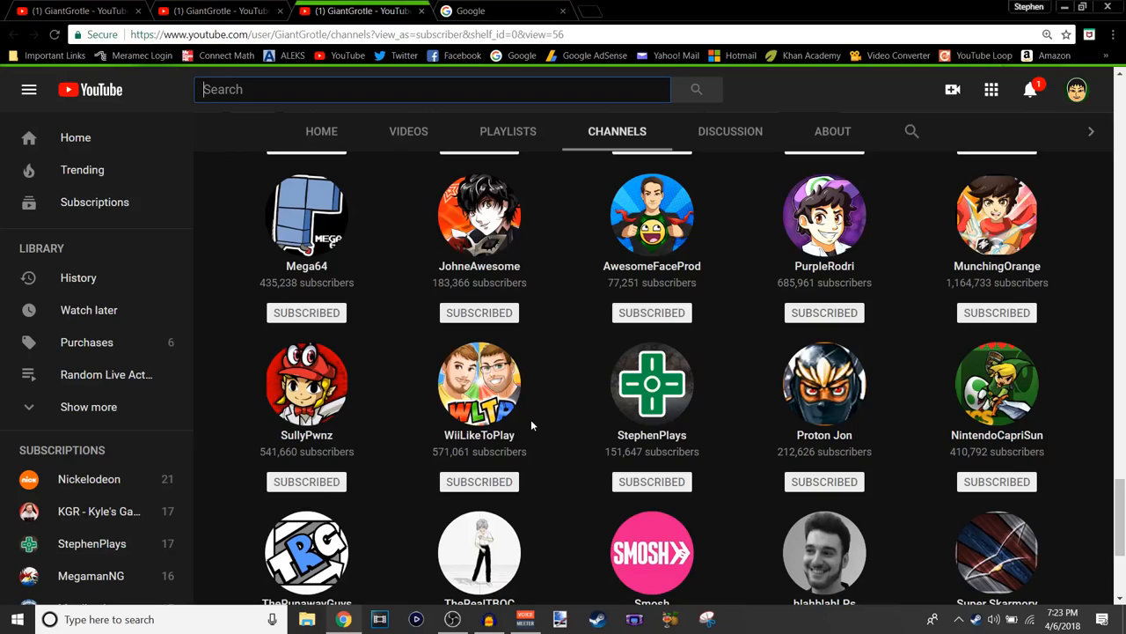
mouse_move(535, 426)
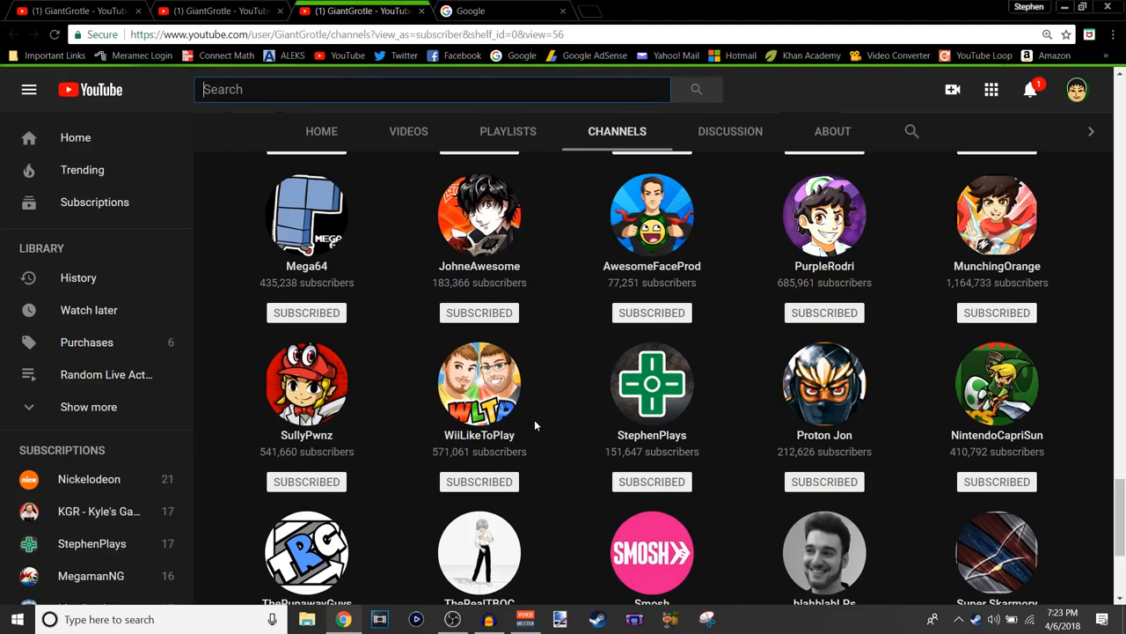
mouse_move(539, 424)
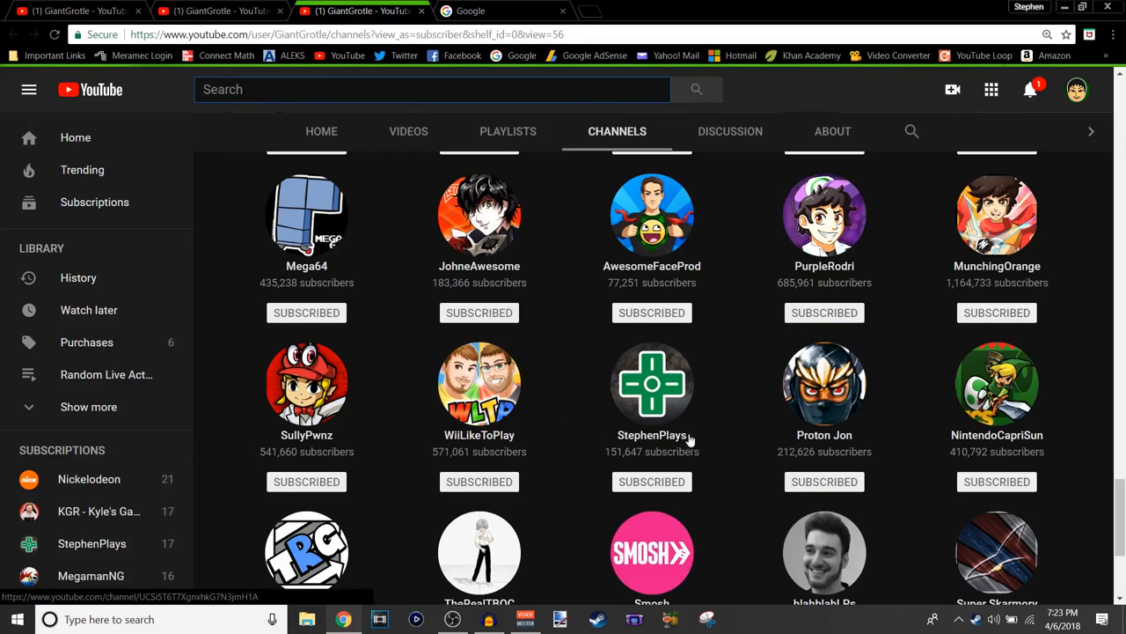
mouse_move(871, 447)
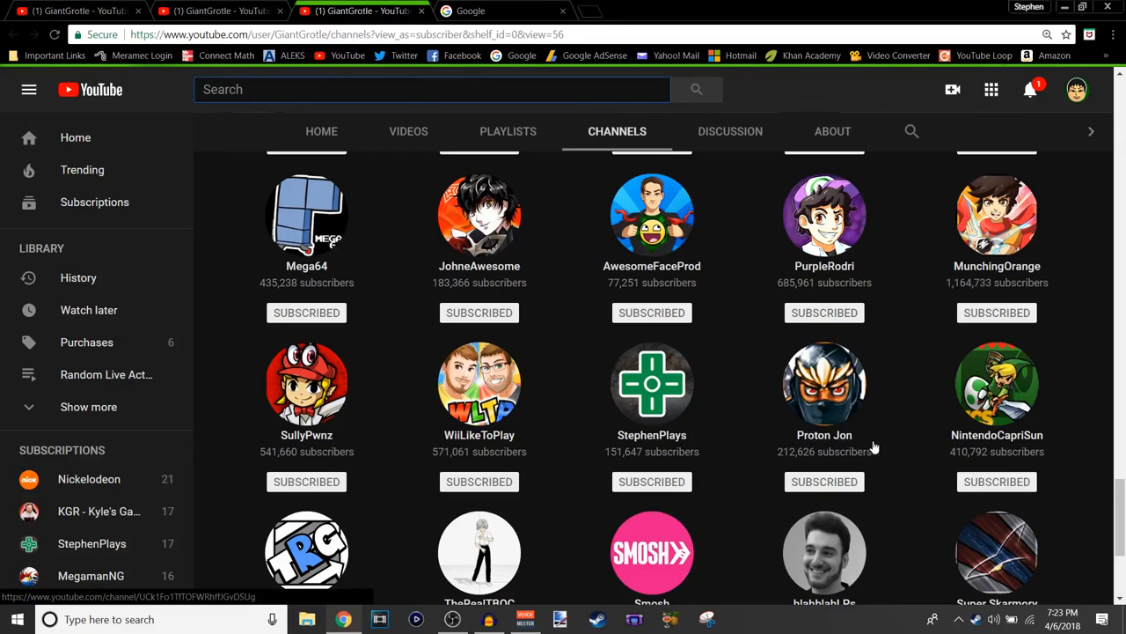
scroll(down, 3)
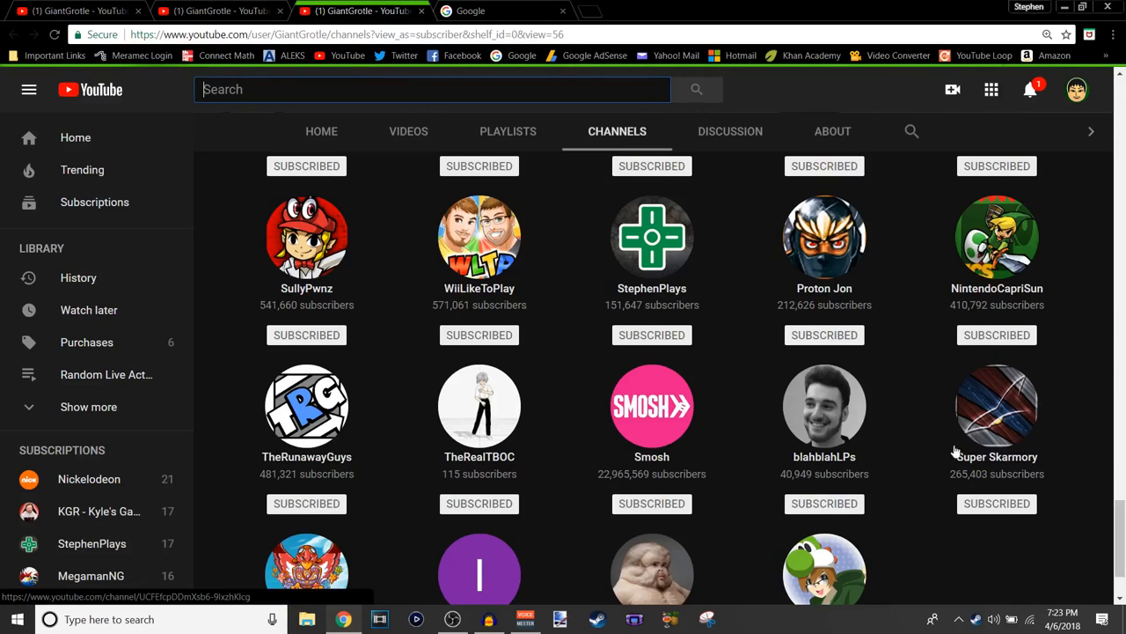
scroll(down, 3)
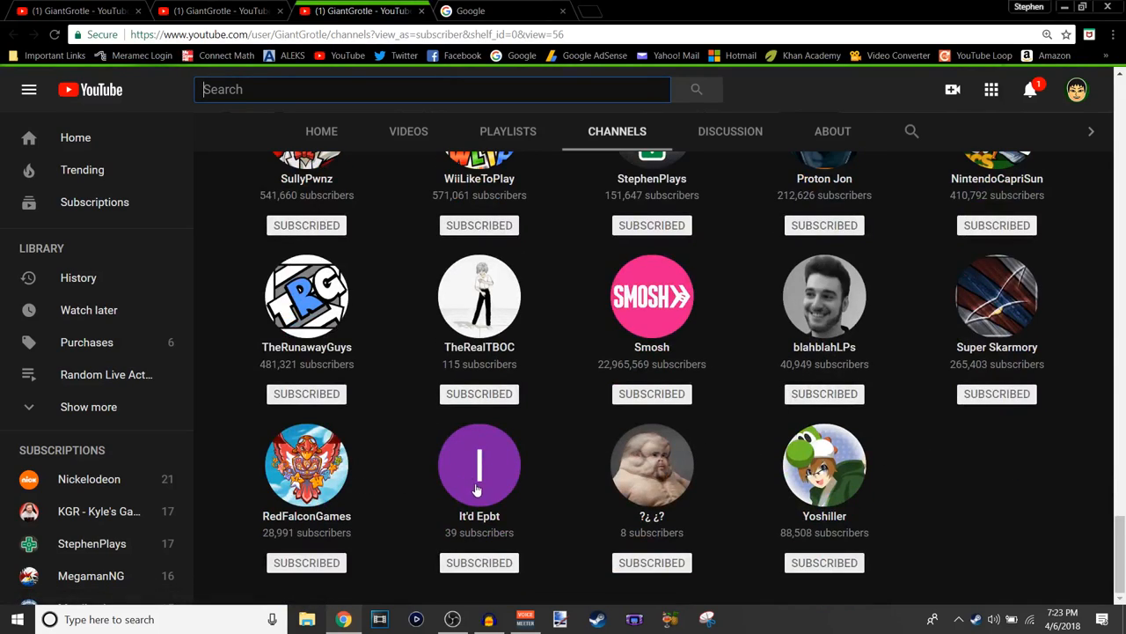
mouse_move(587, 503)
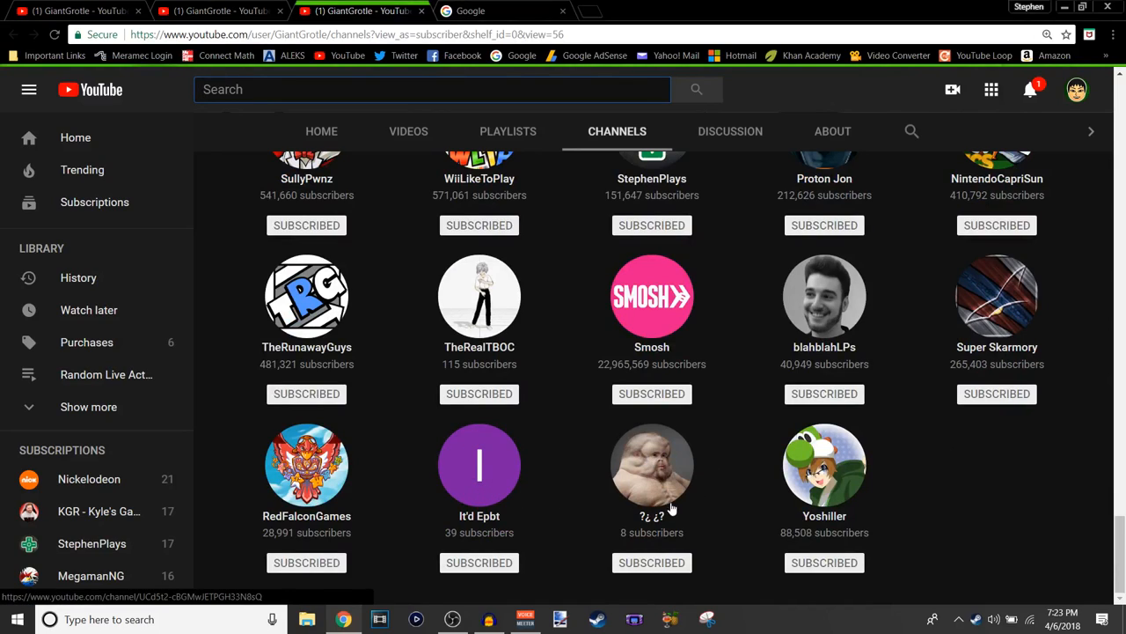
mouse_move(711, 493)
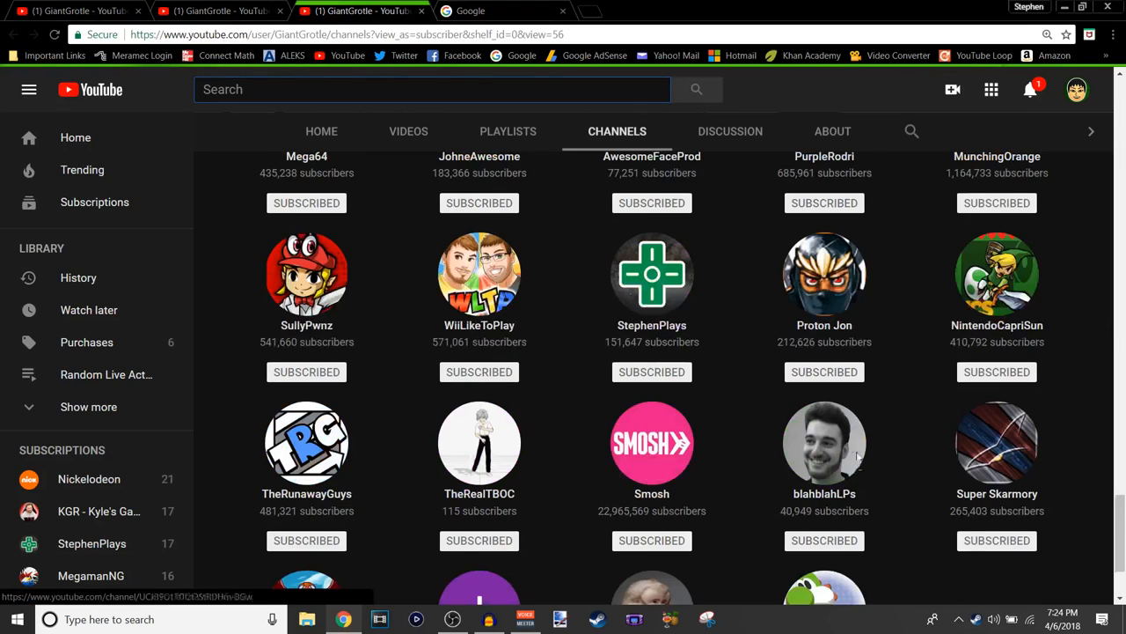
click(730, 130)
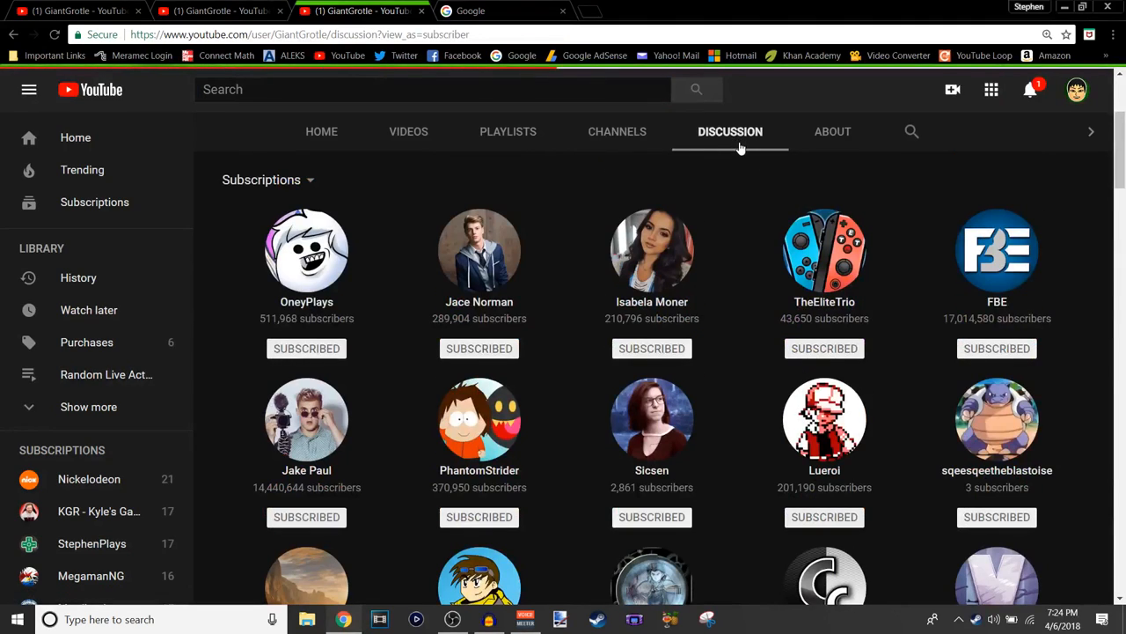
Load the Discussion page's 283 comments, then return to the Channels subscriptions list.
click(731, 130)
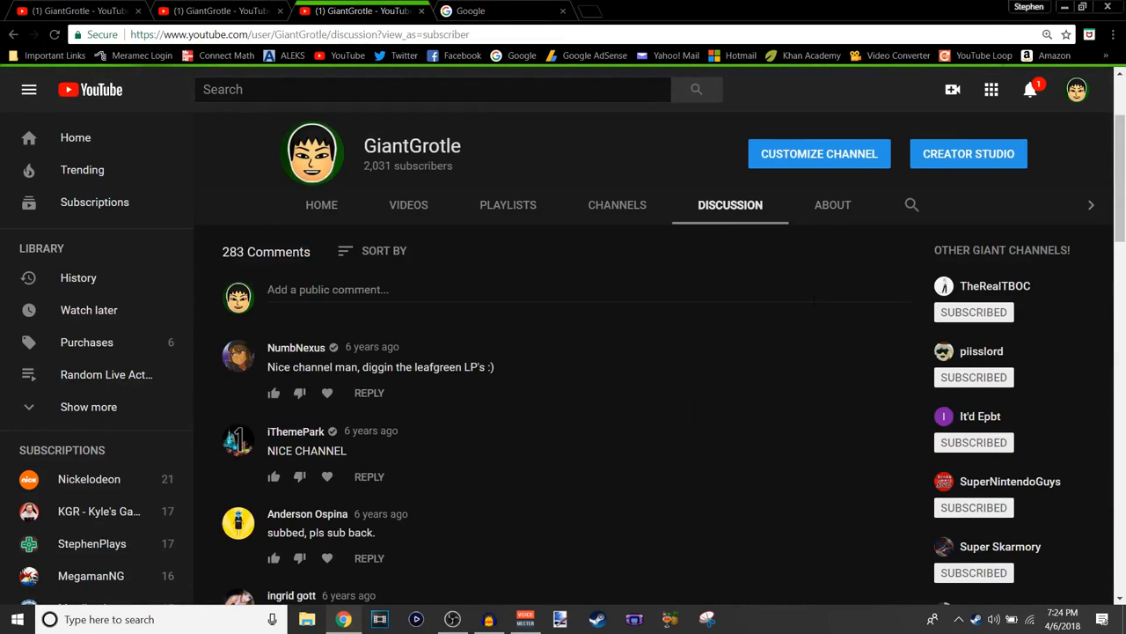
mouse_move(433, 361)
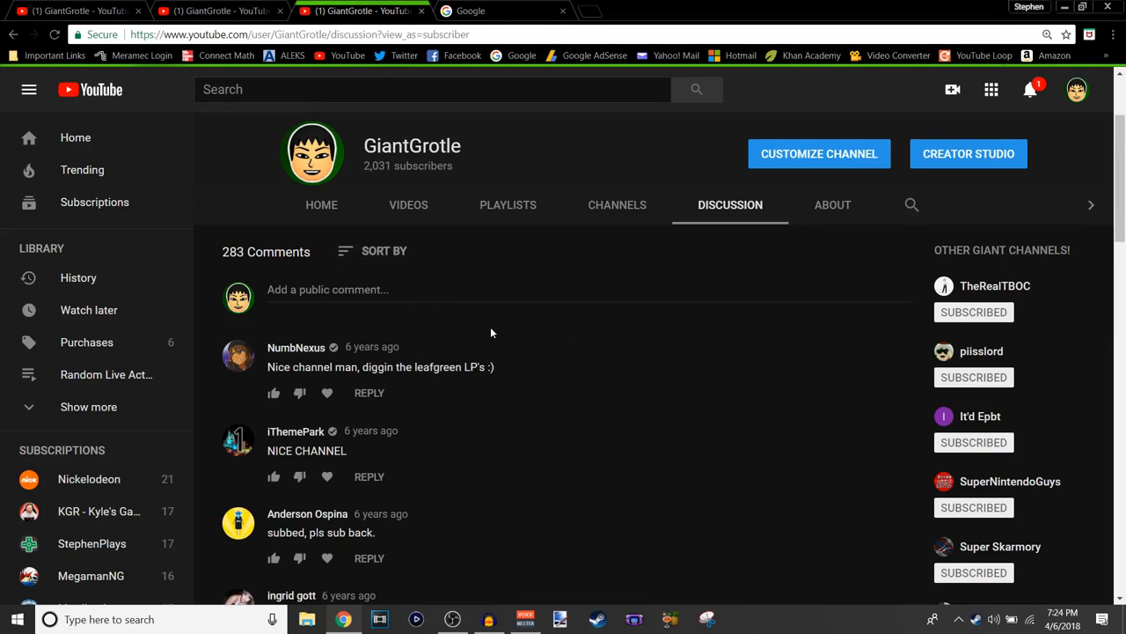
mouse_move(405, 442)
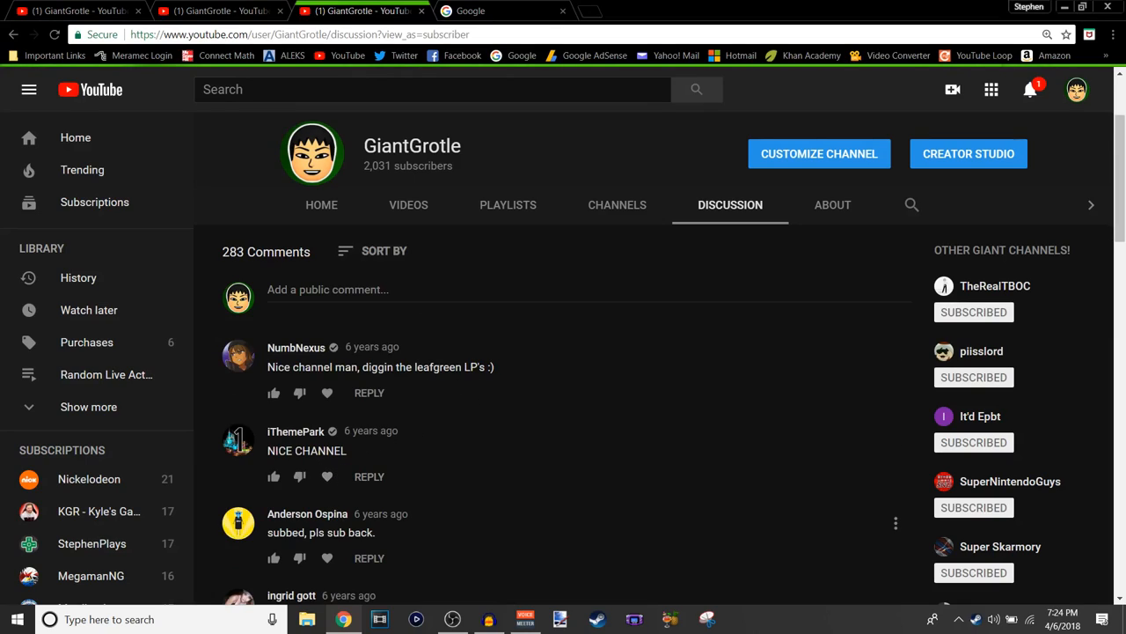
mouse_move(457, 485)
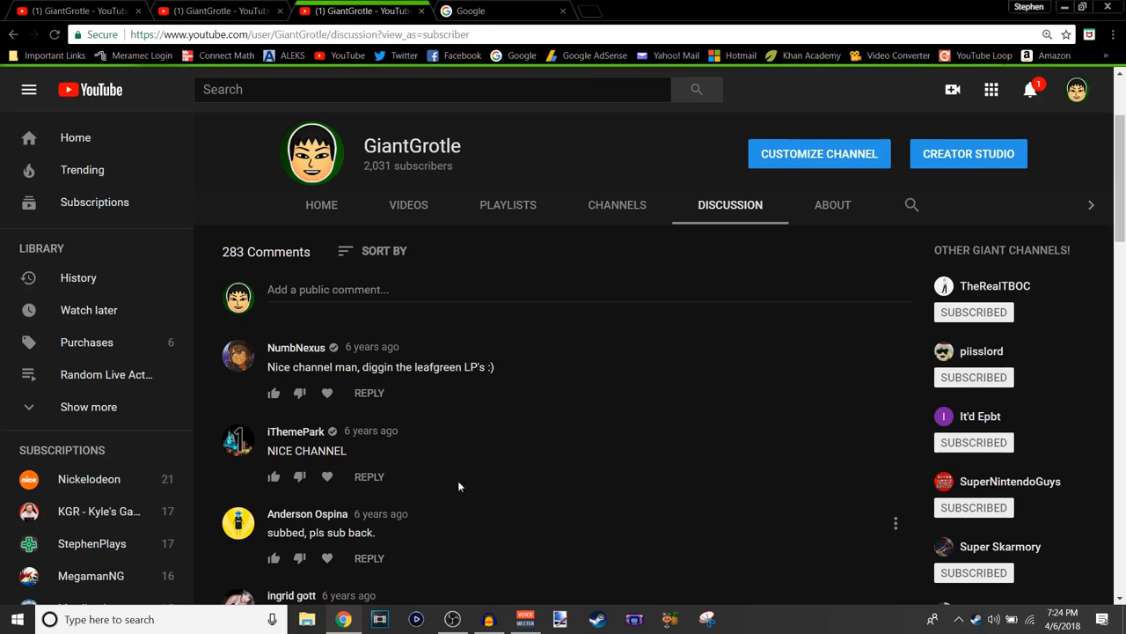
mouse_move(616, 211)
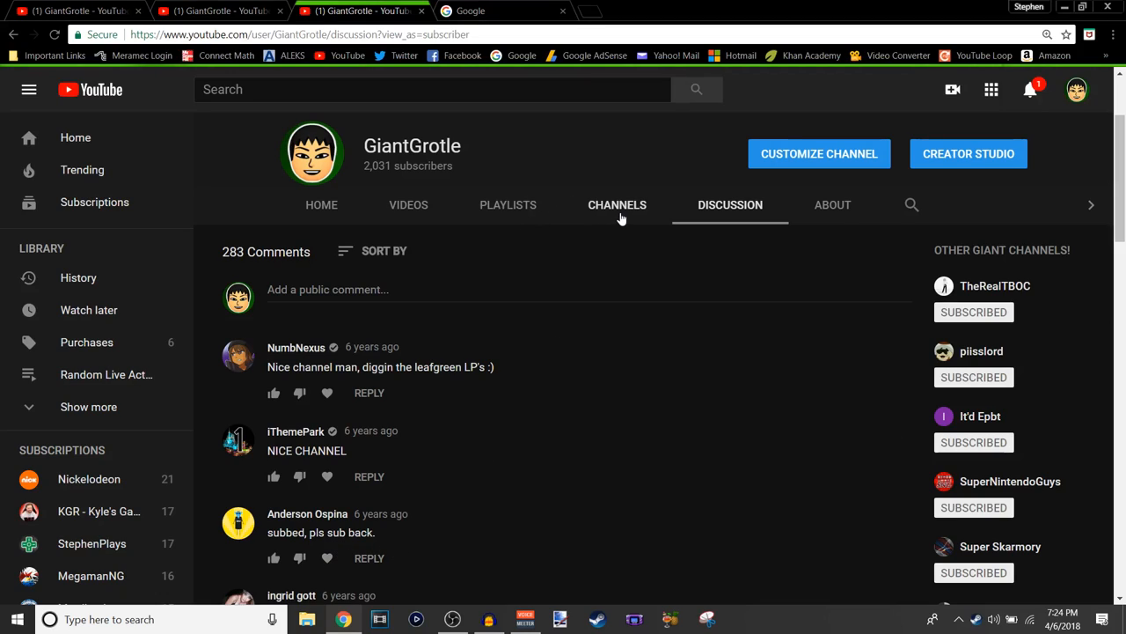
mouse_move(542, 221)
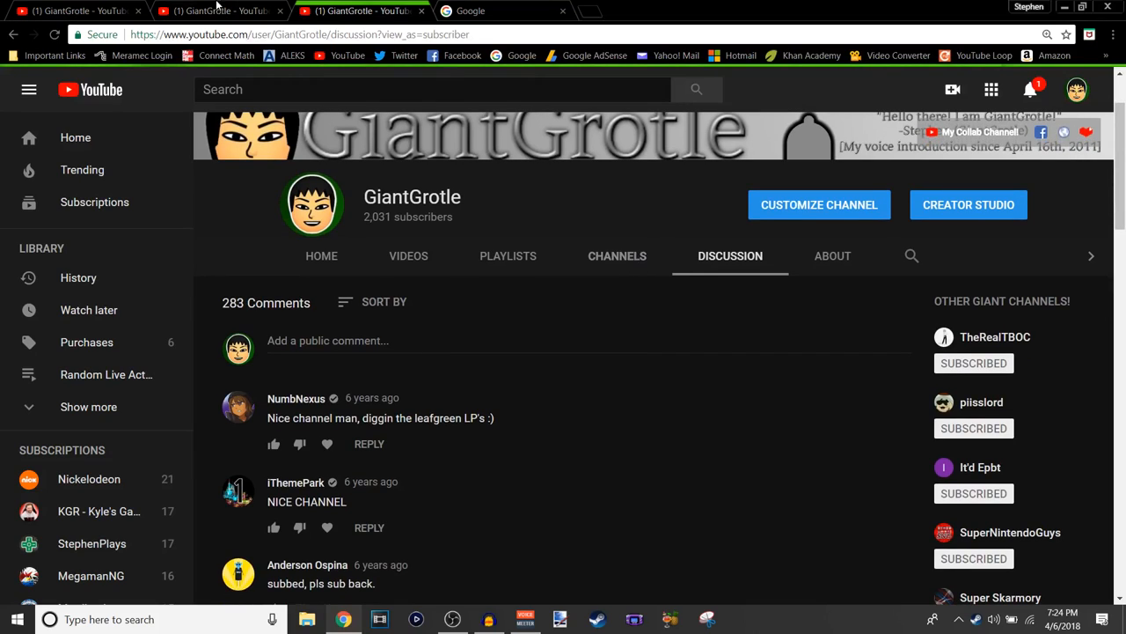
click(616, 255)
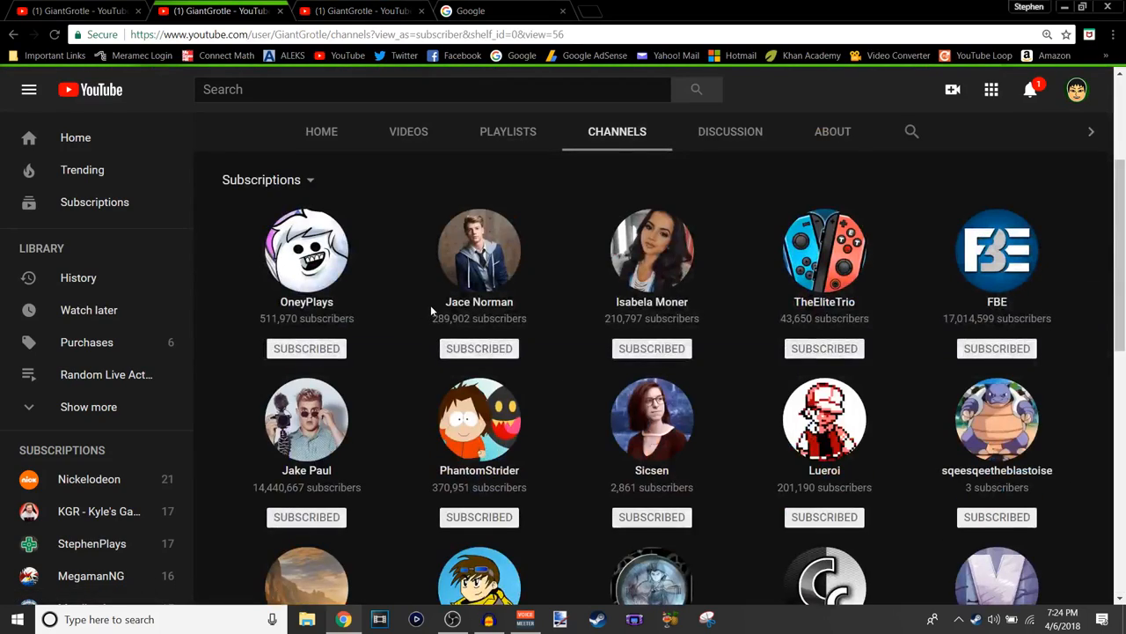
scroll(down, 3)
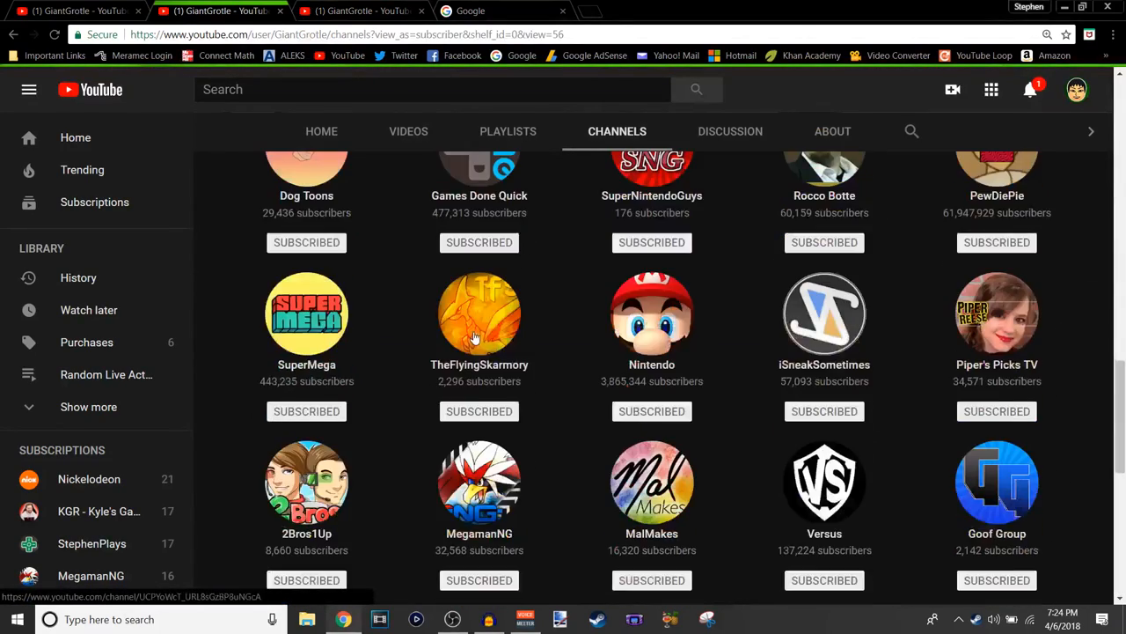
scroll(down, 3)
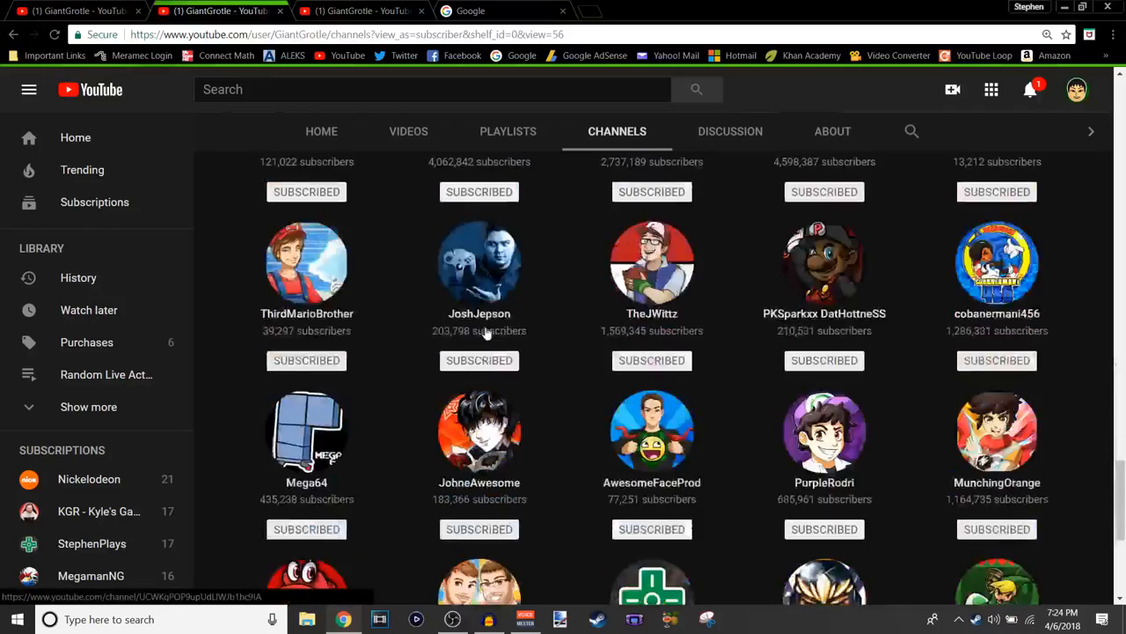
scroll(down, 3)
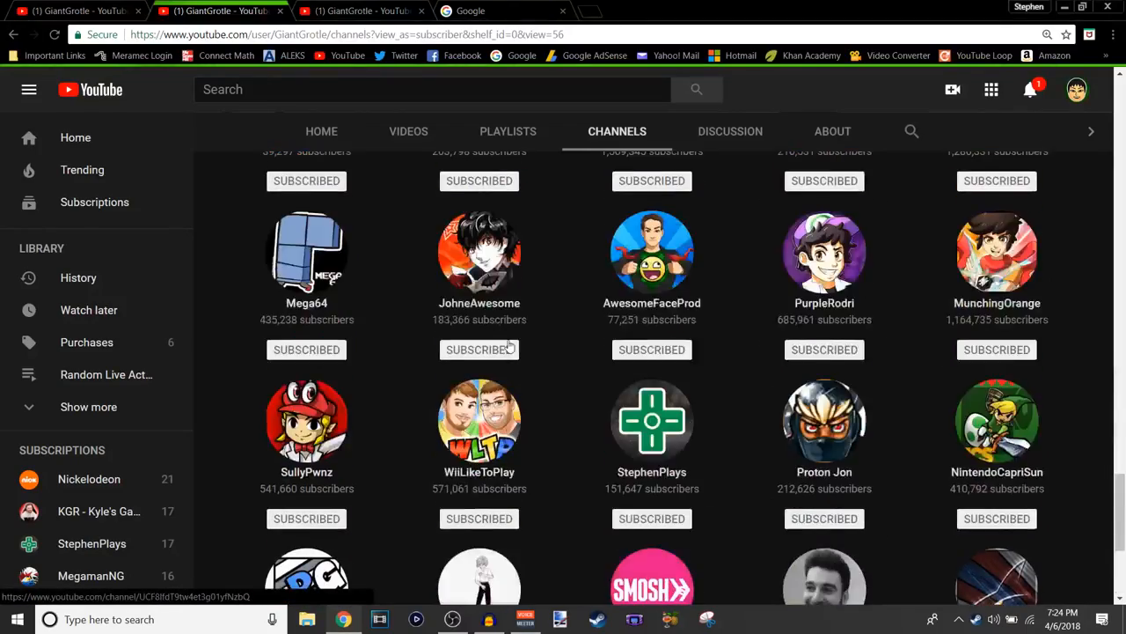
scroll(down, 3)
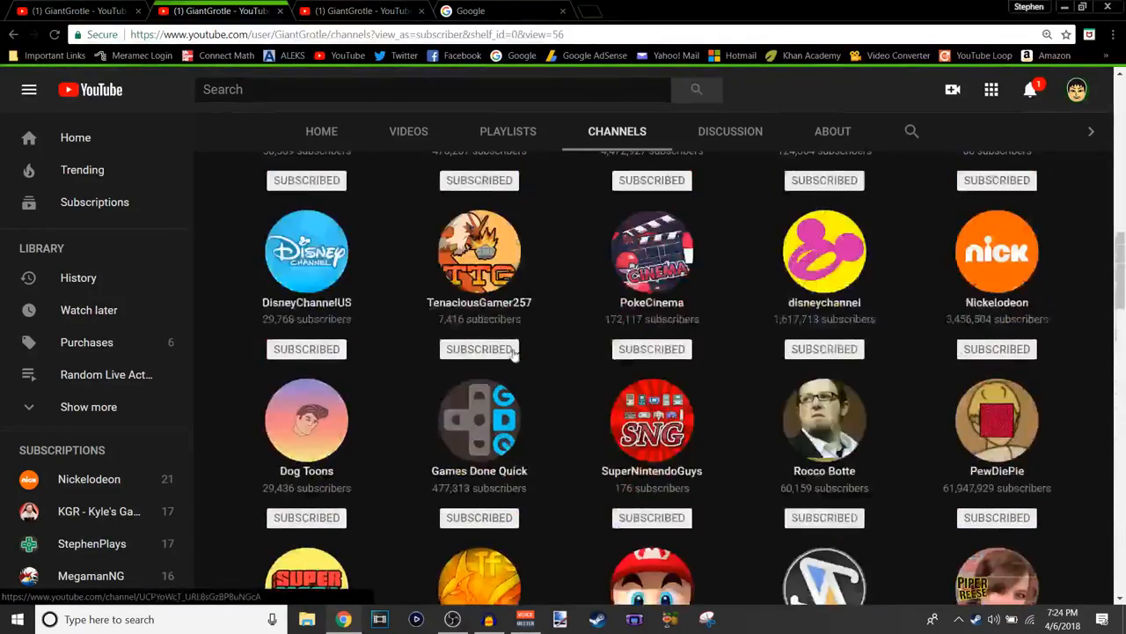
scroll(up, 3)
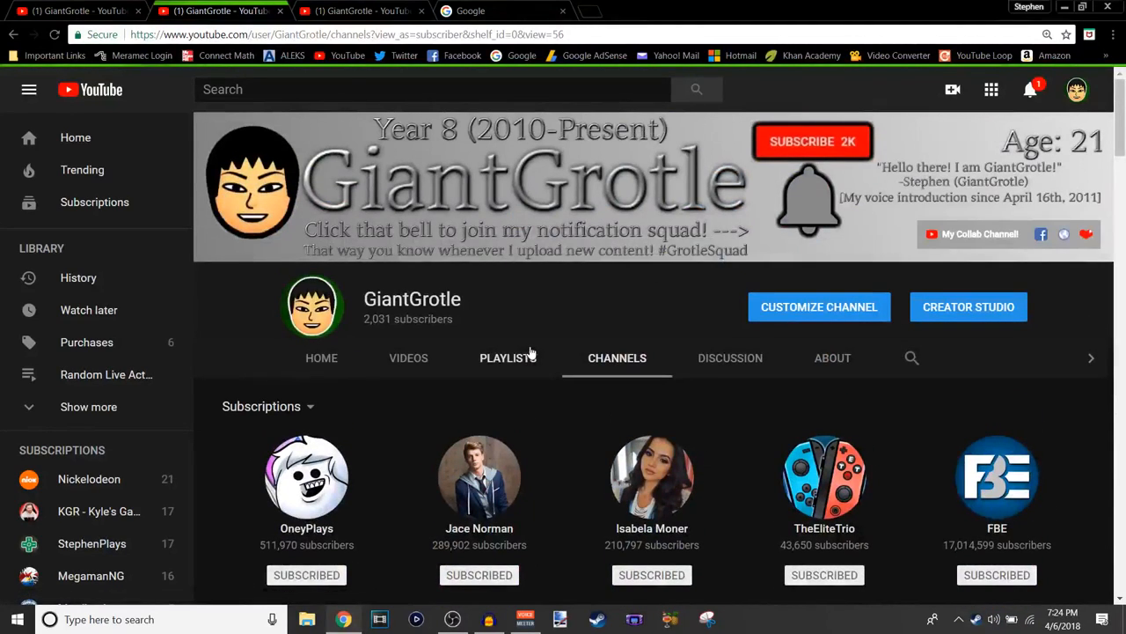
mouse_move(563, 292)
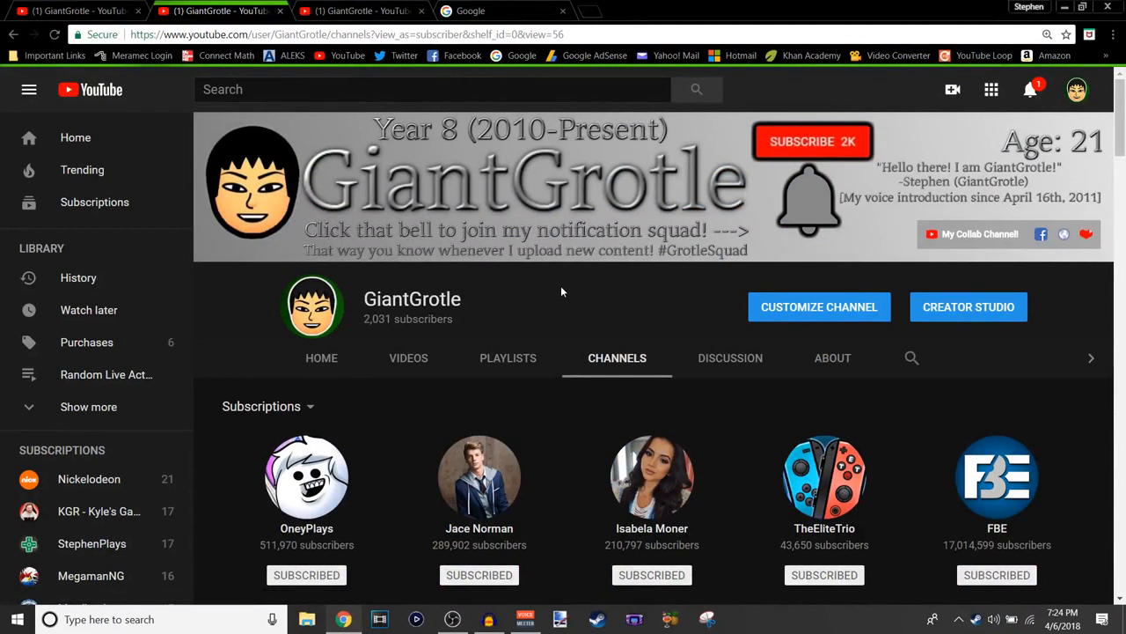
mouse_move(567, 278)
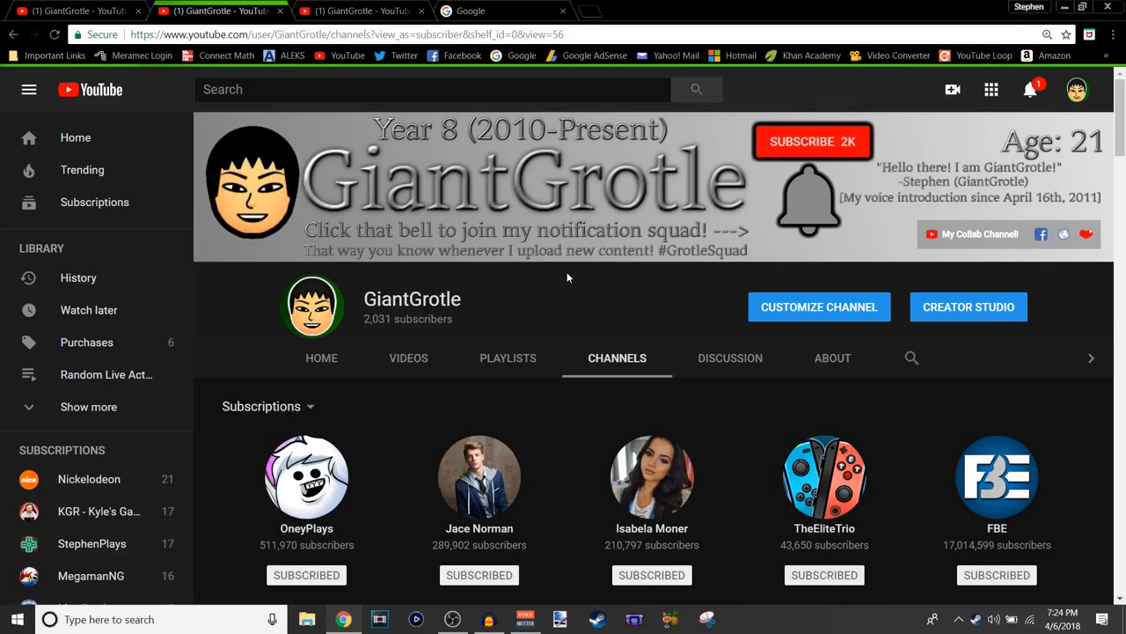
mouse_move(549, 296)
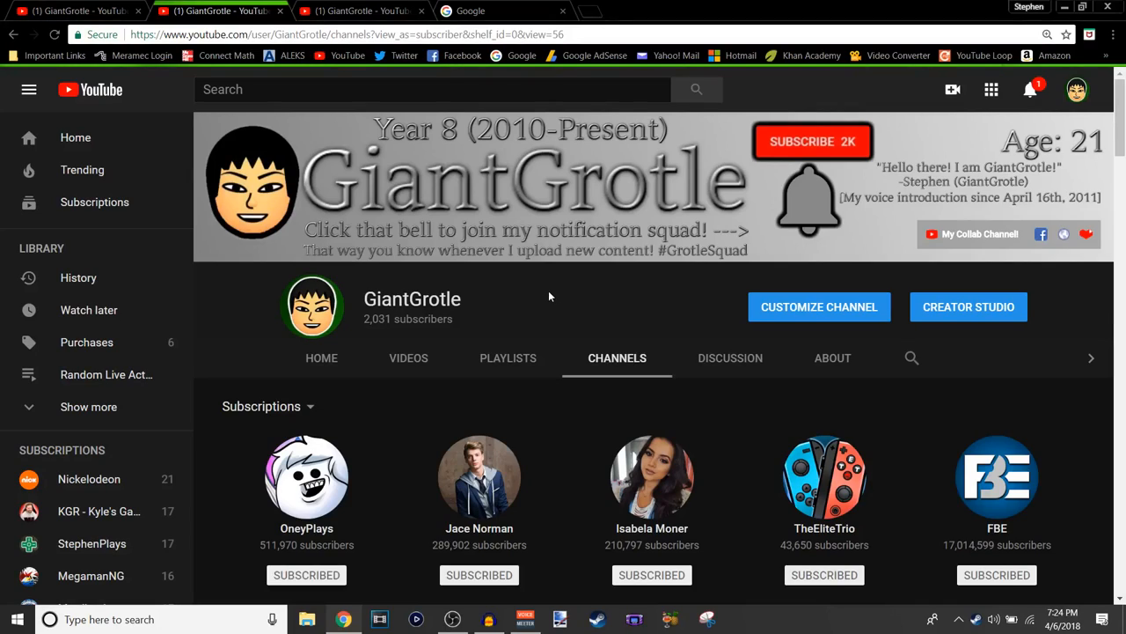
mouse_move(458, 155)
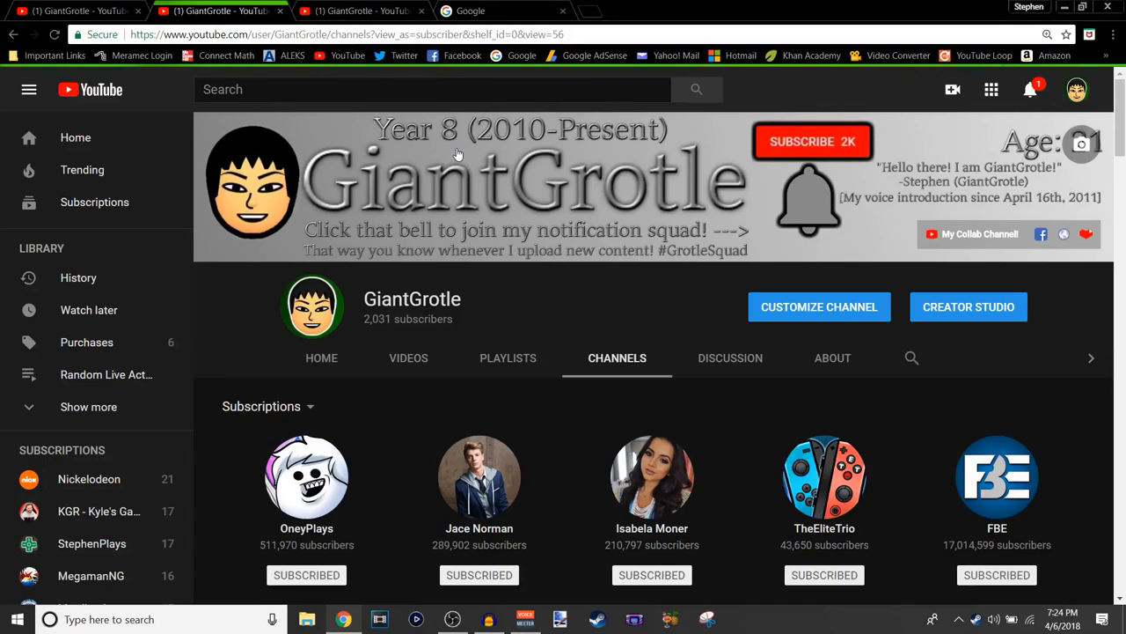
mouse_move(504, 317)
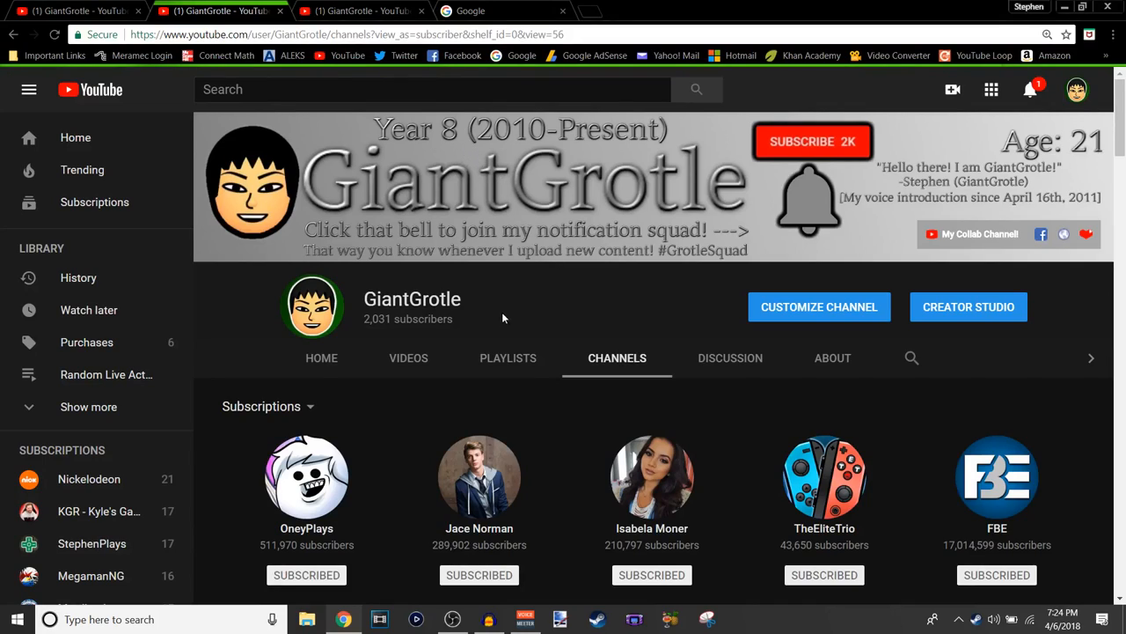
mouse_move(502, 324)
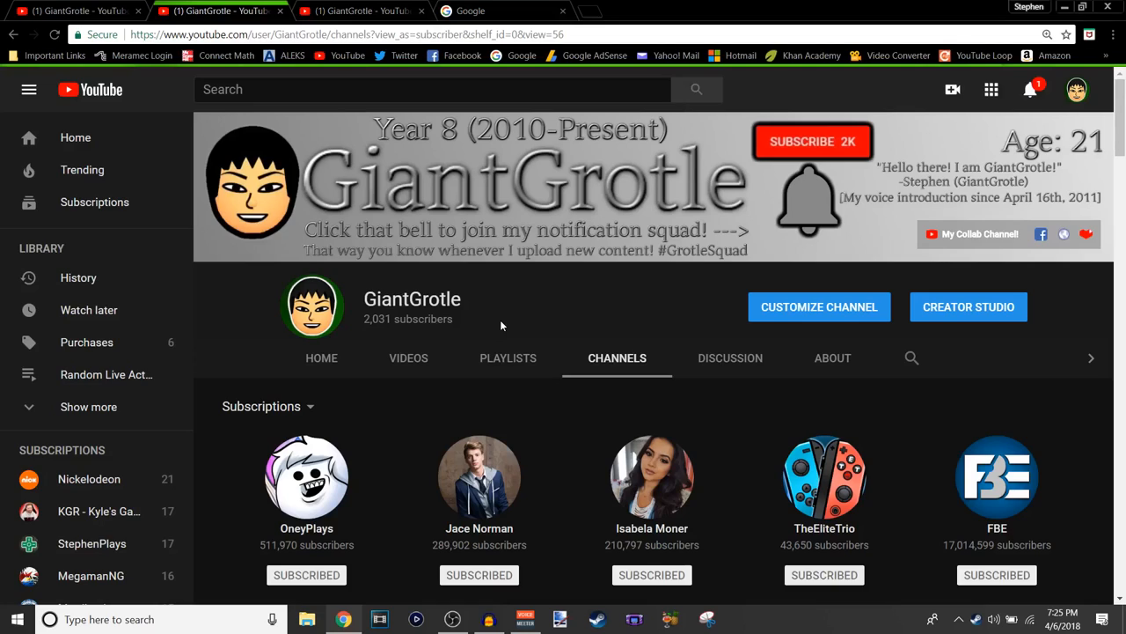
mouse_move(501, 300)
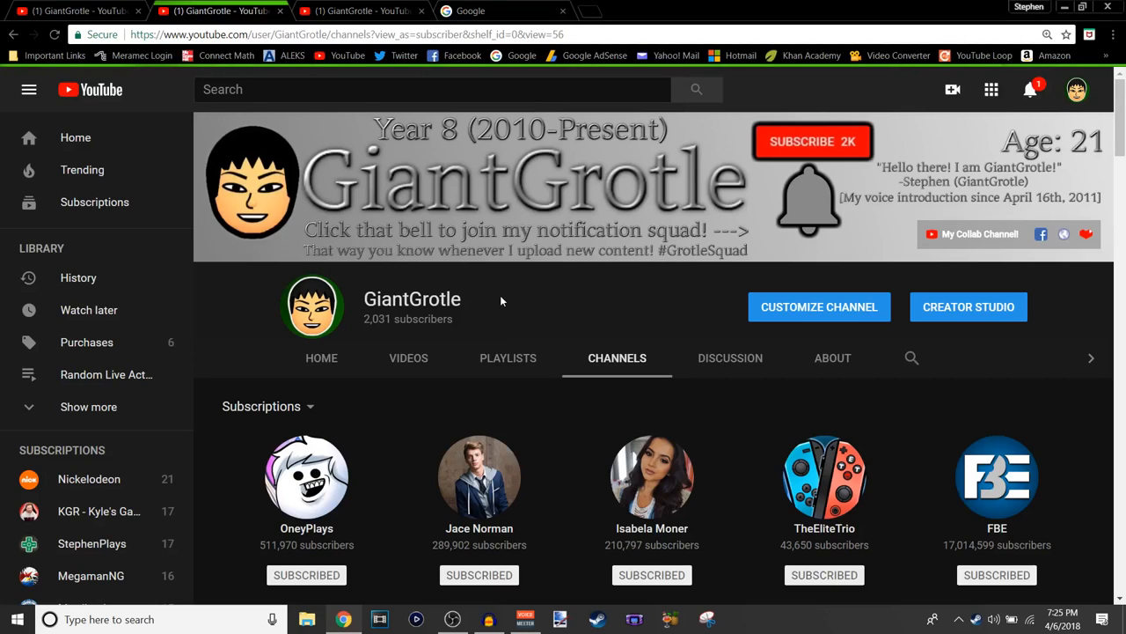
click(729, 358)
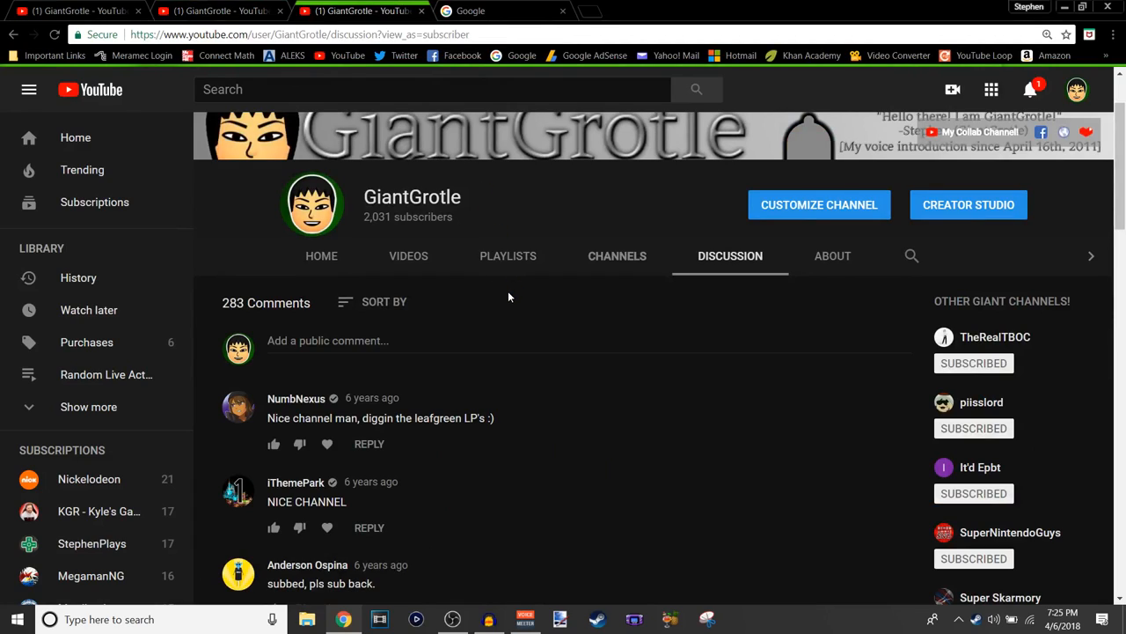
mouse_move(517, 299)
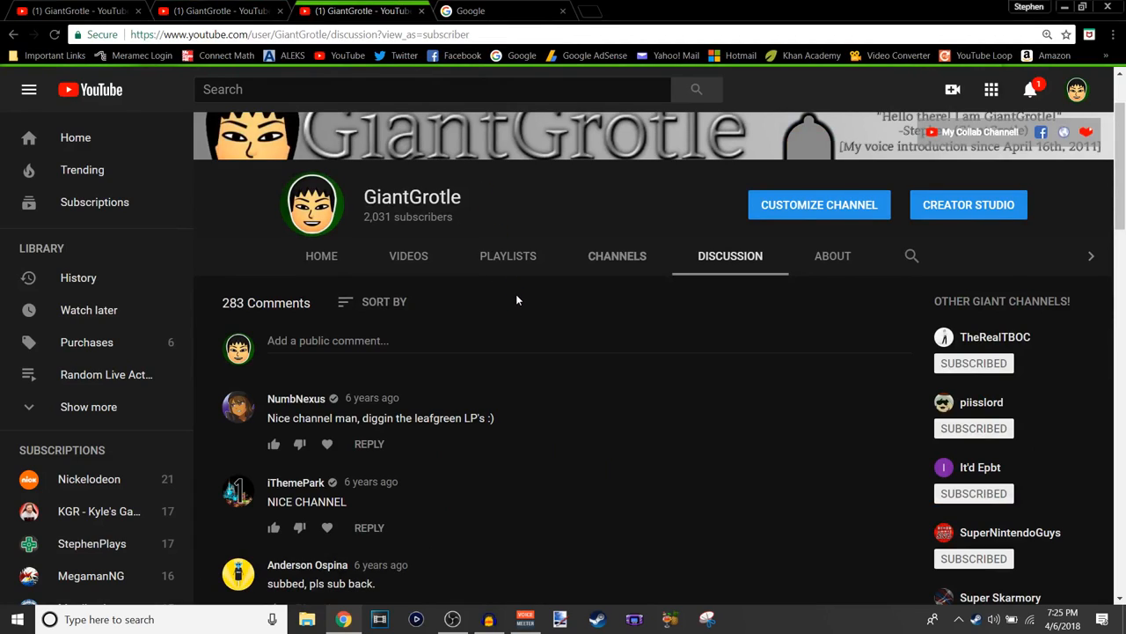
scroll(down, 3)
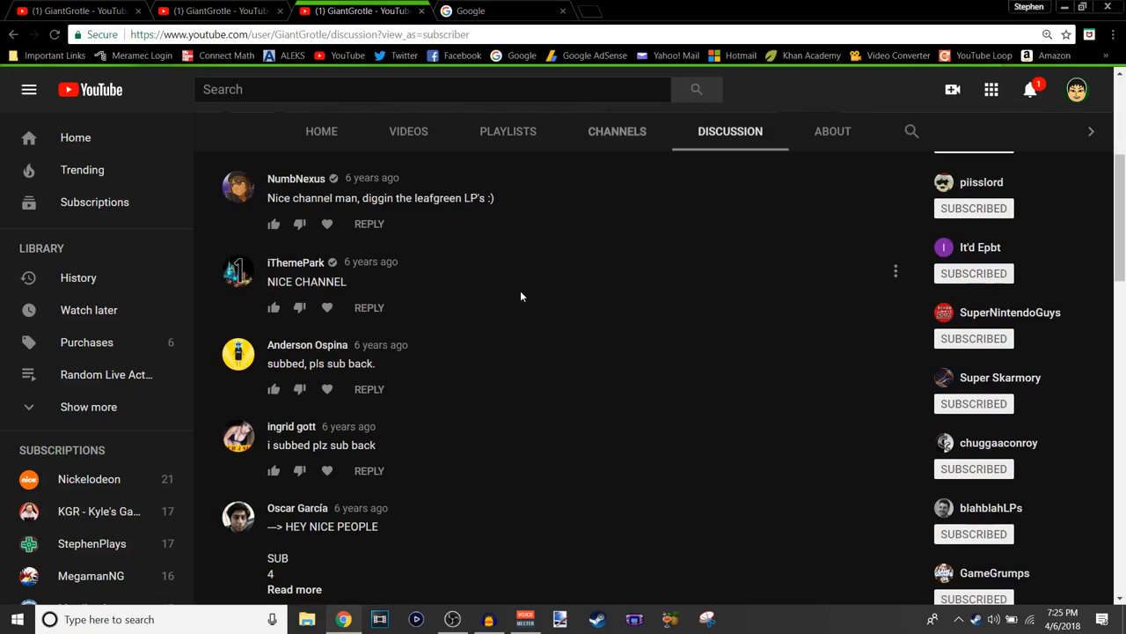
mouse_move(384, 408)
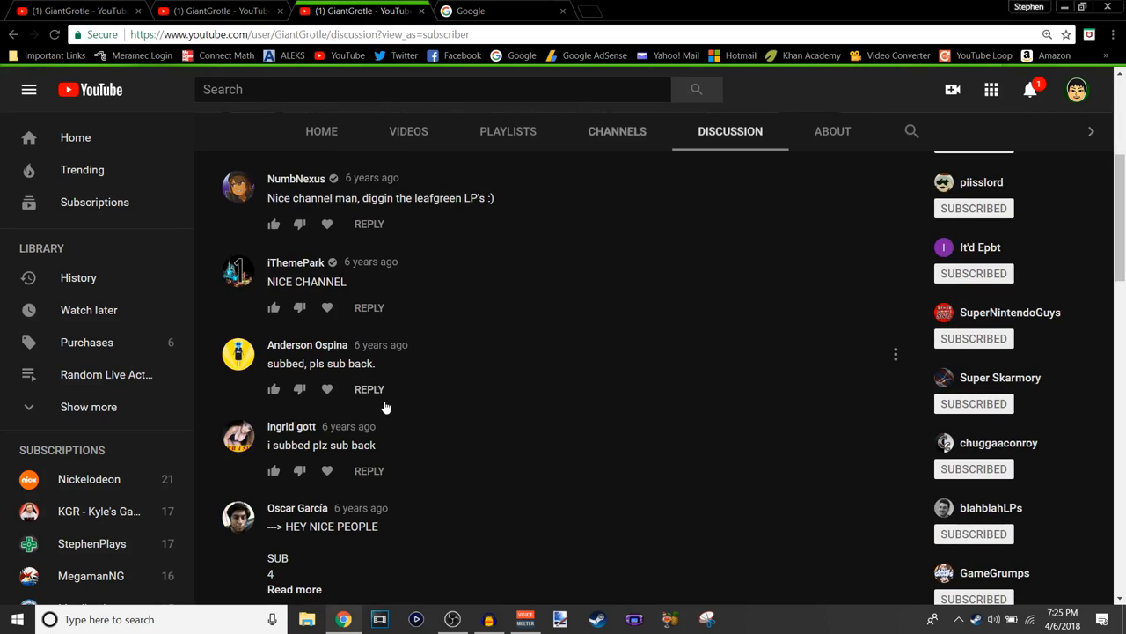
mouse_move(426, 440)
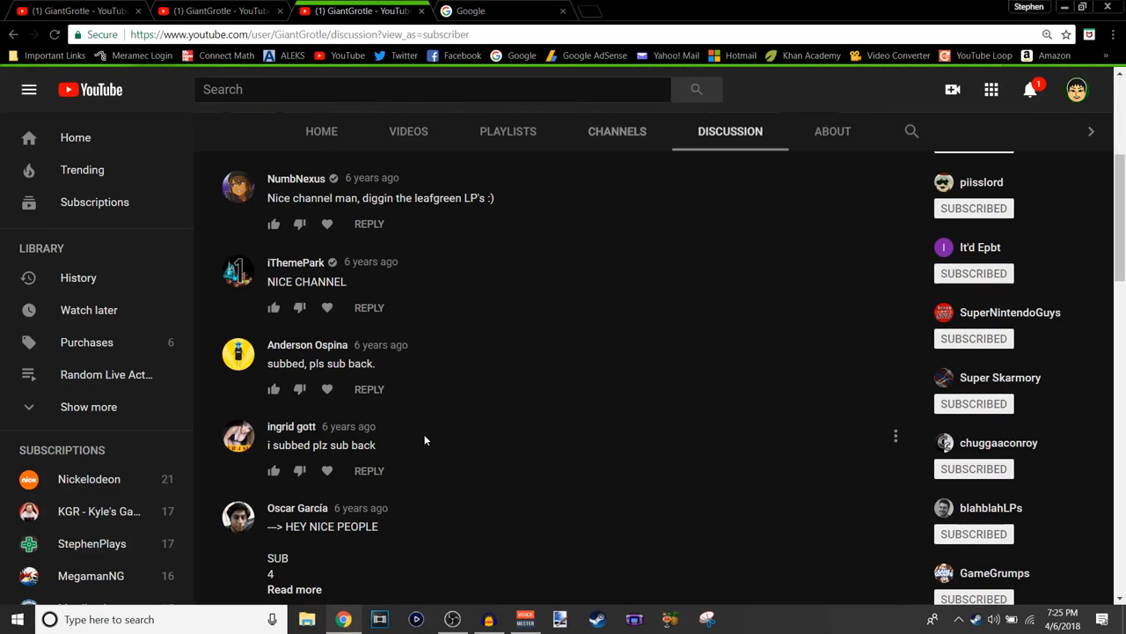
mouse_move(440, 409)
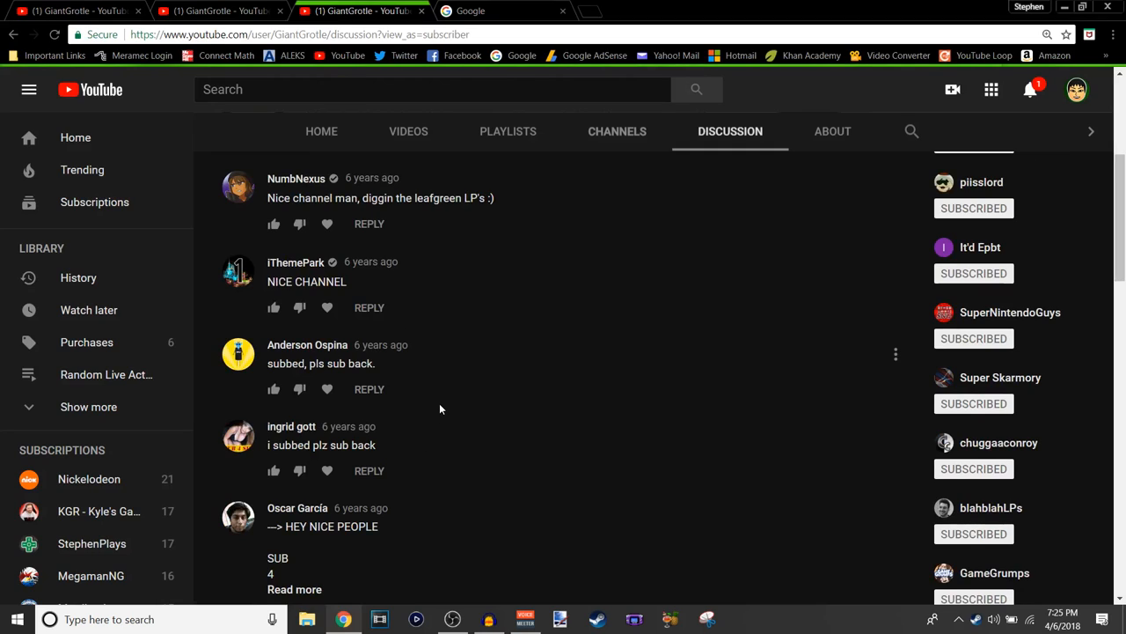
scroll(down, 3)
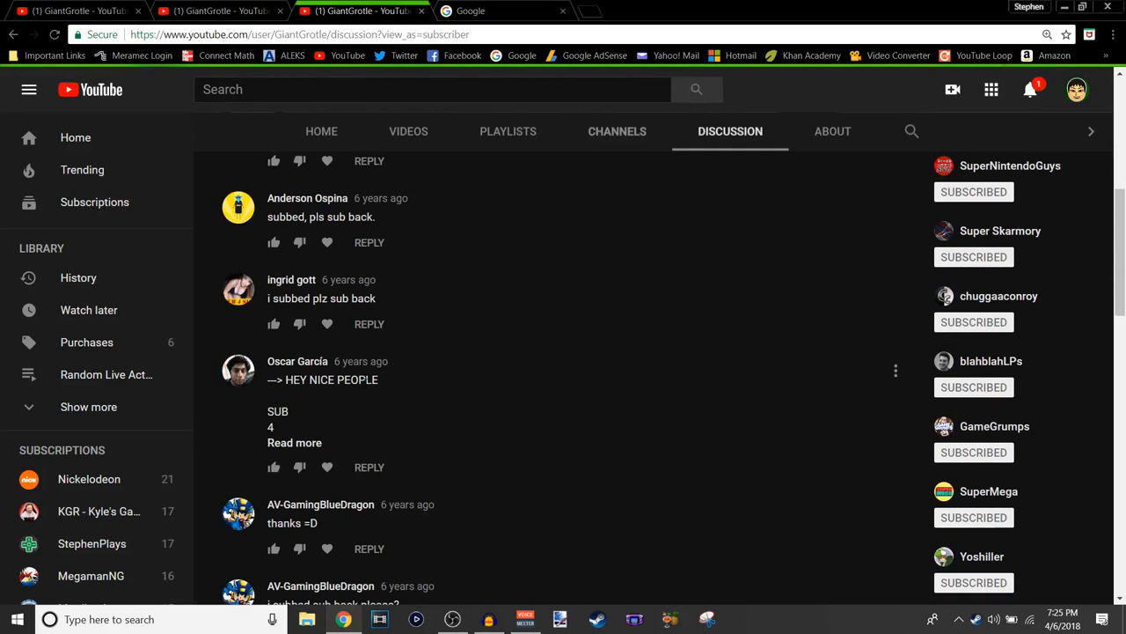
scroll(down, 3)
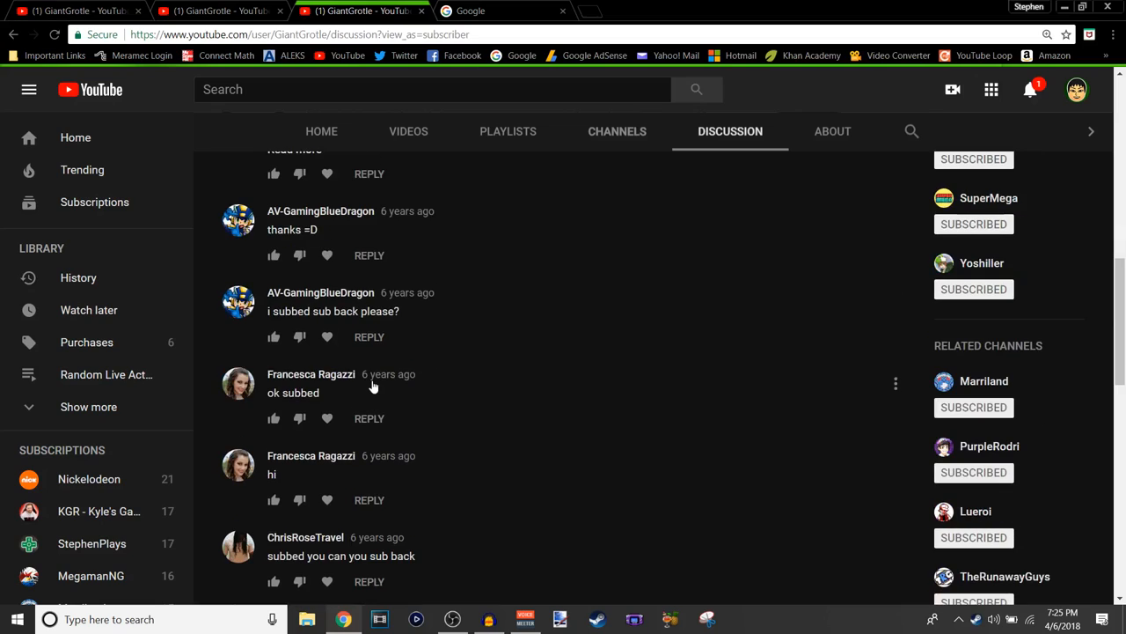
scroll(down, 3)
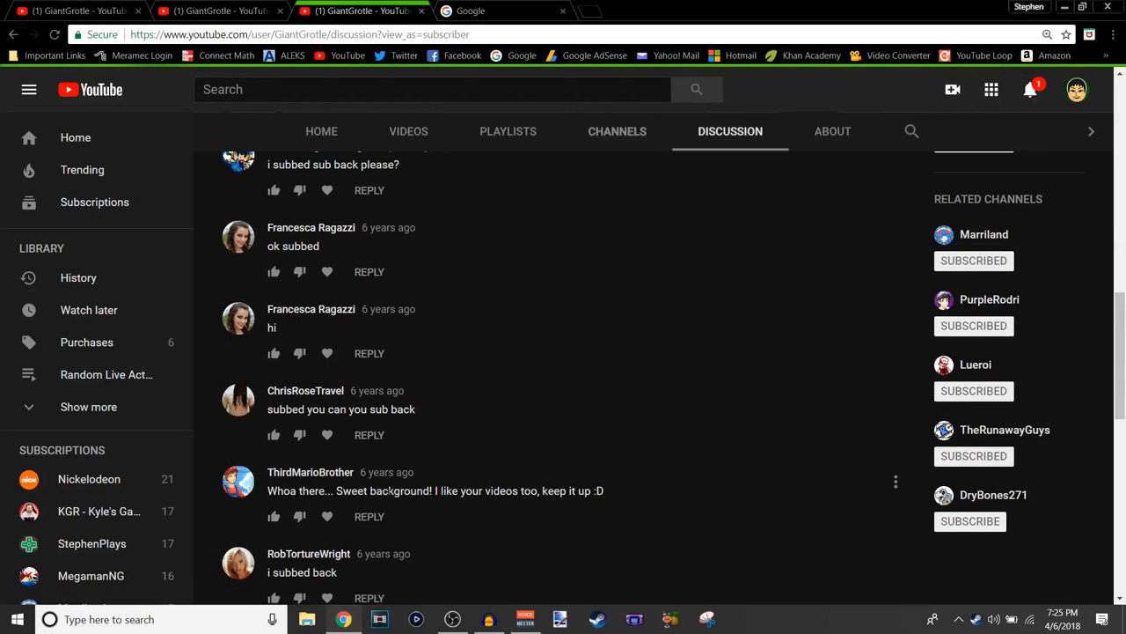
mouse_move(504, 447)
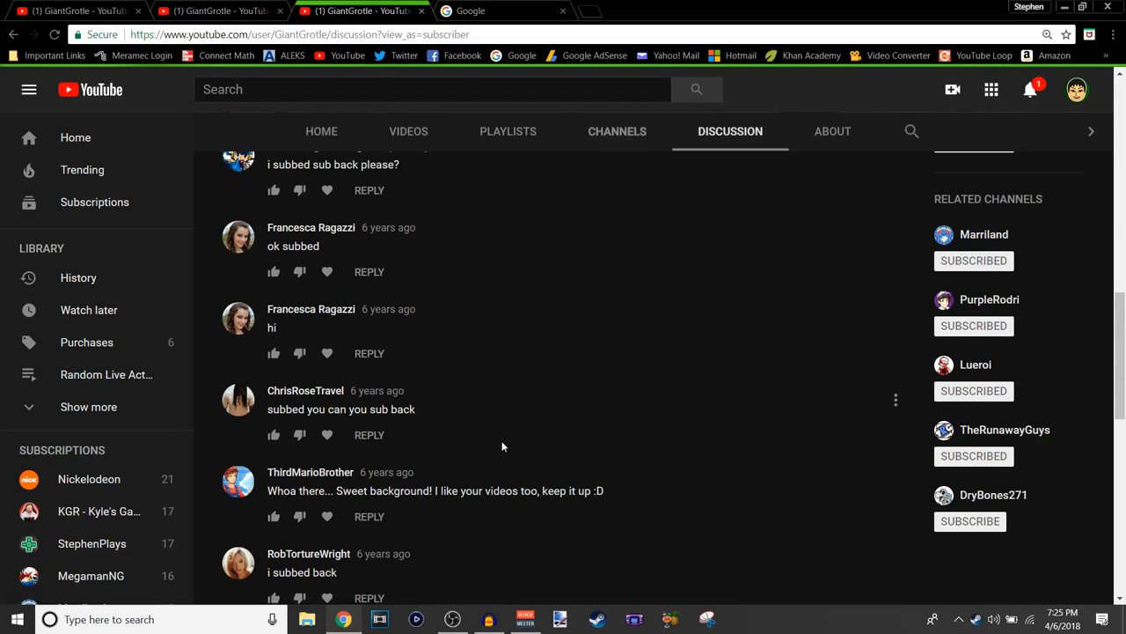
scroll(down, 3)
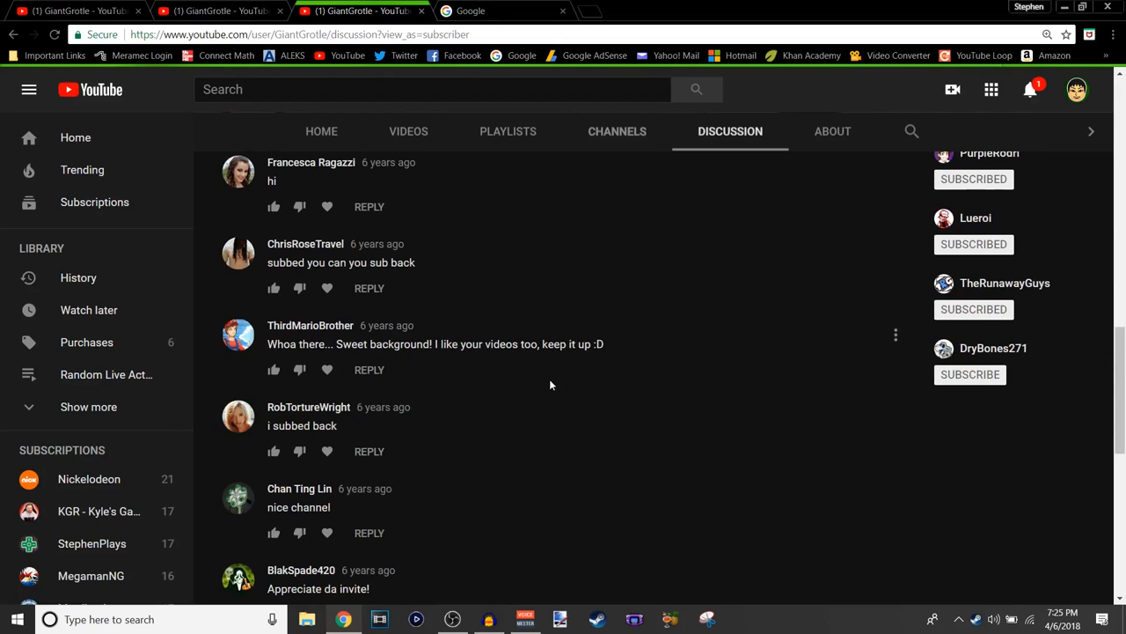
scroll(down, 3)
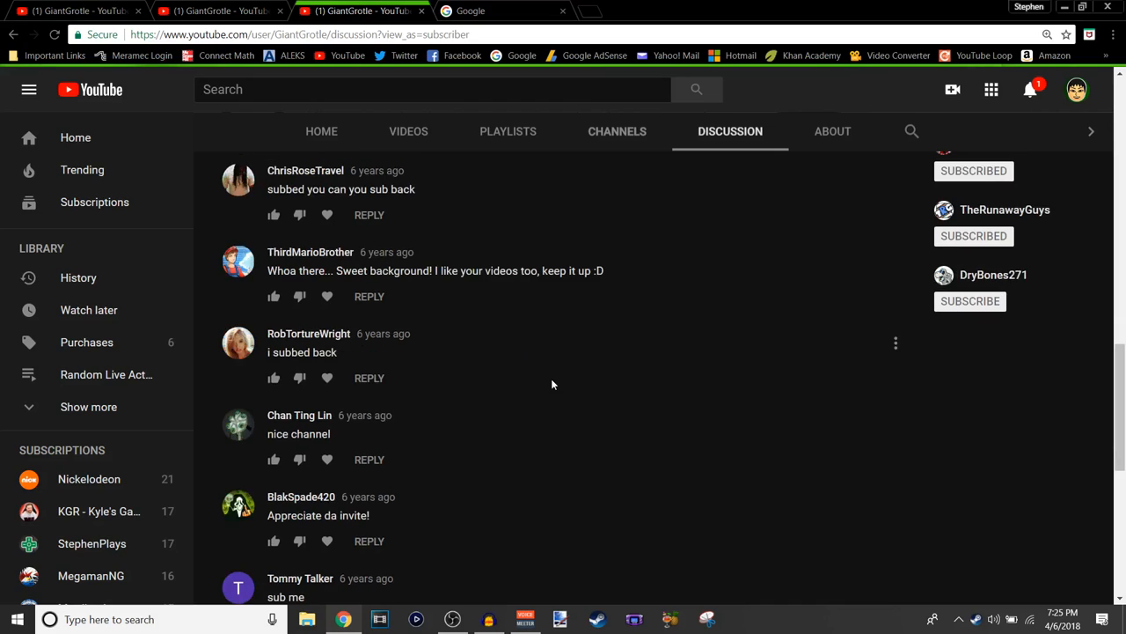
scroll(down, 3)
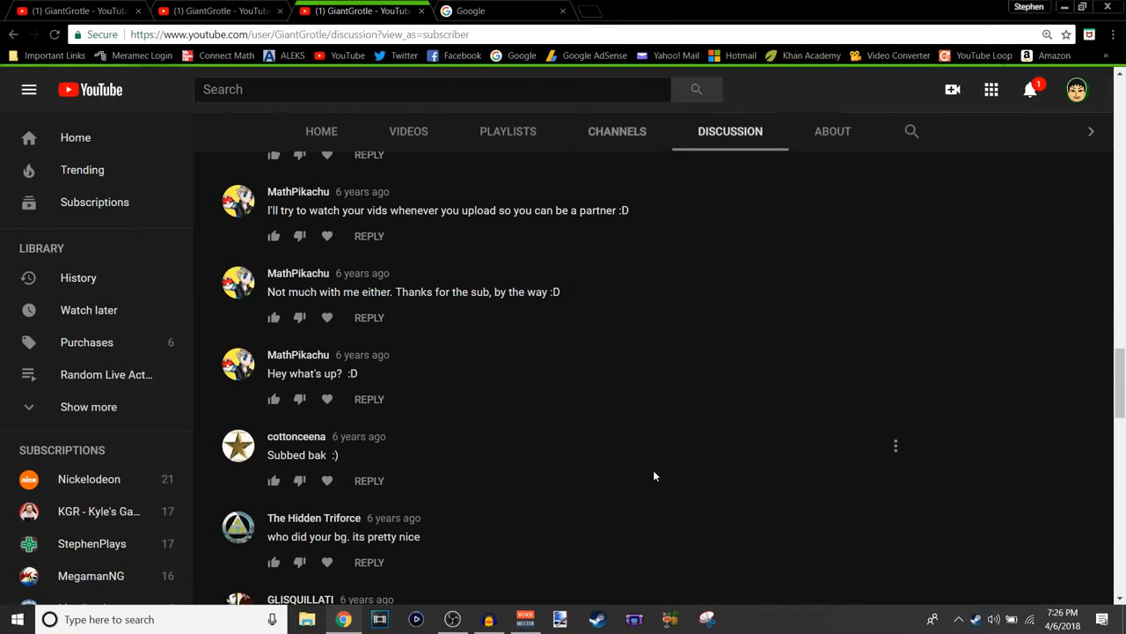
mouse_move(359, 317)
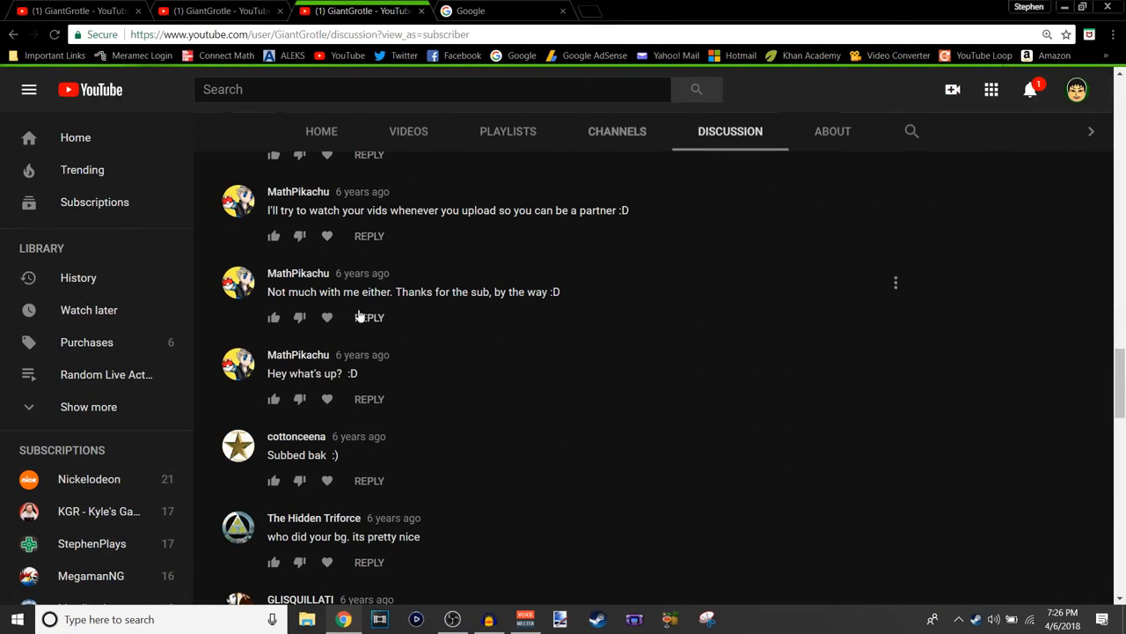
scroll(down, 3)
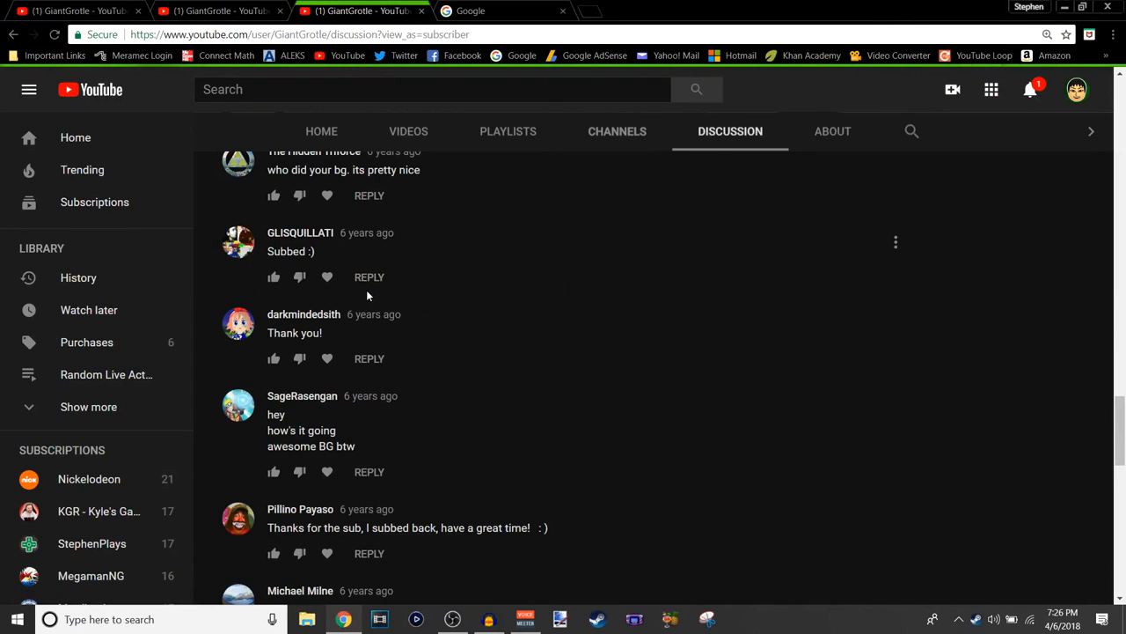
scroll(down, 3)
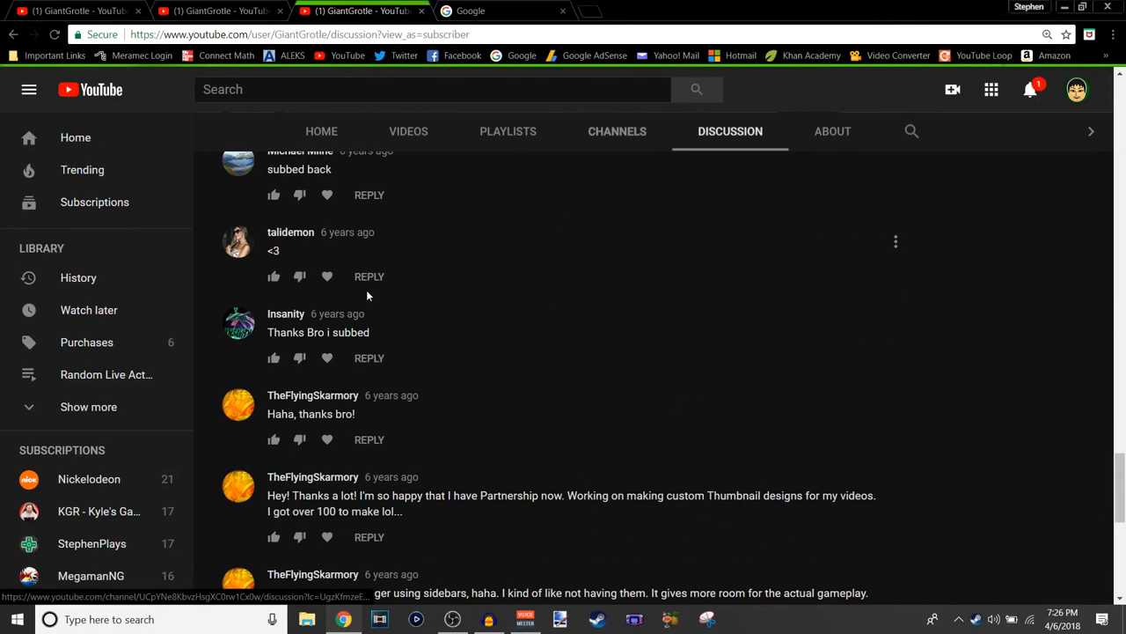
scroll(down, 3)
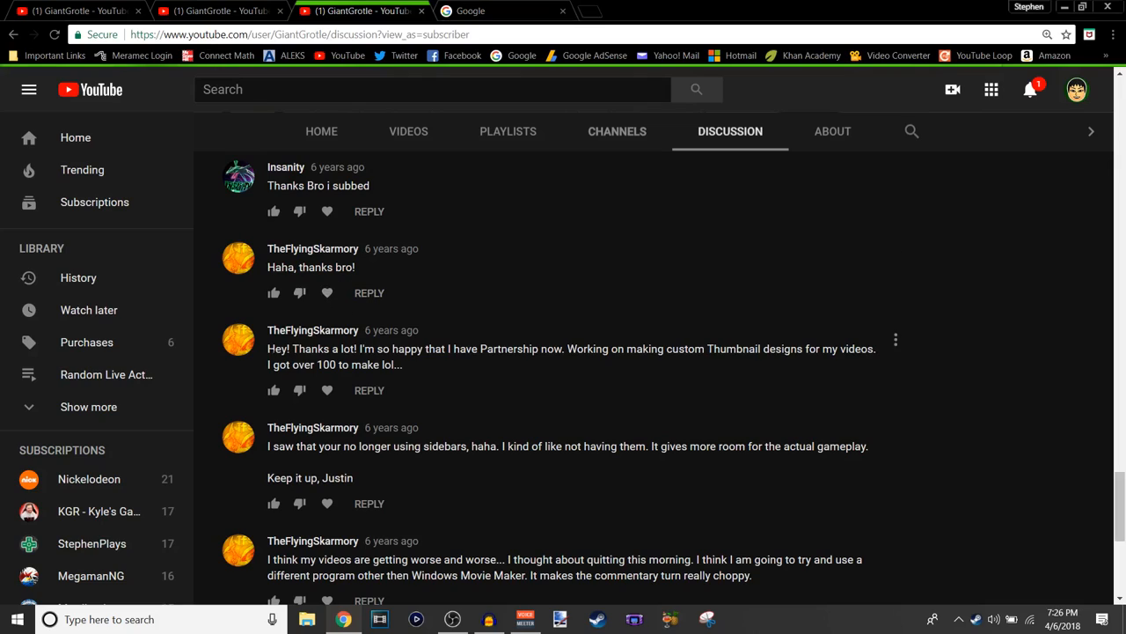
mouse_move(387, 458)
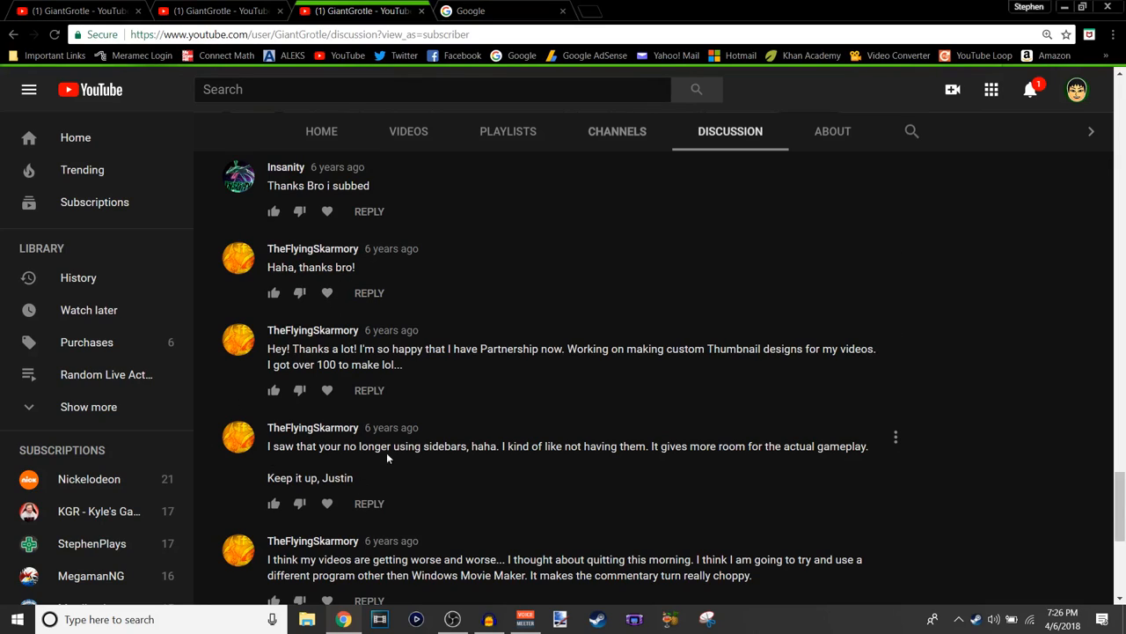
mouse_move(261, 486)
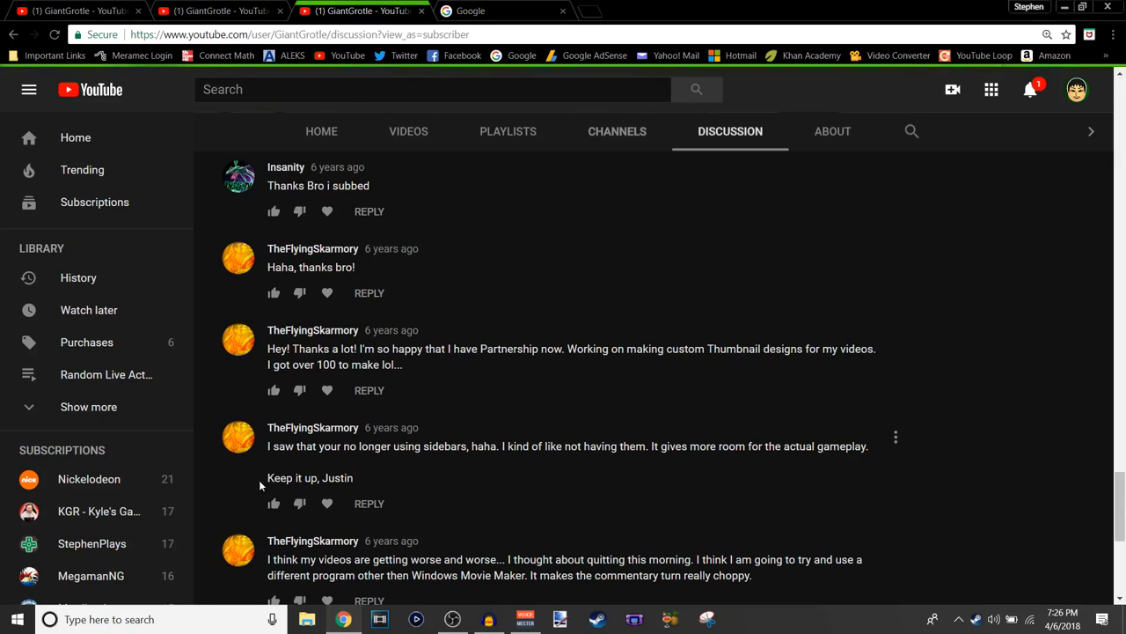
mouse_move(168, 444)
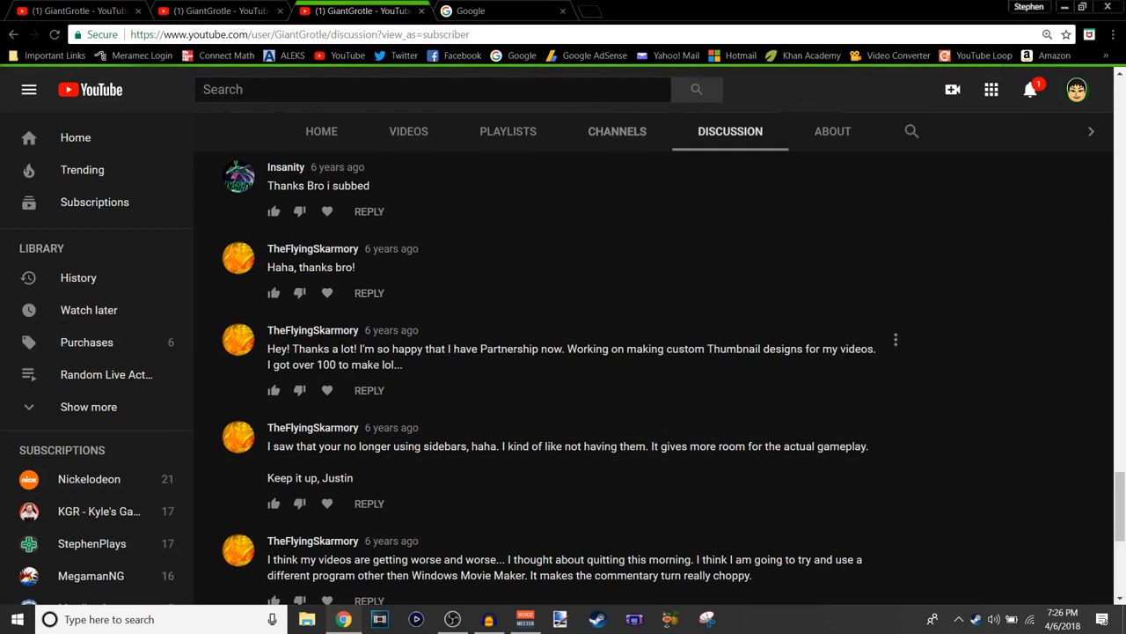
scroll(down, 3)
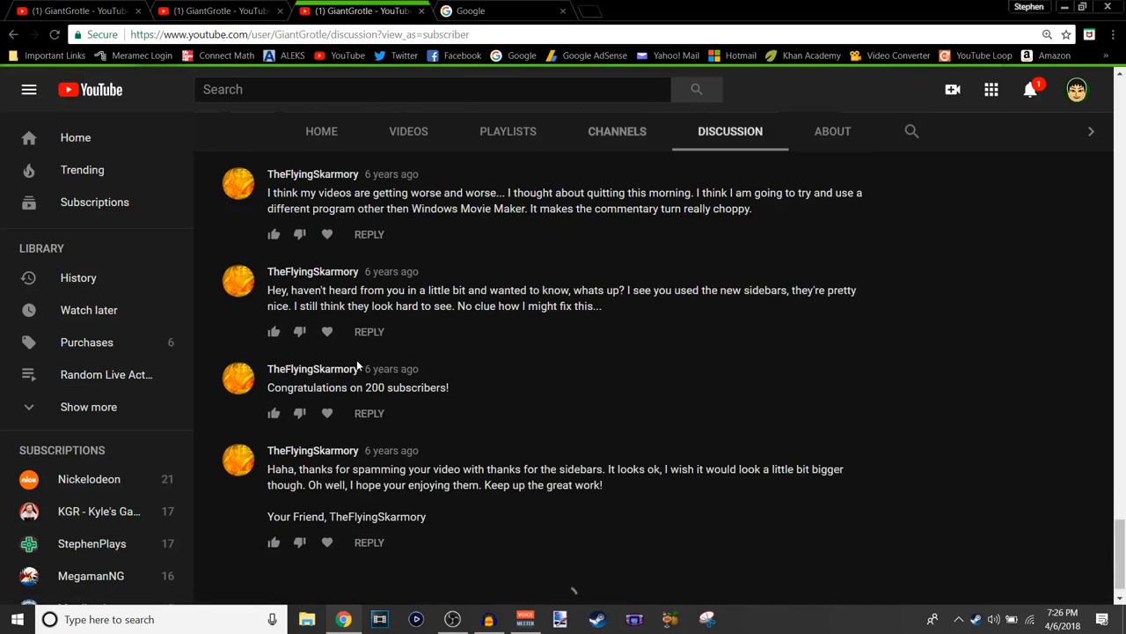
scroll(down, 3)
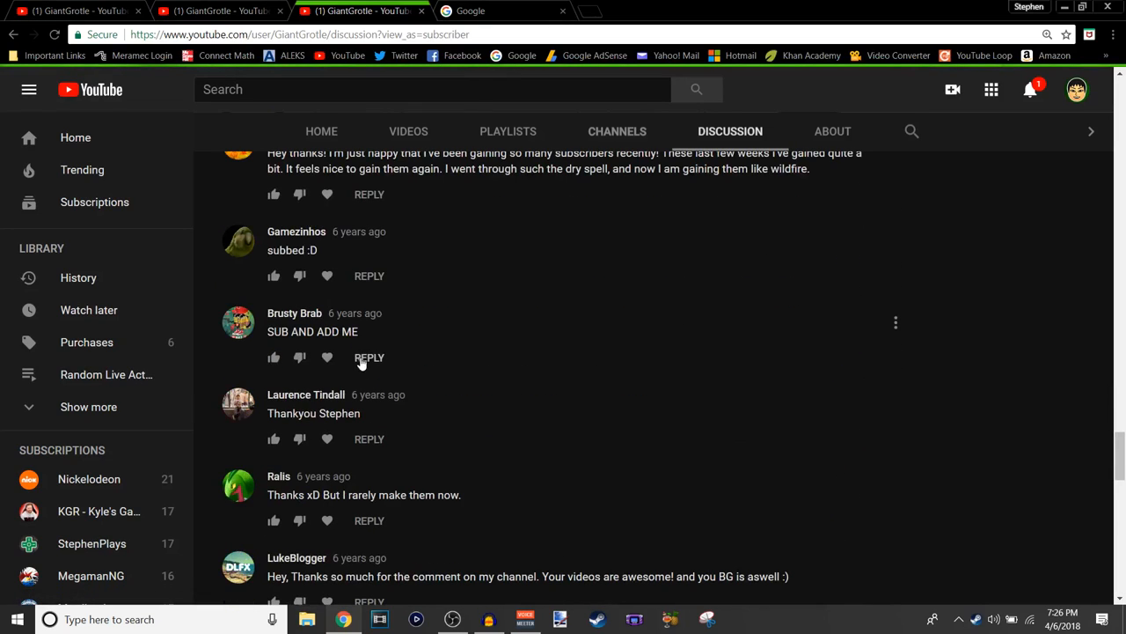
scroll(down, 3)
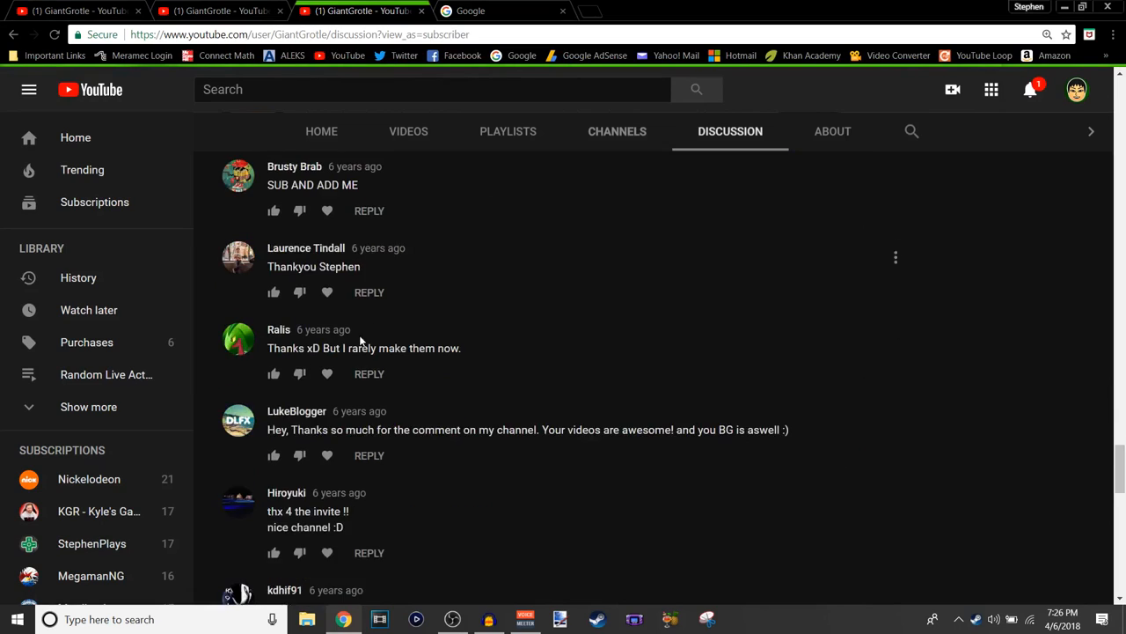
scroll(down, 3)
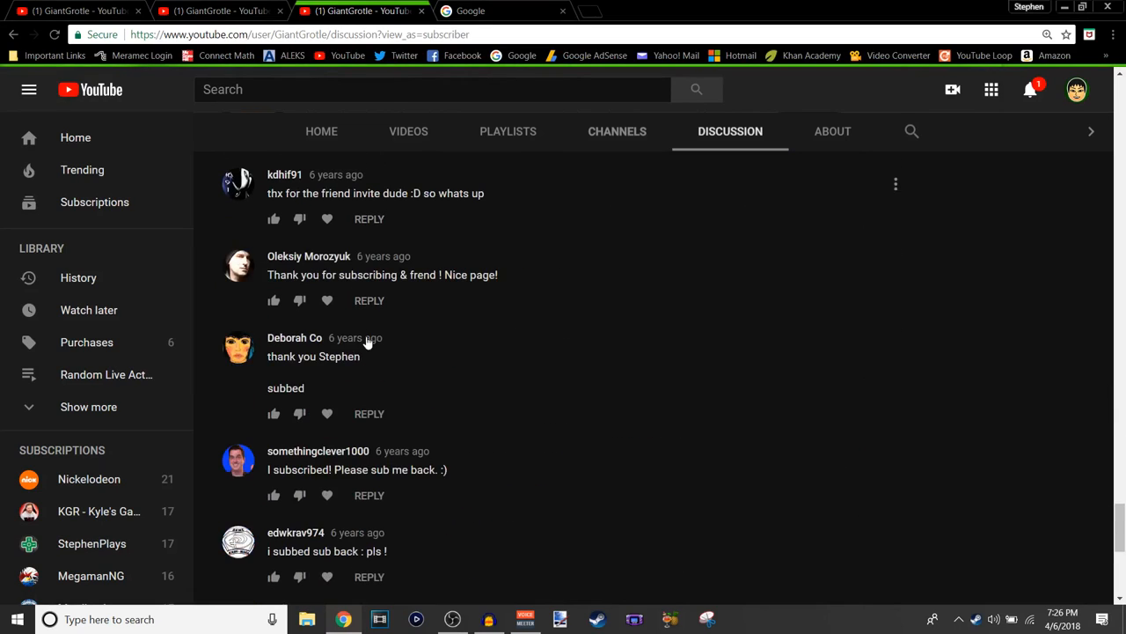
scroll(down, 3)
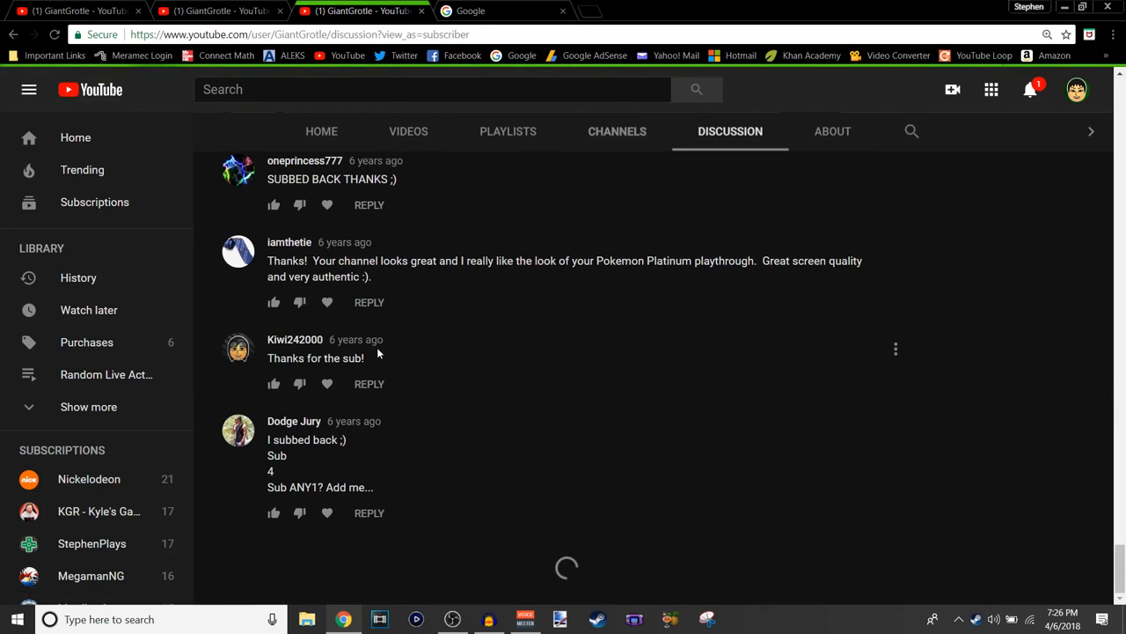
scroll(down, 3)
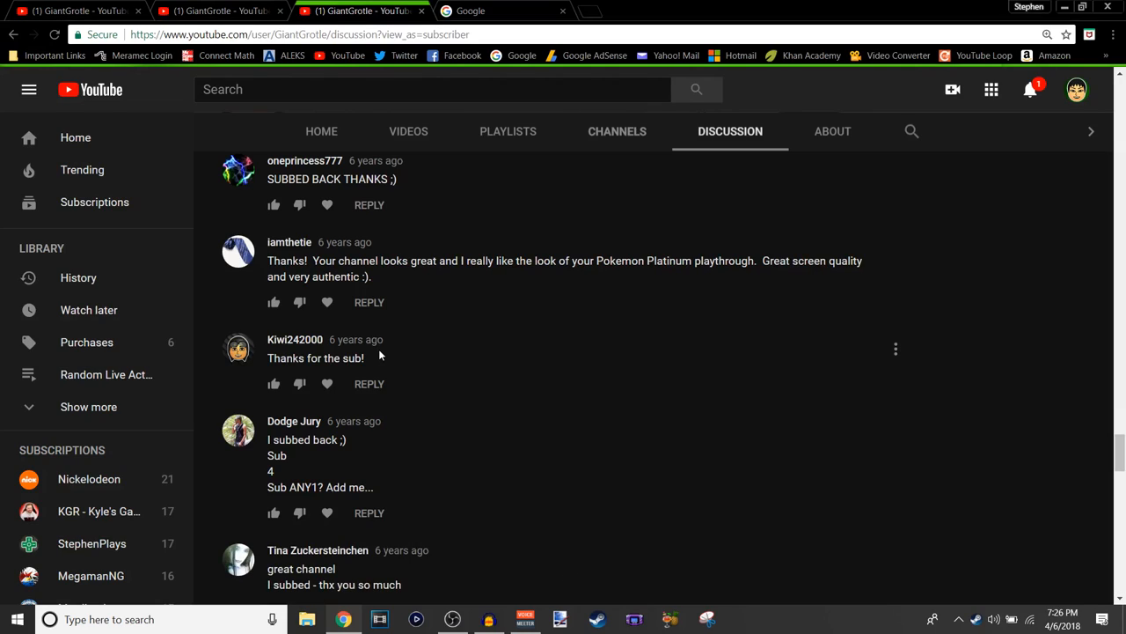
mouse_move(498, 314)
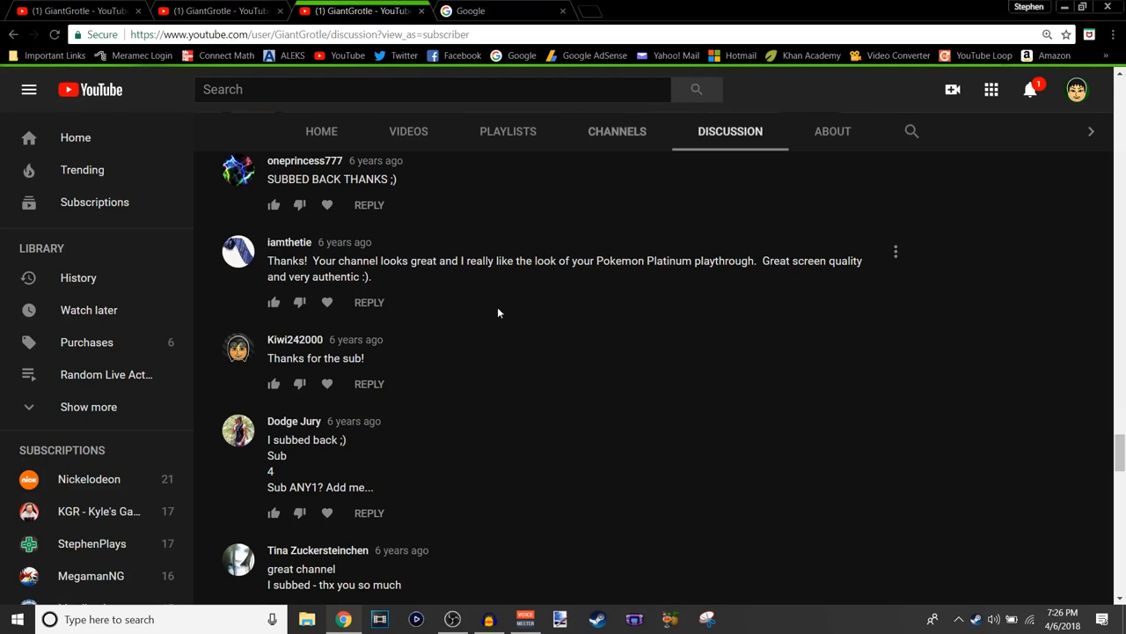
mouse_move(528, 355)
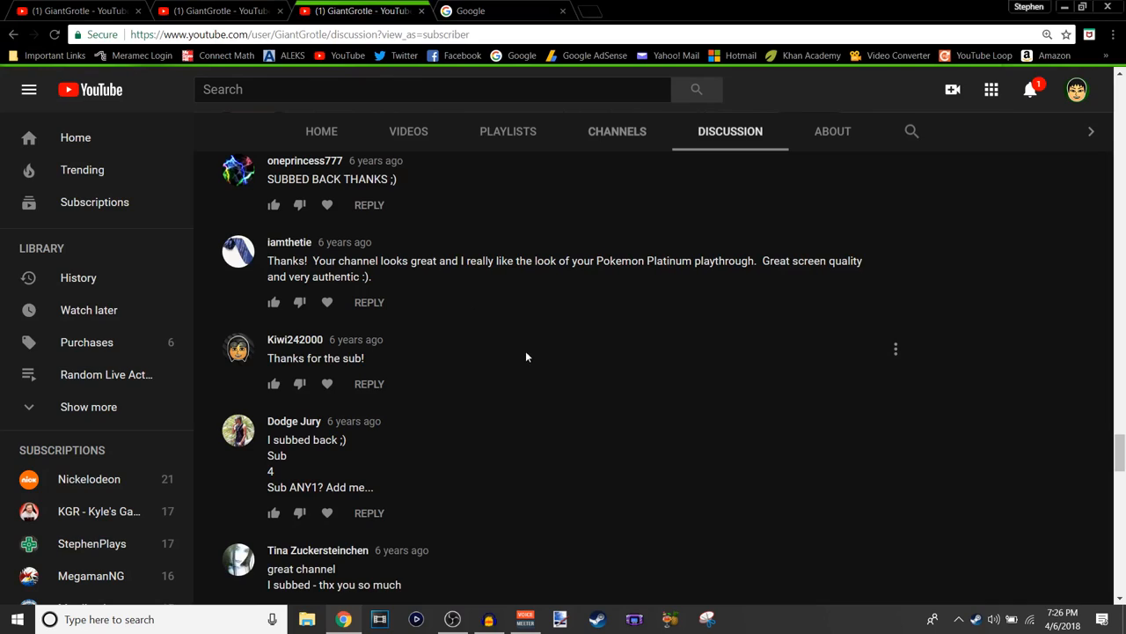
mouse_move(542, 343)
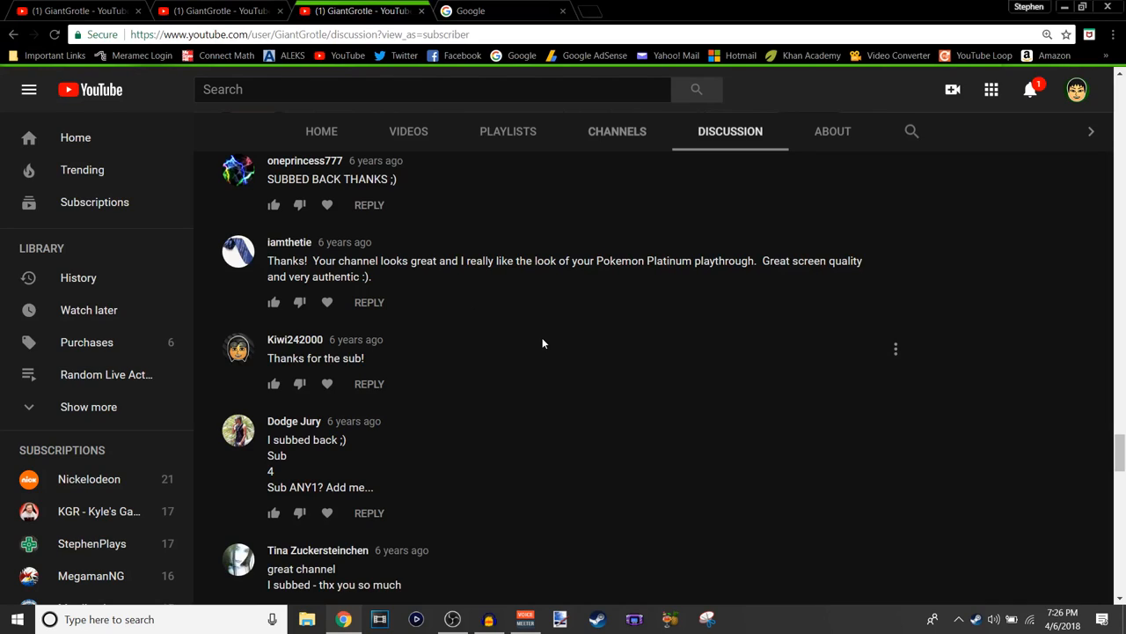
mouse_move(542, 345)
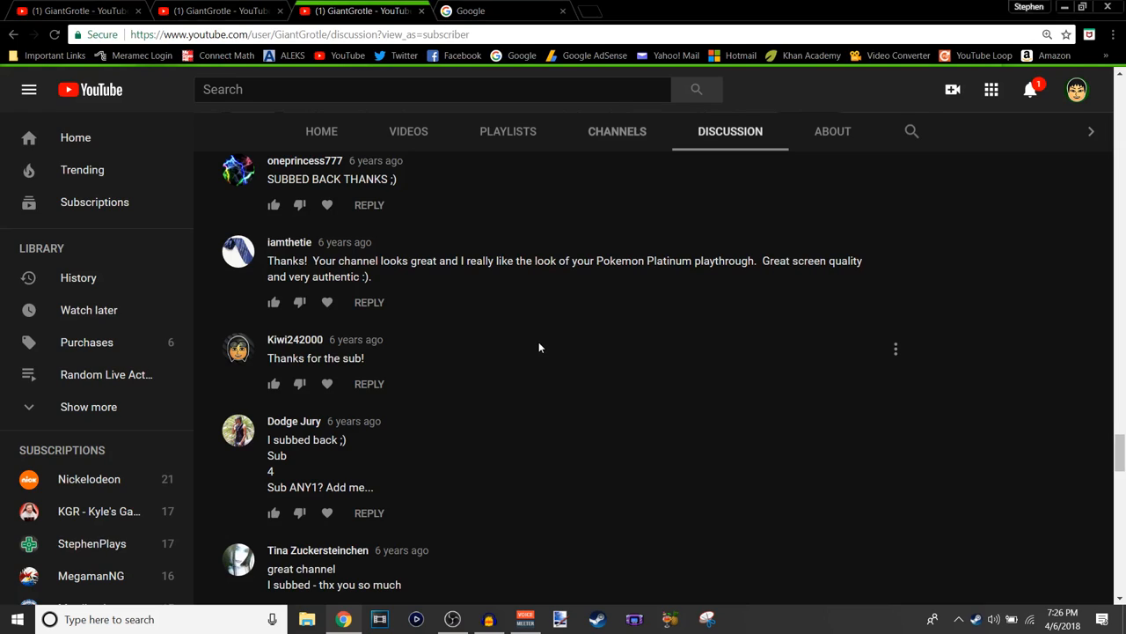
mouse_move(538, 350)
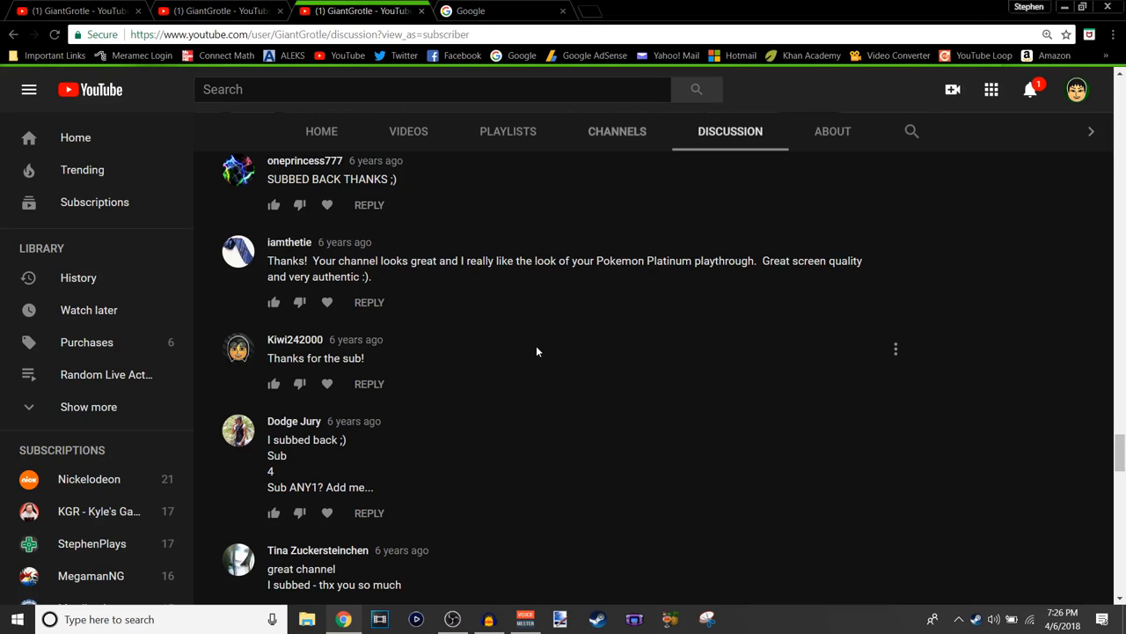
mouse_move(525, 363)
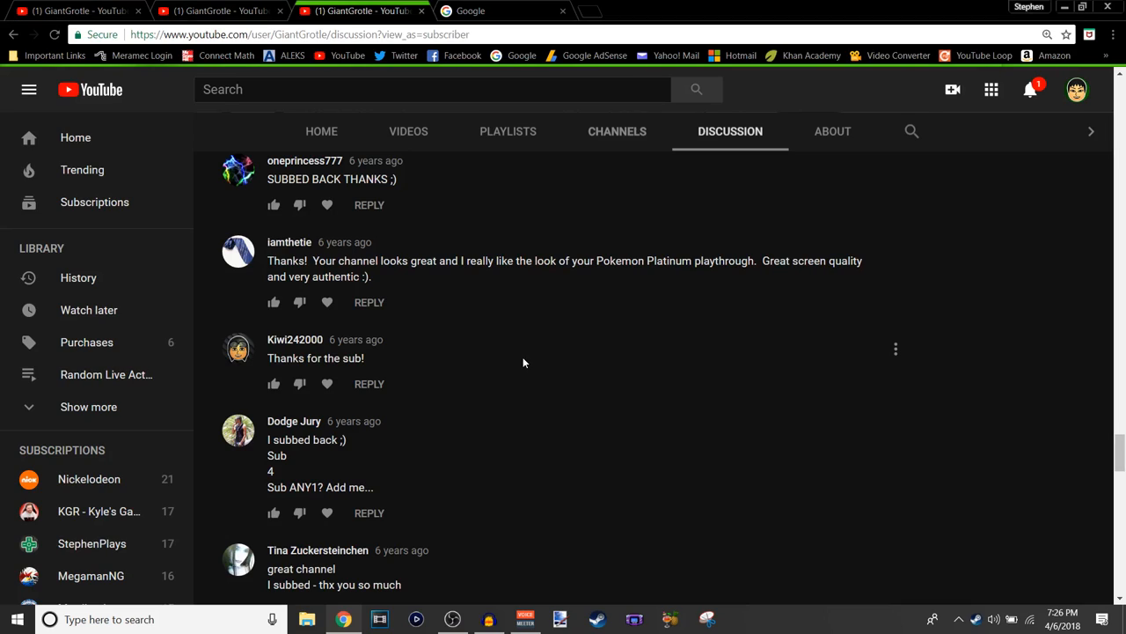
mouse_move(507, 368)
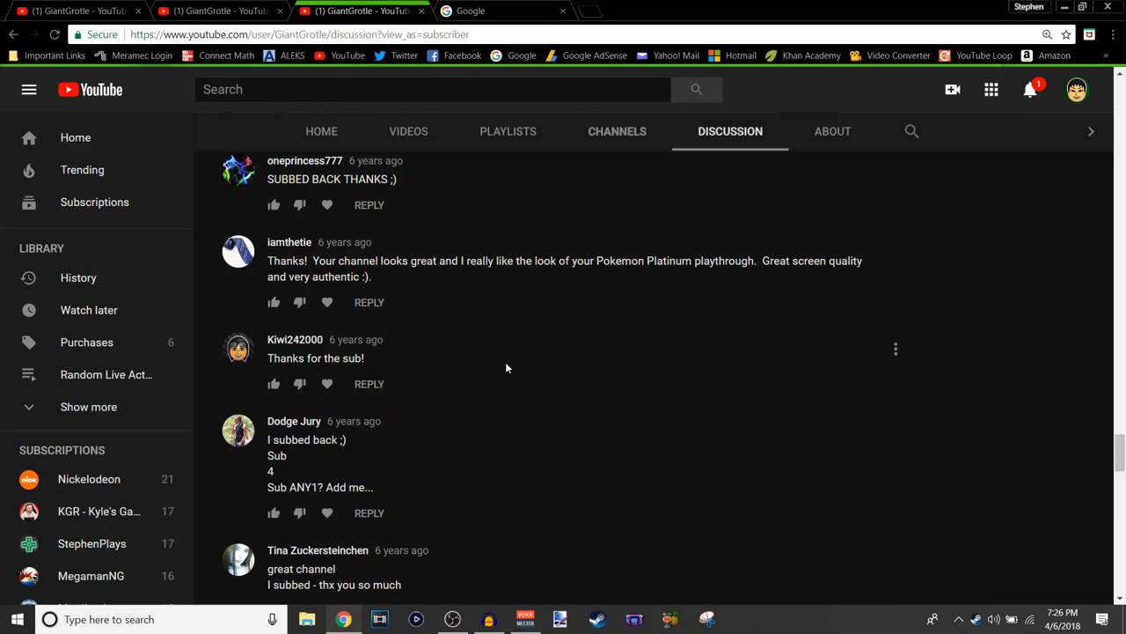
scroll(down, 3)
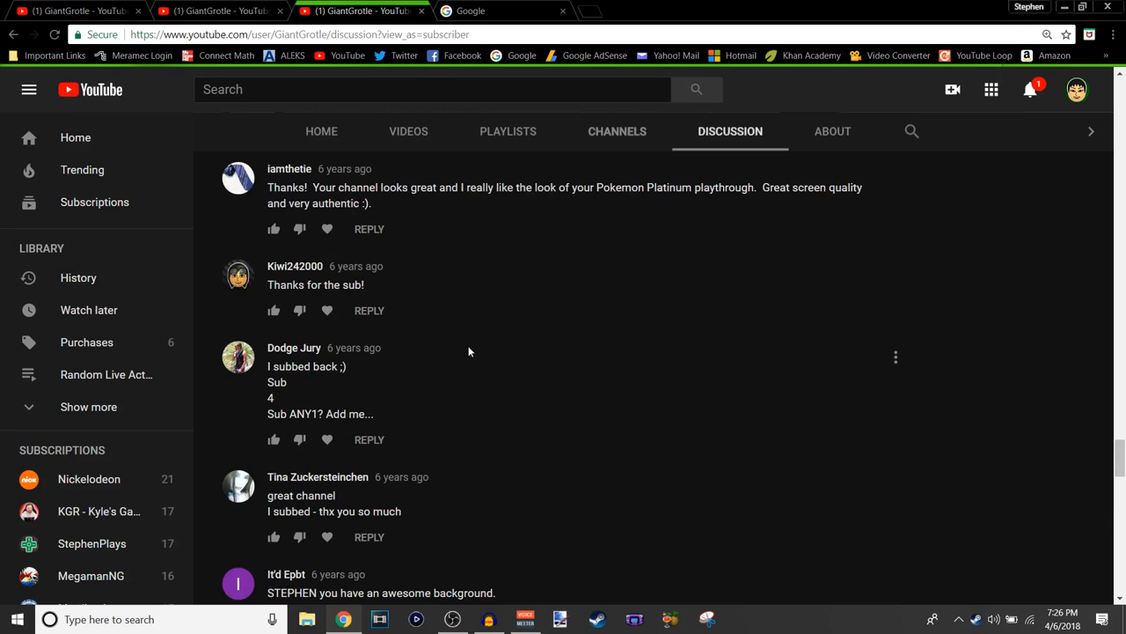
mouse_move(479, 369)
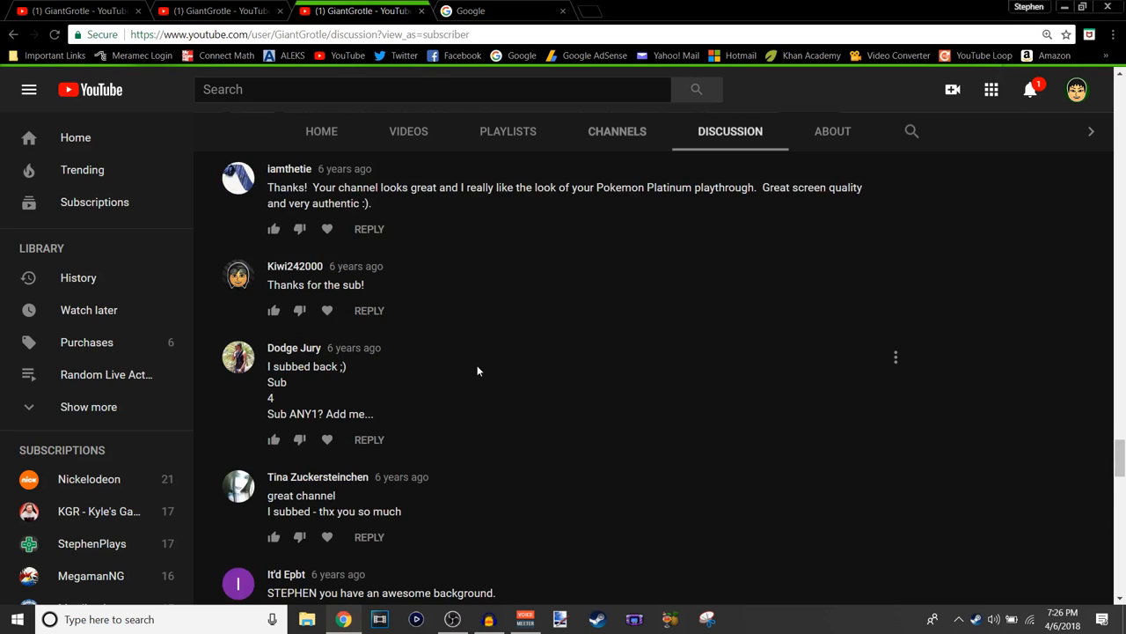
scroll(down, 3)
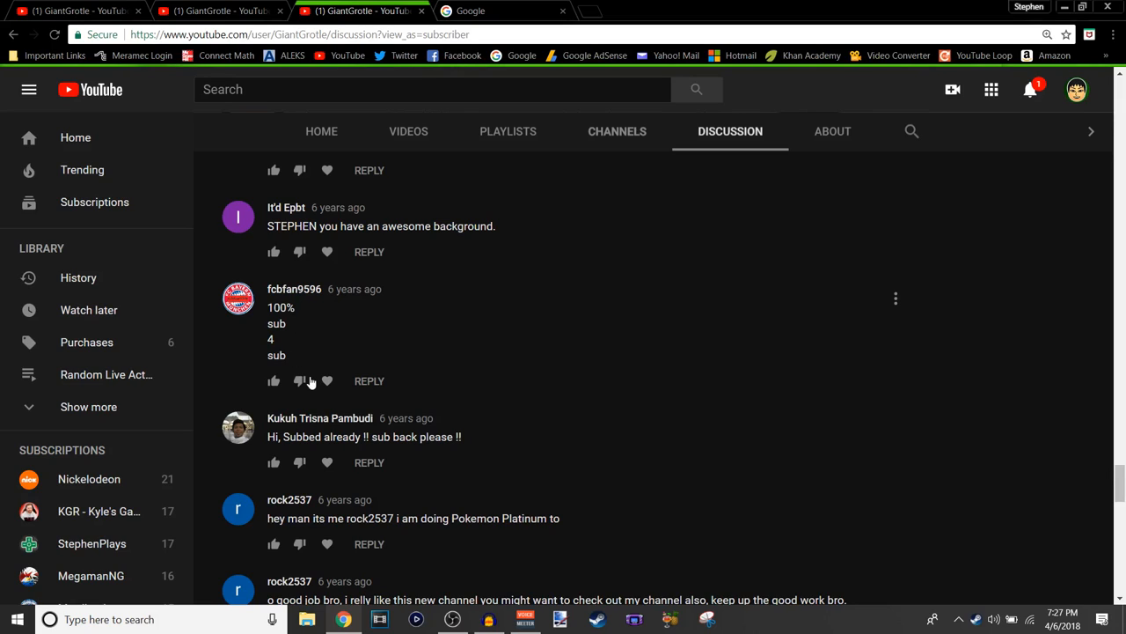
scroll(down, 3)
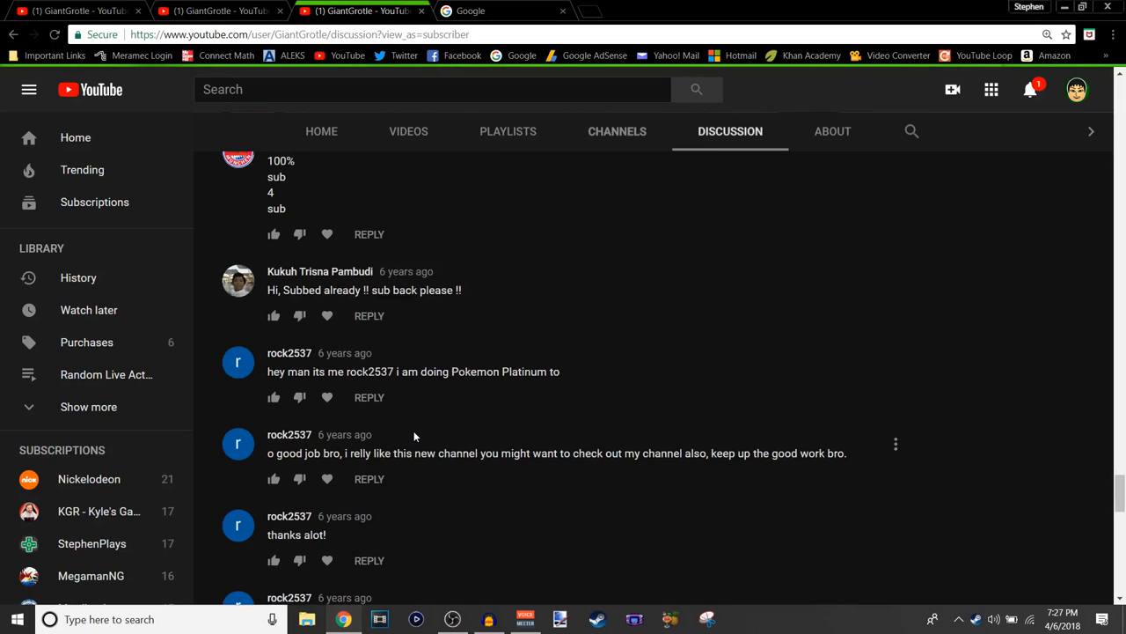
scroll(down, 3)
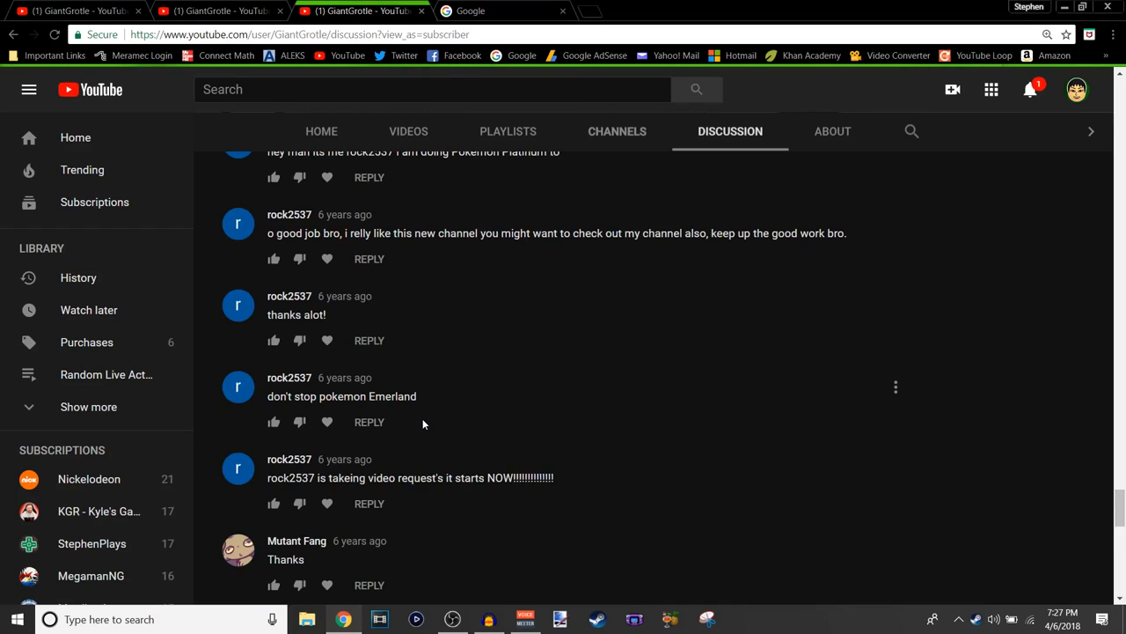
mouse_move(430, 404)
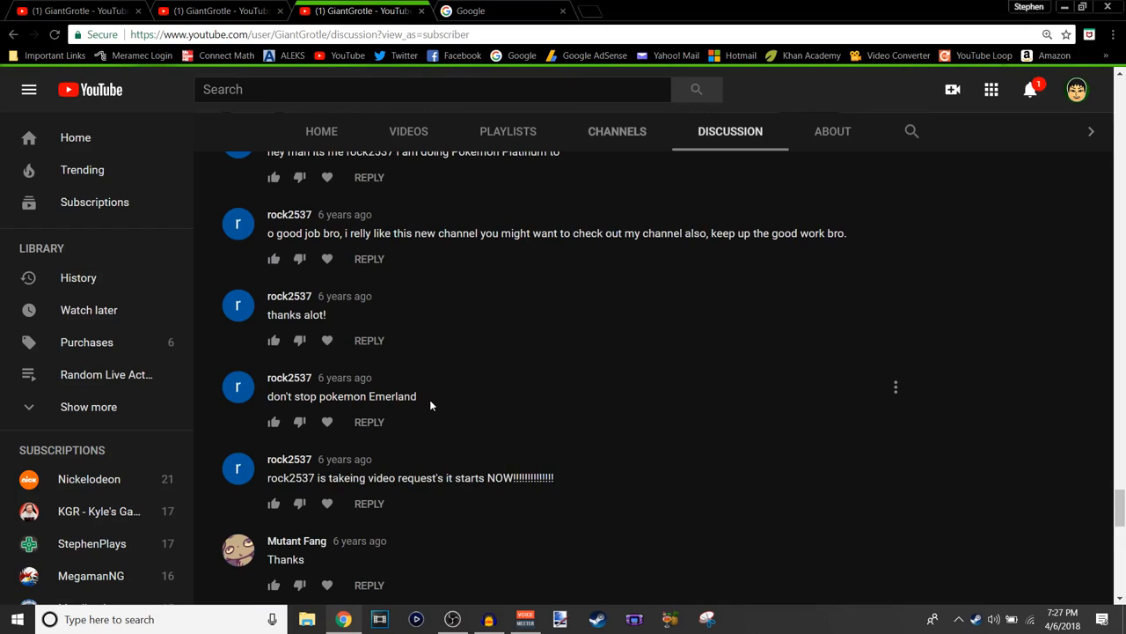
scroll(down, 3)
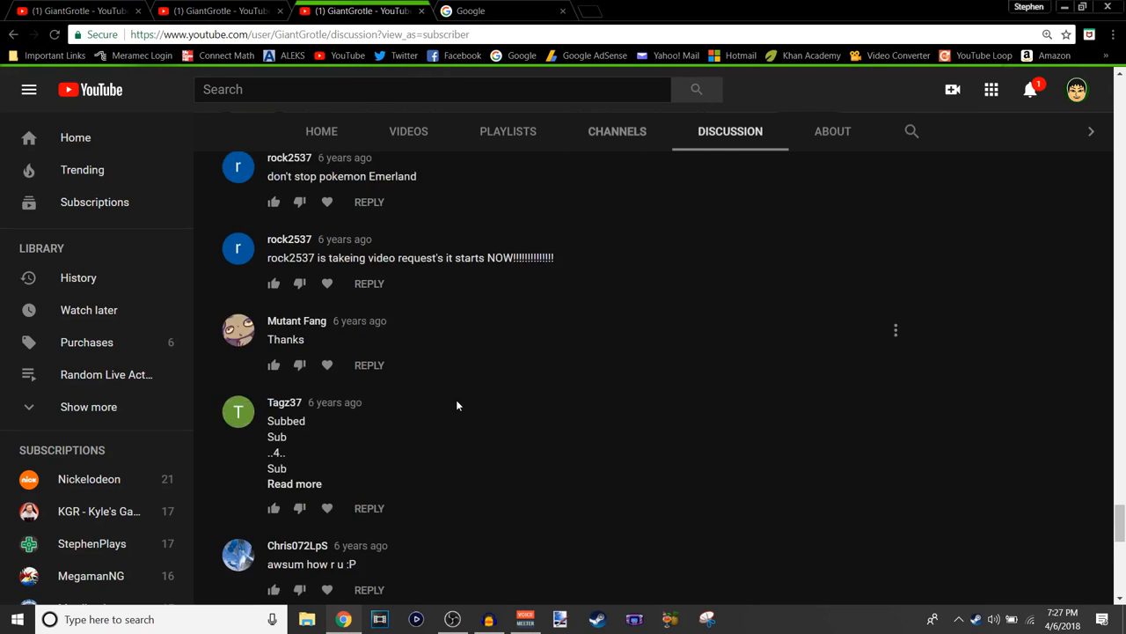
scroll(down, 3)
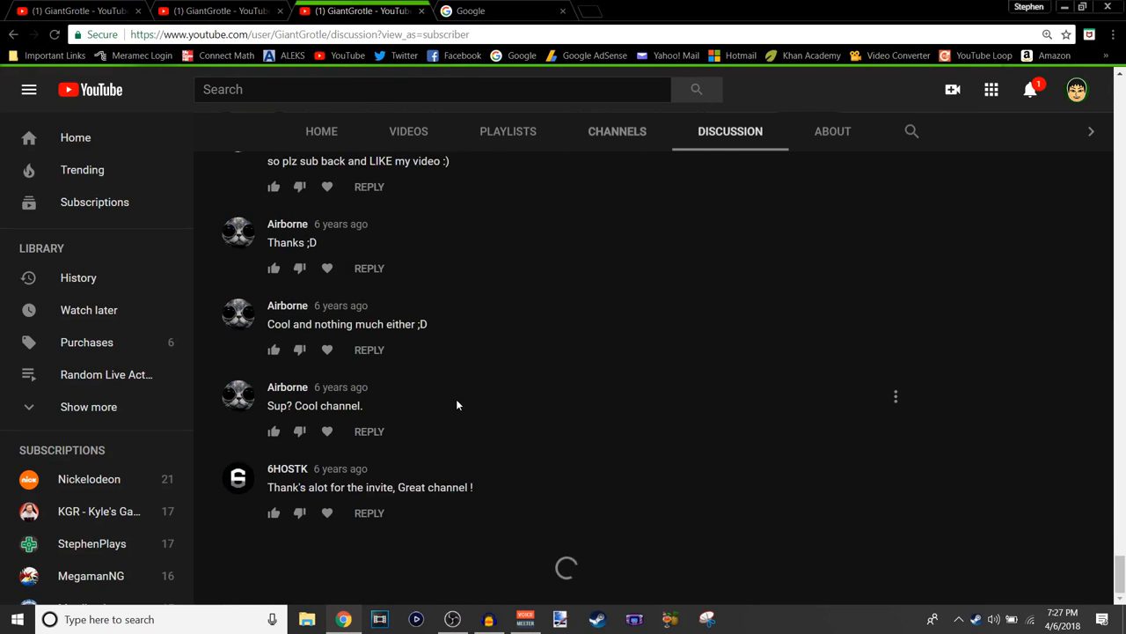
scroll(down, 3)
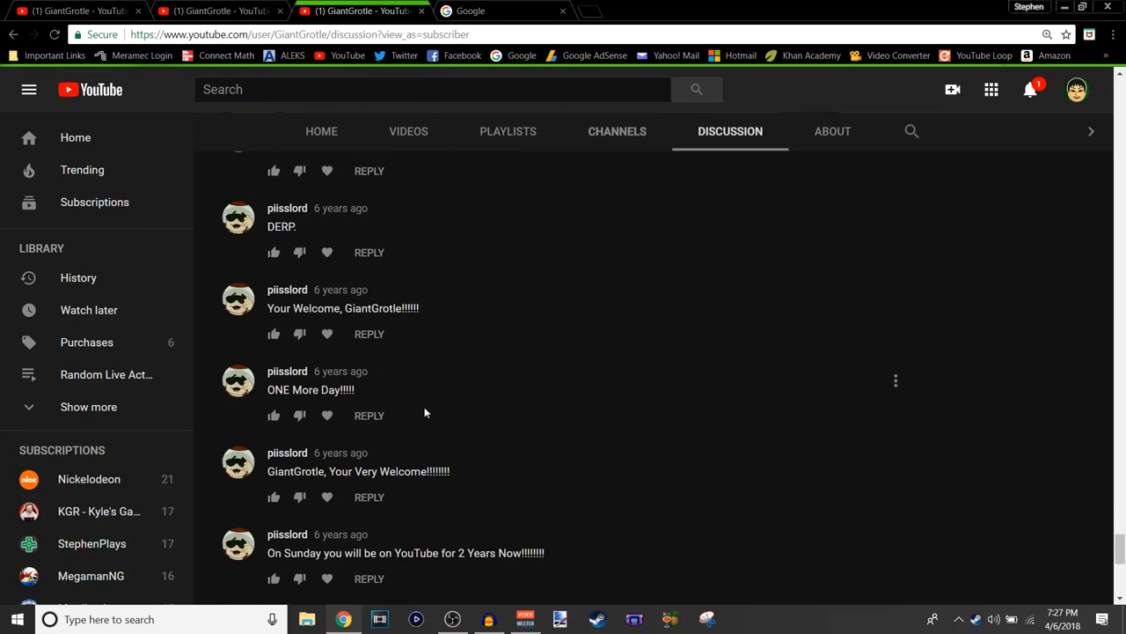
scroll(down, 3)
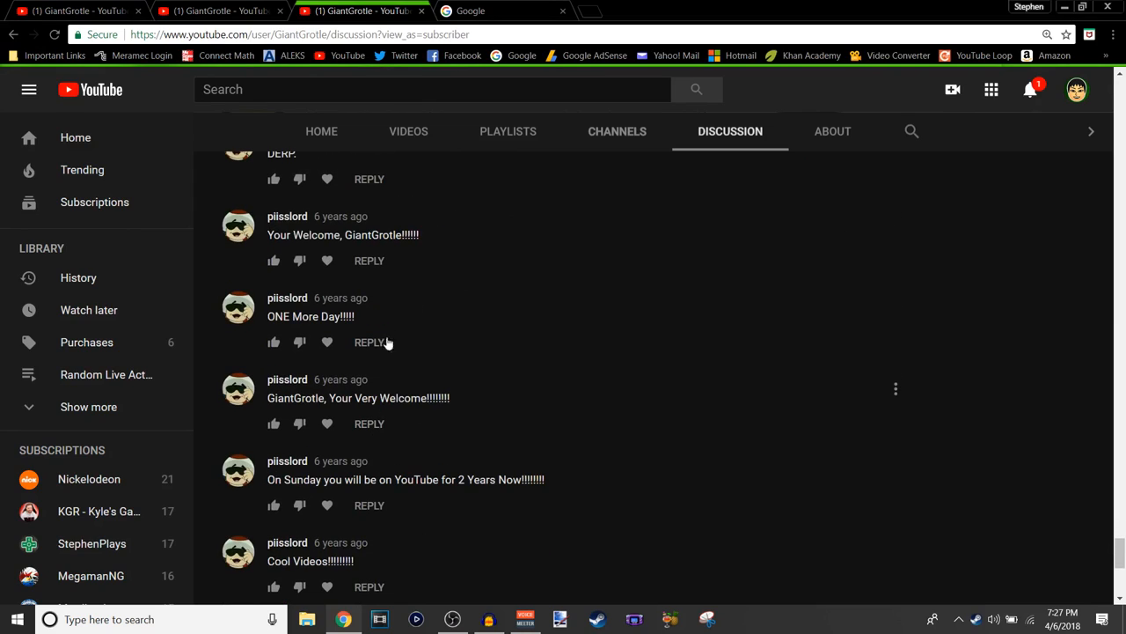
scroll(down, 3)
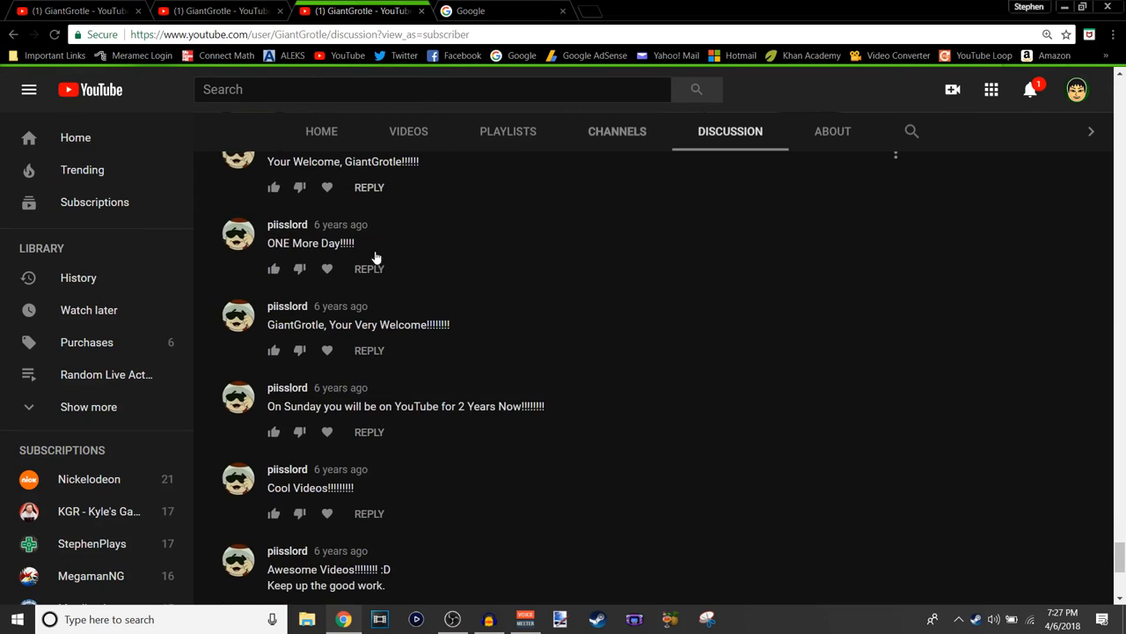
scroll(down, 3)
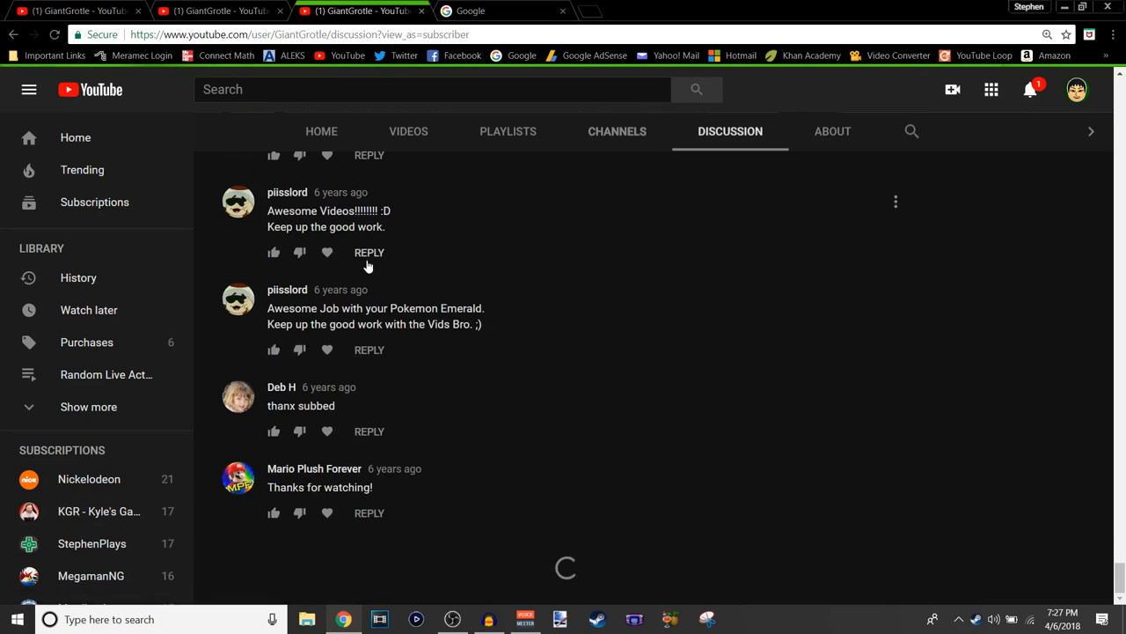
mouse_move(419, 288)
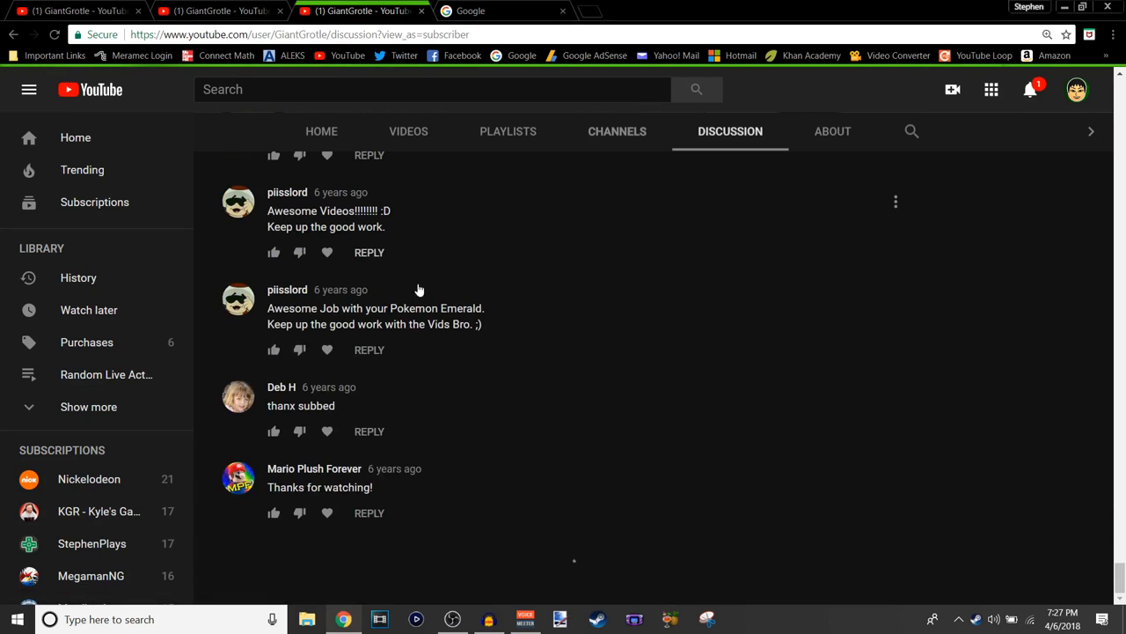
scroll(down, 3)
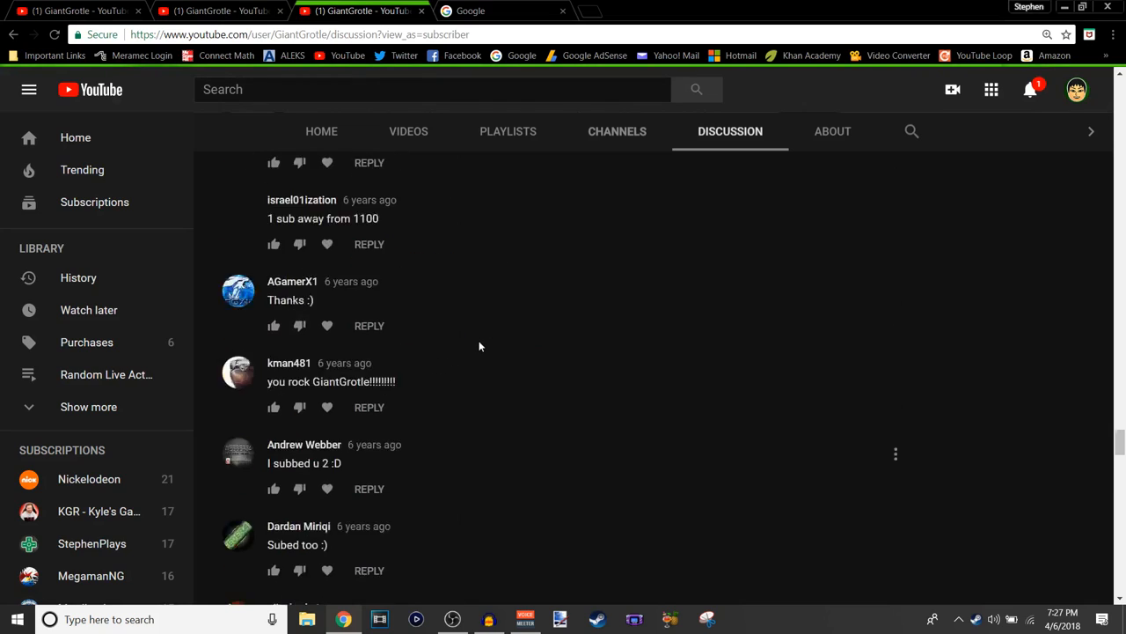
scroll(down, 3)
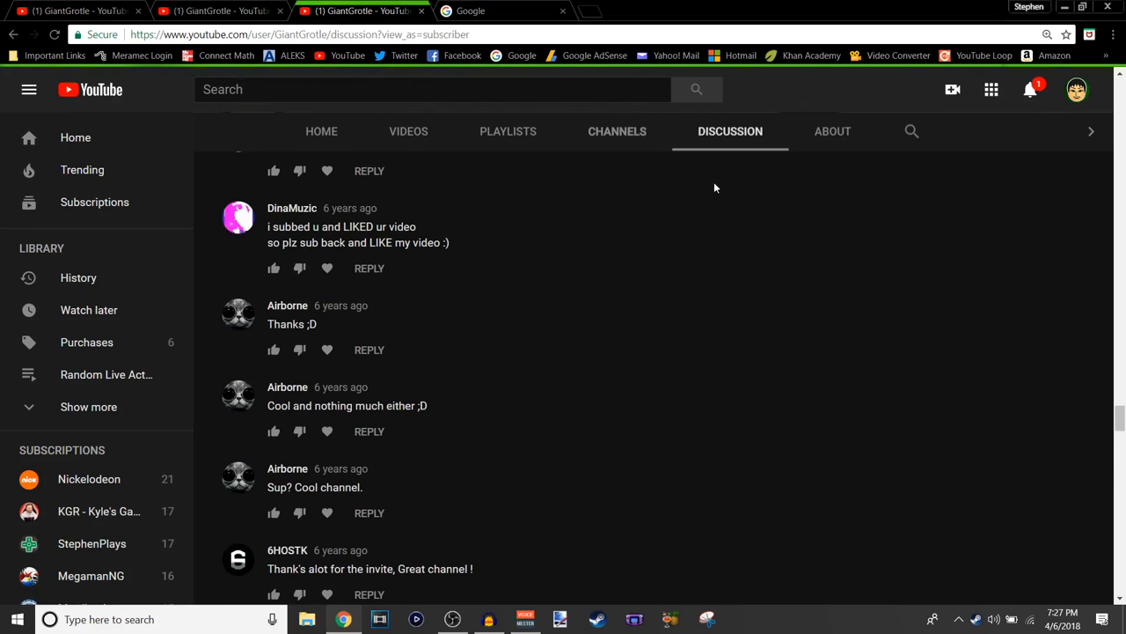
Show the About page's channel description, 1,055,628 views and the start of the Details section.
click(830, 131)
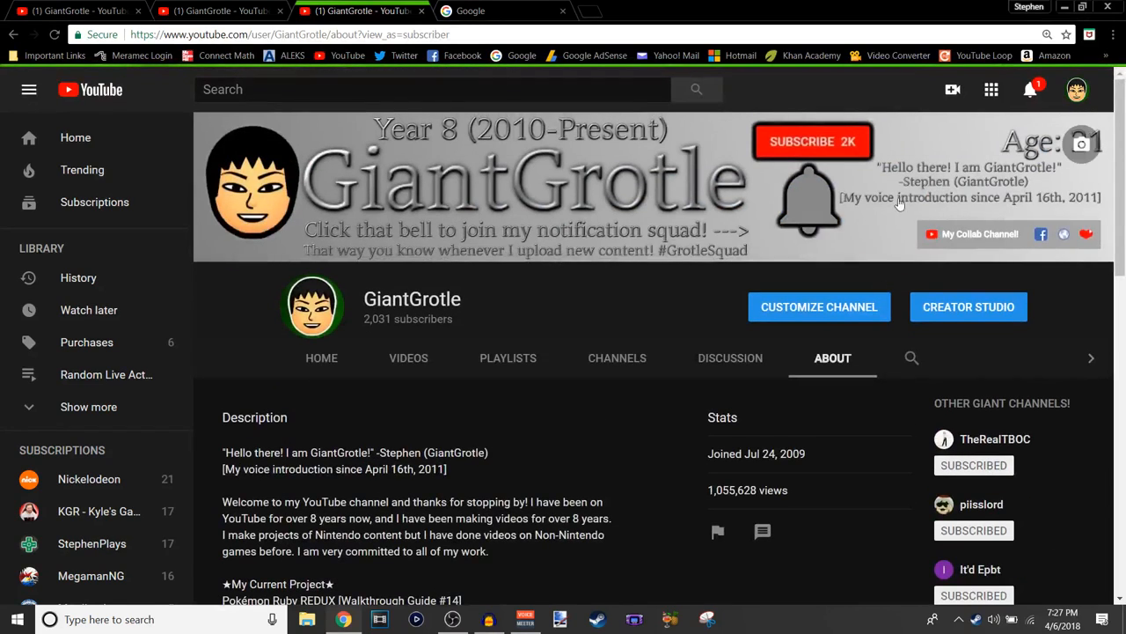
scroll(down, 3)
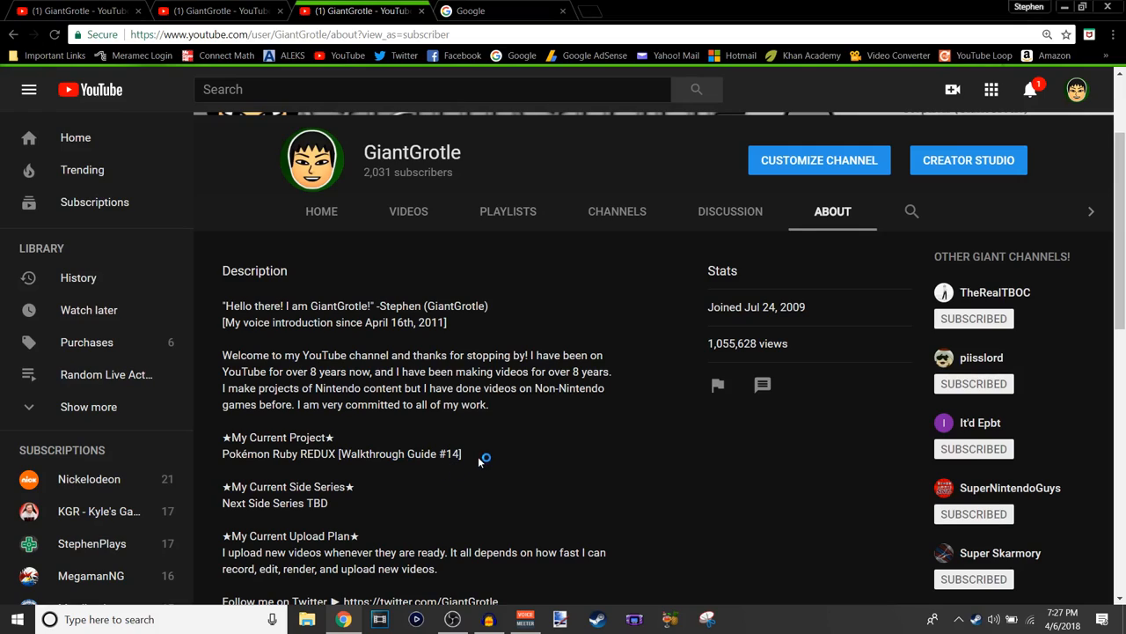
scroll(down, 3)
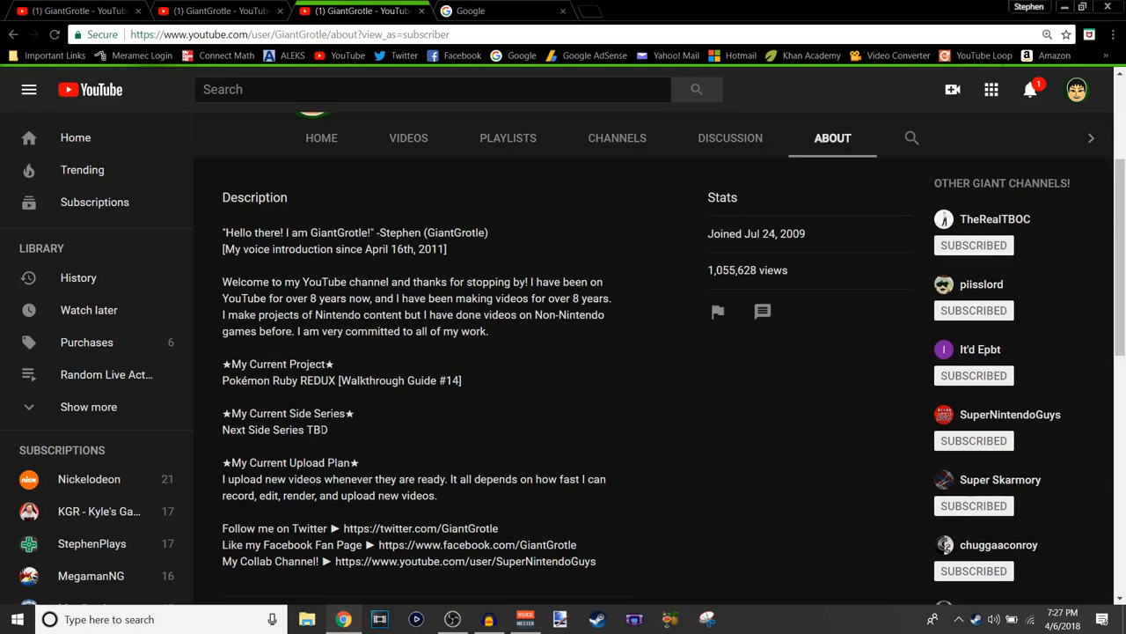
mouse_move(331, 449)
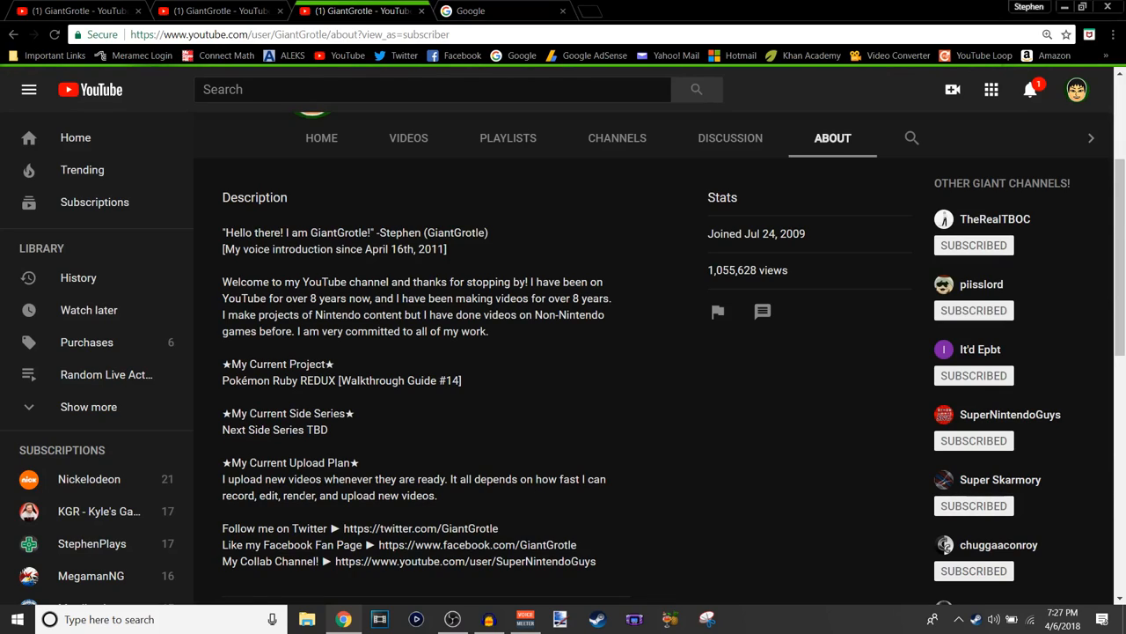
mouse_move(401, 473)
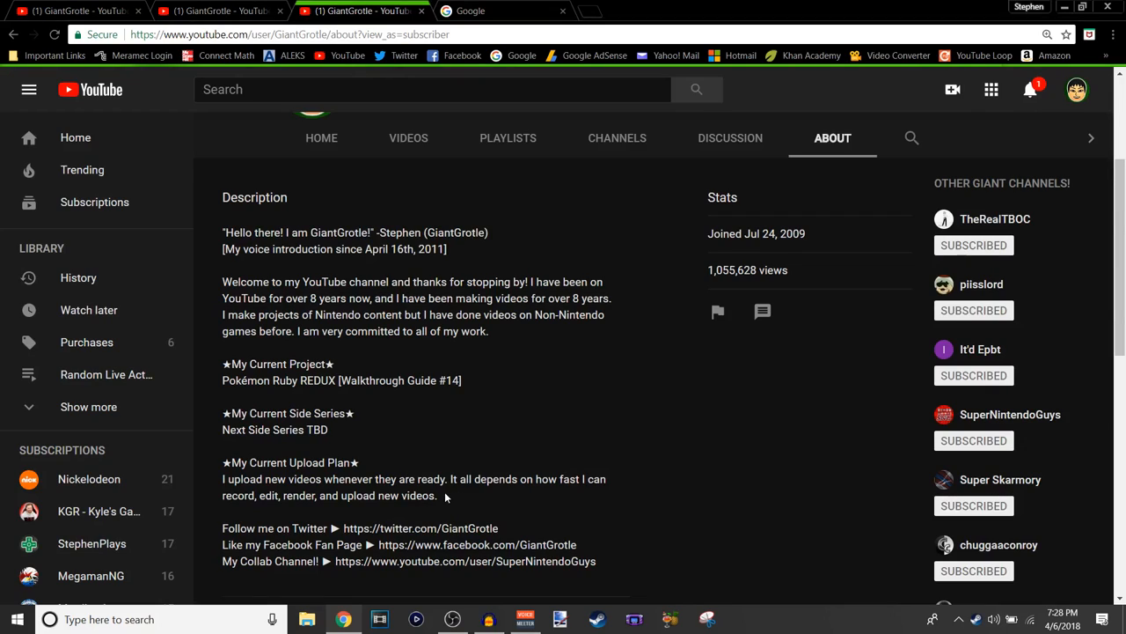
mouse_move(443, 500)
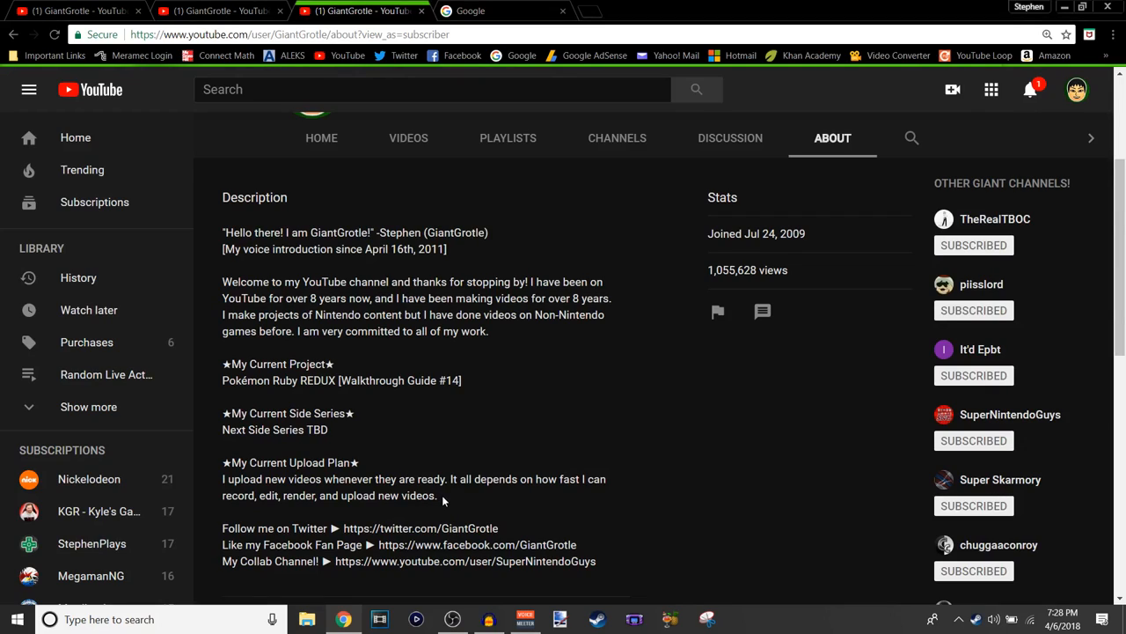
mouse_move(447, 497)
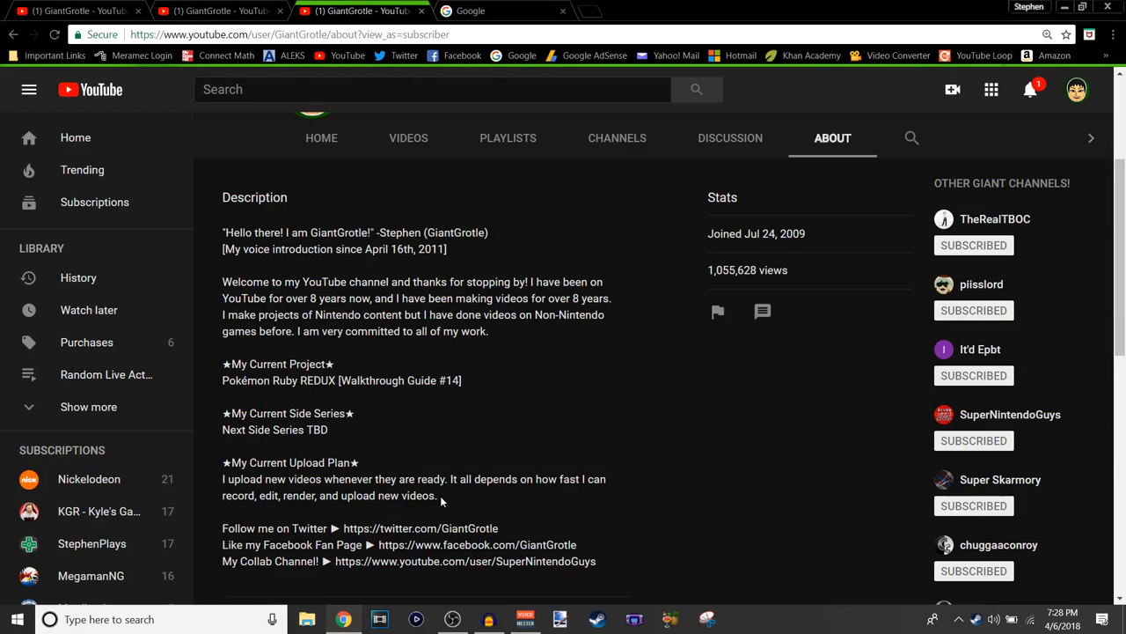
mouse_move(444, 502)
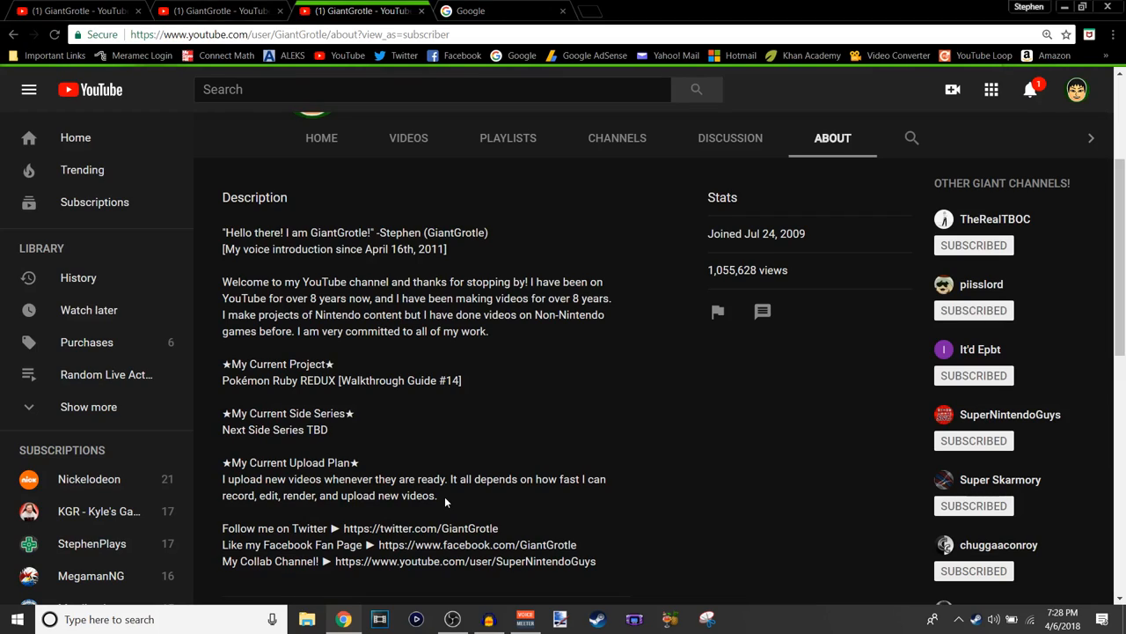
mouse_move(443, 507)
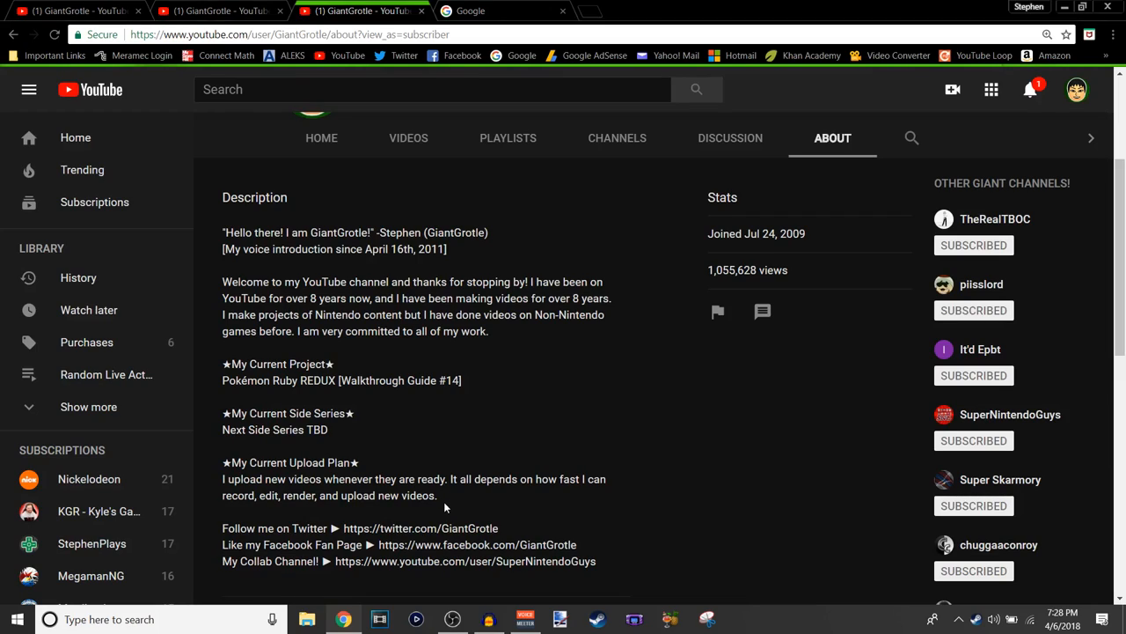
scroll(down, 3)
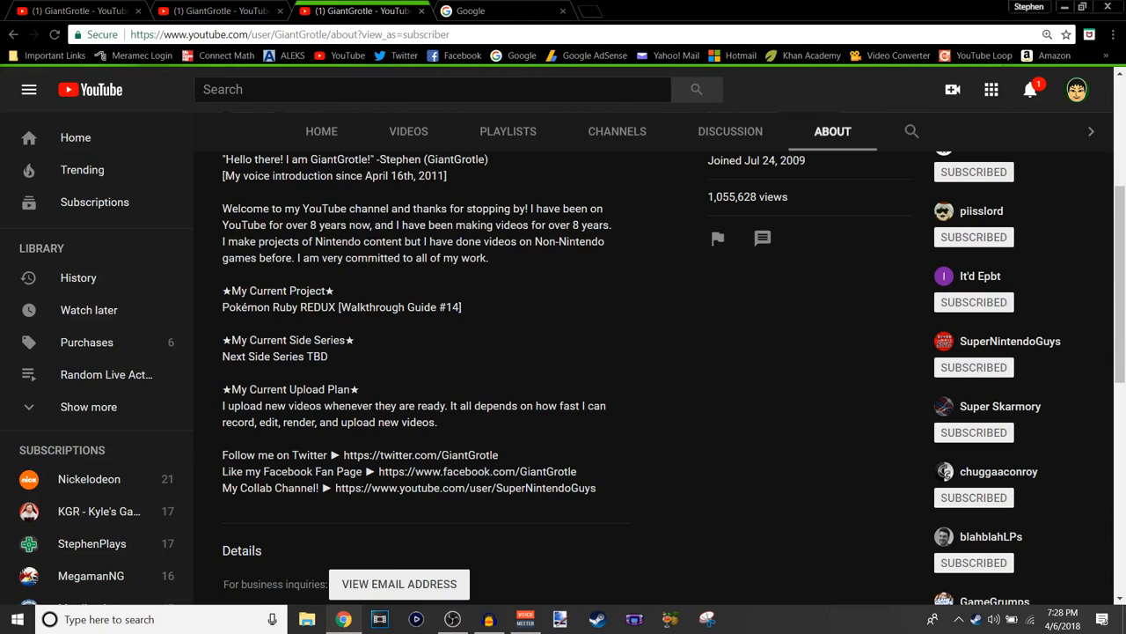
scroll(down, 3)
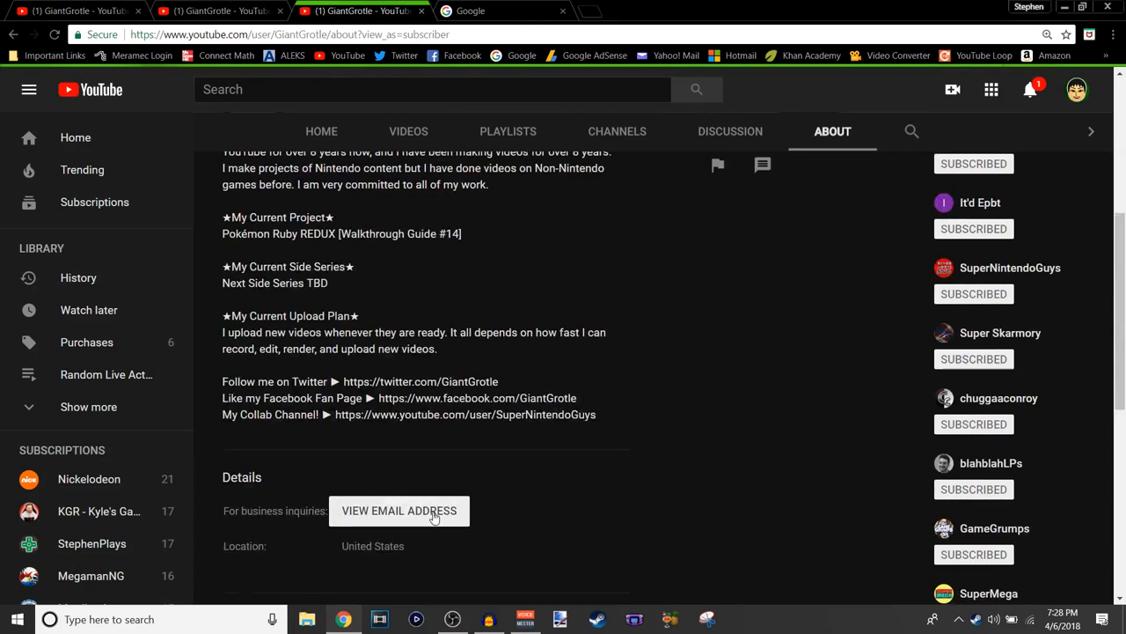
Reveal the business contact email and bring the Location and Links section into view.
click(398, 511)
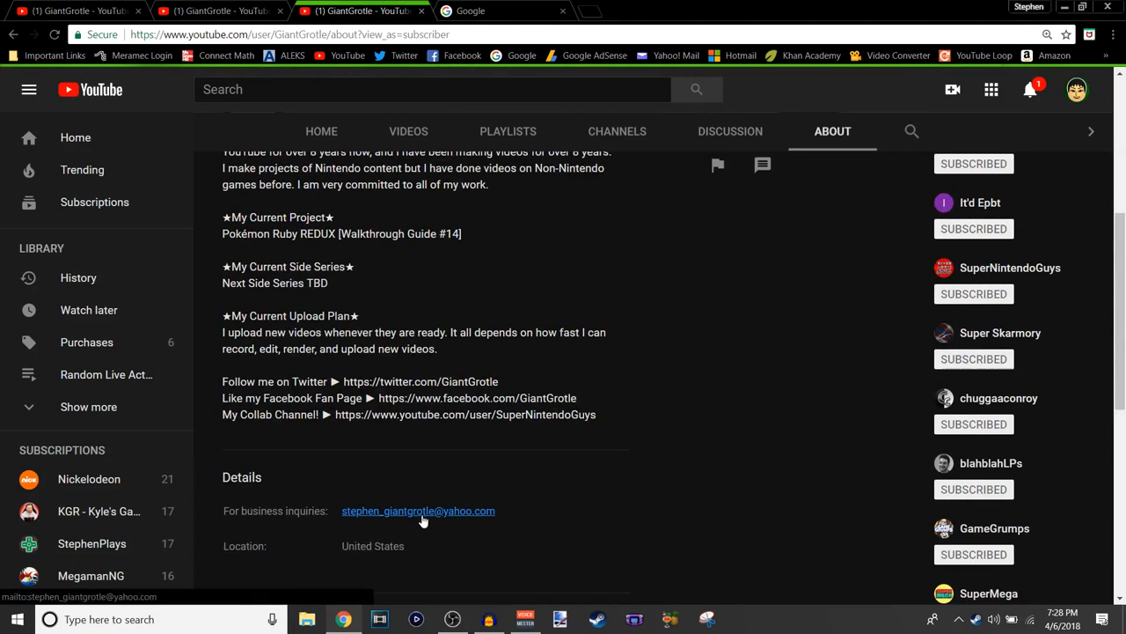
mouse_move(501, 537)
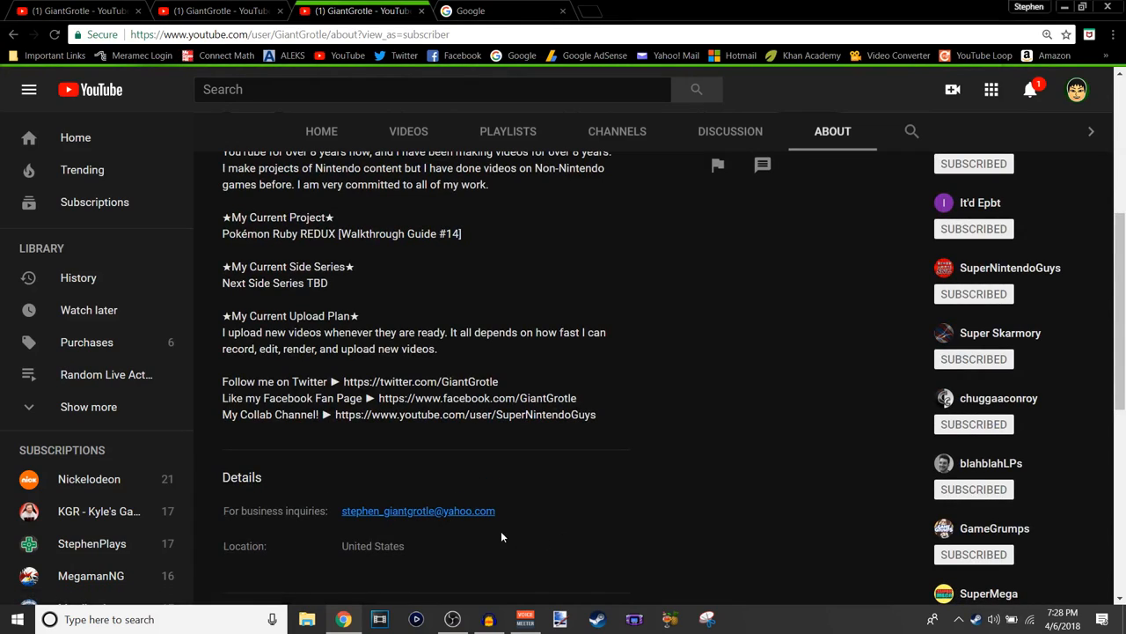
scroll(down, 3)
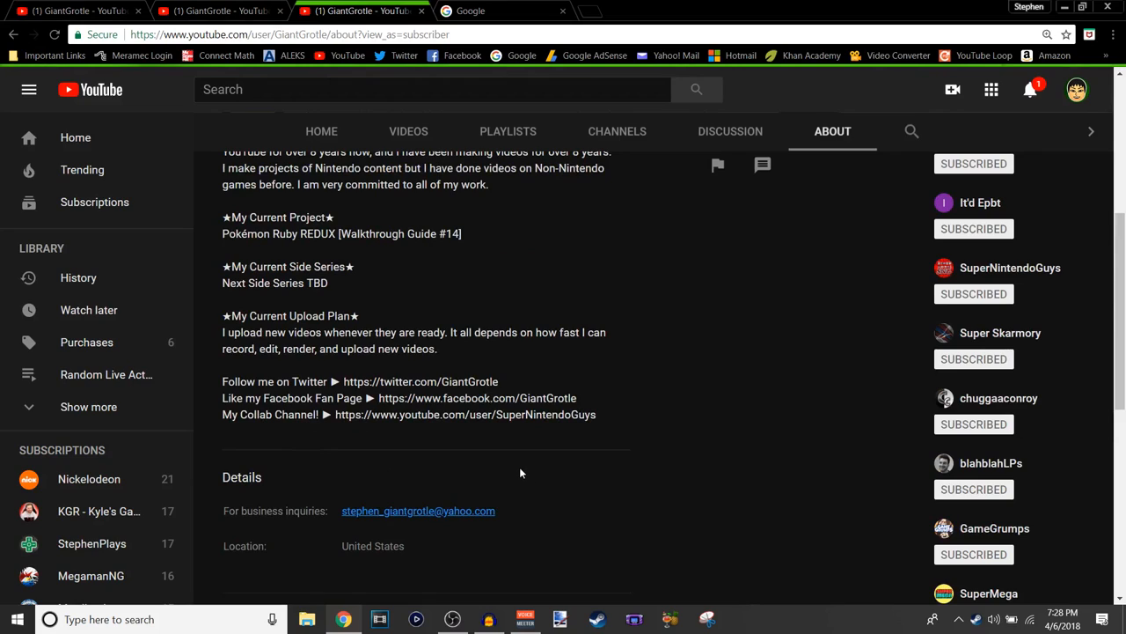
scroll(down, 3)
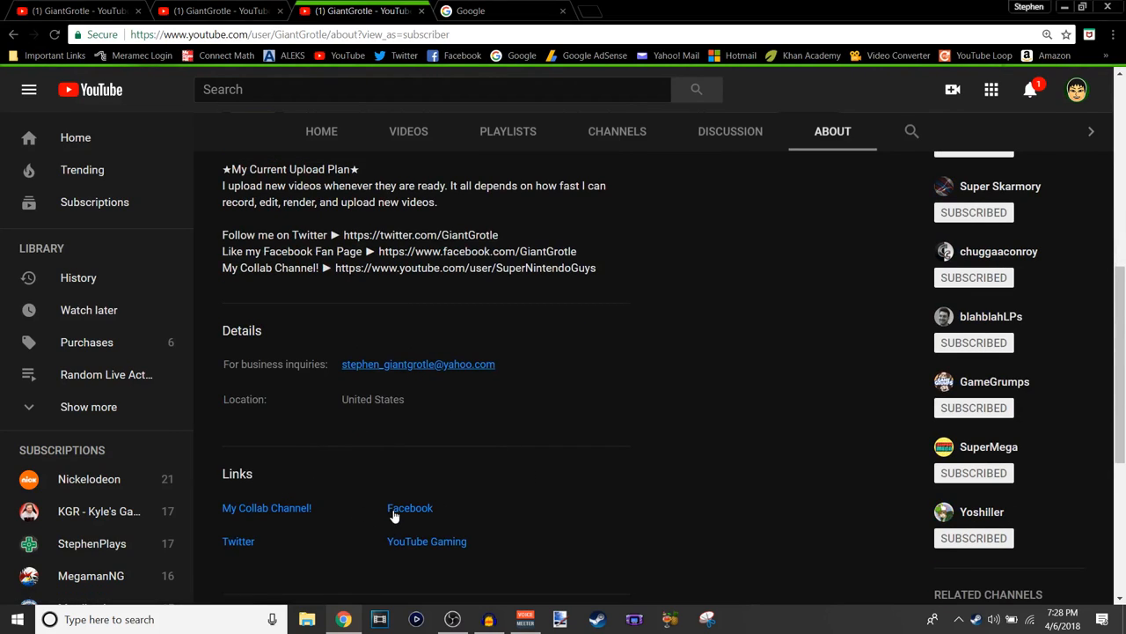
mouse_move(380, 489)
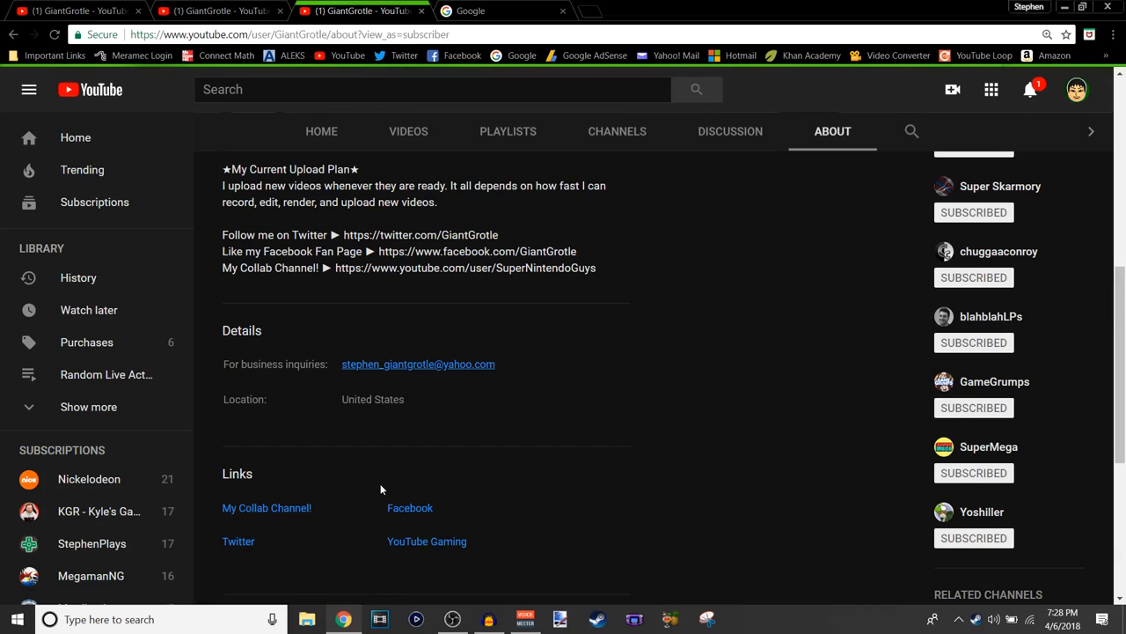
mouse_move(384, 485)
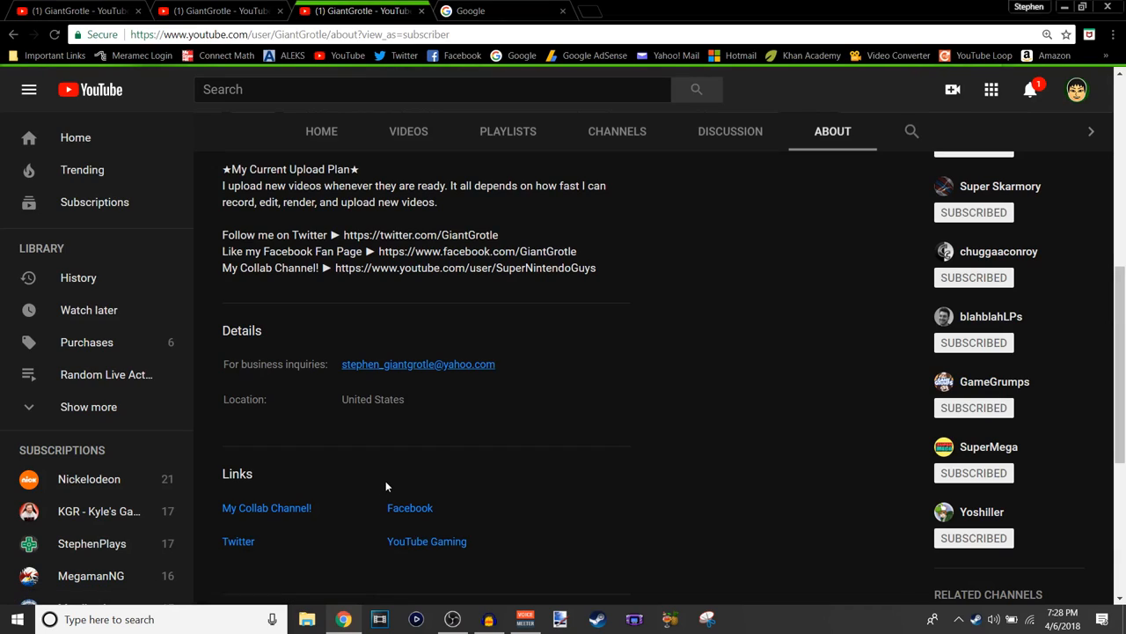
mouse_move(426, 483)
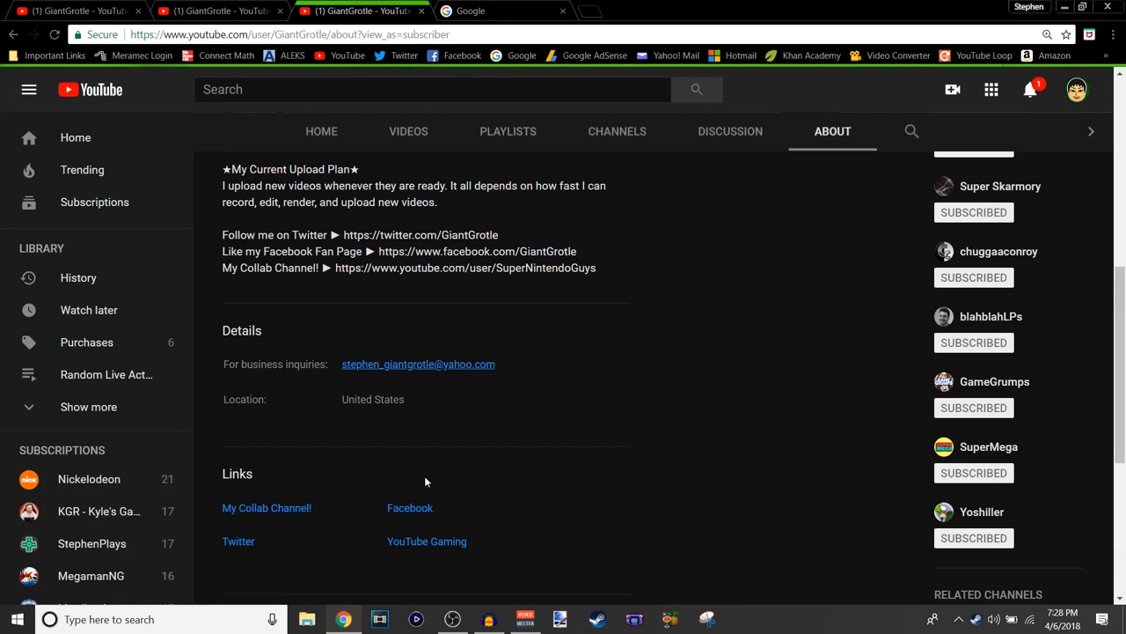
mouse_move(416, 488)
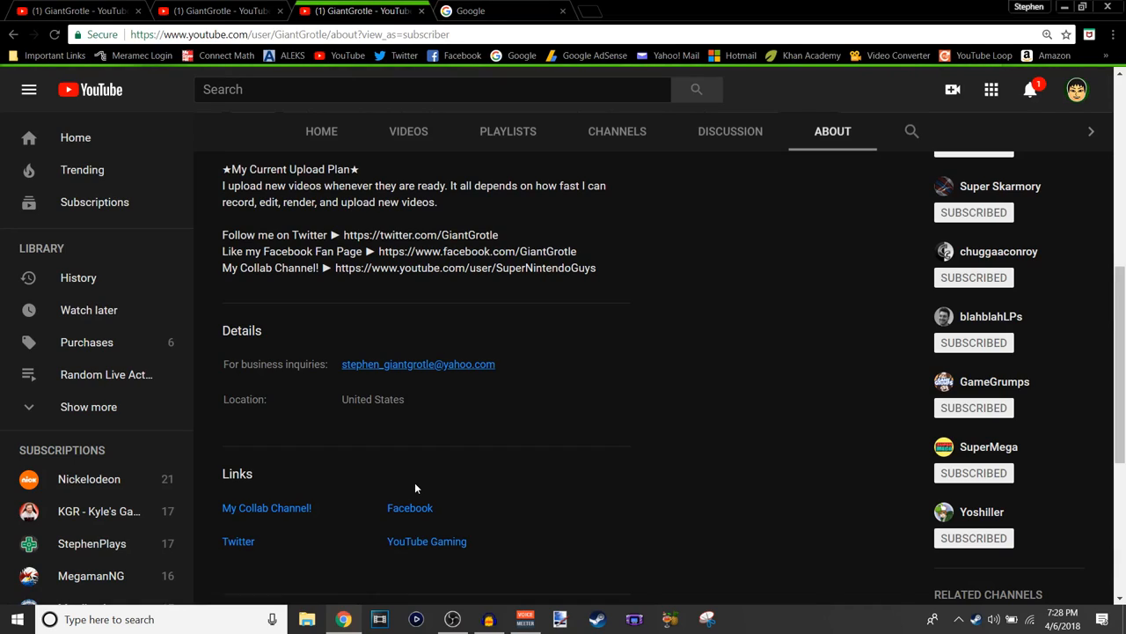
mouse_move(422, 482)
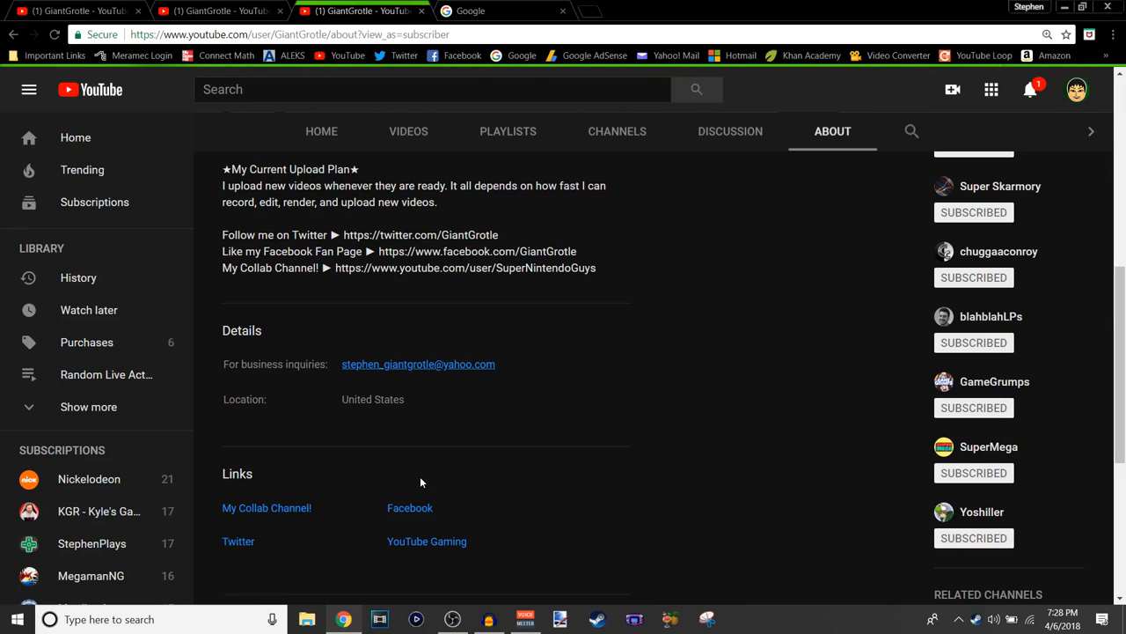
mouse_move(424, 479)
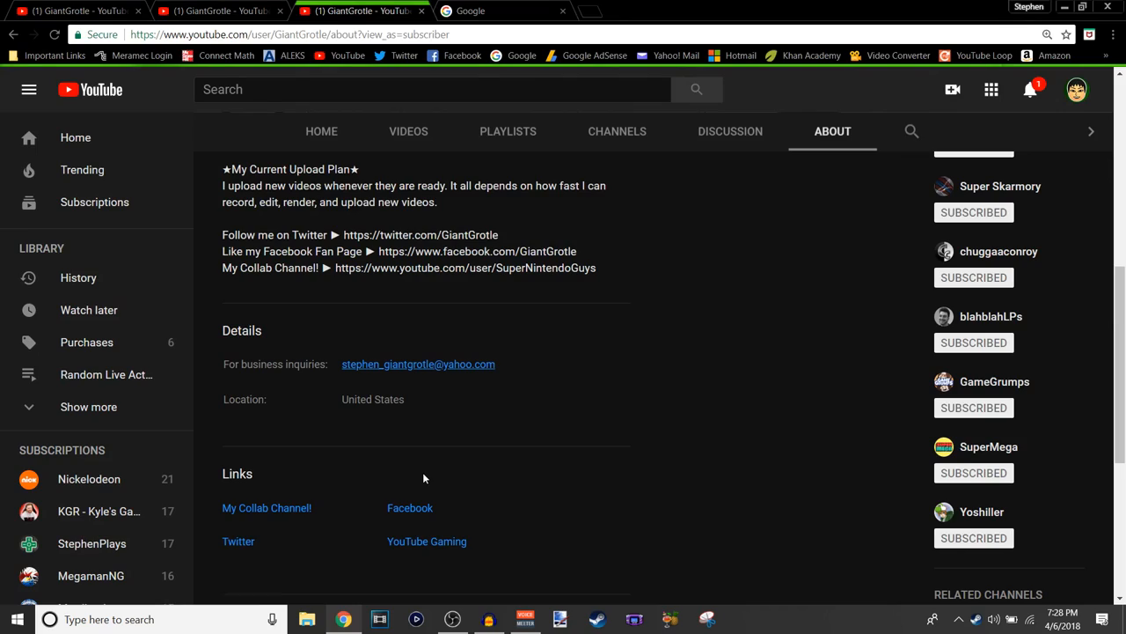
mouse_move(422, 479)
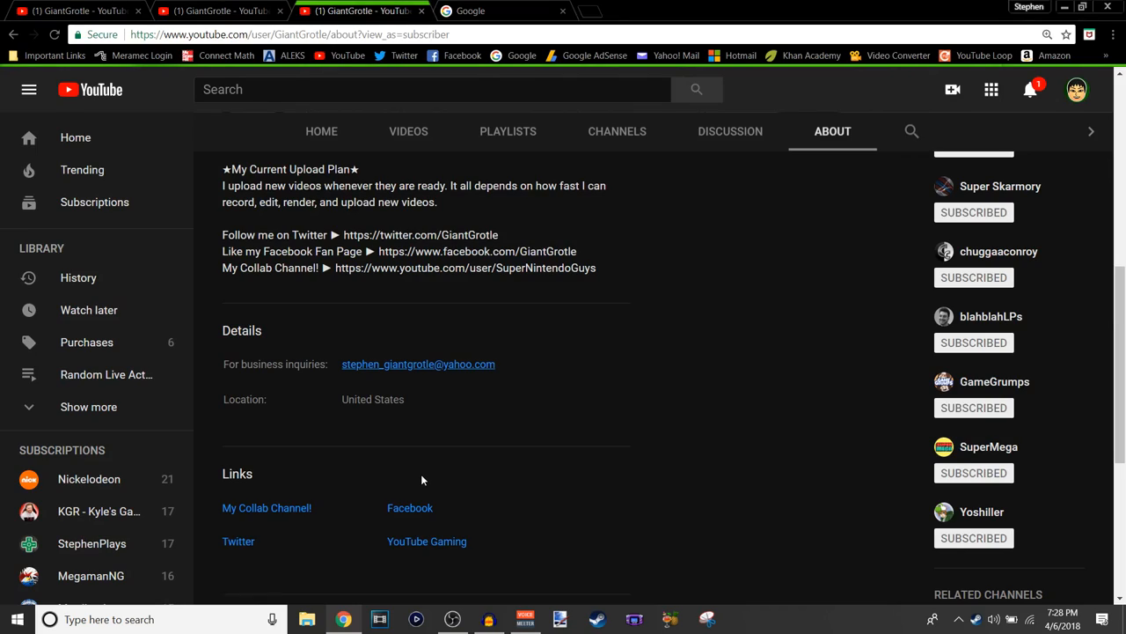
mouse_move(419, 482)
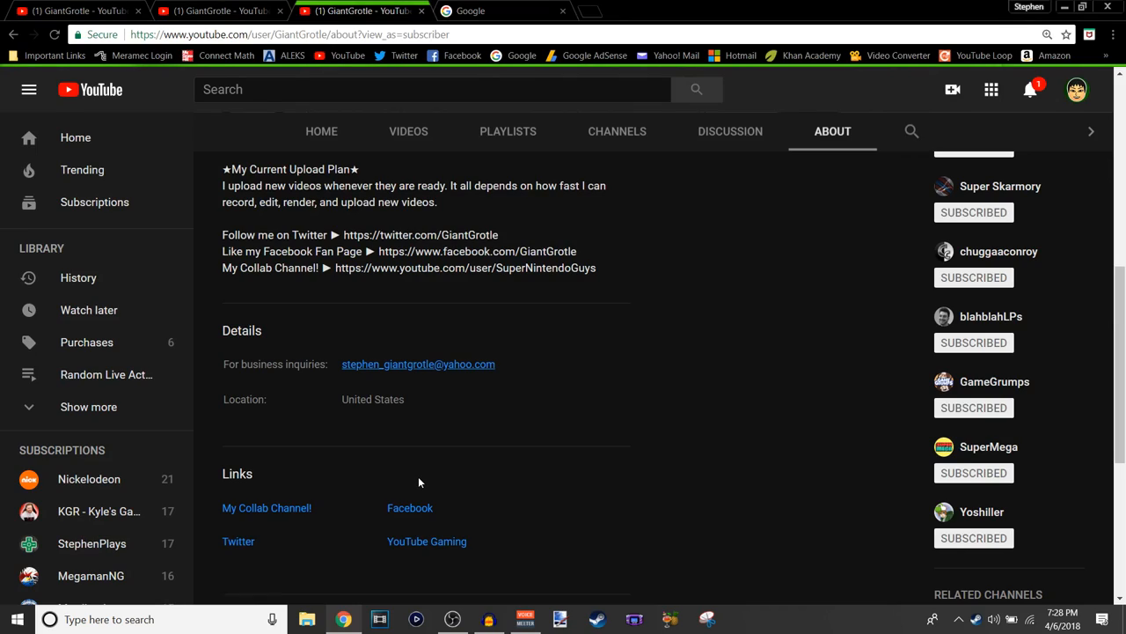
mouse_move(430, 475)
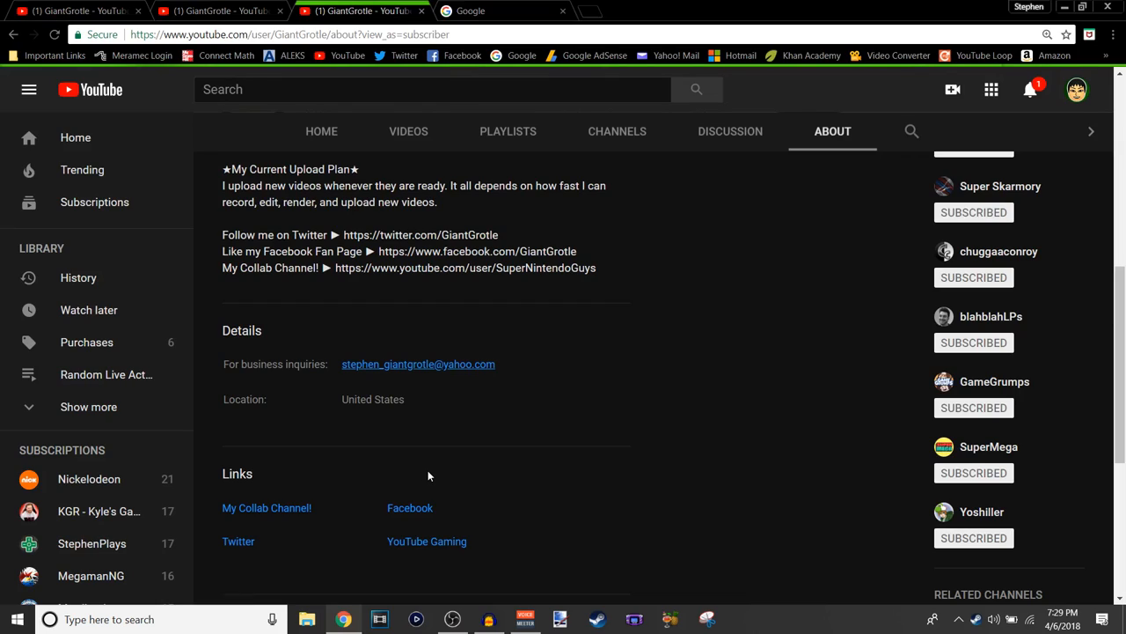
mouse_move(426, 477)
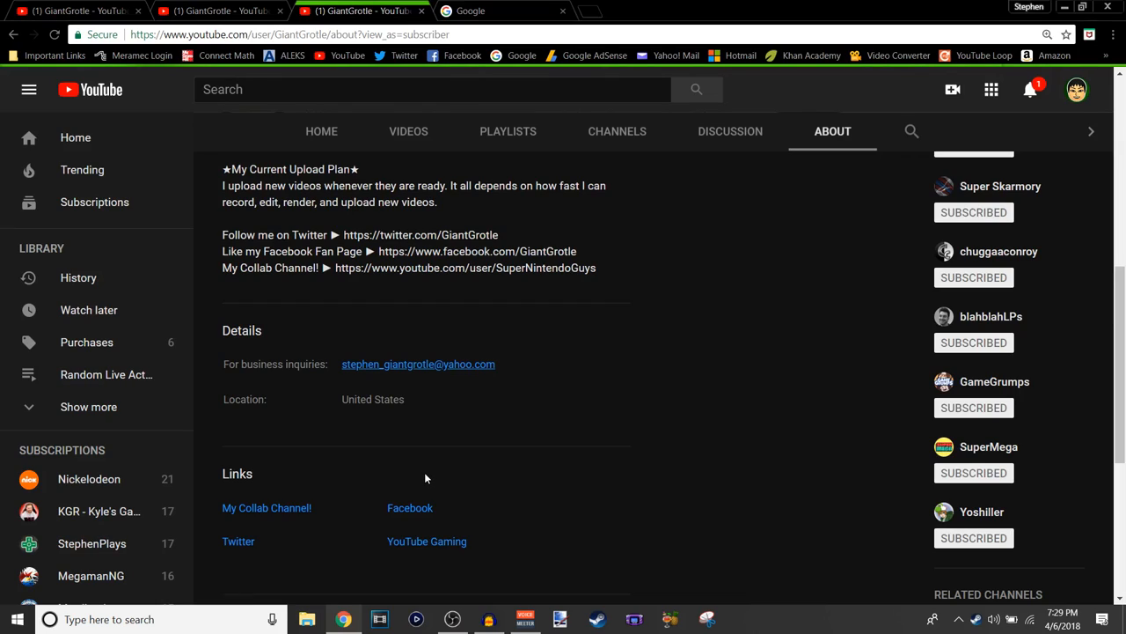
mouse_move(426, 475)
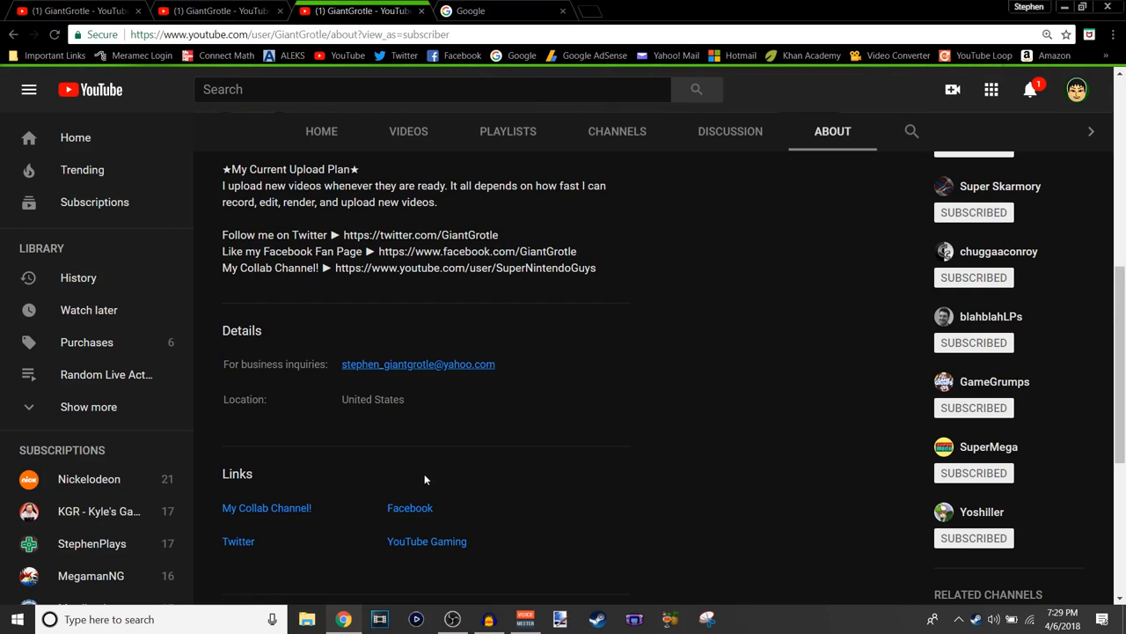
mouse_move(466, 485)
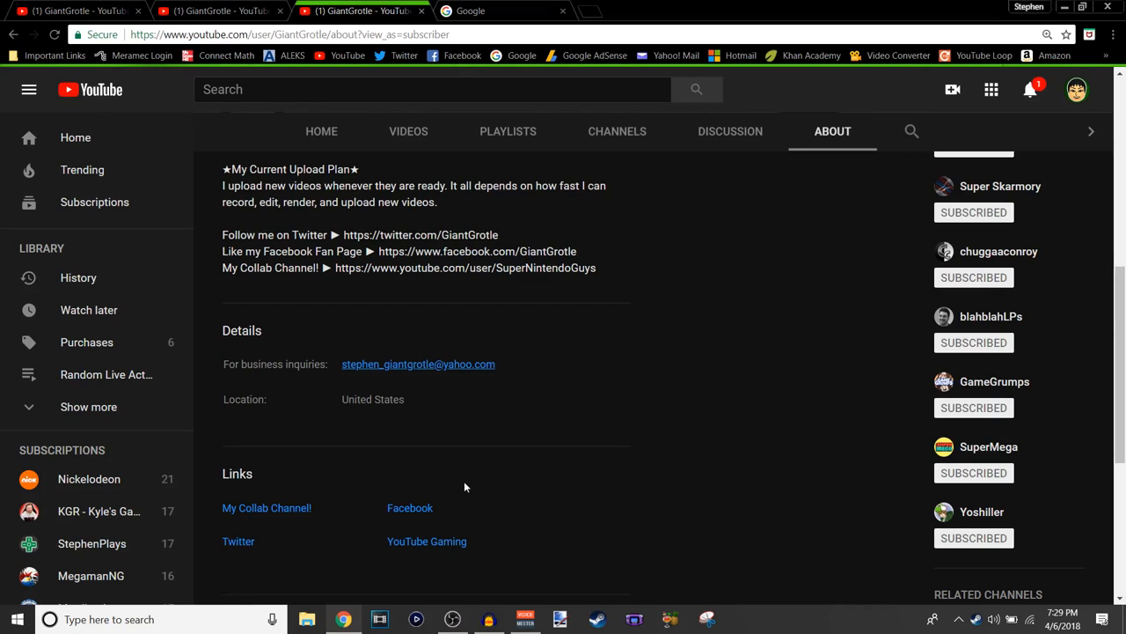
mouse_move(475, 496)
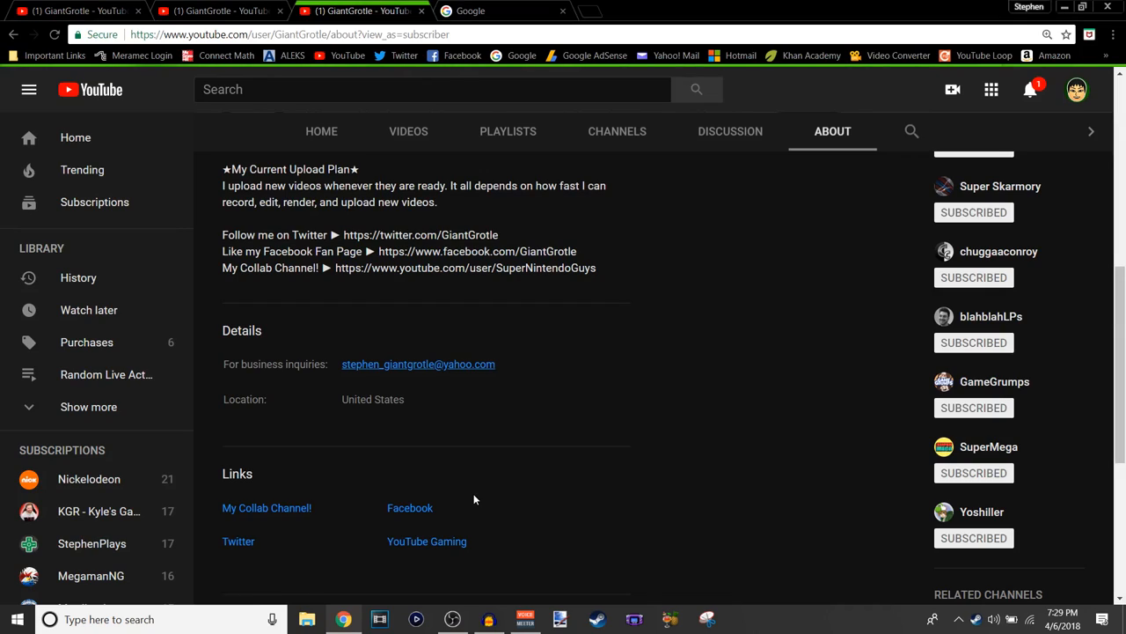
Return to the top of the About page showing the banner, 2,031 subscribers and join date.
scroll(up, 3)
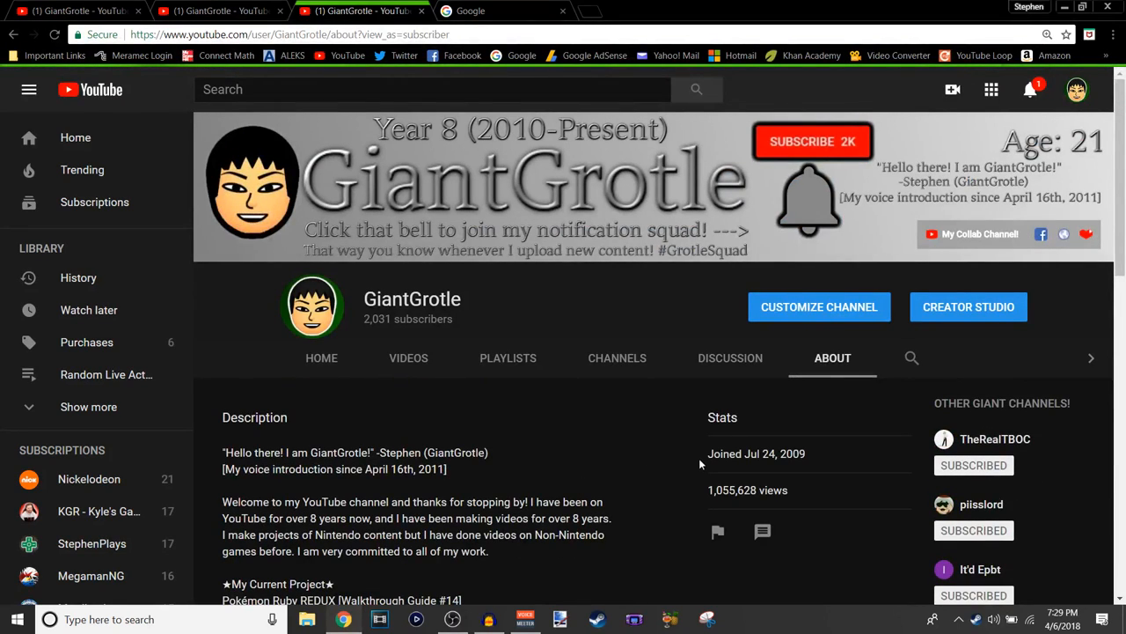
mouse_move(750, 466)
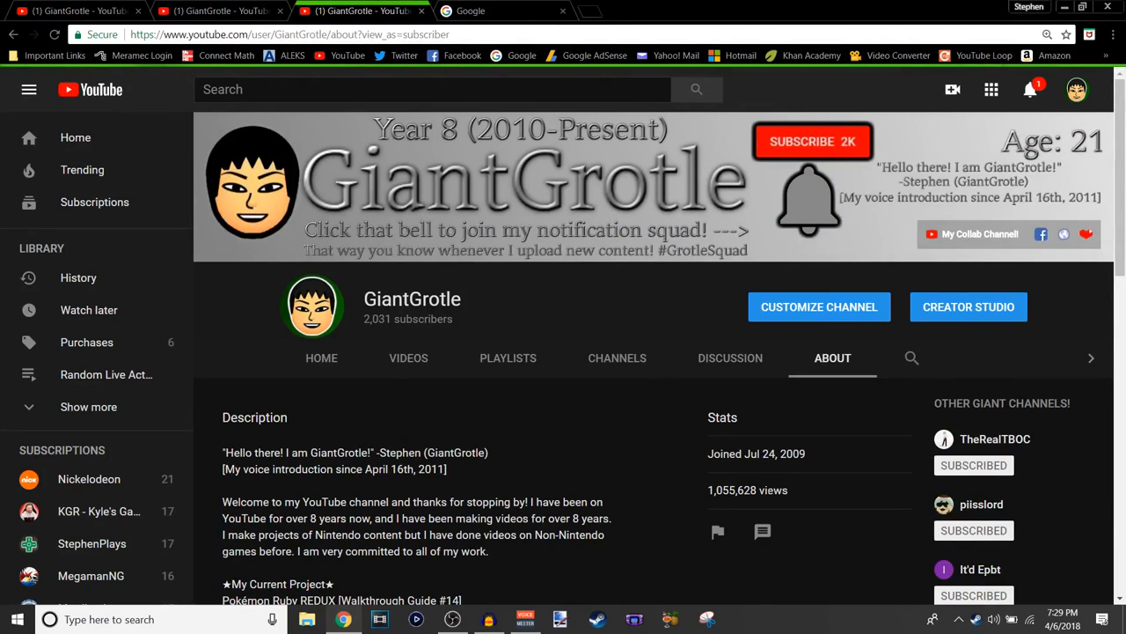
mouse_move(714, 503)
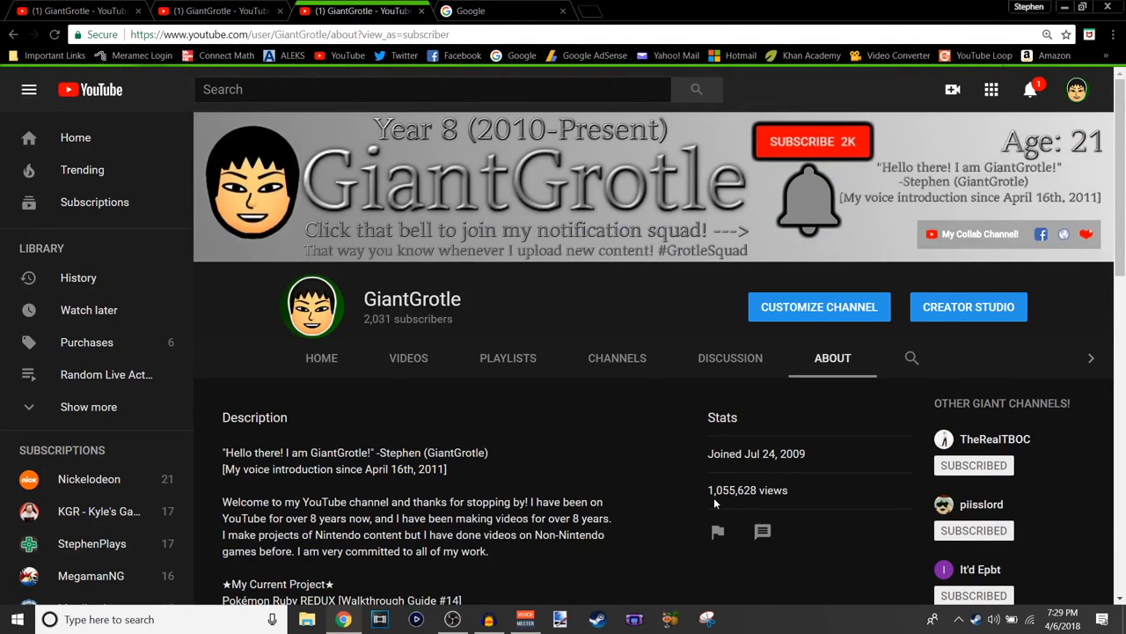
mouse_move(730, 502)
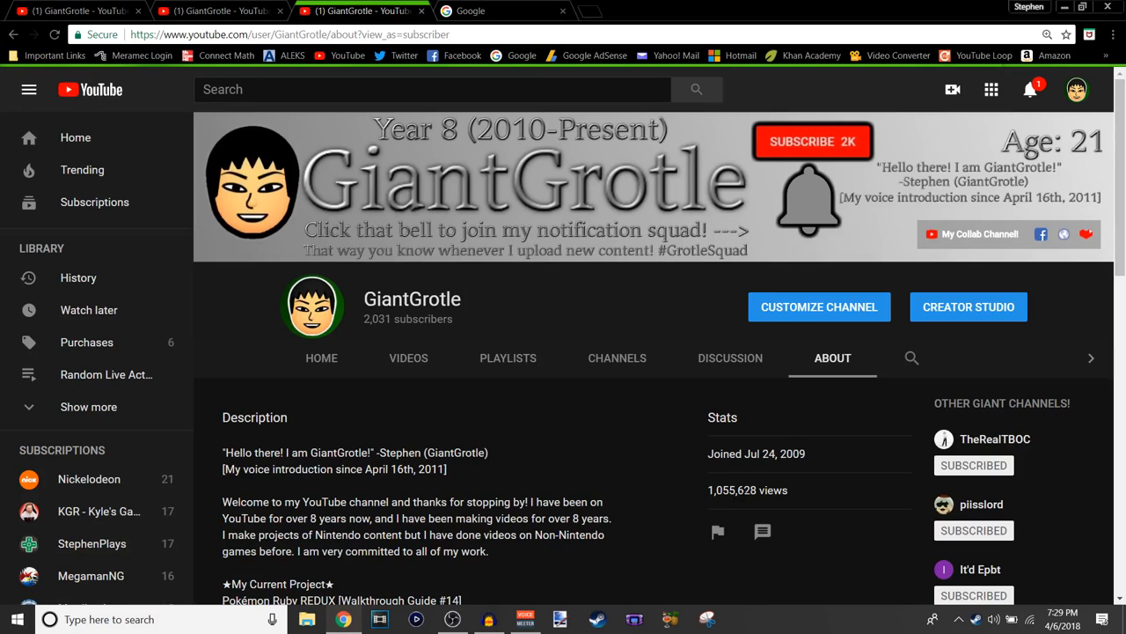
mouse_move(773, 511)
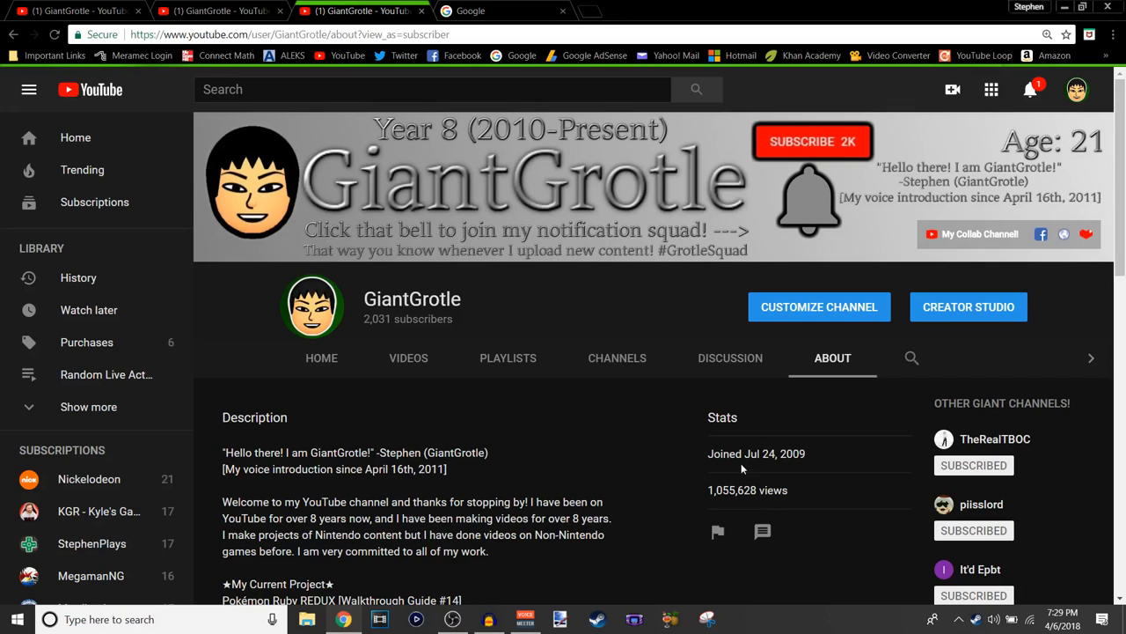
scroll(down, 3)
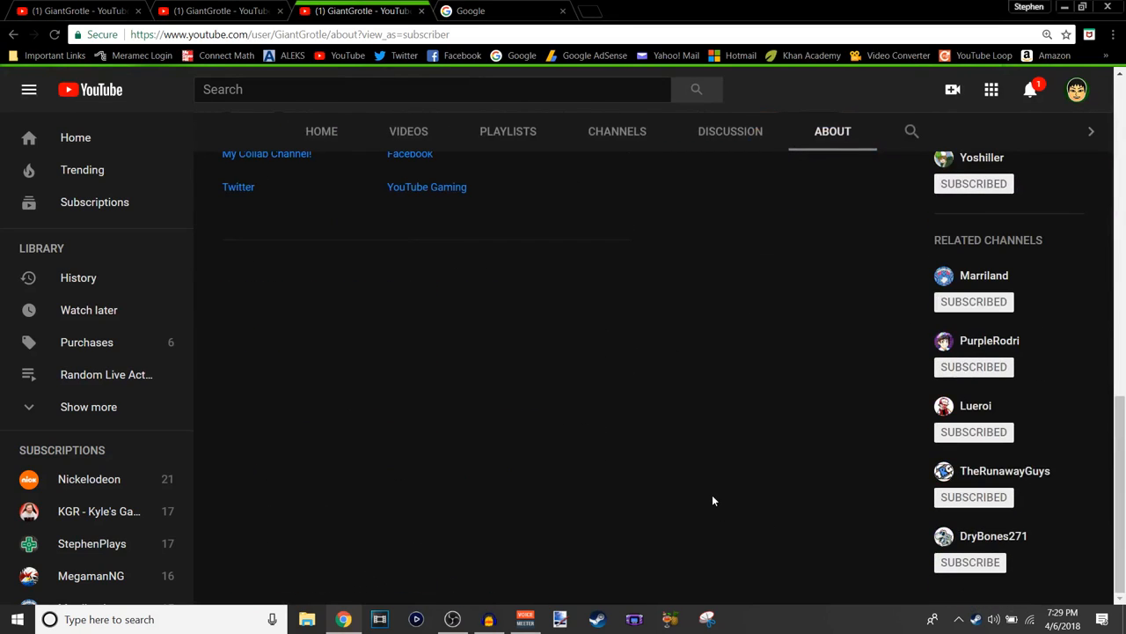
scroll(up, 3)
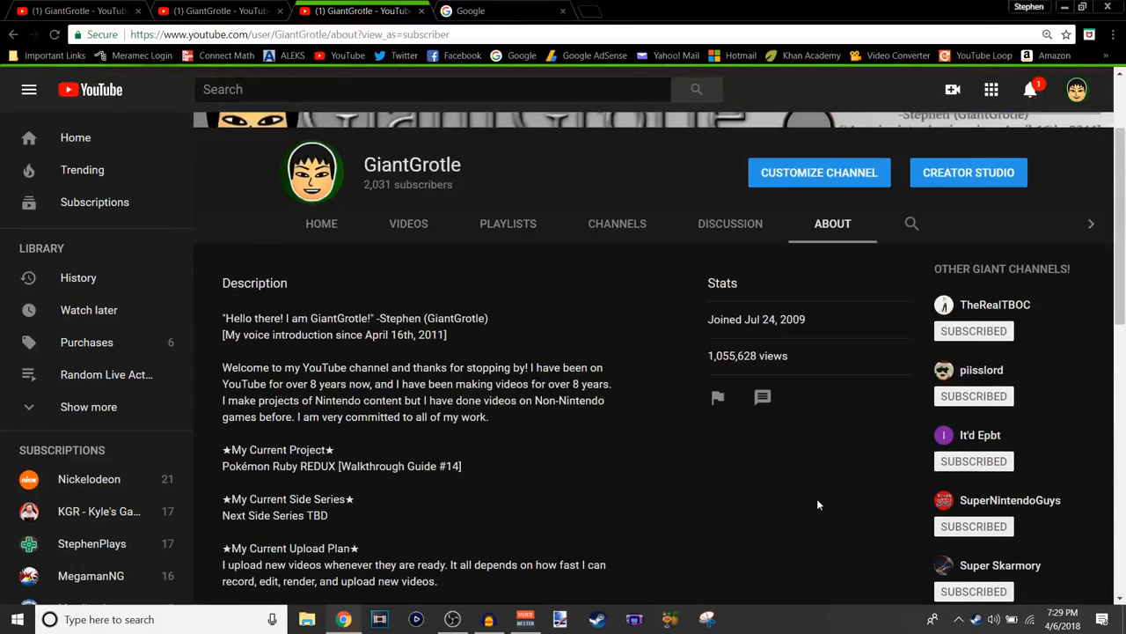
scroll(down, 3)
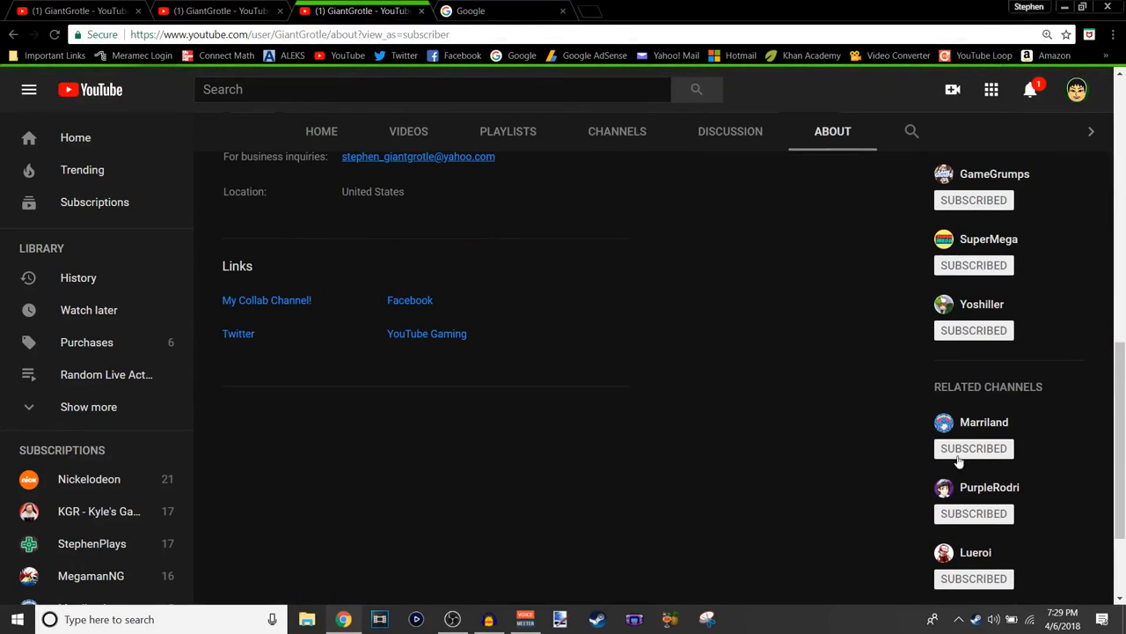
mouse_move(997, 528)
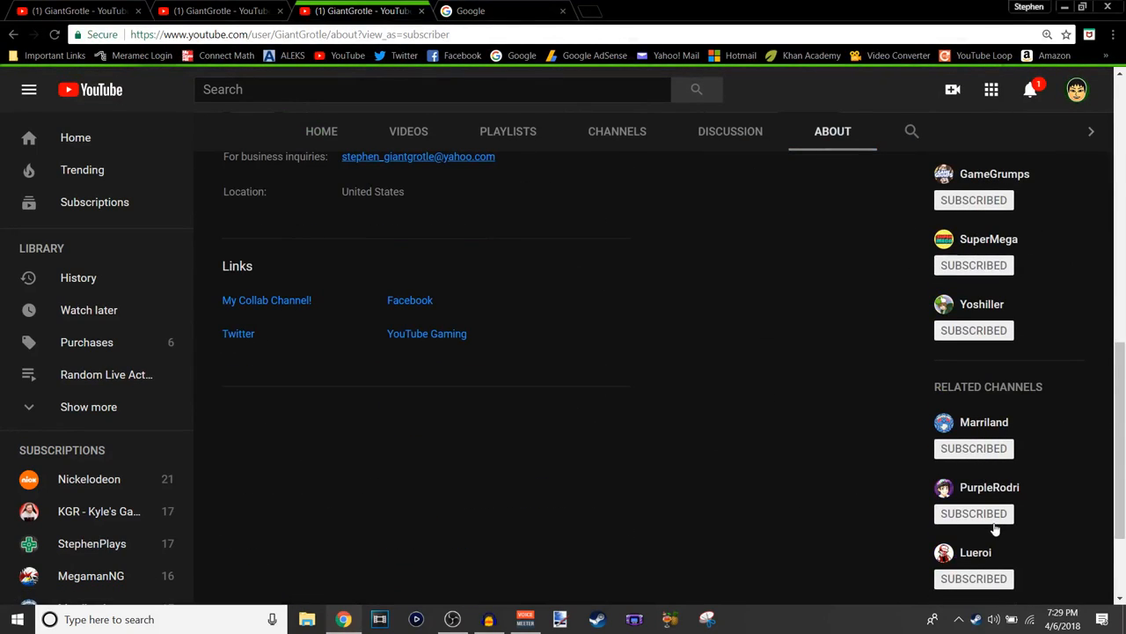
scroll(down, 3)
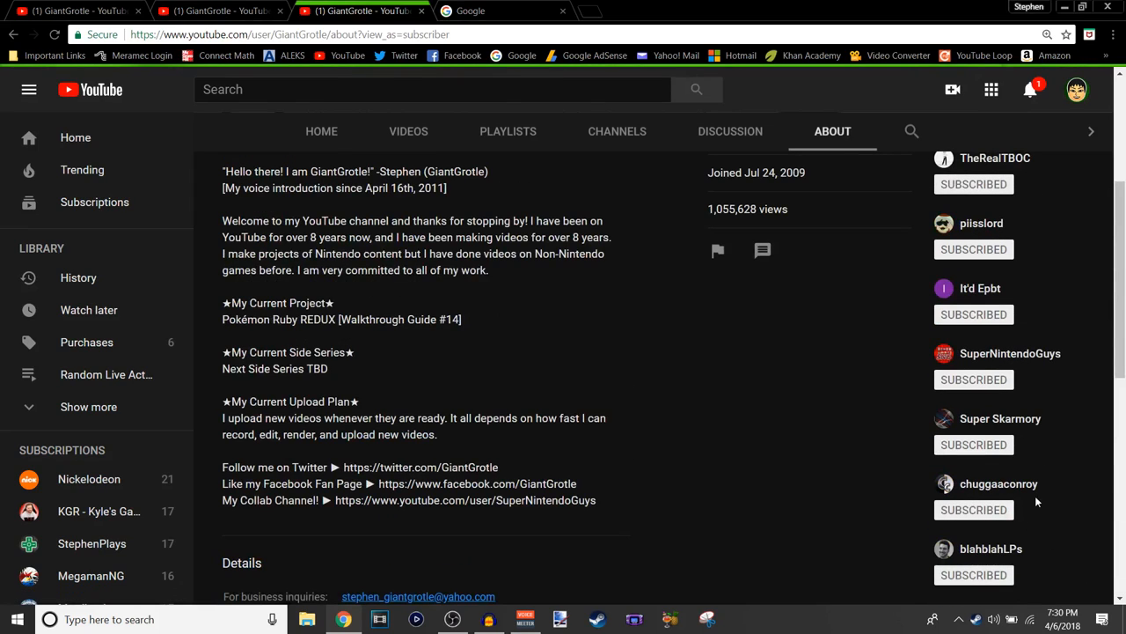
mouse_move(1089, 429)
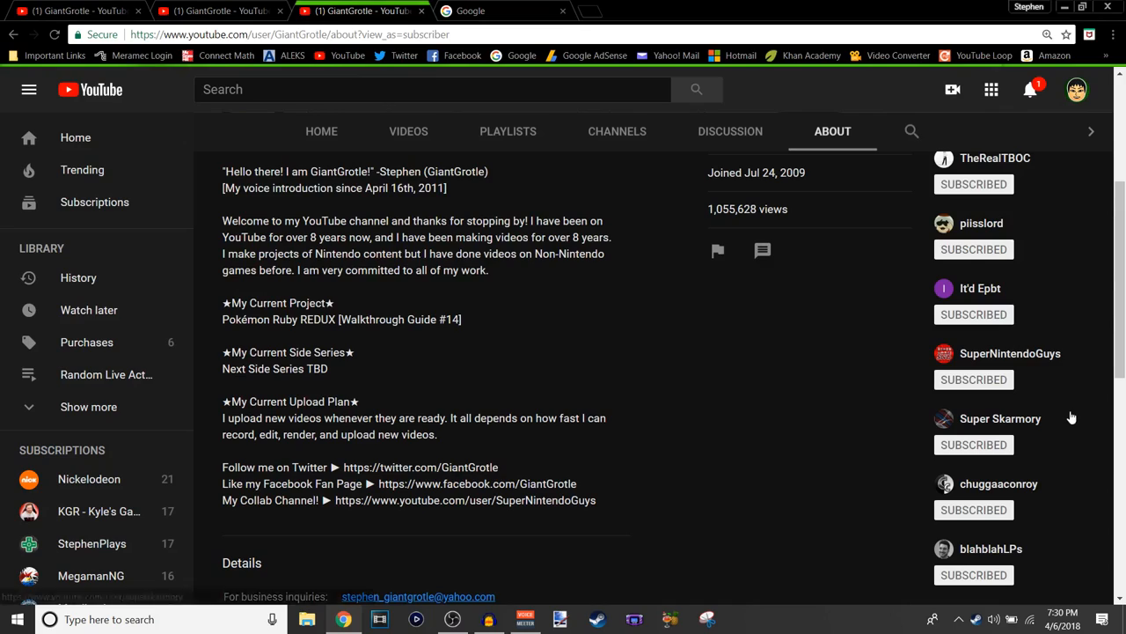
mouse_move(1000, 419)
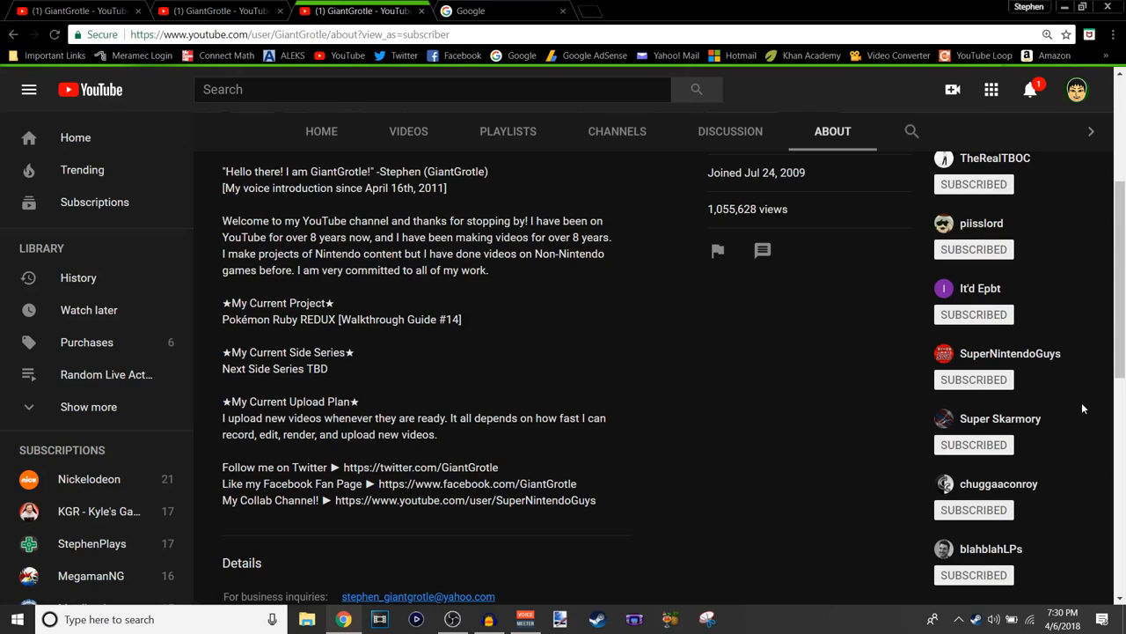
mouse_move(1088, 409)
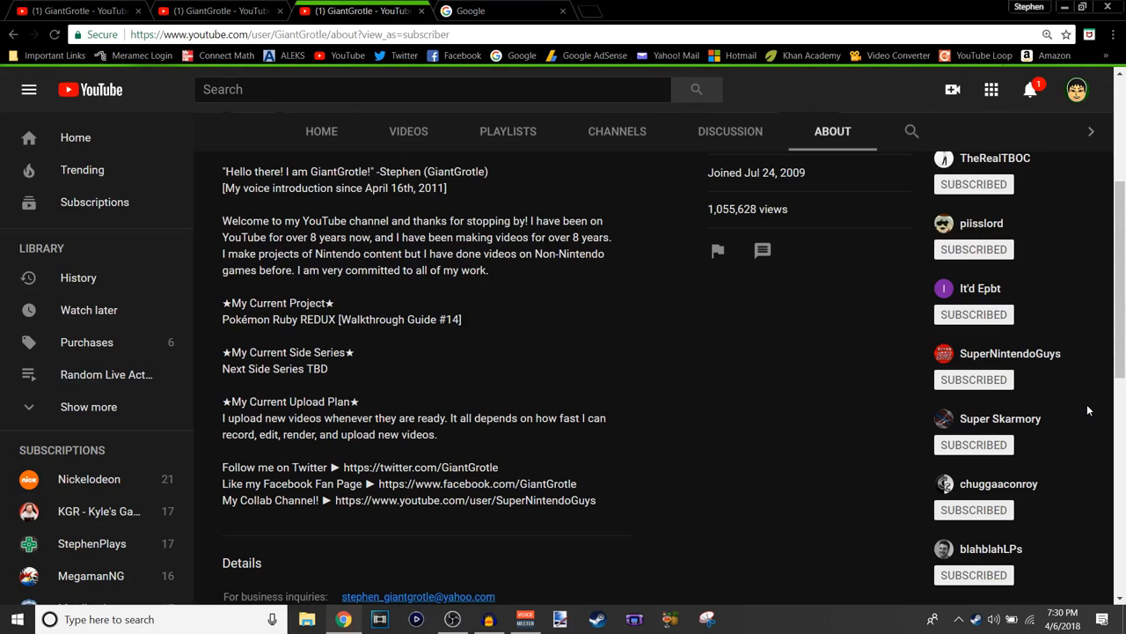
mouse_move(999, 419)
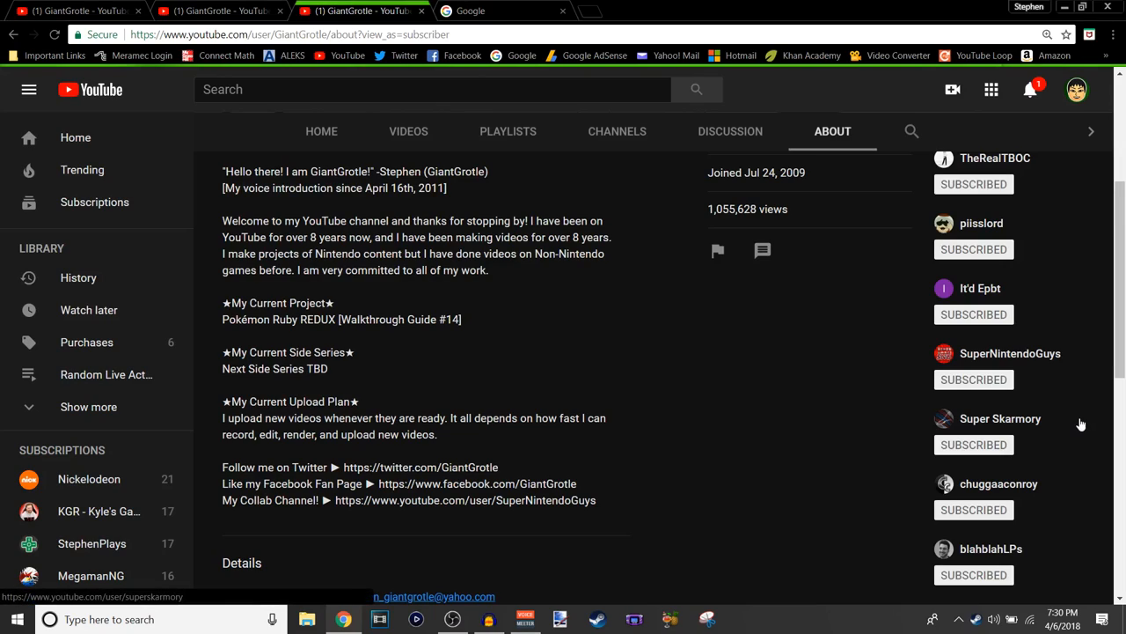
mouse_move(1084, 429)
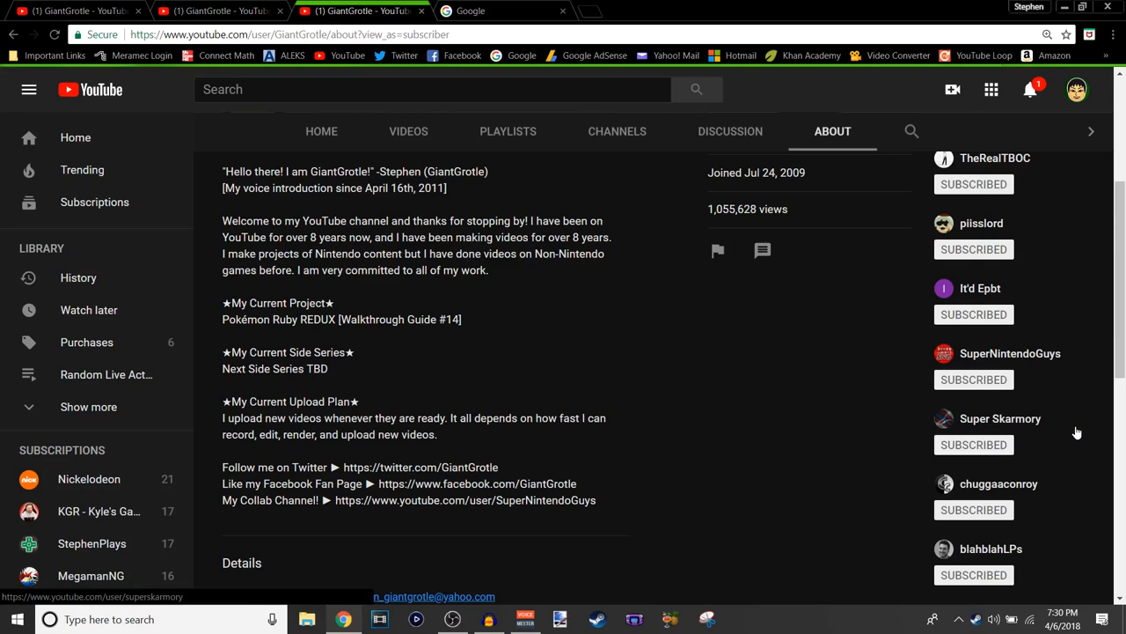
mouse_move(1077, 430)
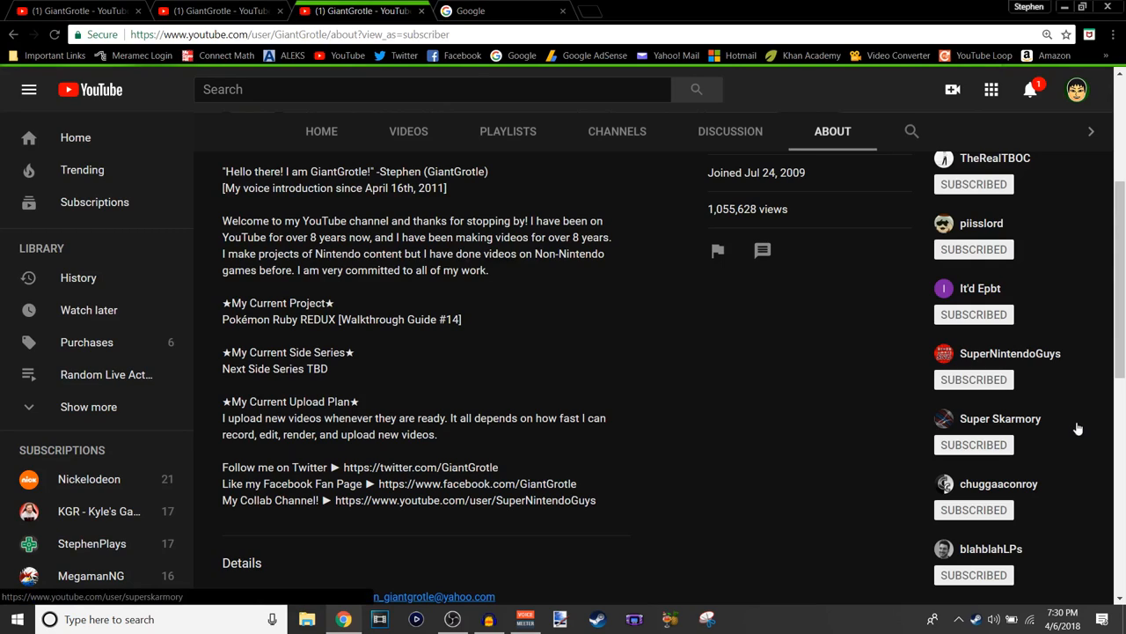
Review the About page down to Related Channels, then leave the GiantGrotle banner desktop showing.
scroll(down, 3)
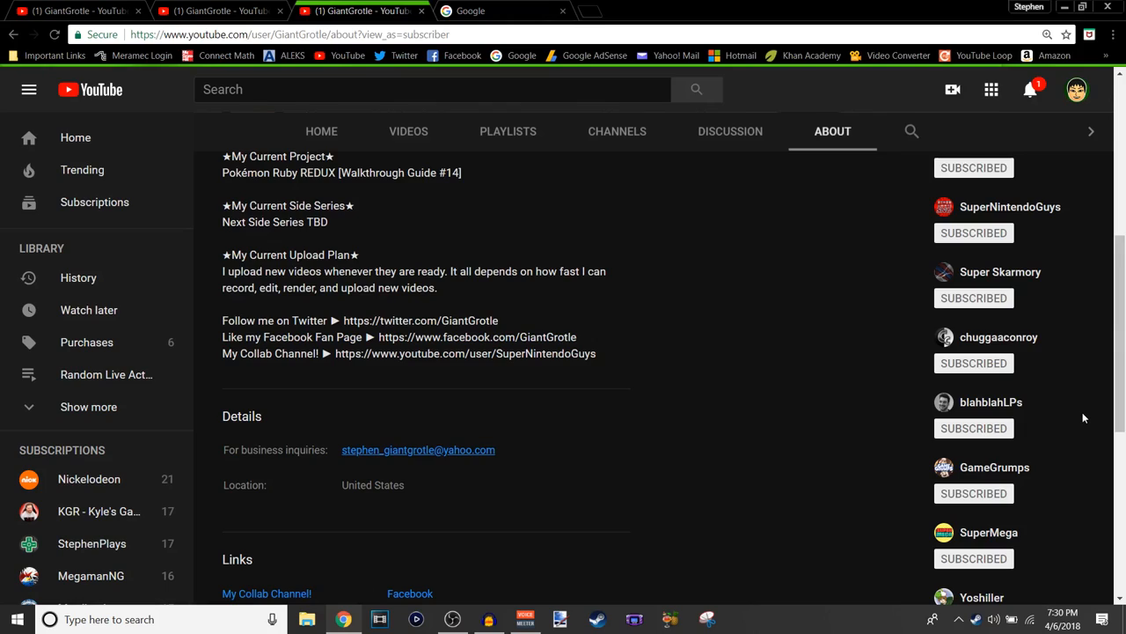
mouse_move(1092, 382)
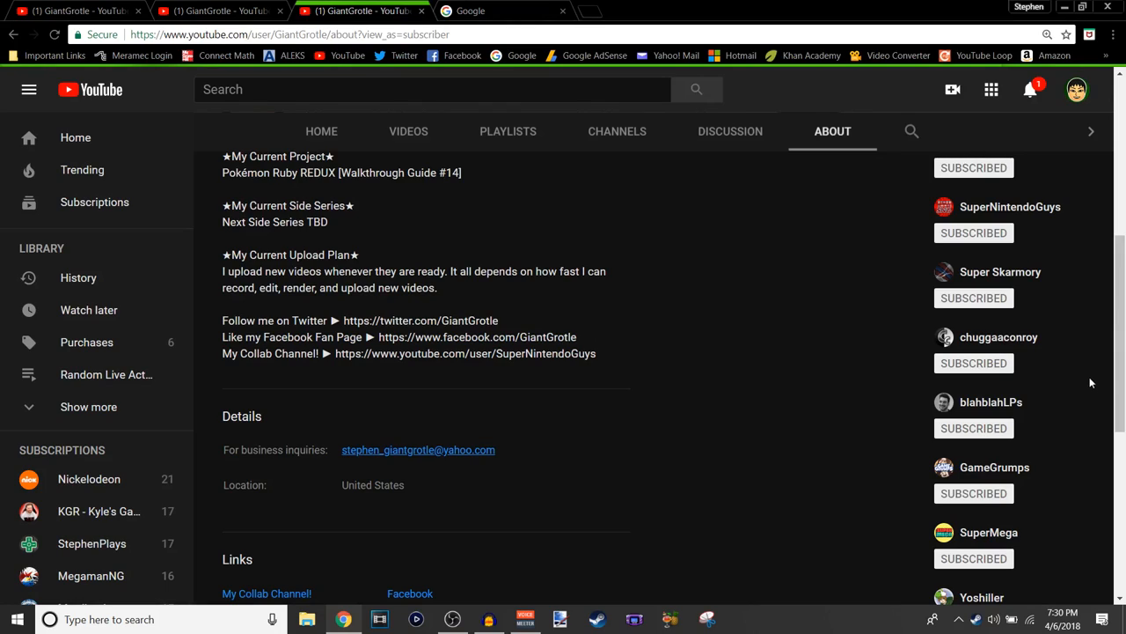
mouse_move(1113, 294)
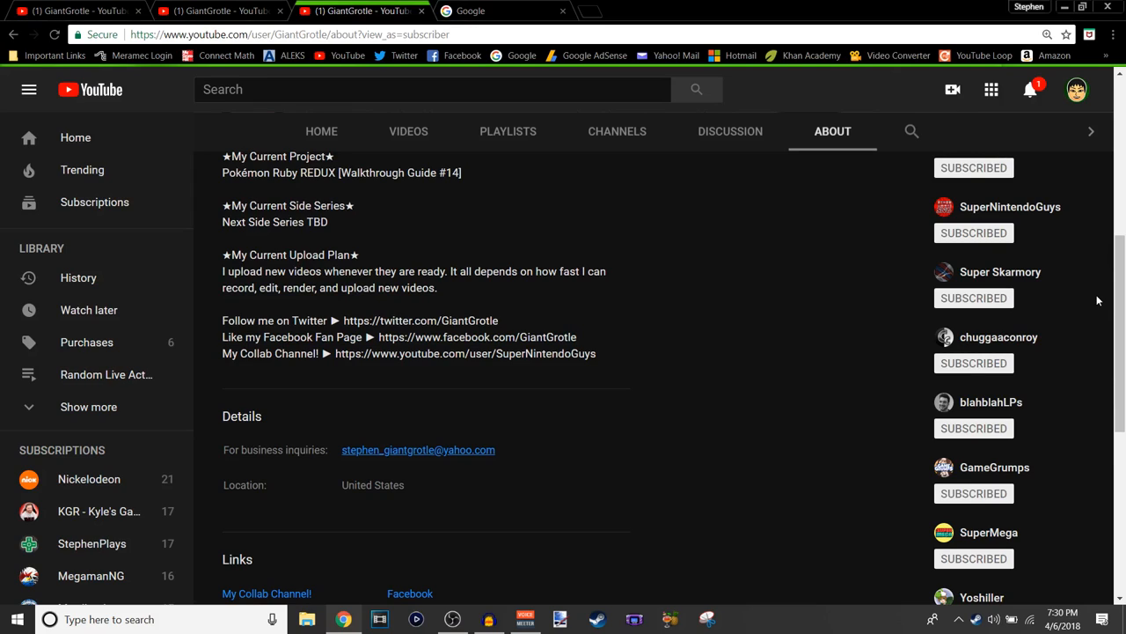
scroll(down, 3)
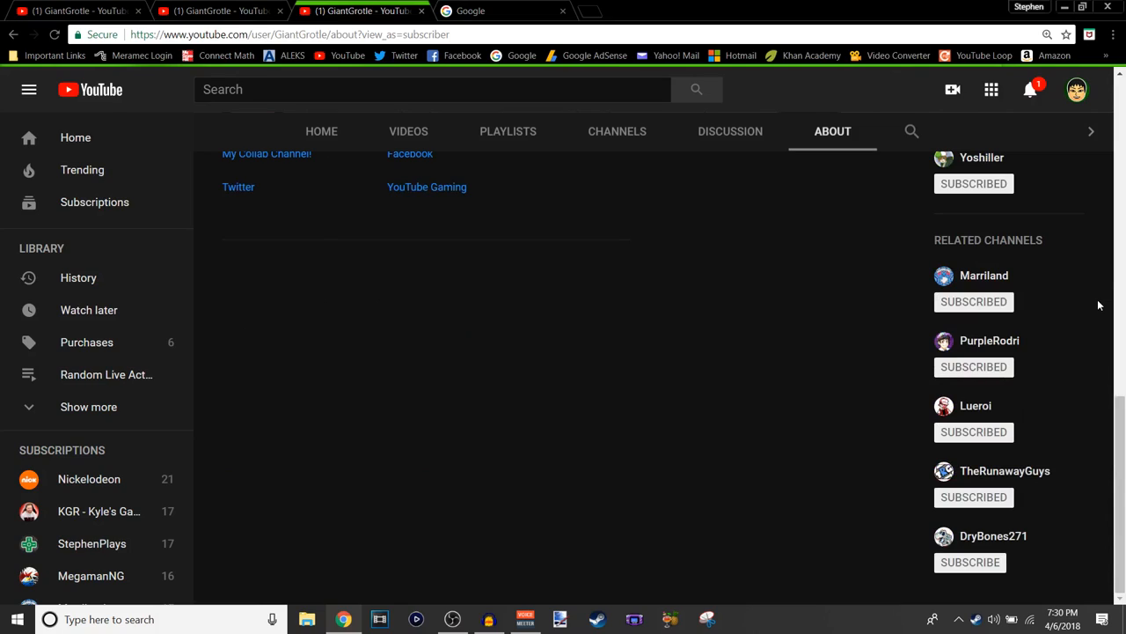
mouse_move(975, 405)
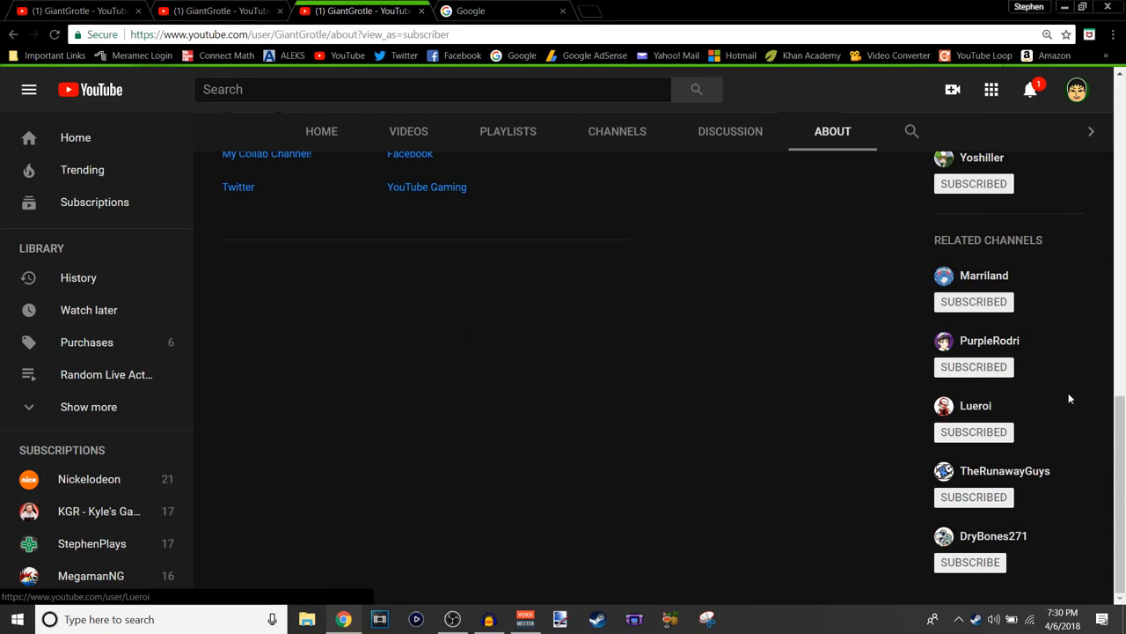
mouse_move(1082, 393)
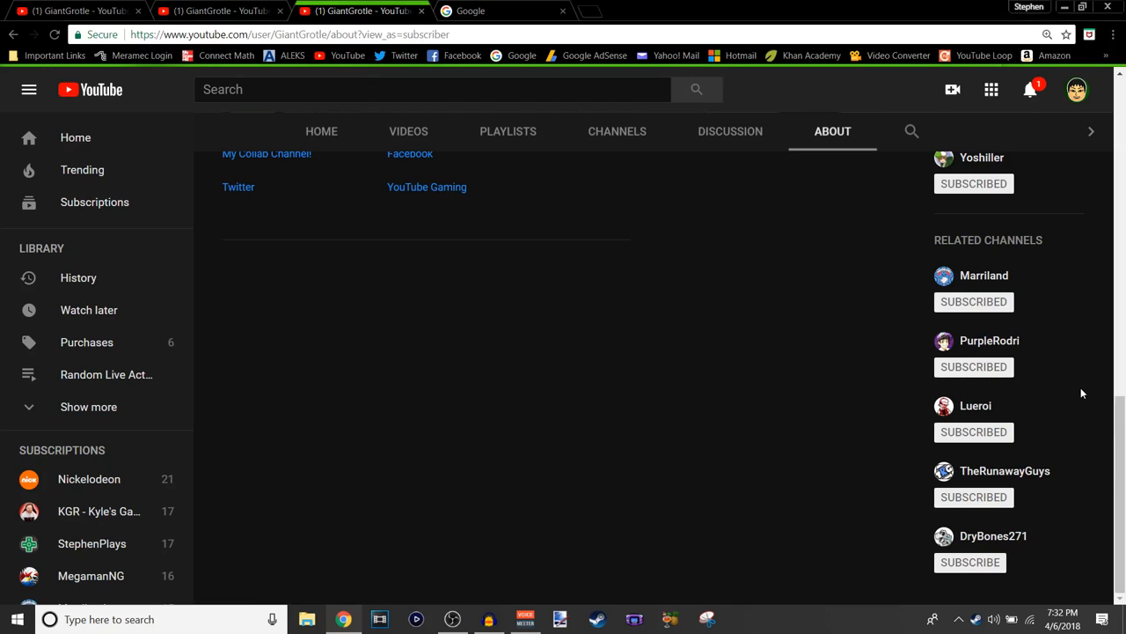
scroll(up, 3)
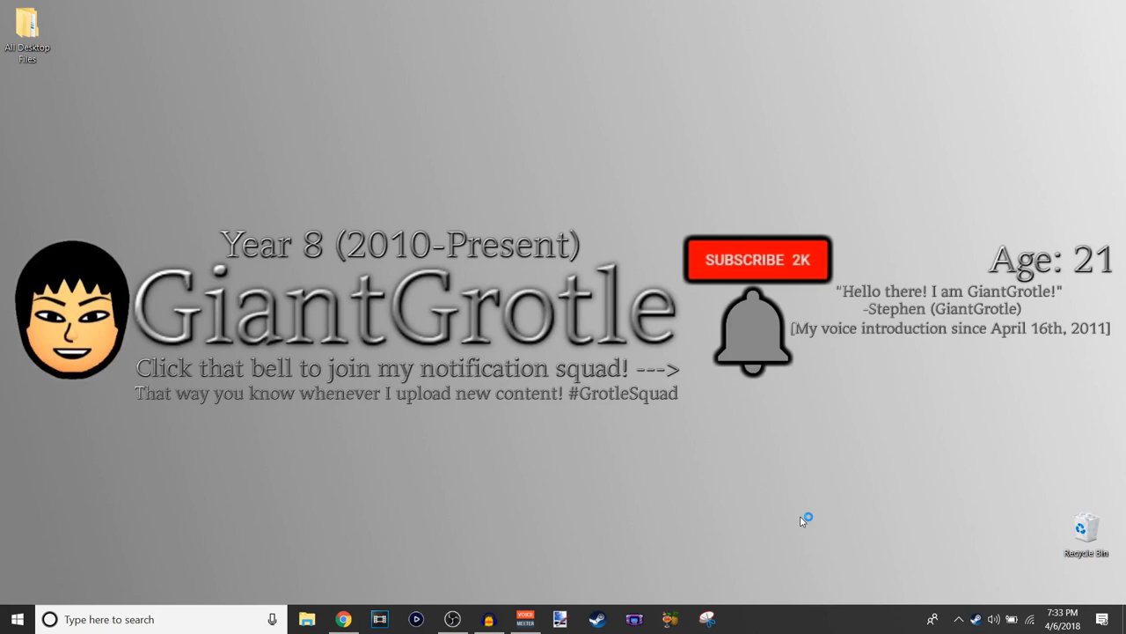
mouse_move(497, 630)
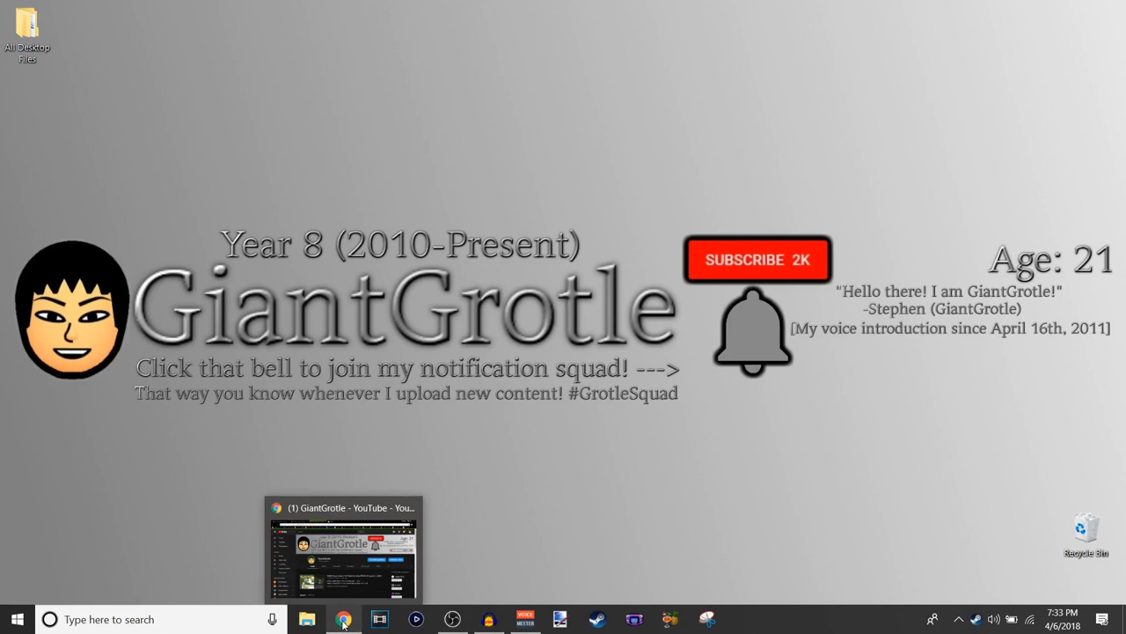
Restore Chrome from the taskbar onto the Cool Text style gallery.
click(344, 619)
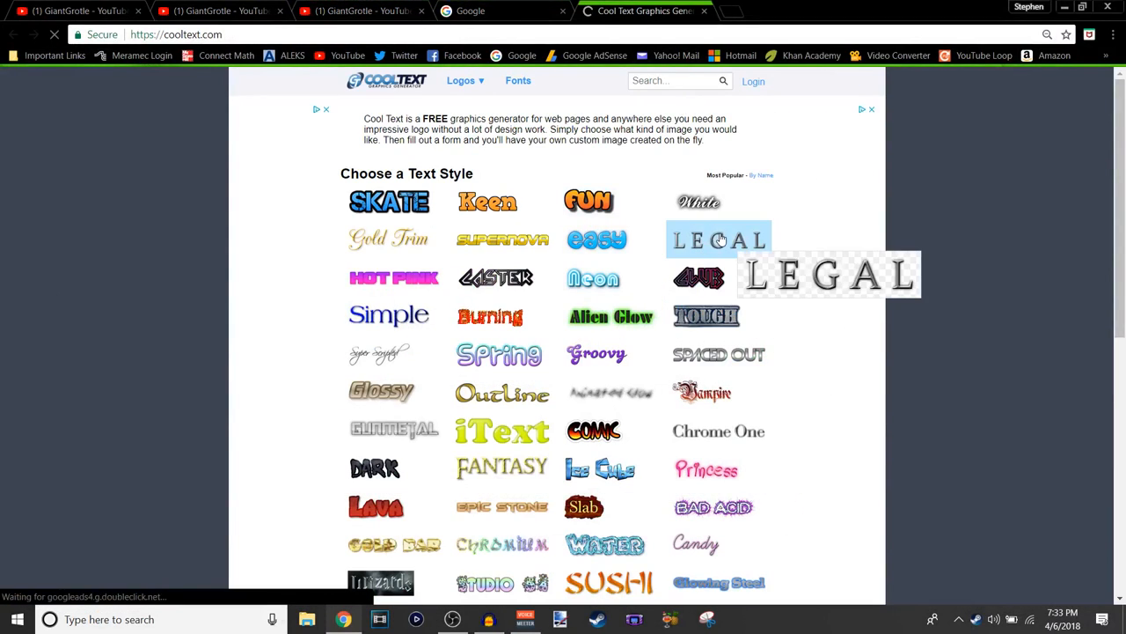
Render 'GiantGrotle' in the LEGAL text style and capture it with Snipping Tool.
click(718, 239)
text(GiantGrotle)
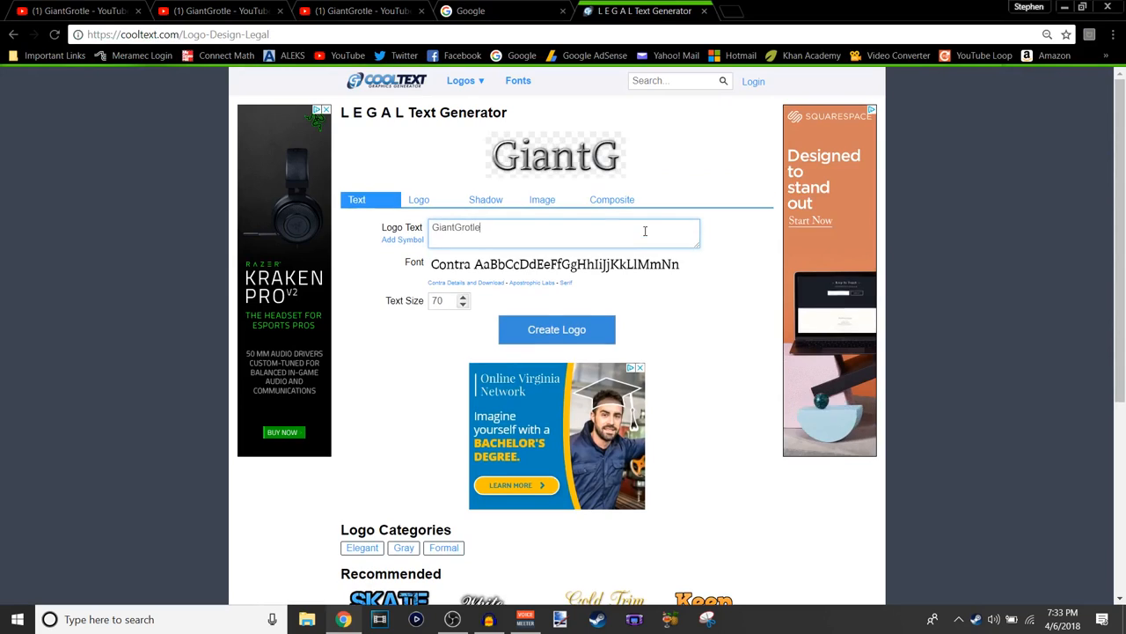
click(557, 329)
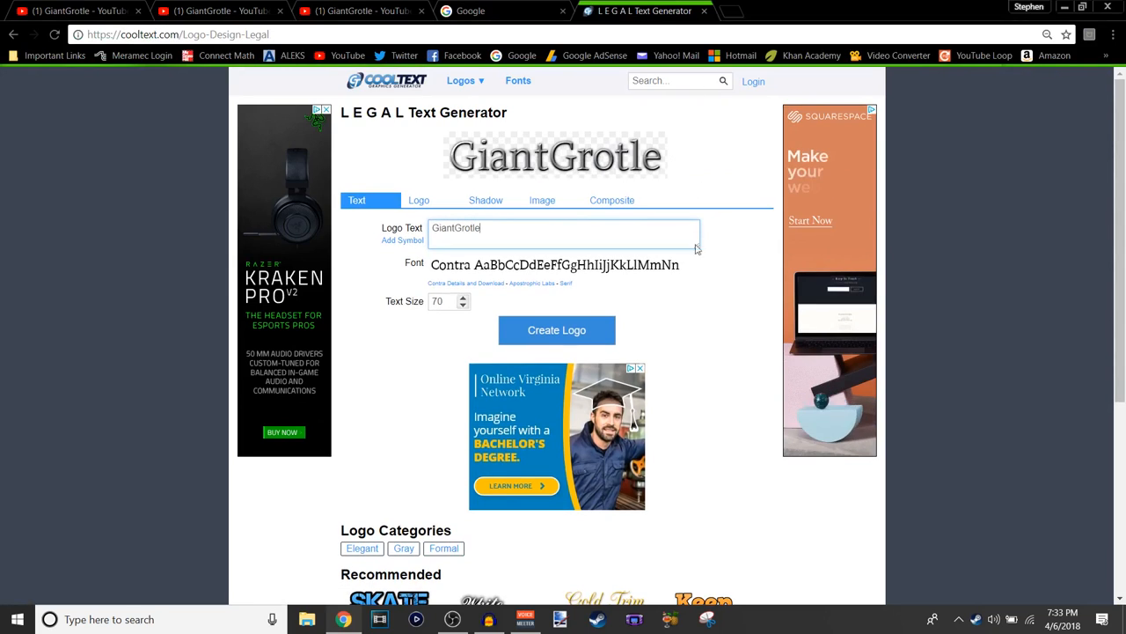
click(707, 619)
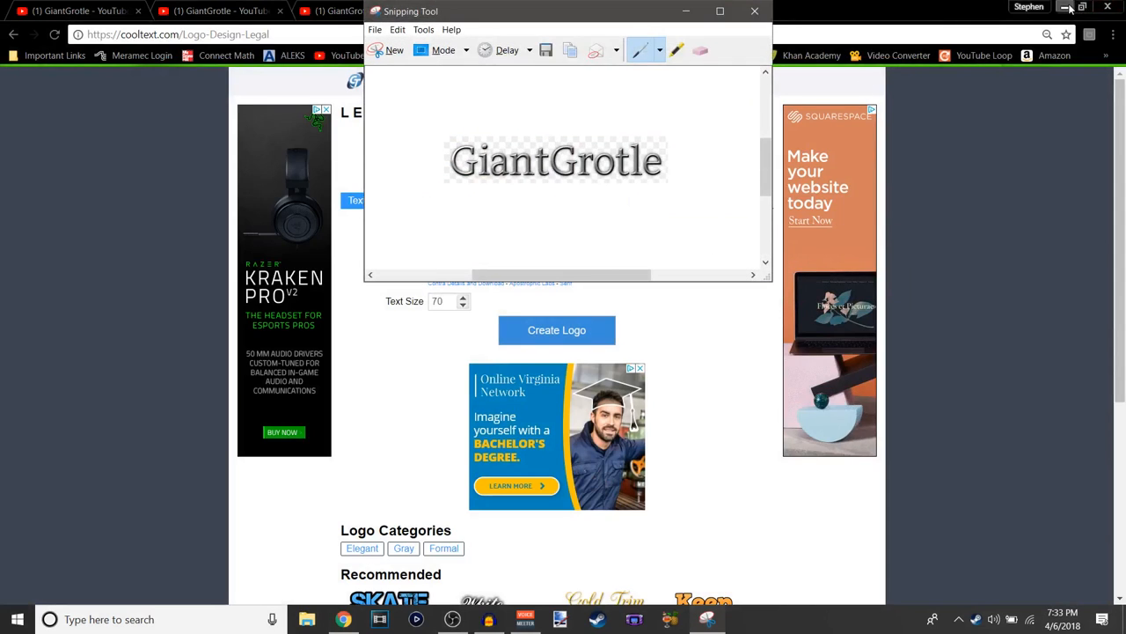
Compare the captured GiantGrotle text against the desktop banner, then close the capture.
click(1068, 9)
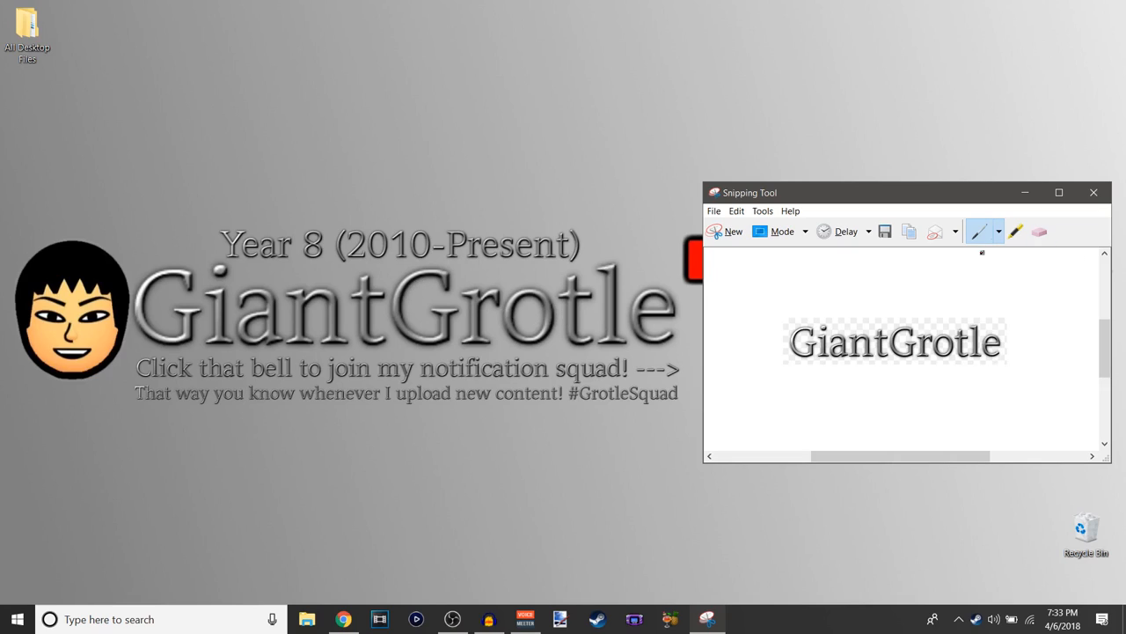
click(344, 620)
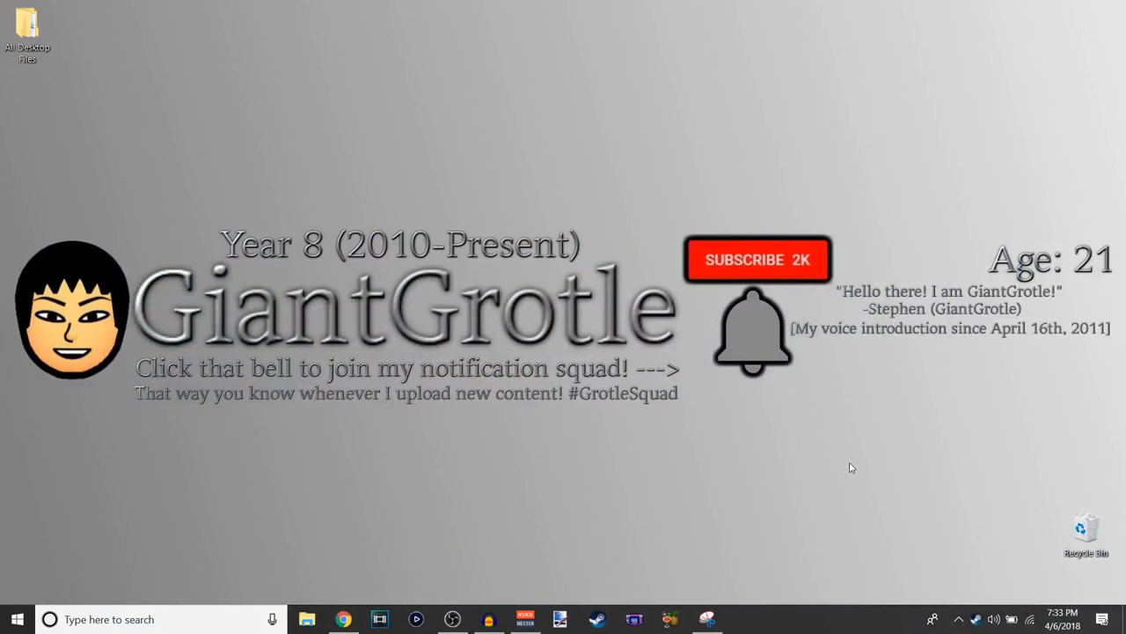
mouse_move(814, 503)
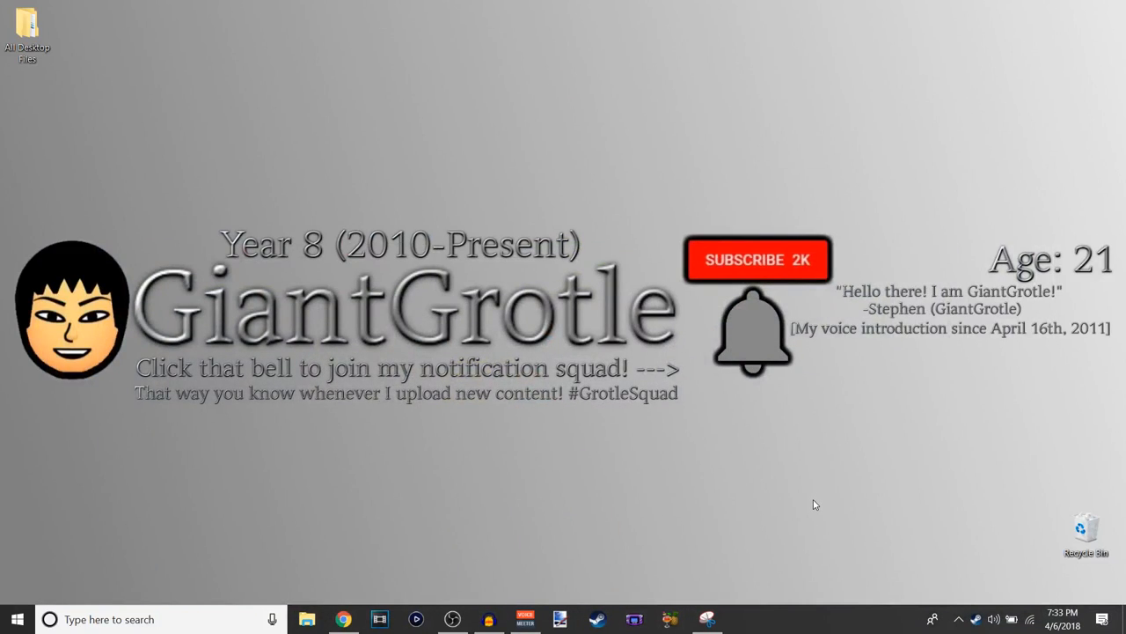